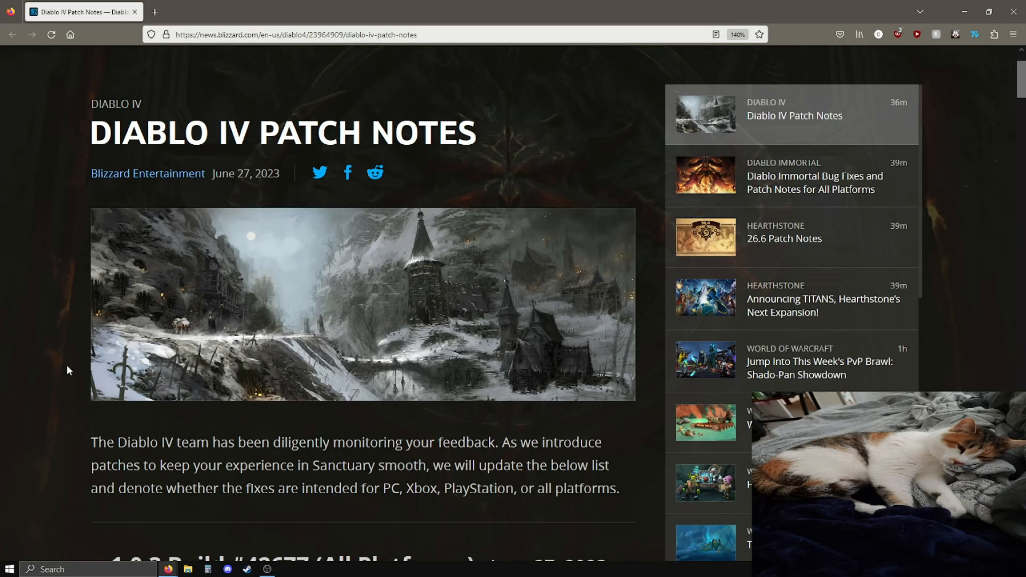
mouse_move(53, 315)
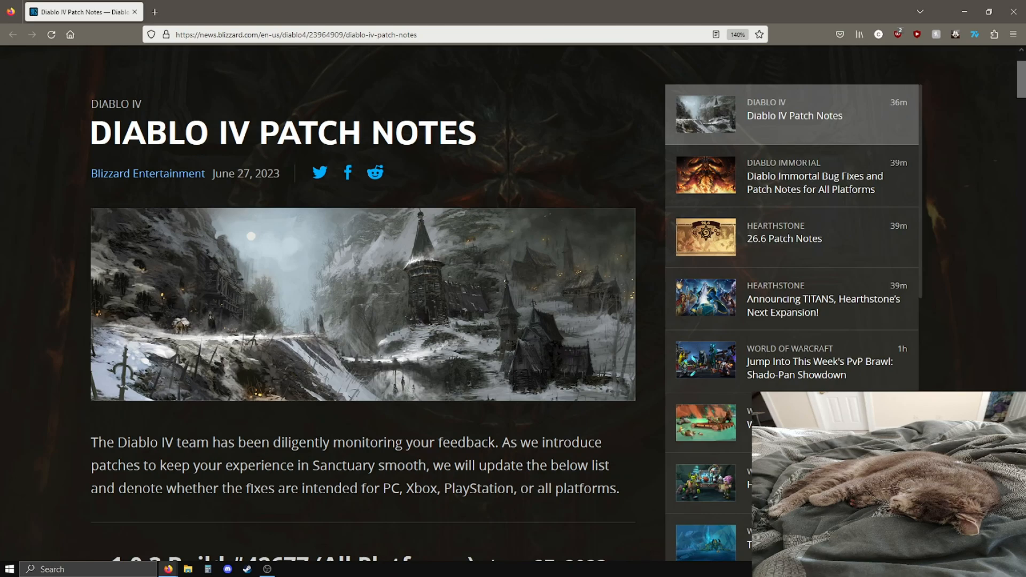
Scroll to the Dungeons, Events and Activities bug fixes and clear the Whispers and dungeon highlights.
scroll(down, 3)
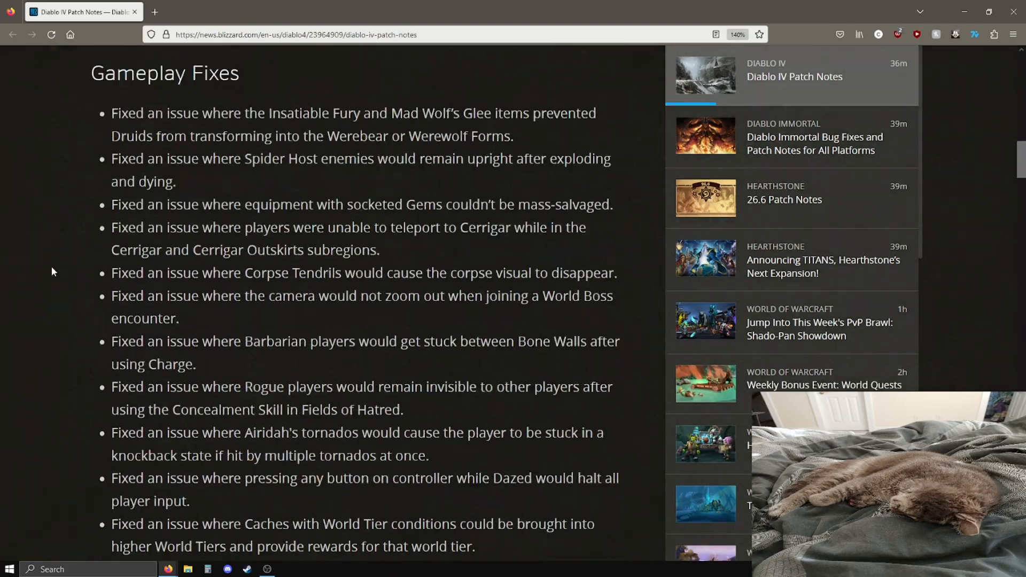
scroll(down, 3)
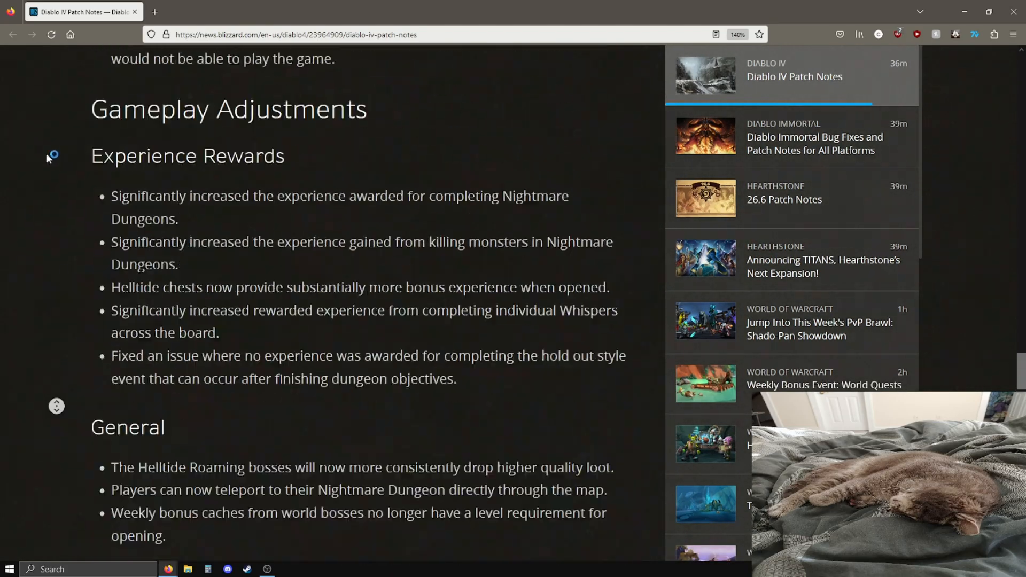
scroll(up, 3)
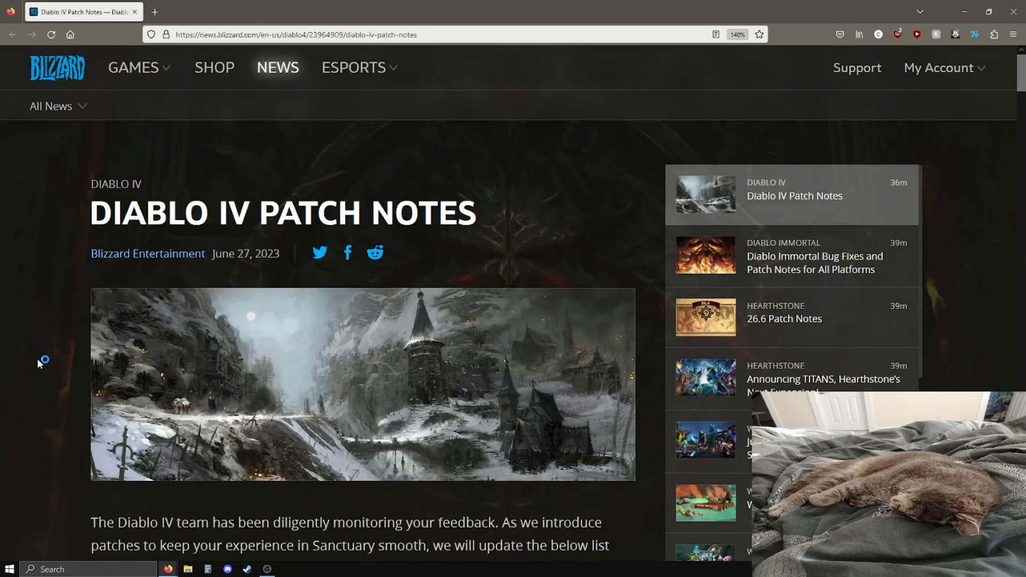
scroll(down, 3)
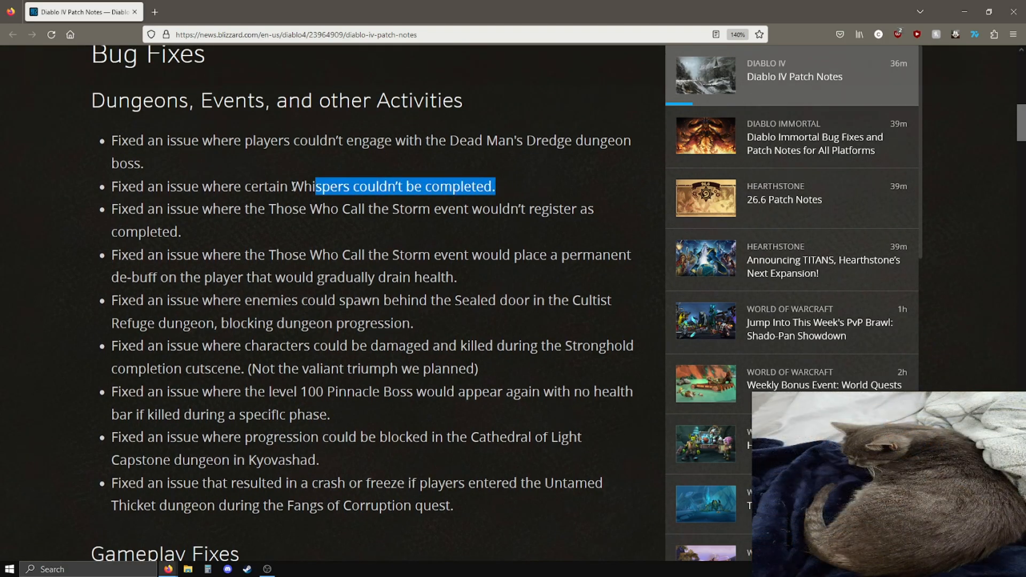
click(375, 165)
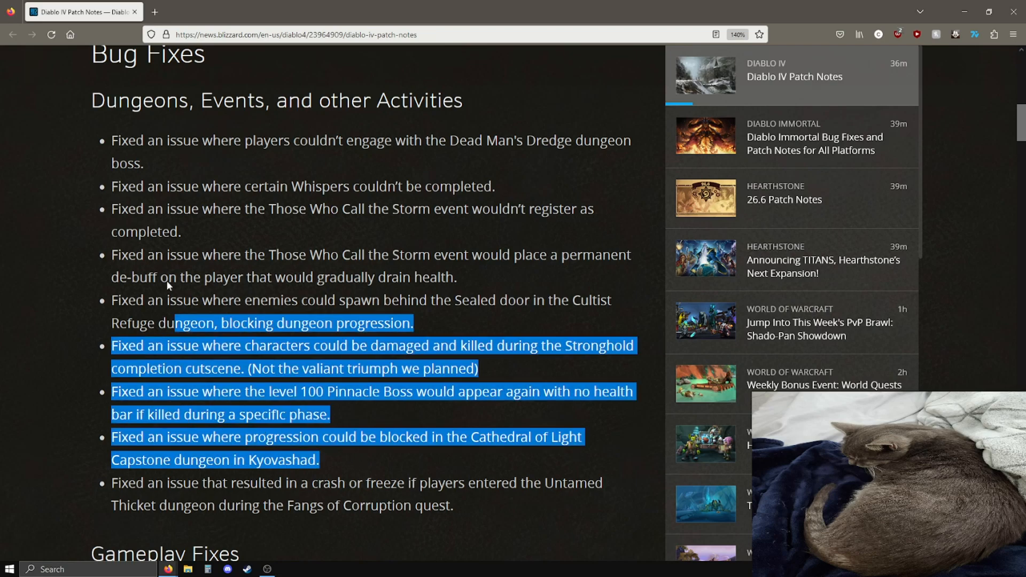
click(89, 392)
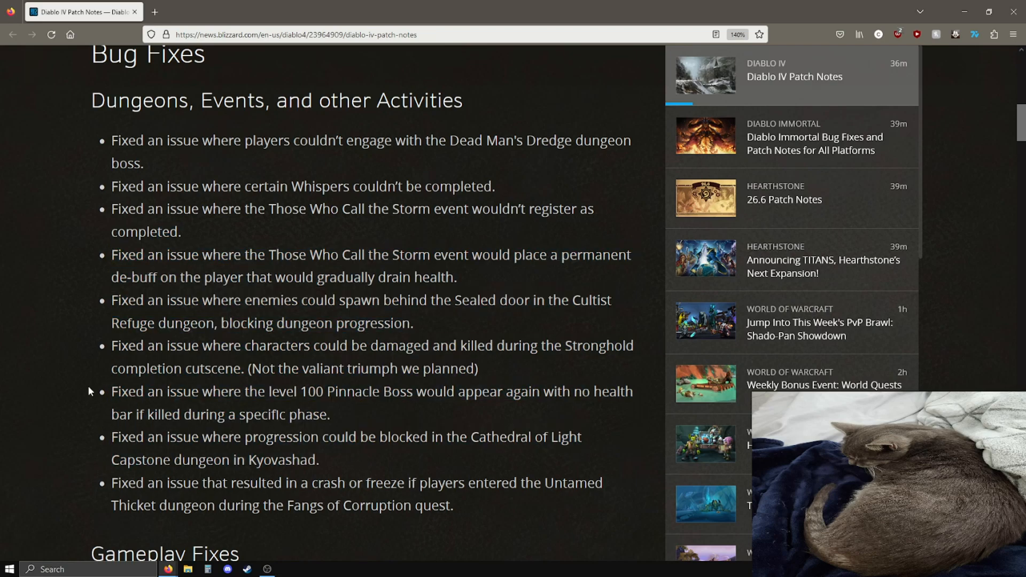
mouse_move(36, 368)
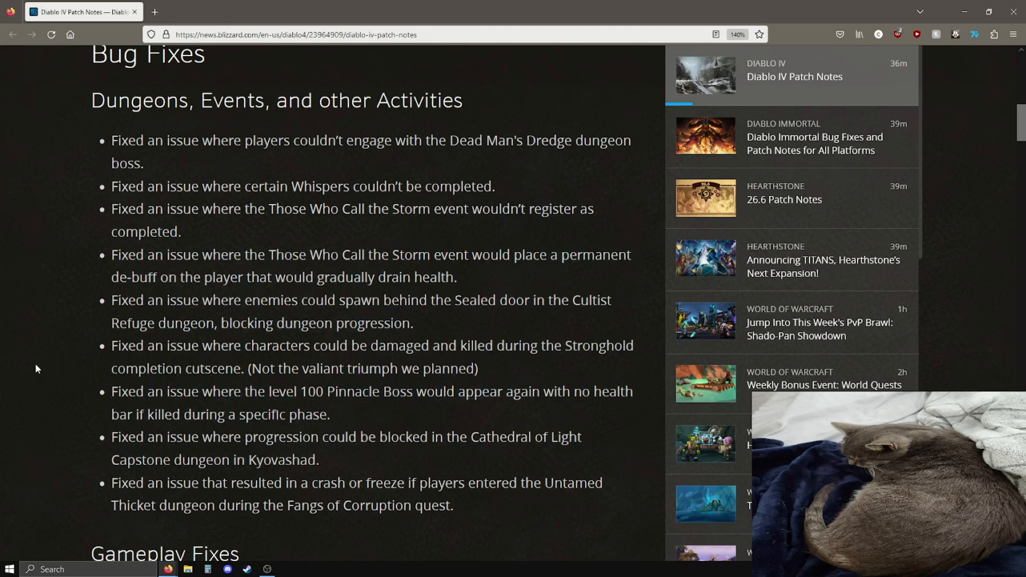
Highlight the Werebear or Werewolf Forms fix briefly, then scroll to the Leave Game countdown fix.
scroll(up, 3)
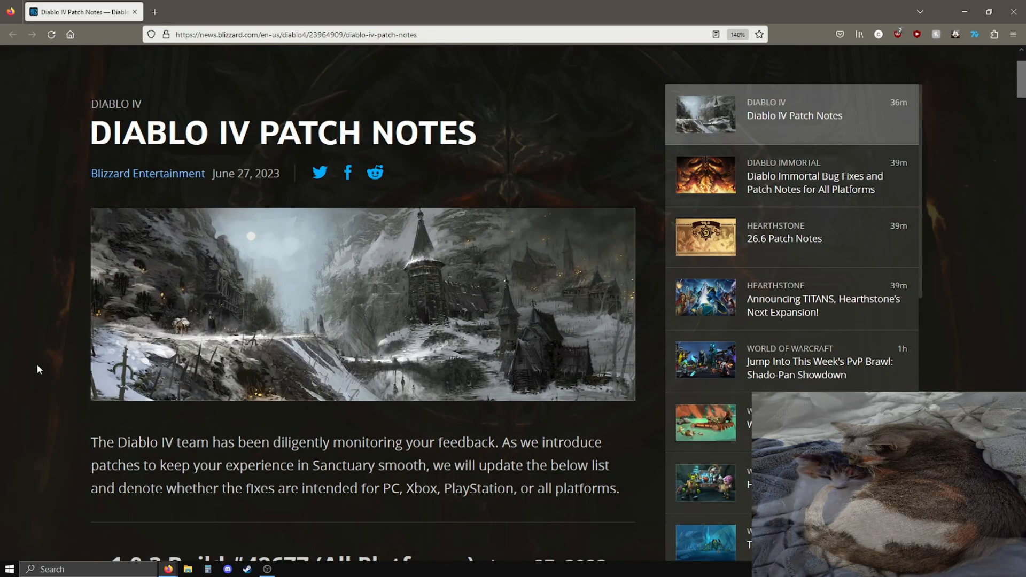
scroll(down, 3)
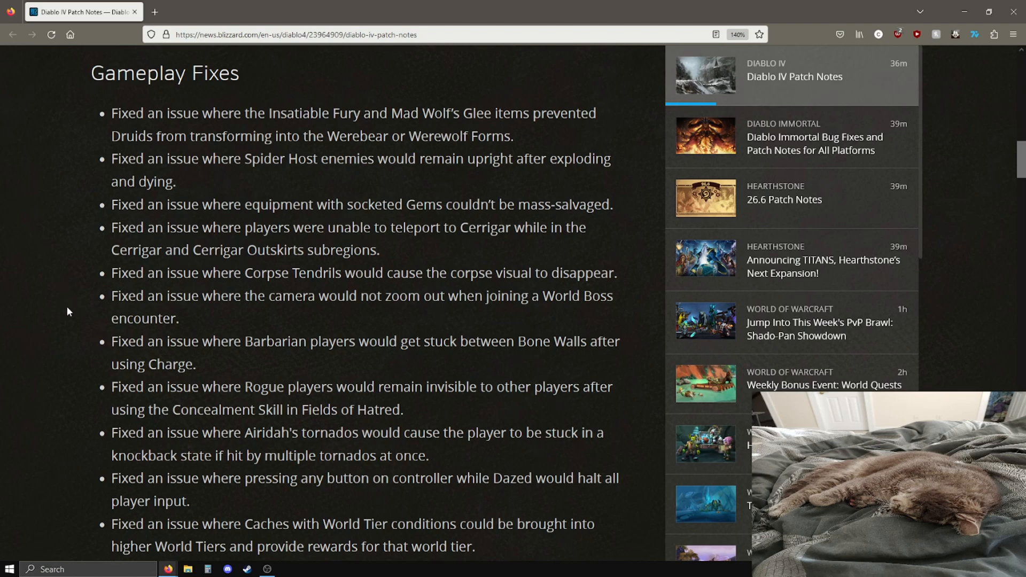
mouse_move(259, 273)
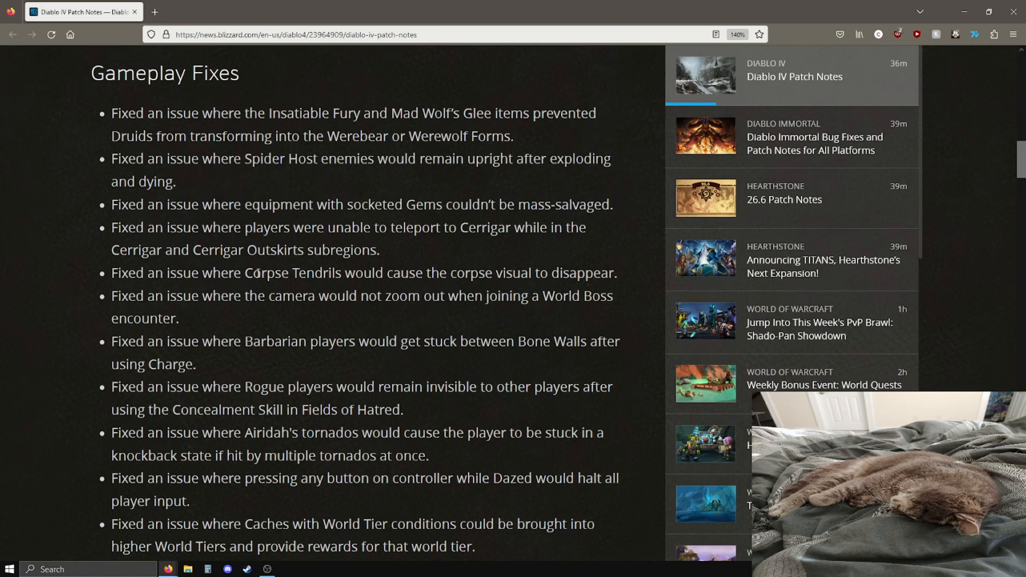
double_click(407, 136)
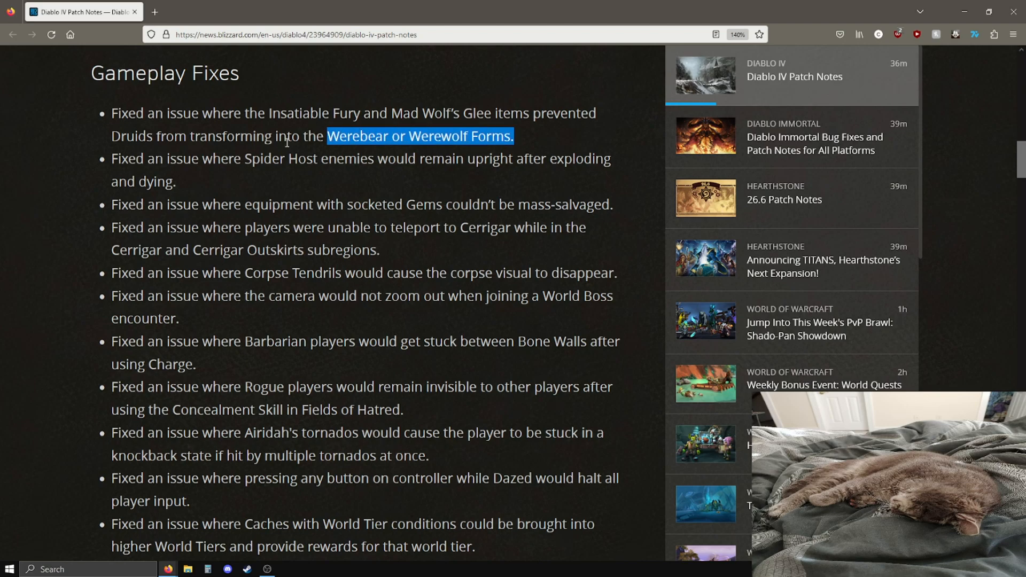
click(325, 242)
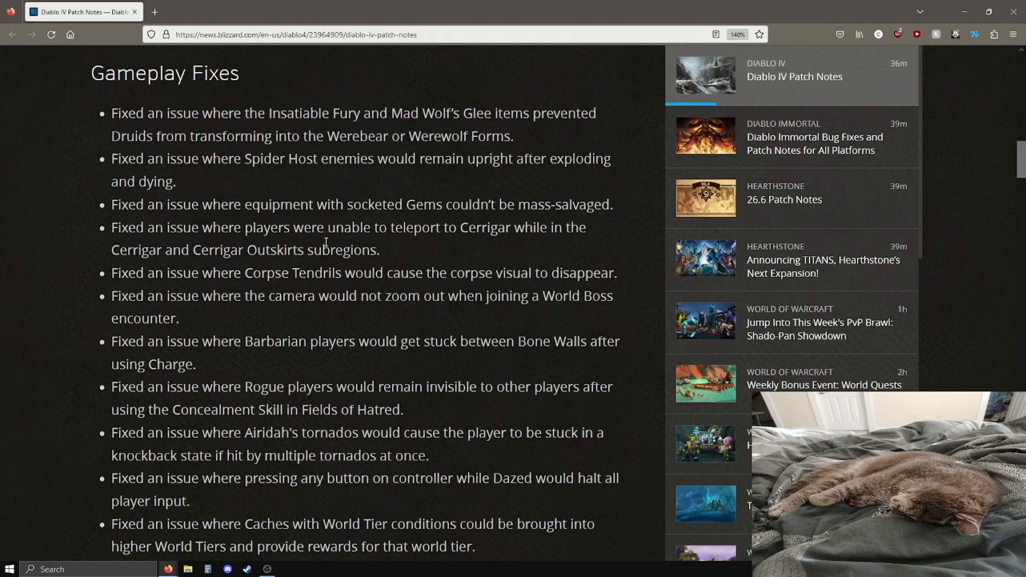
mouse_move(235, 302)
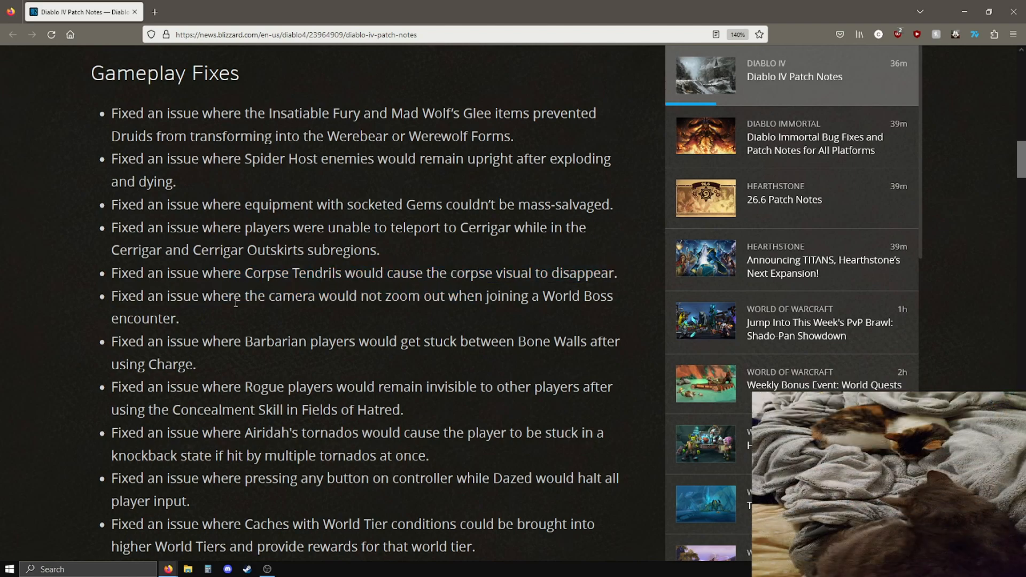
scroll(down, 3)
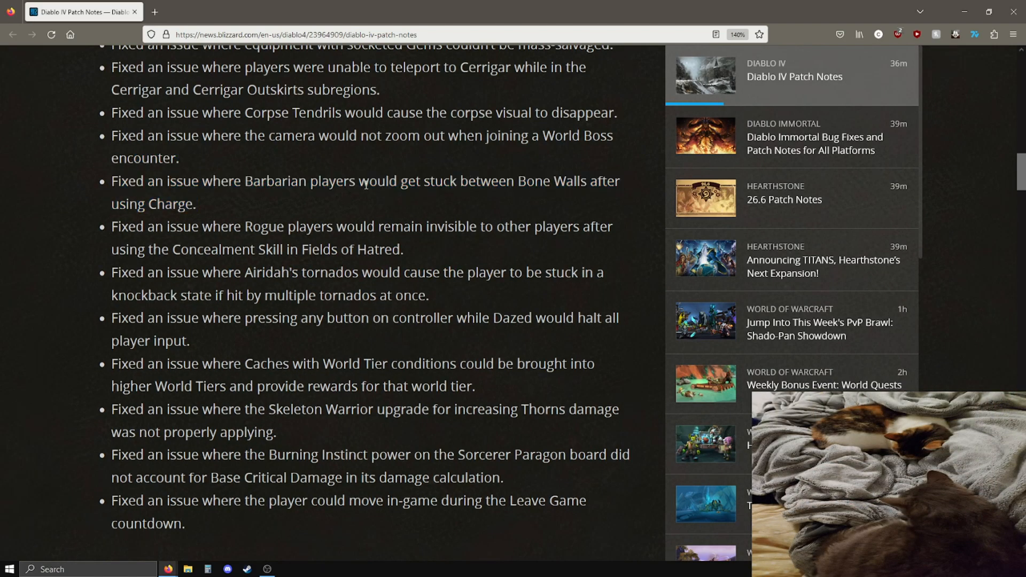
mouse_move(199, 381)
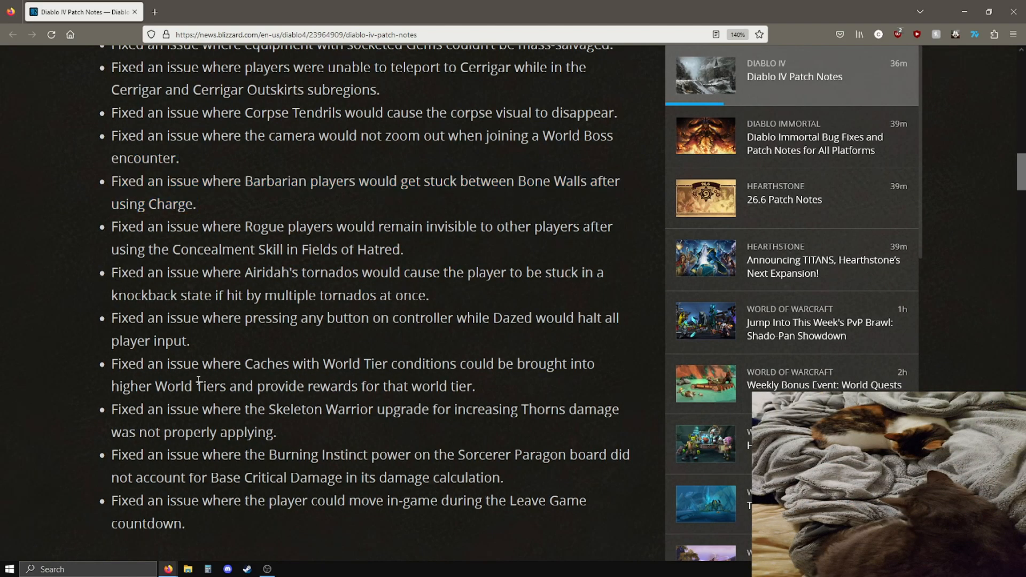
mouse_move(43, 345)
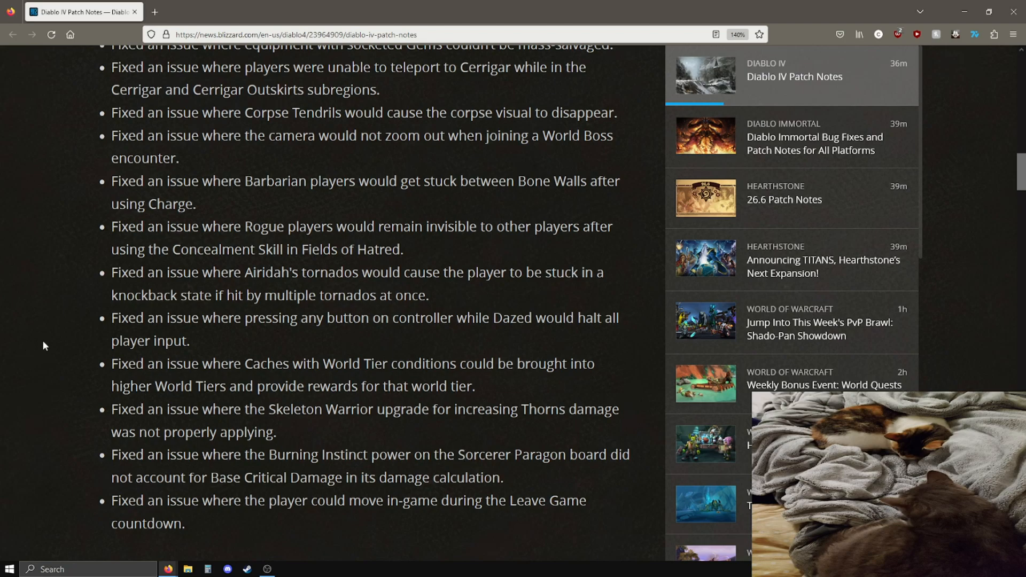
mouse_move(74, 338)
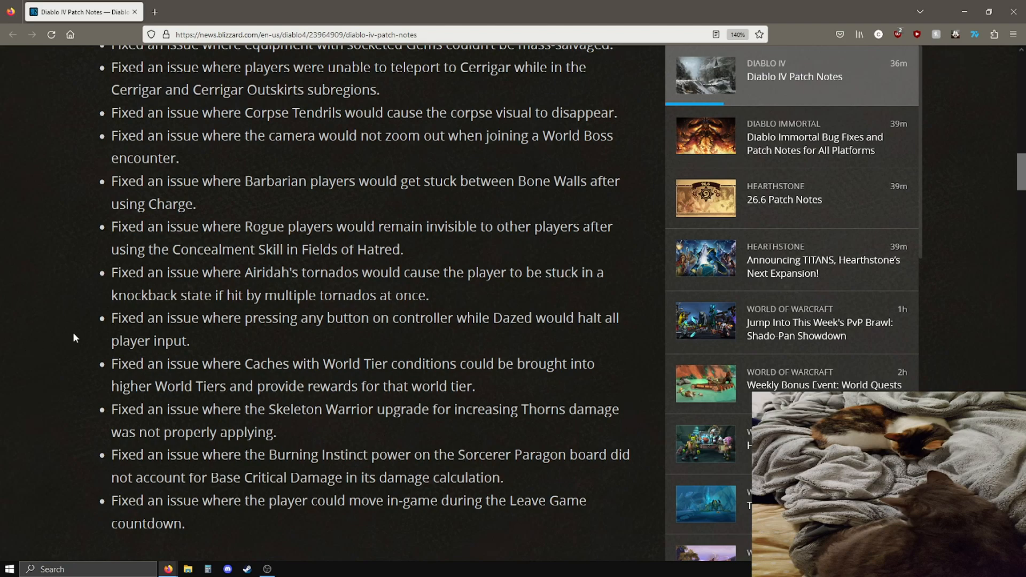
Scroll past the Local Co-Op, Quests, UI and Miscellaneous fixes to the Gameplay Adjustments heading.
scroll(down, 3)
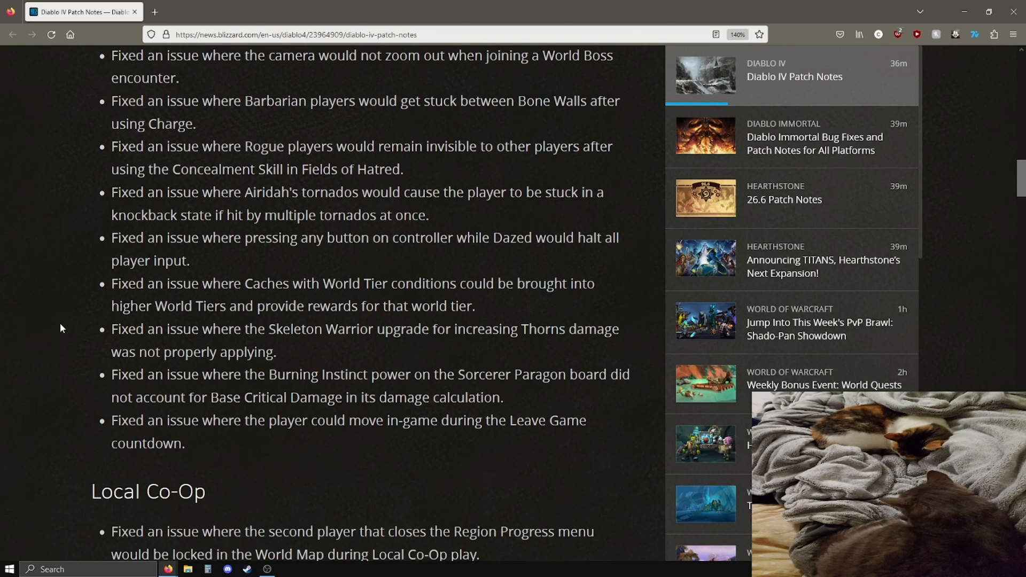
scroll(down, 3)
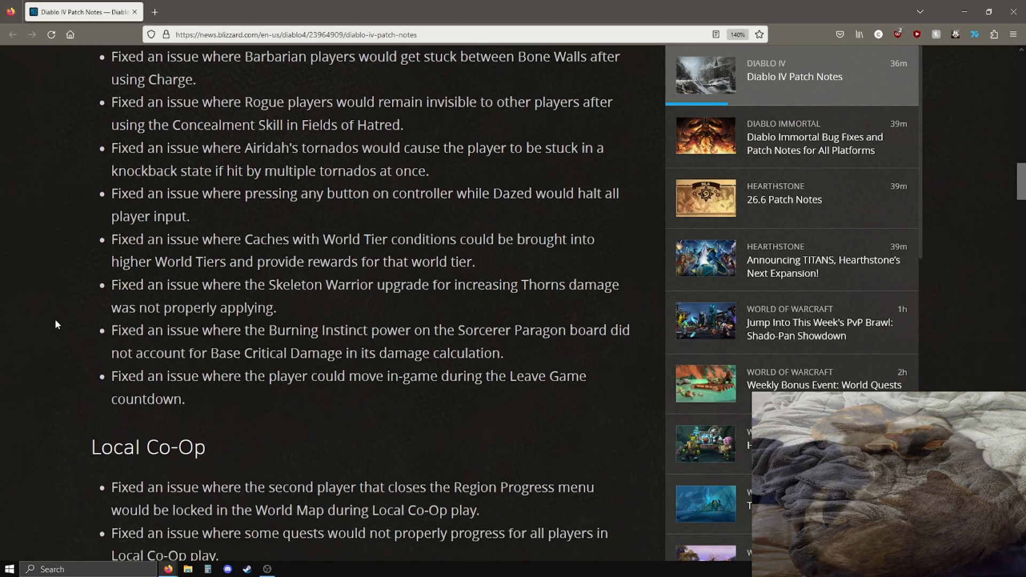
scroll(down, 3)
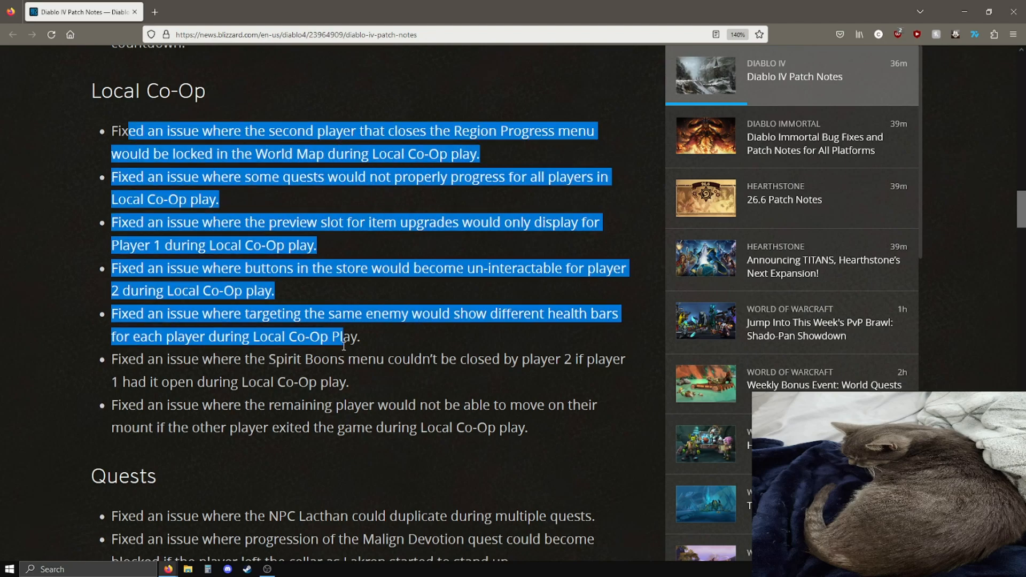
scroll(down, 3)
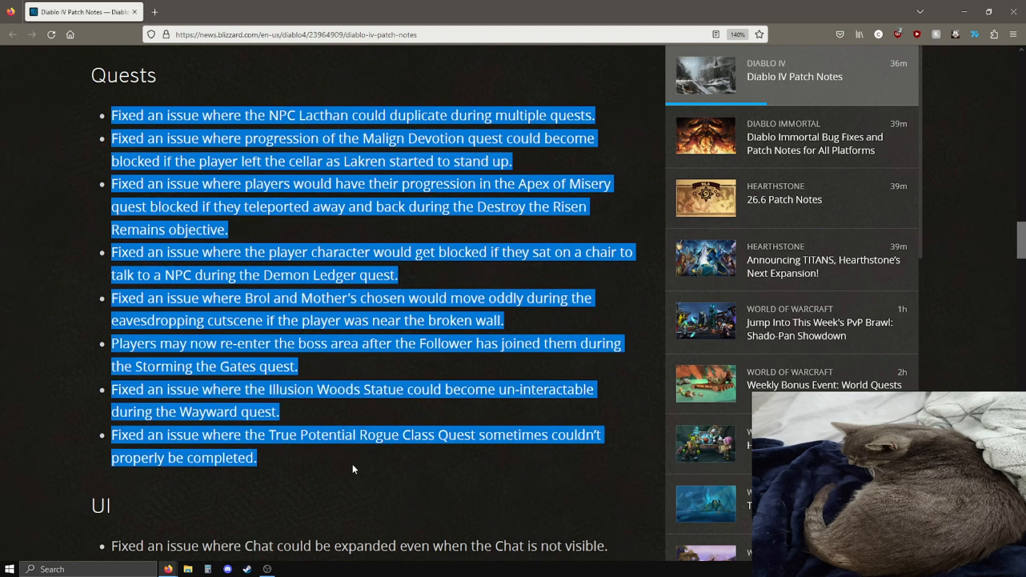
scroll(down, 3)
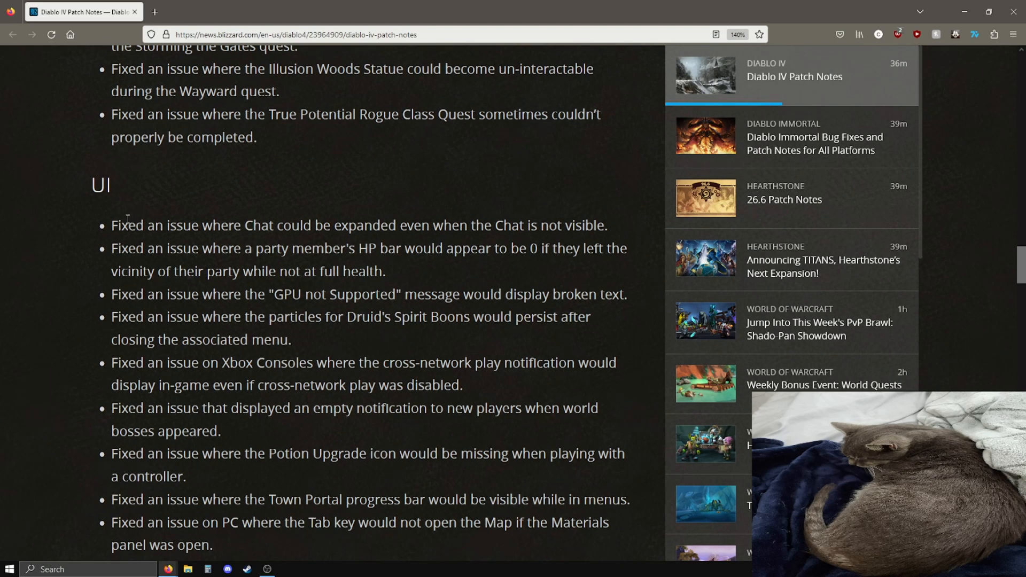
scroll(down, 3)
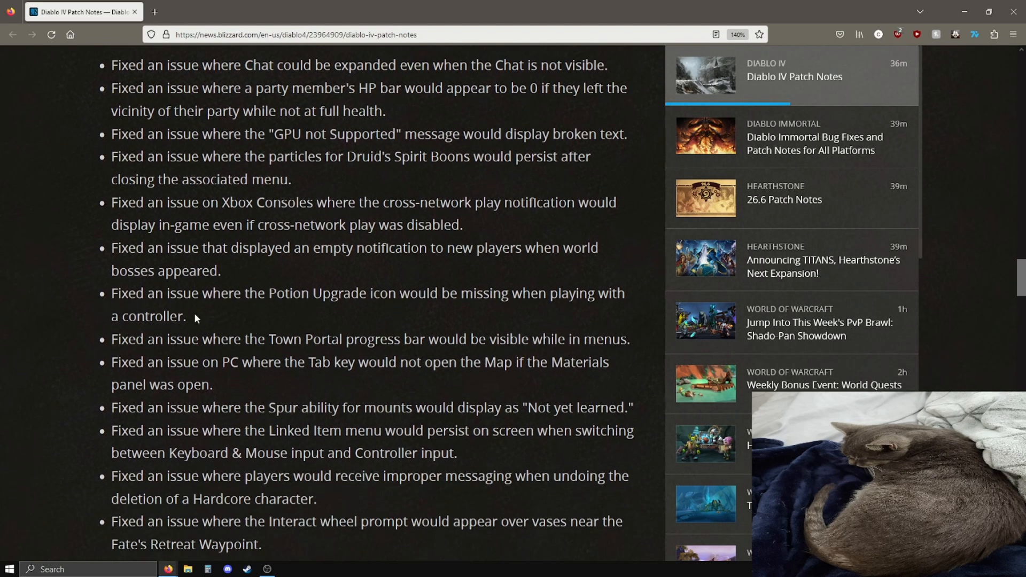
scroll(down, 3)
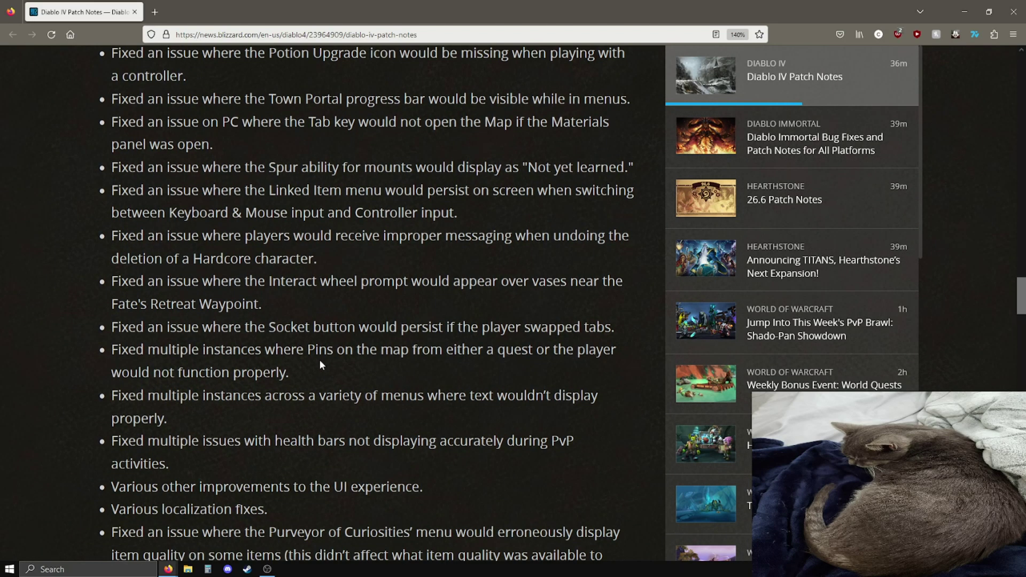
scroll(down, 3)
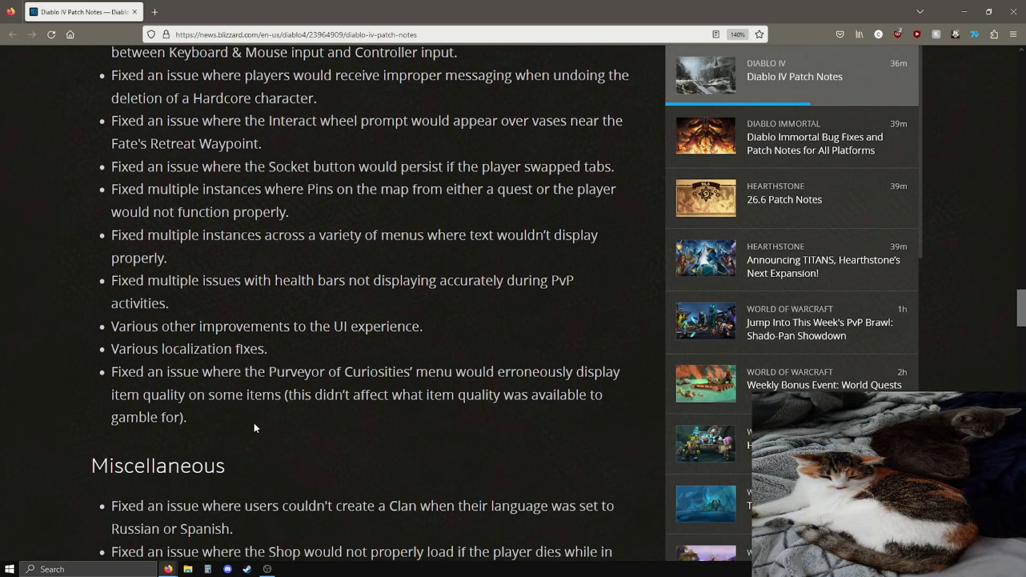
scroll(down, 3)
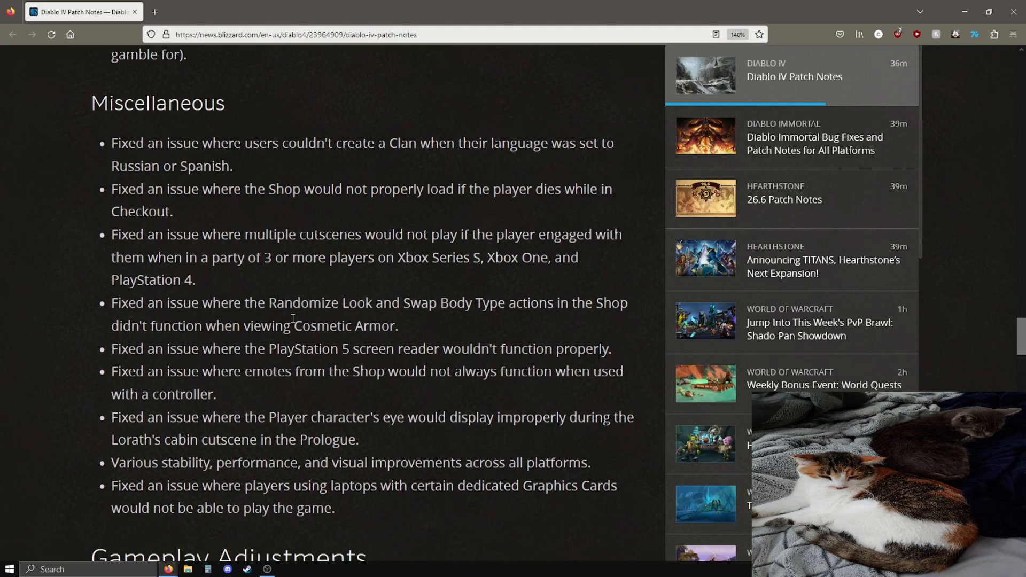
scroll(down, 3)
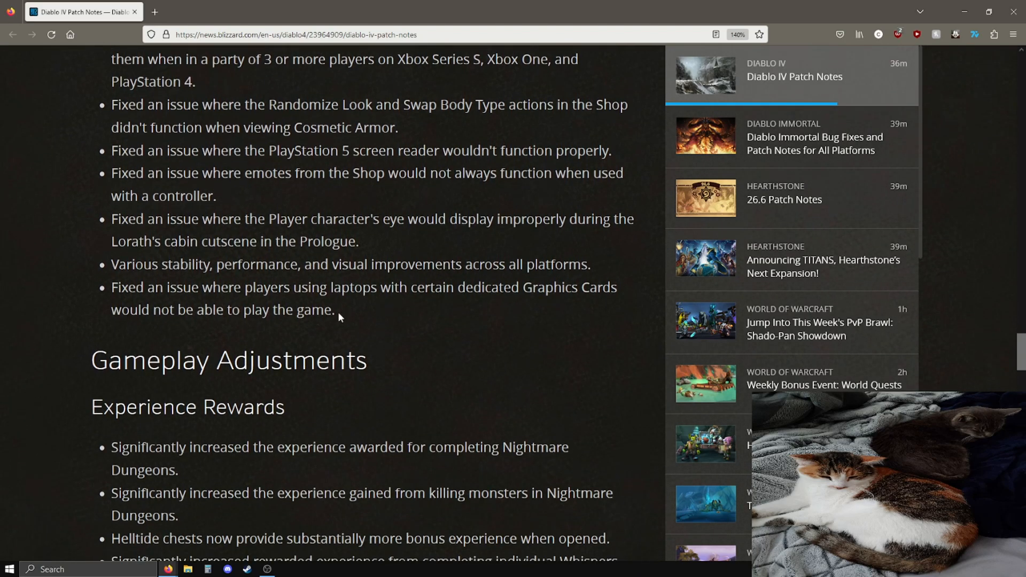
Highlight the monster-kill and Nightmare Dungeon experience lines in turn, leaving them unmarked.
scroll(down, 3)
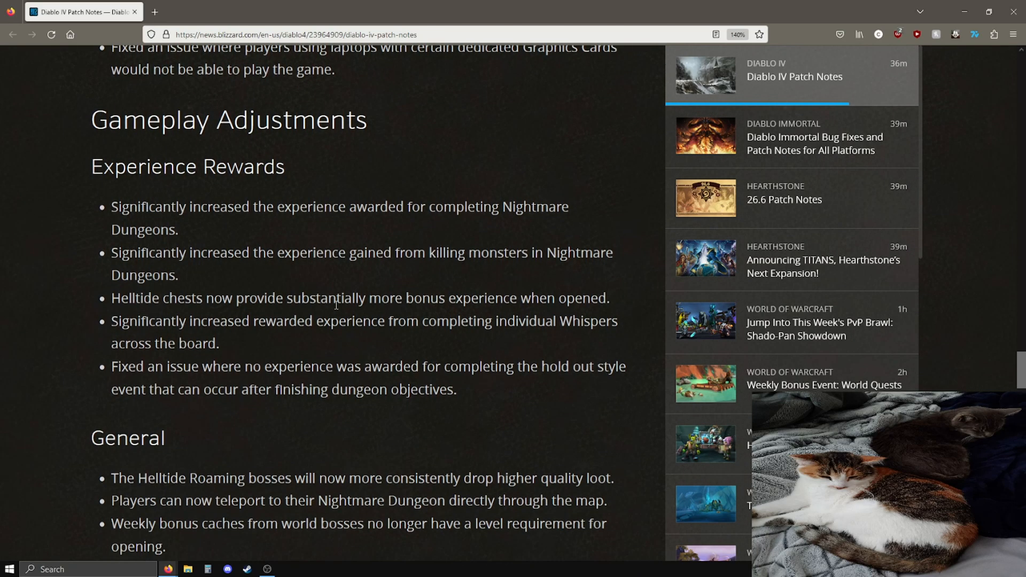
mouse_move(293, 157)
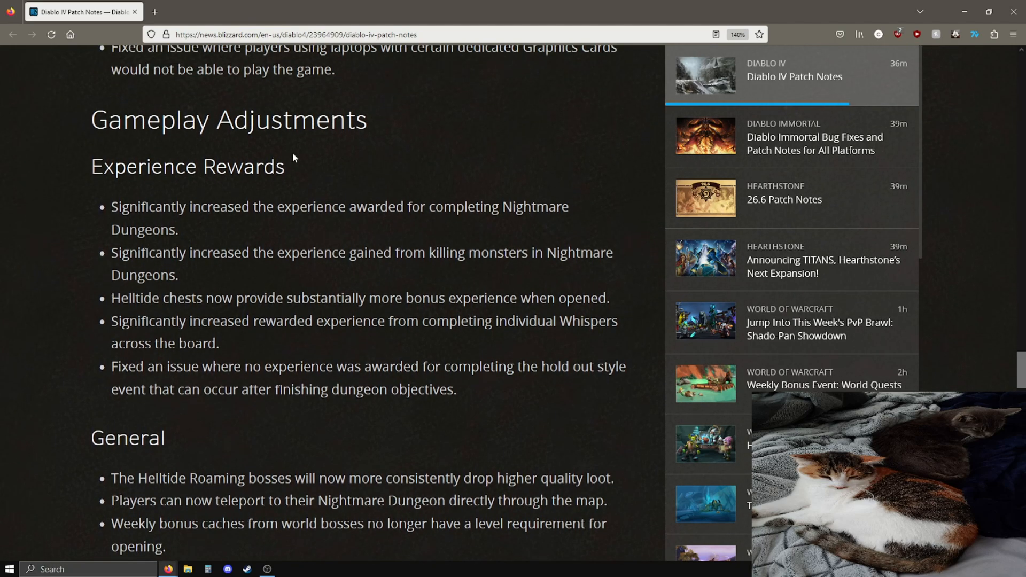
mouse_move(354, 175)
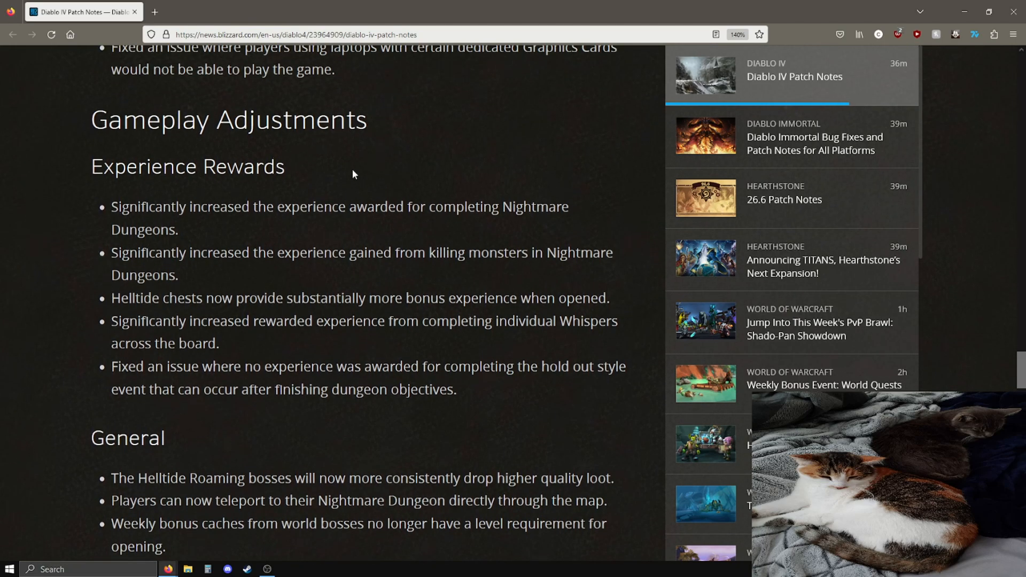
mouse_move(169, 226)
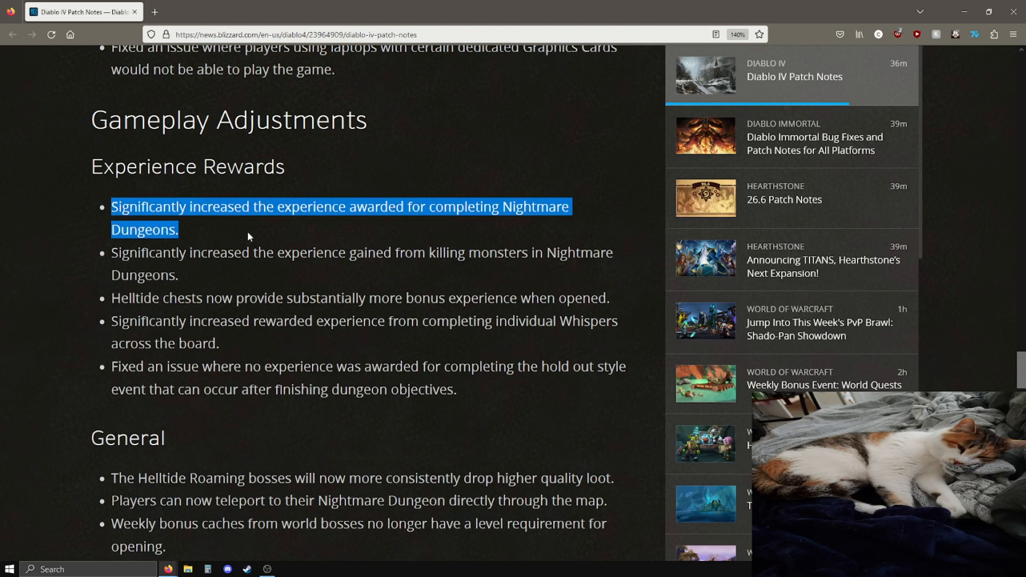
mouse_move(246, 237)
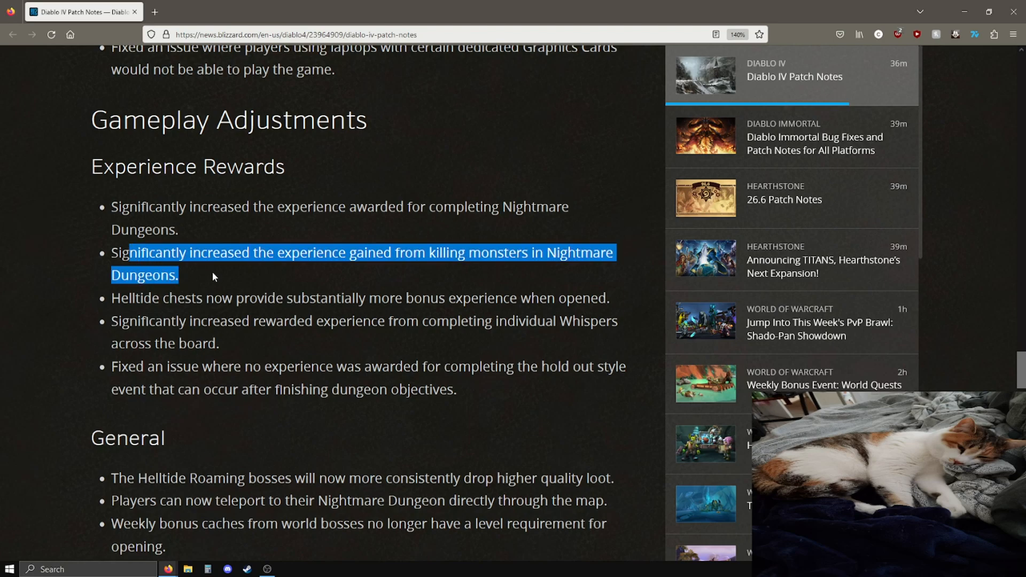
click(190, 274)
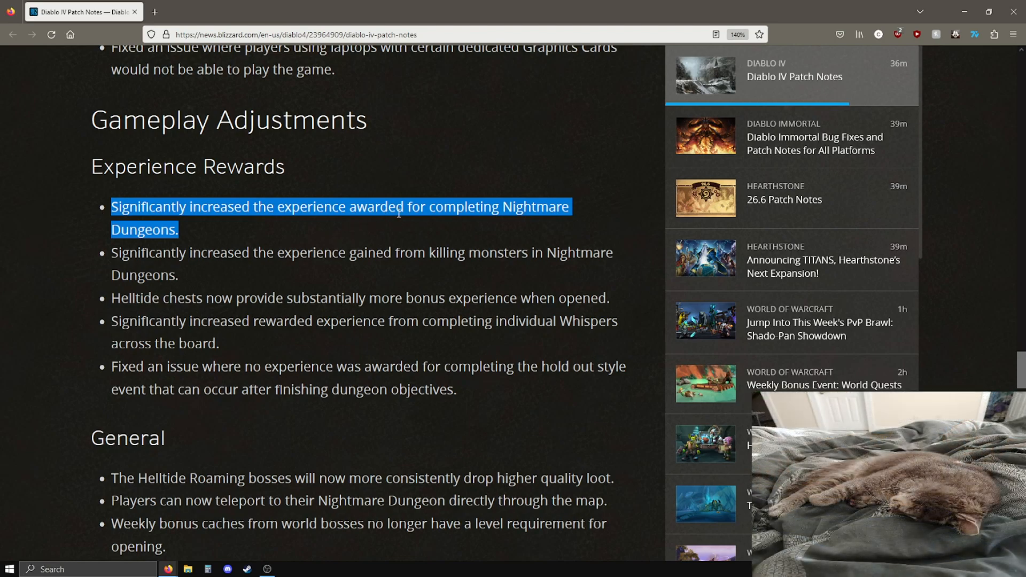
click(396, 222)
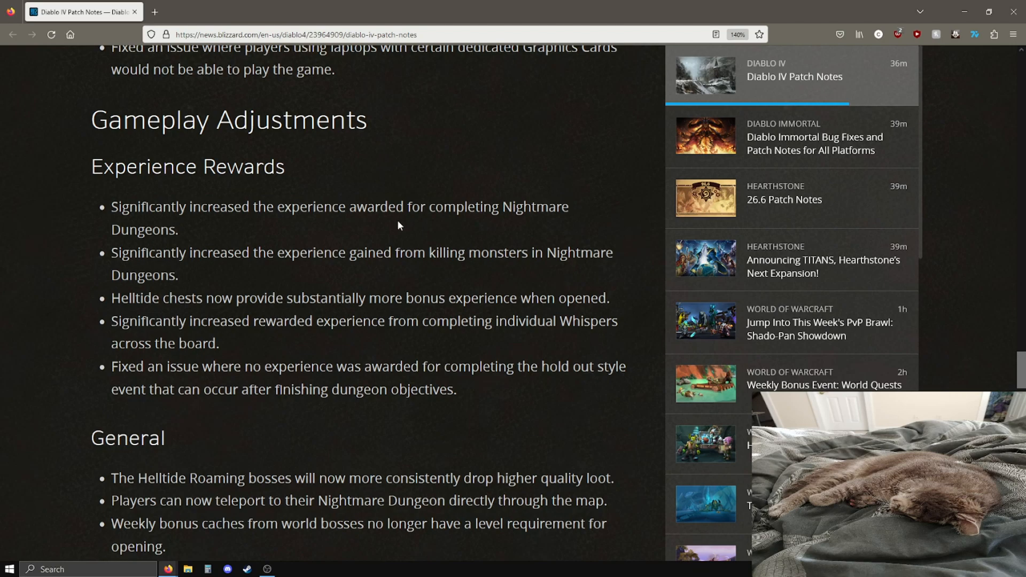
mouse_move(214, 234)
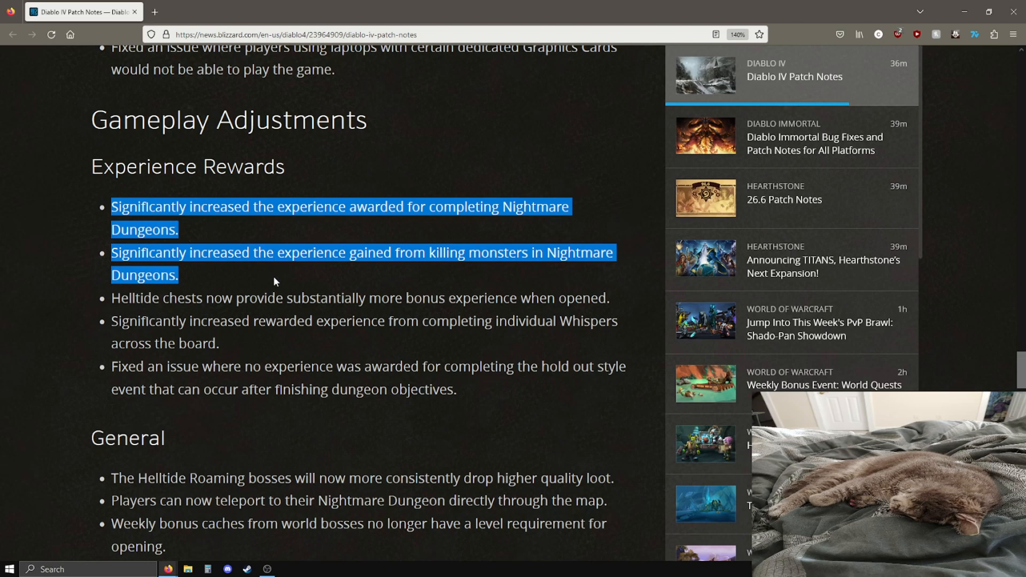
click(275, 271)
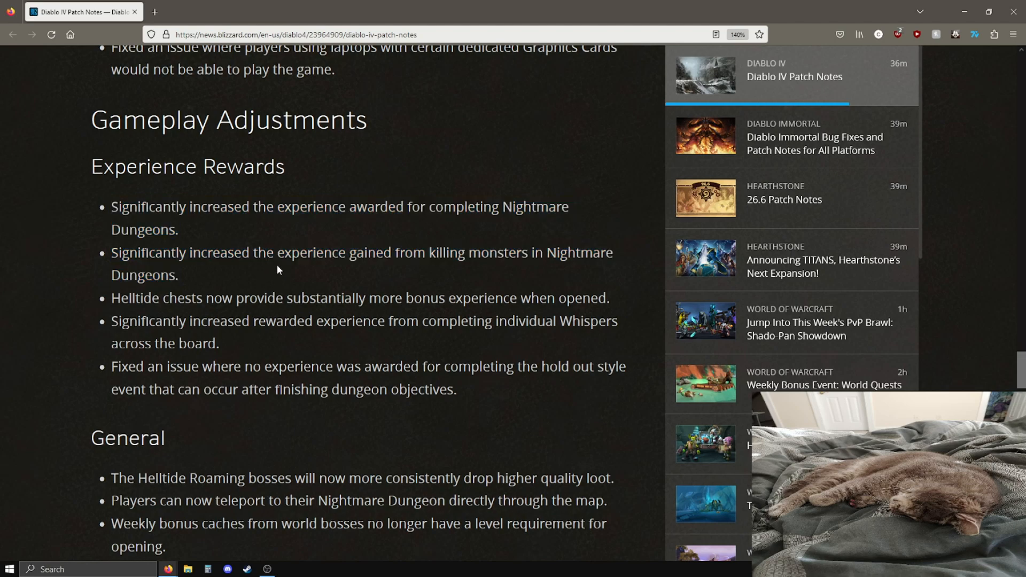
Highlight the Helltide chest, Whispers and hold-out event experience lines, clearing each.
scroll(down, 3)
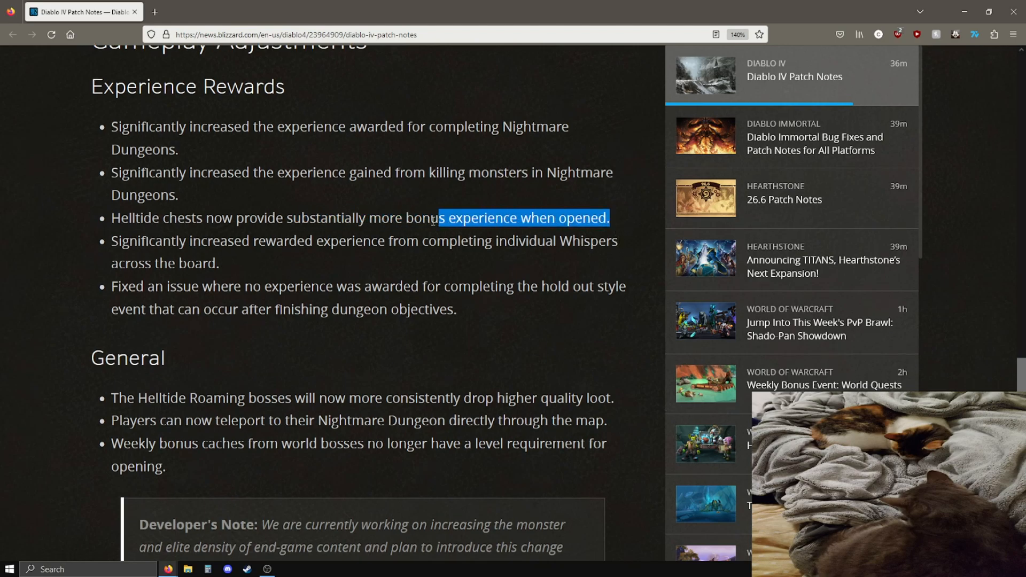
drag(435, 218, 249, 218)
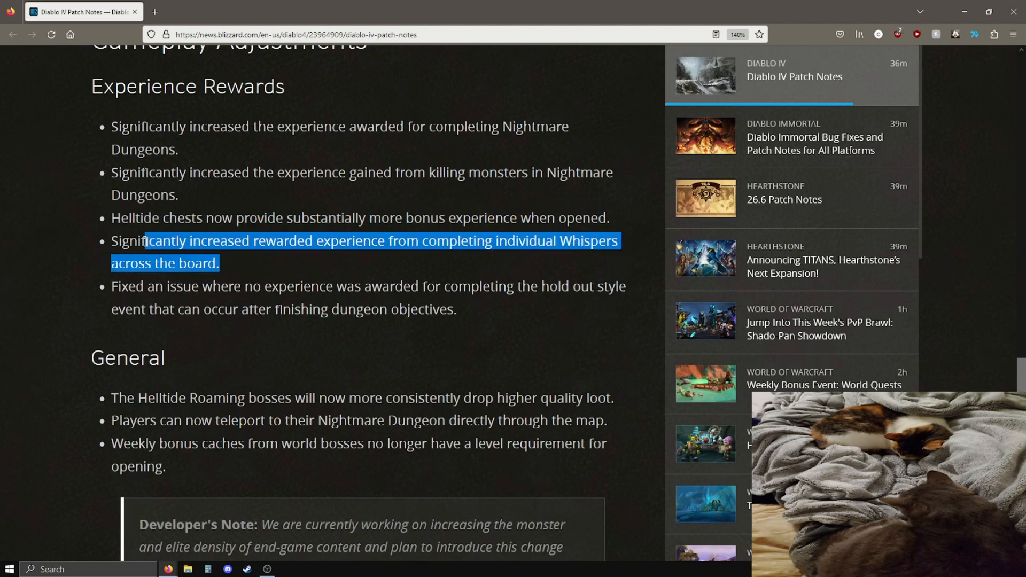
click(284, 290)
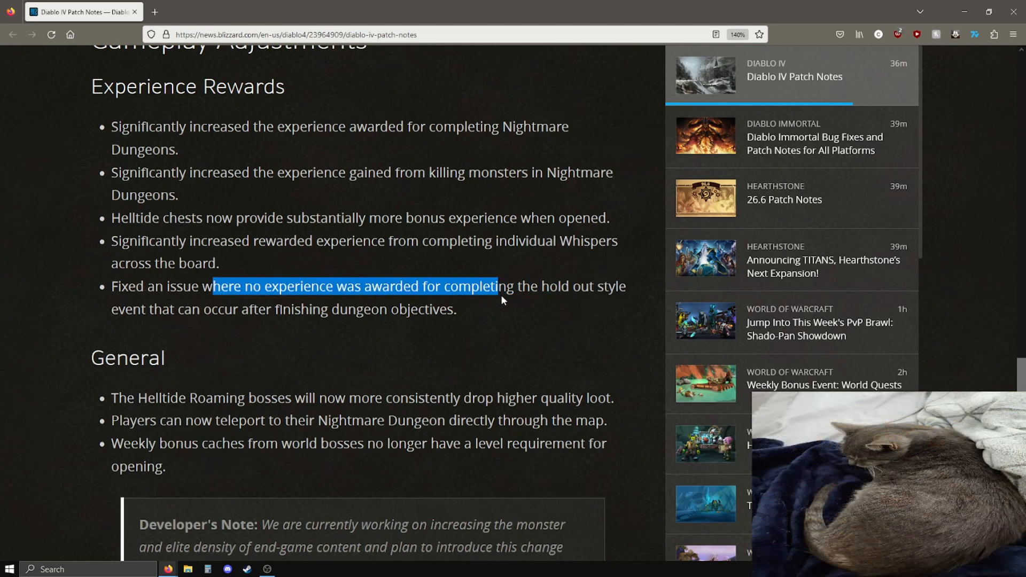
drag(496, 286, 457, 309)
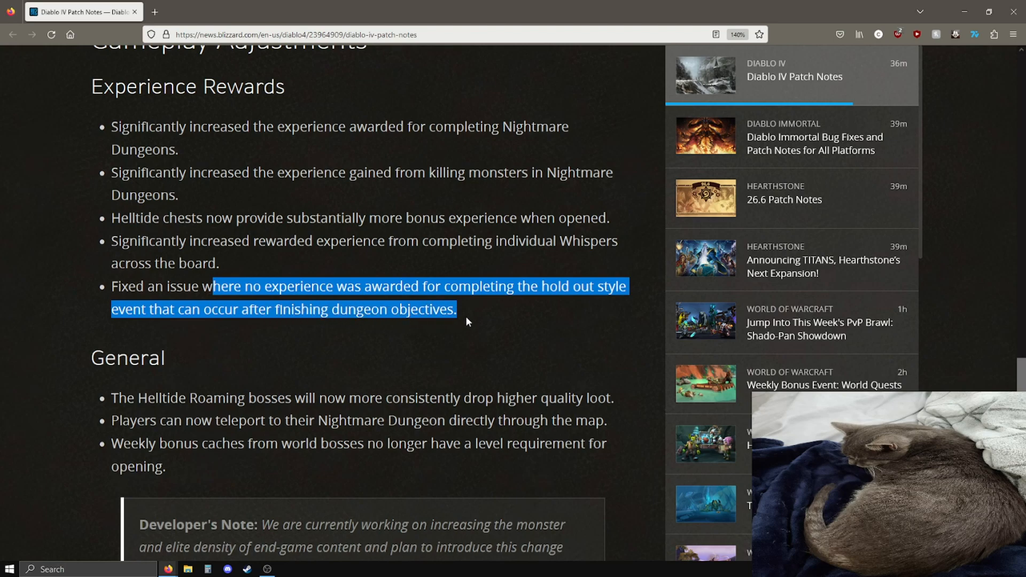
click(459, 321)
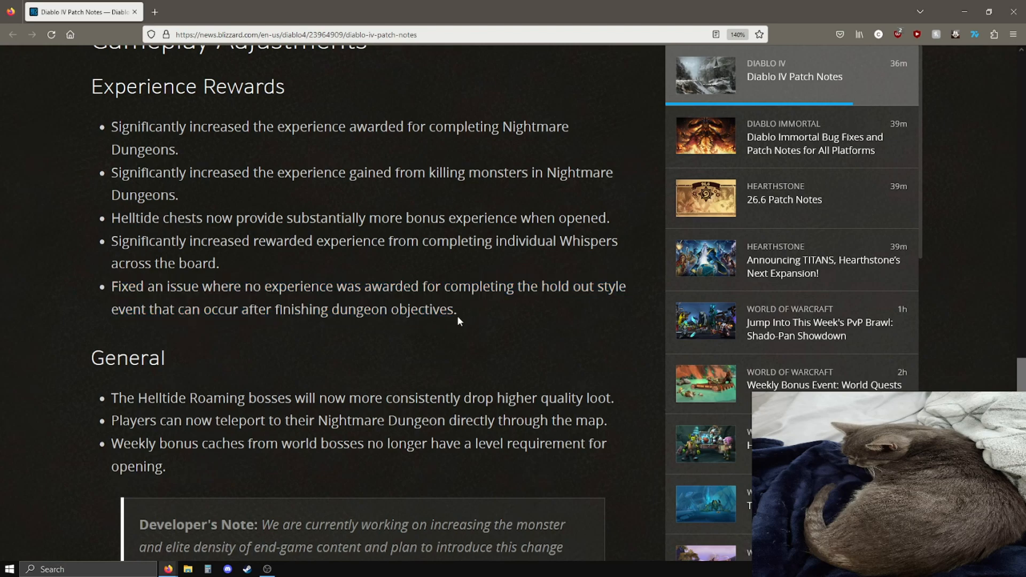
mouse_move(450, 313)
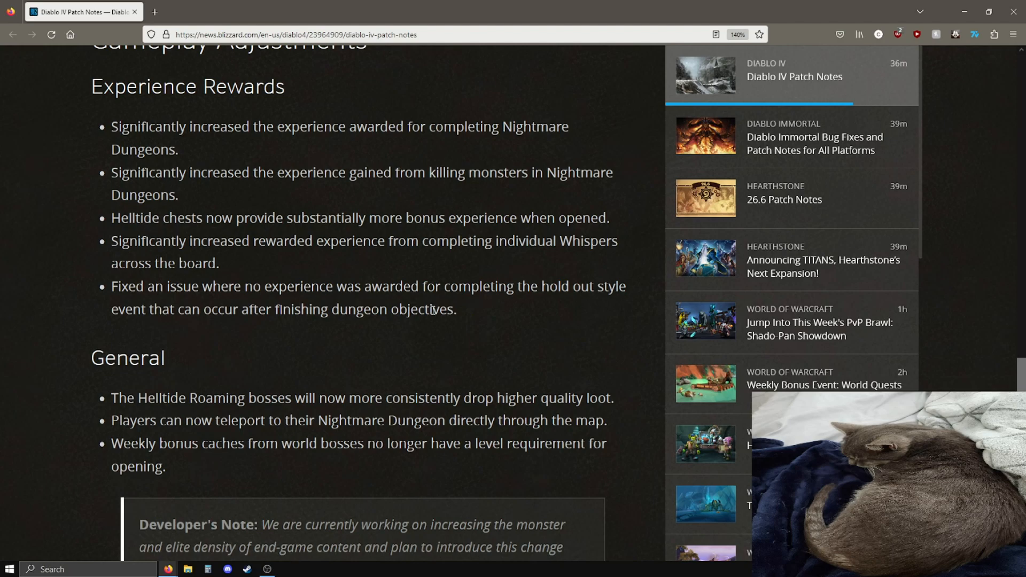
mouse_move(275, 266)
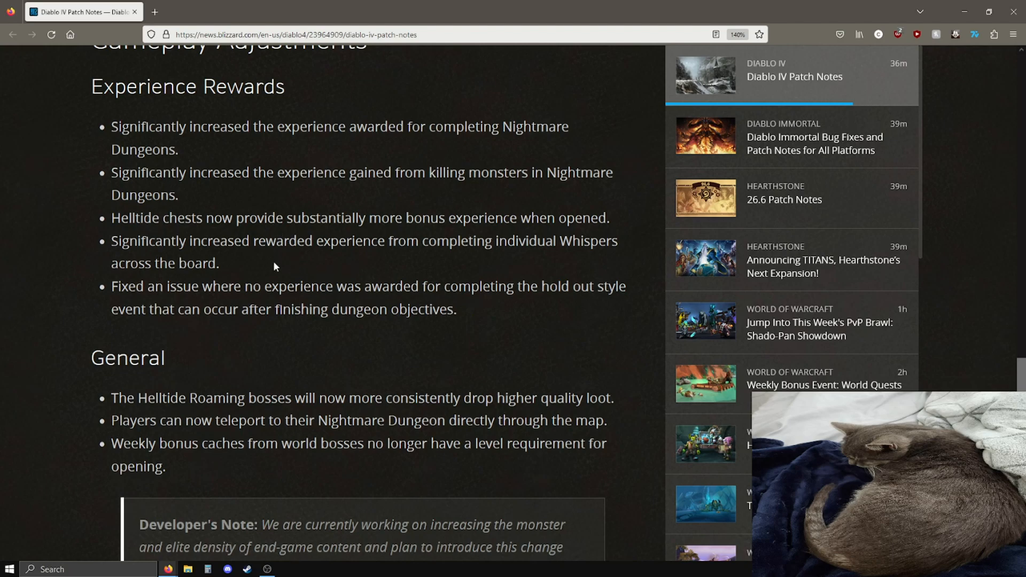
mouse_move(22, 158)
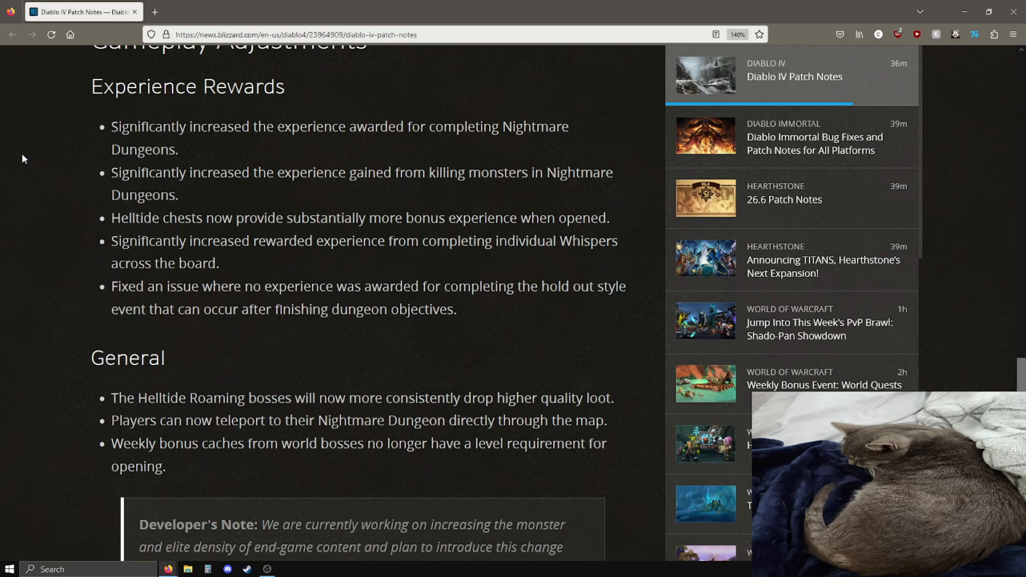
mouse_move(33, 209)
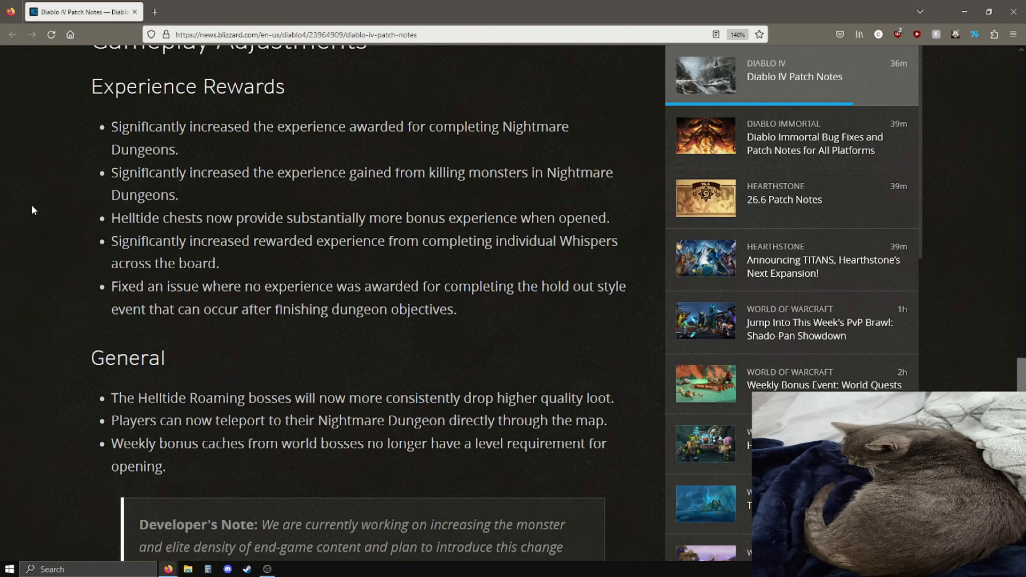
Highlight the weekly bonus caches line and the Season 1 monster-density developer note, then clear them.
scroll(down, 3)
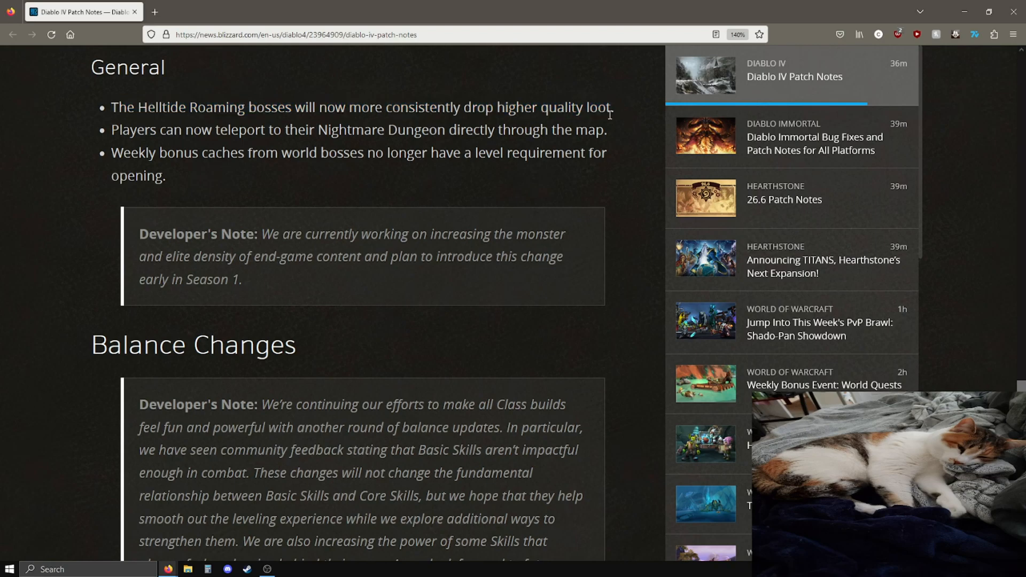
double_click(133, 130)
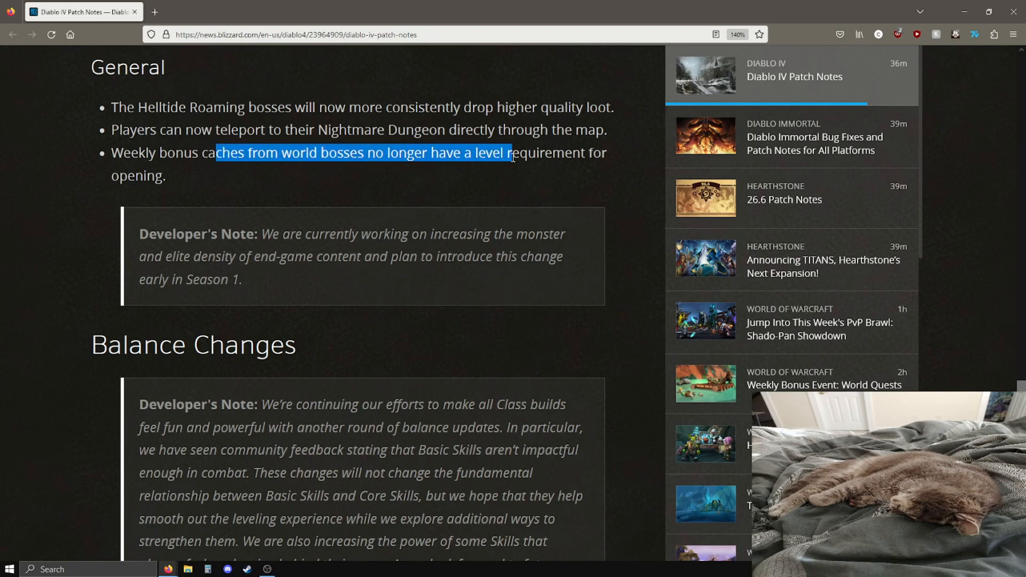
click(345, 193)
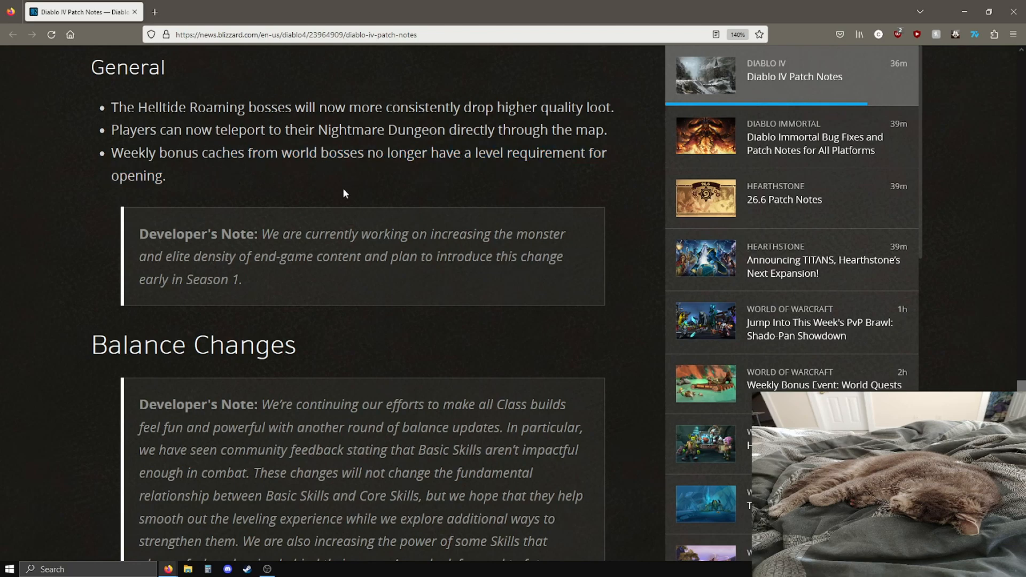
mouse_move(410, 242)
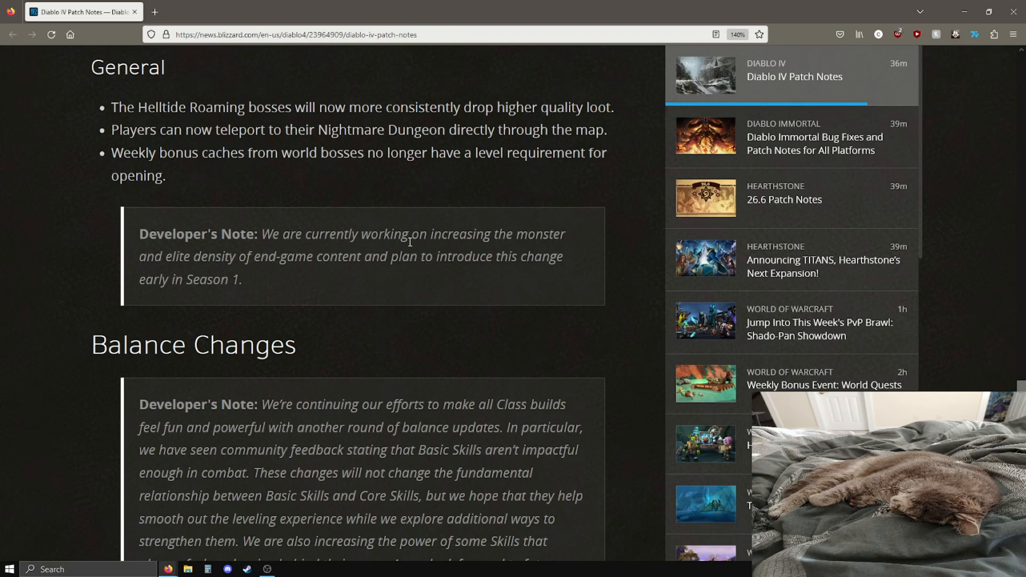
mouse_move(295, 258)
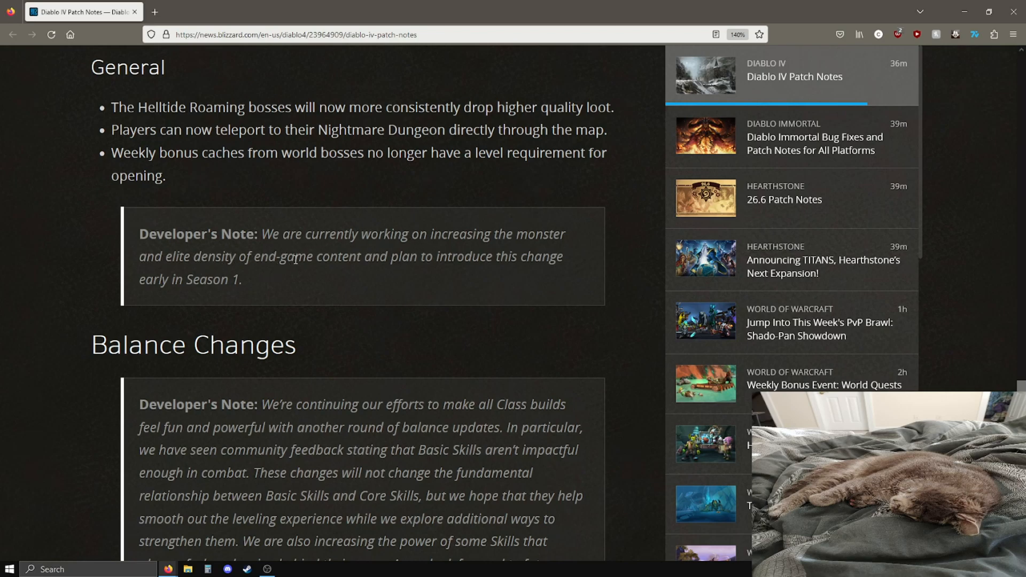
mouse_move(252, 288)
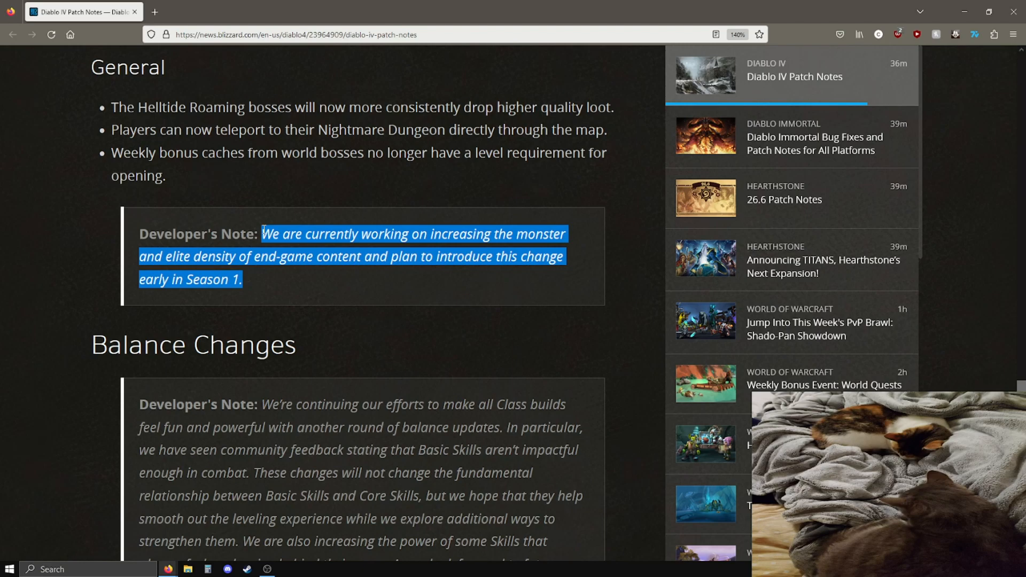
mouse_move(311, 290)
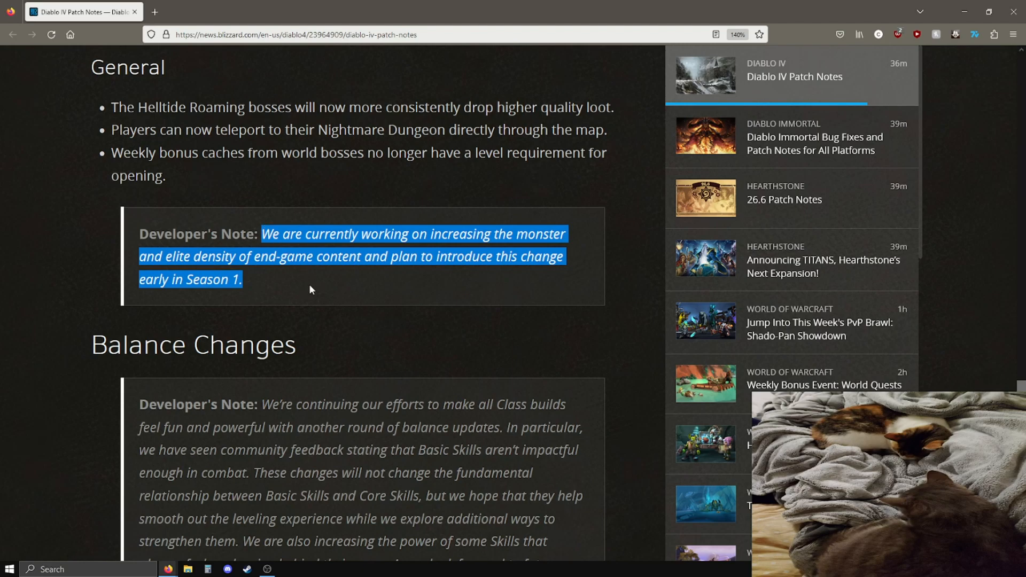
mouse_move(314, 282)
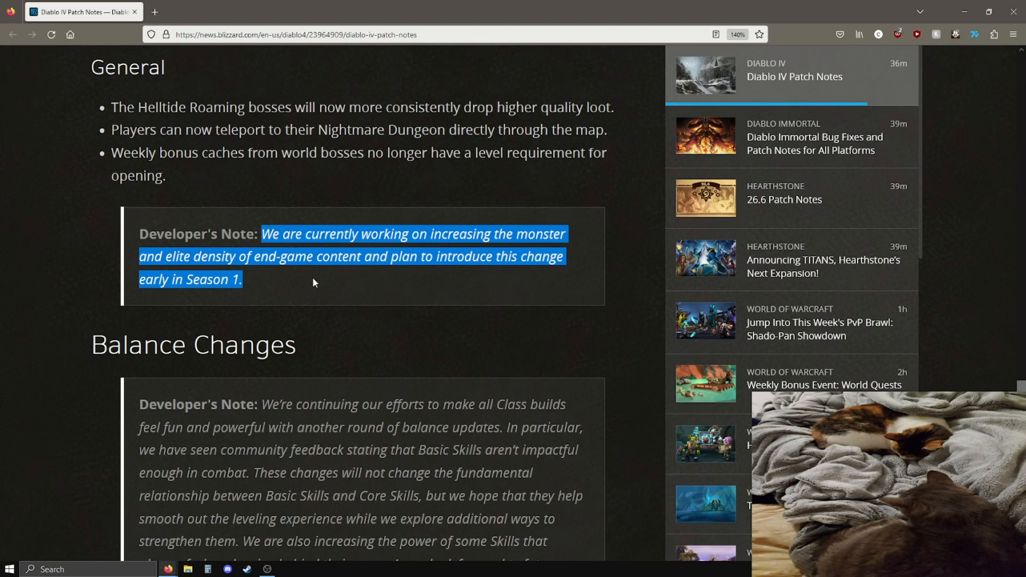
click(366, 291)
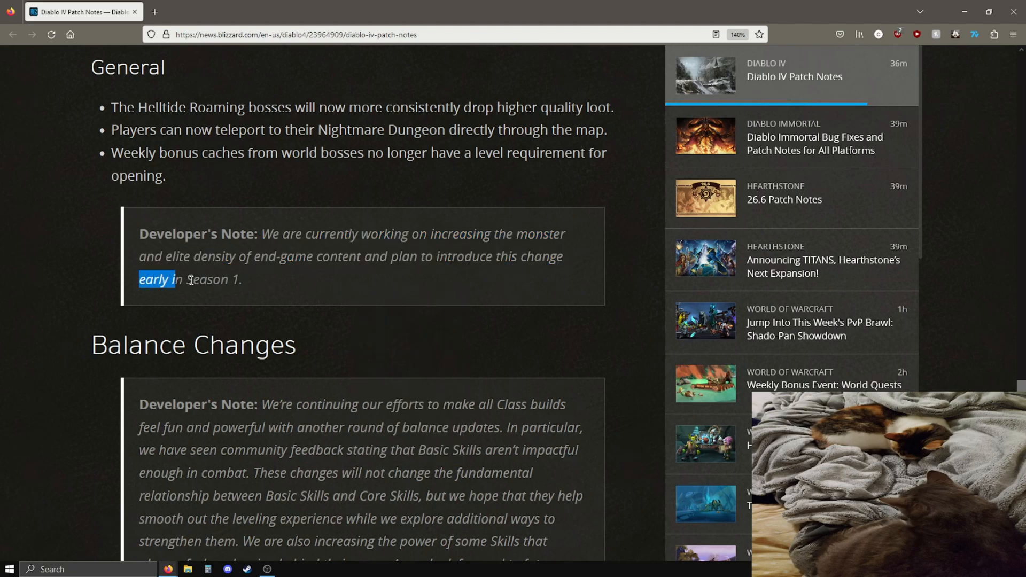
click(271, 281)
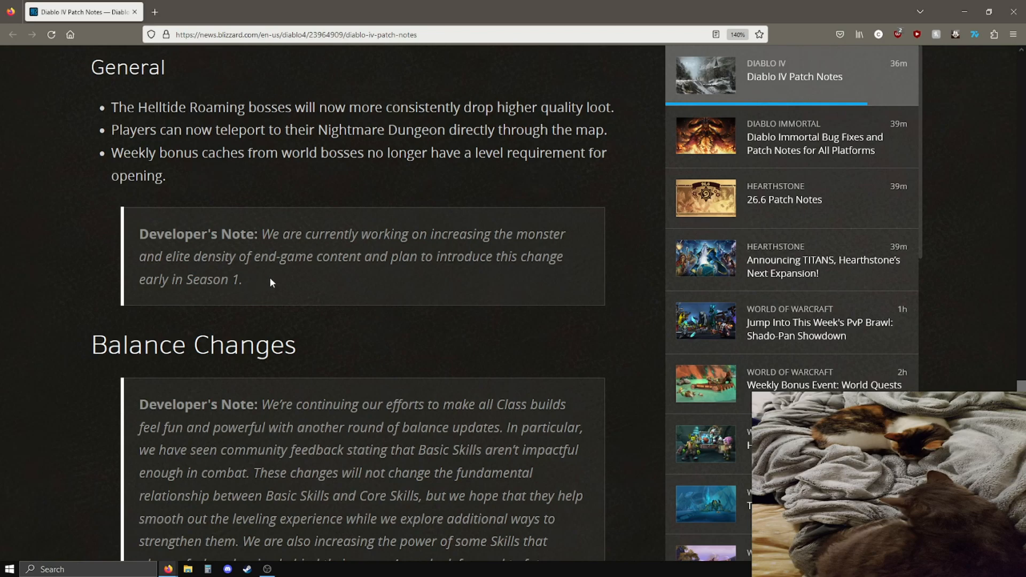
mouse_move(256, 291)
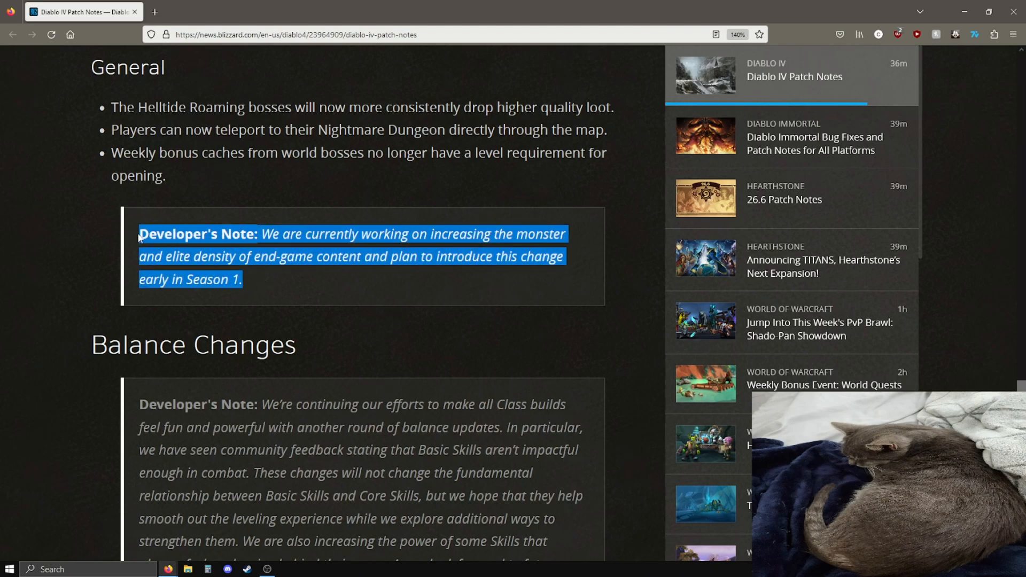
mouse_move(318, 218)
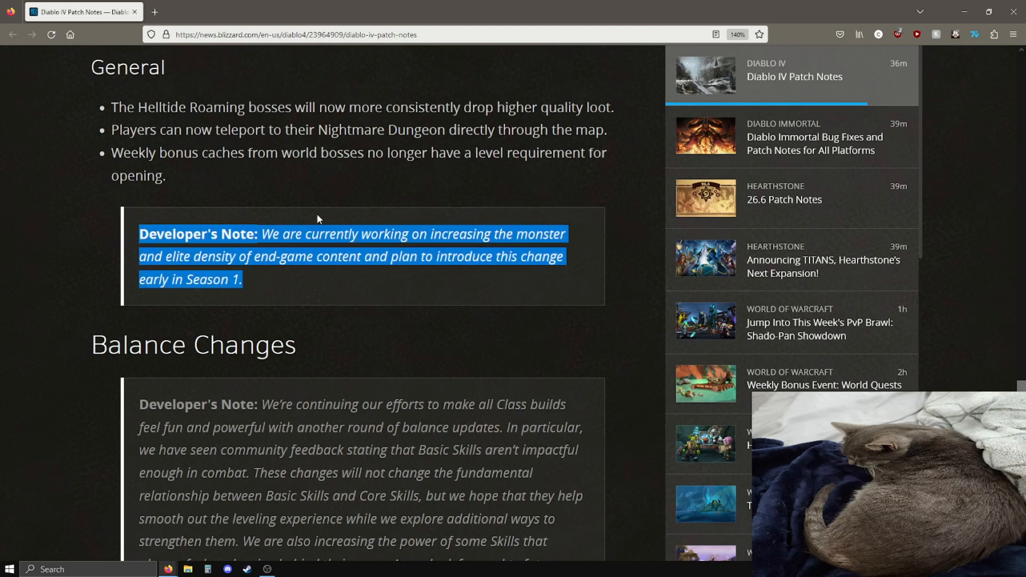
scroll(down, 3)
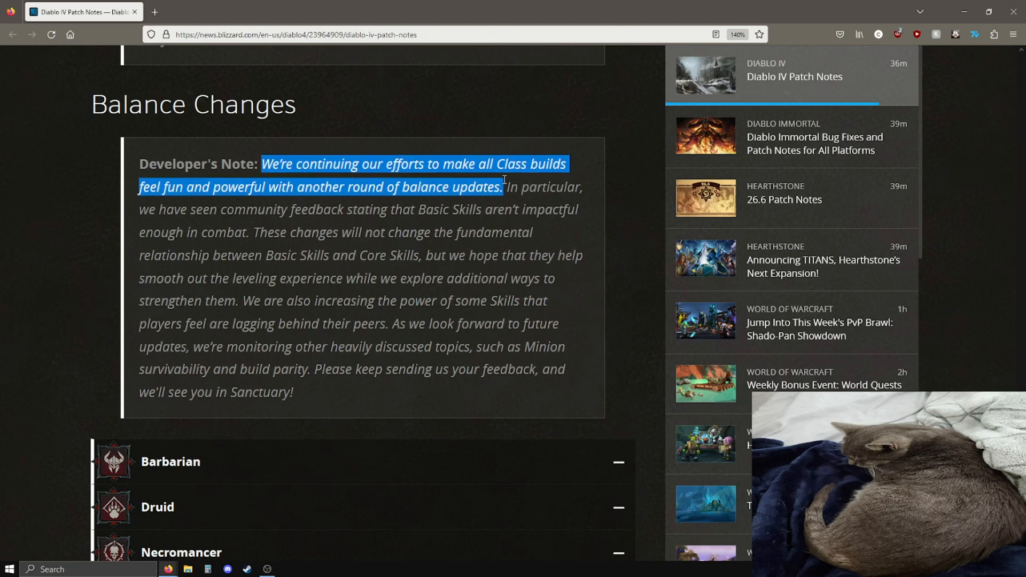
click(406, 208)
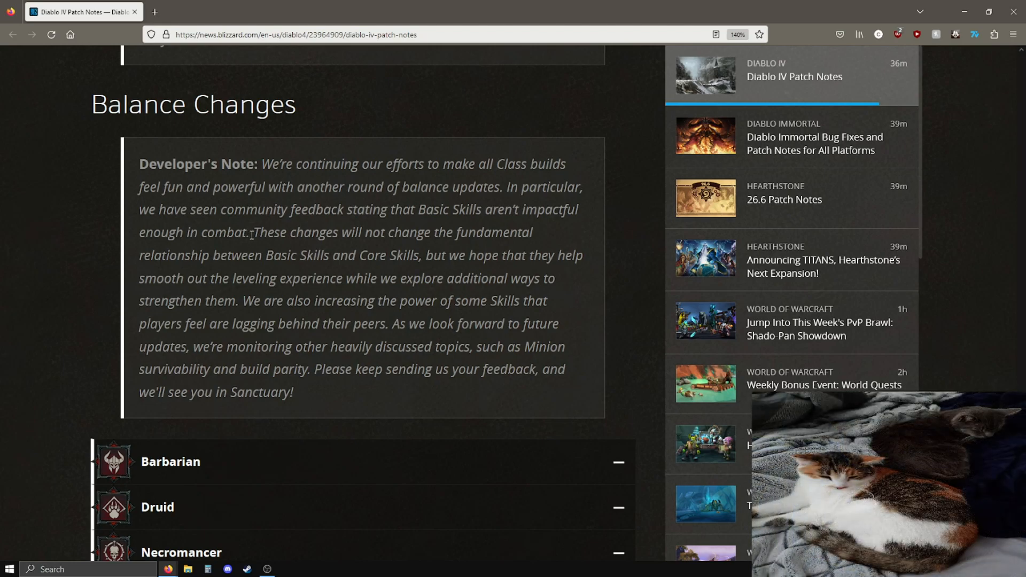
mouse_move(260, 214)
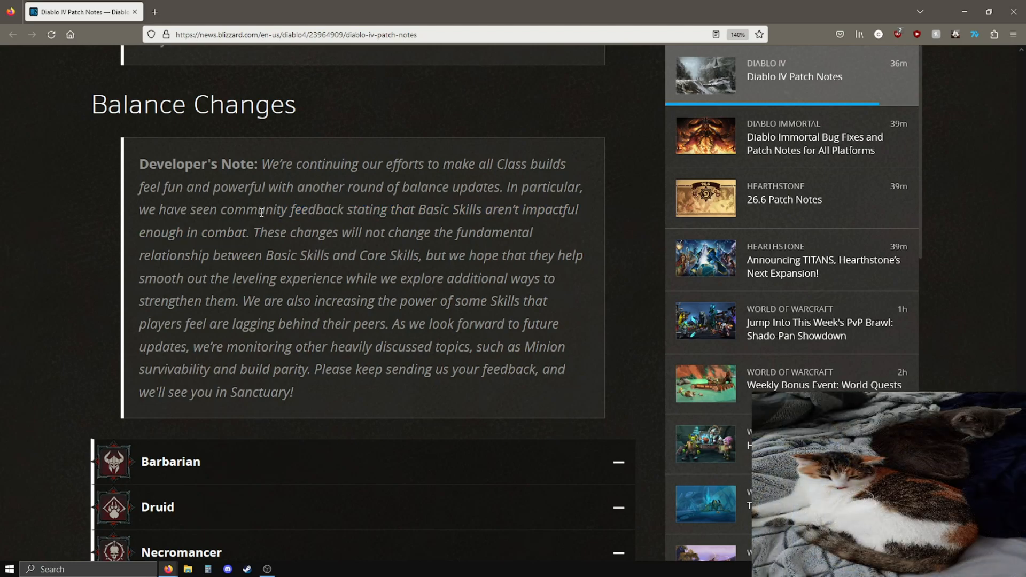
mouse_move(258, 274)
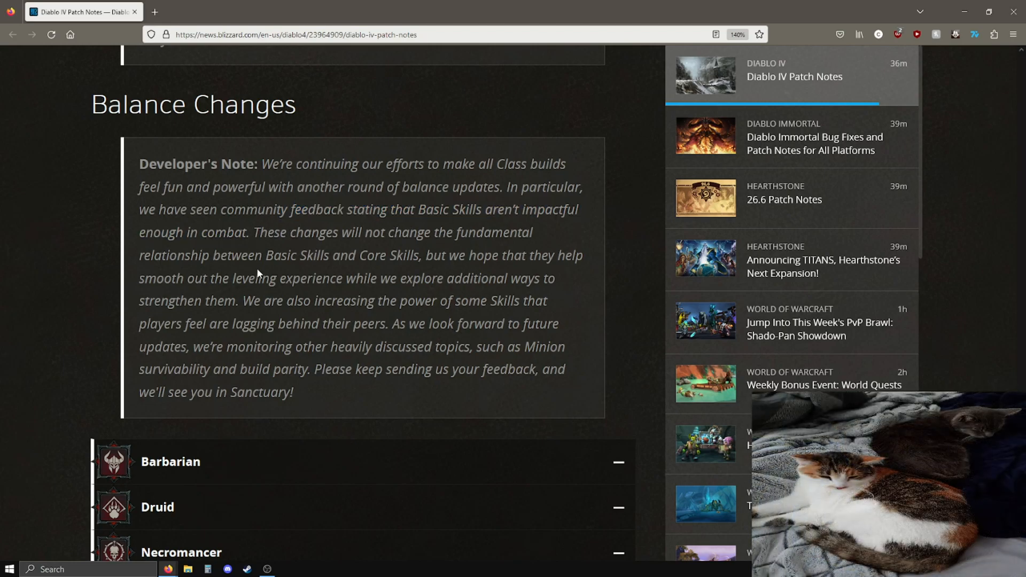
mouse_move(323, 274)
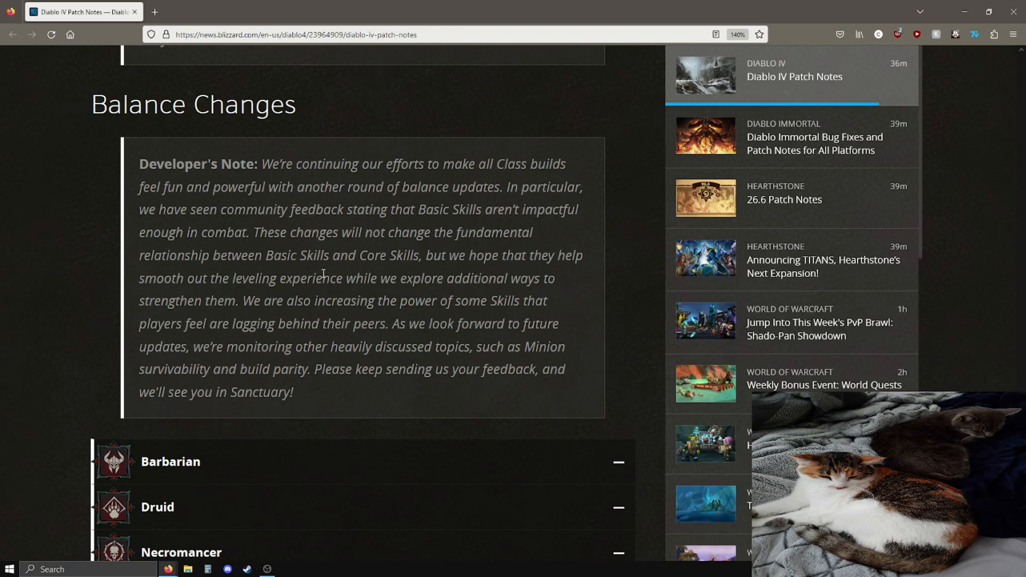
mouse_move(328, 293)
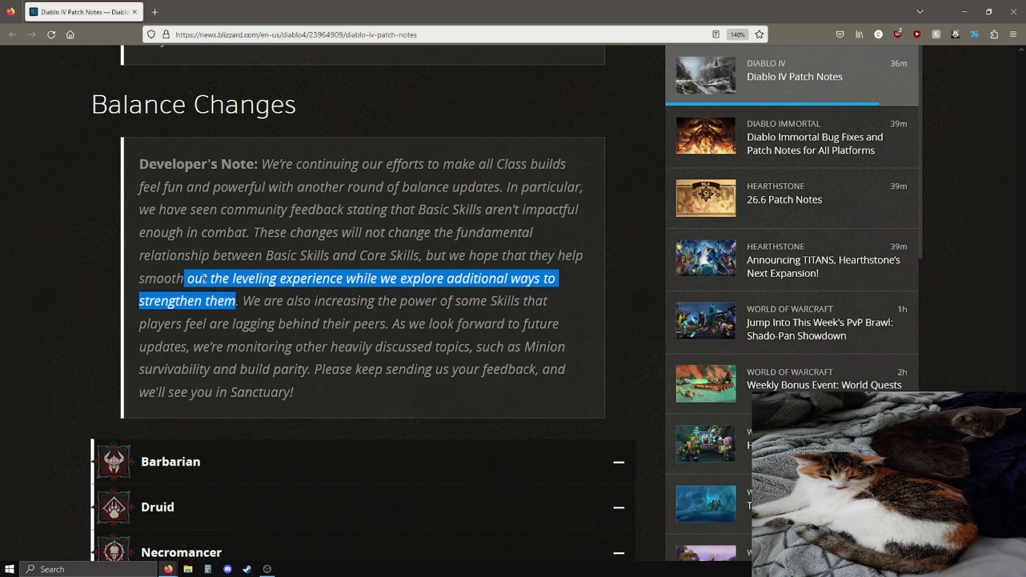
click(418, 315)
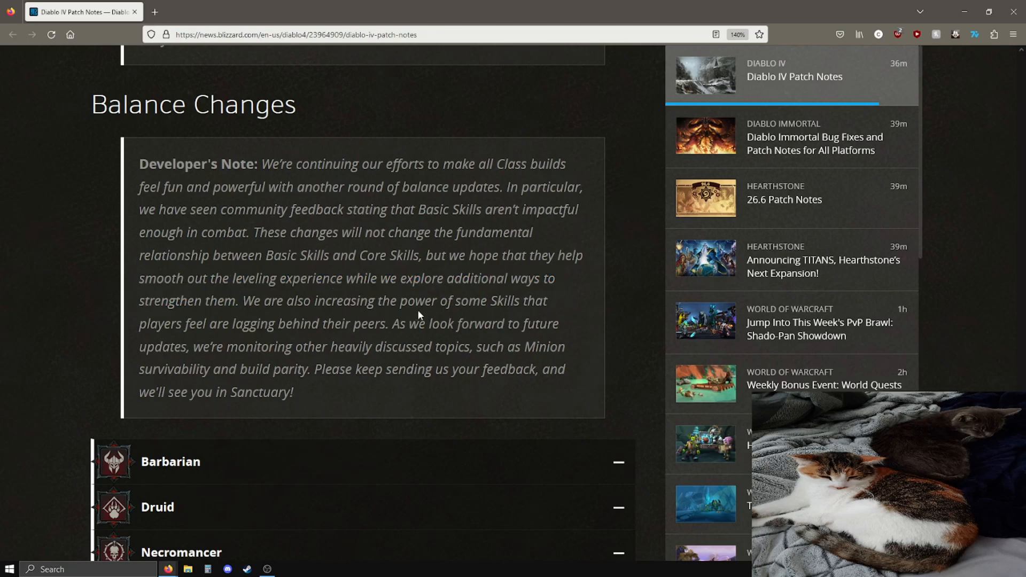
mouse_move(388, 328)
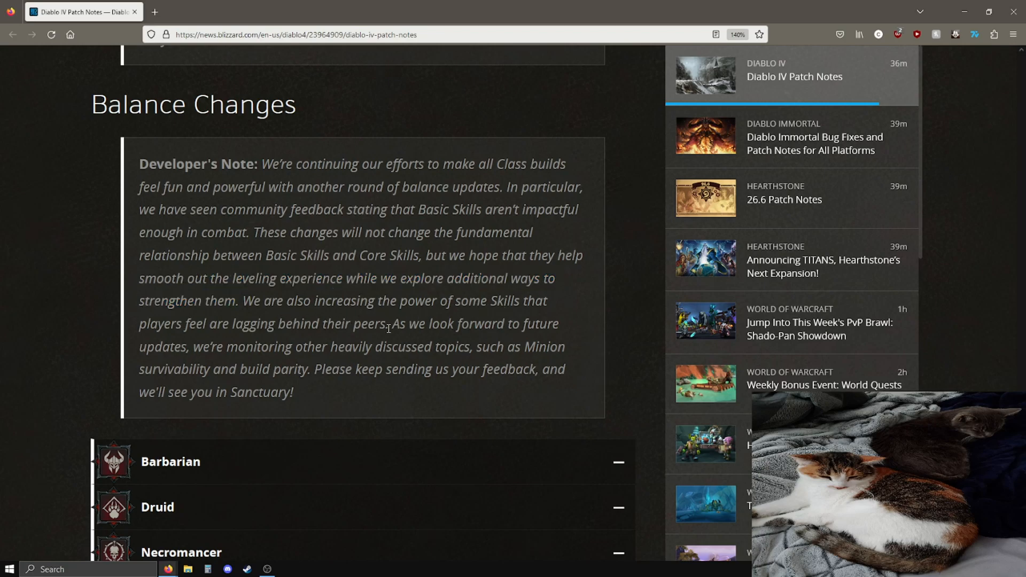
mouse_move(206, 450)
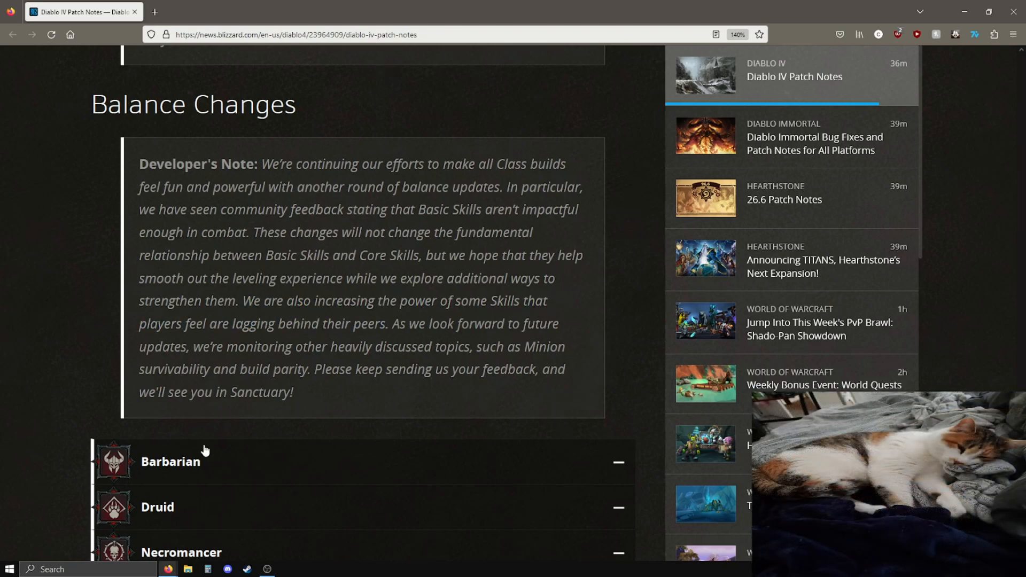
mouse_move(366, 296)
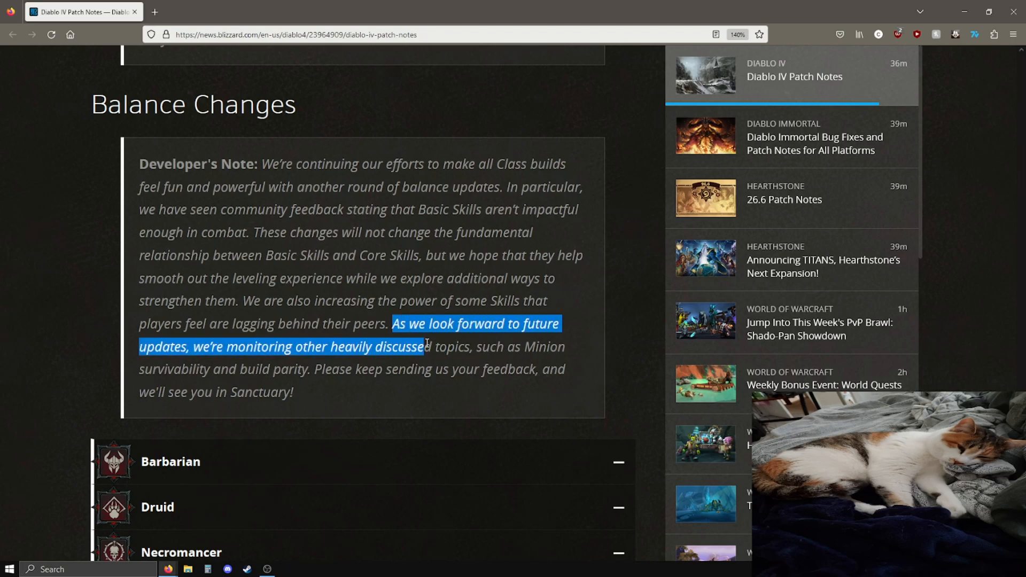
click(249, 384)
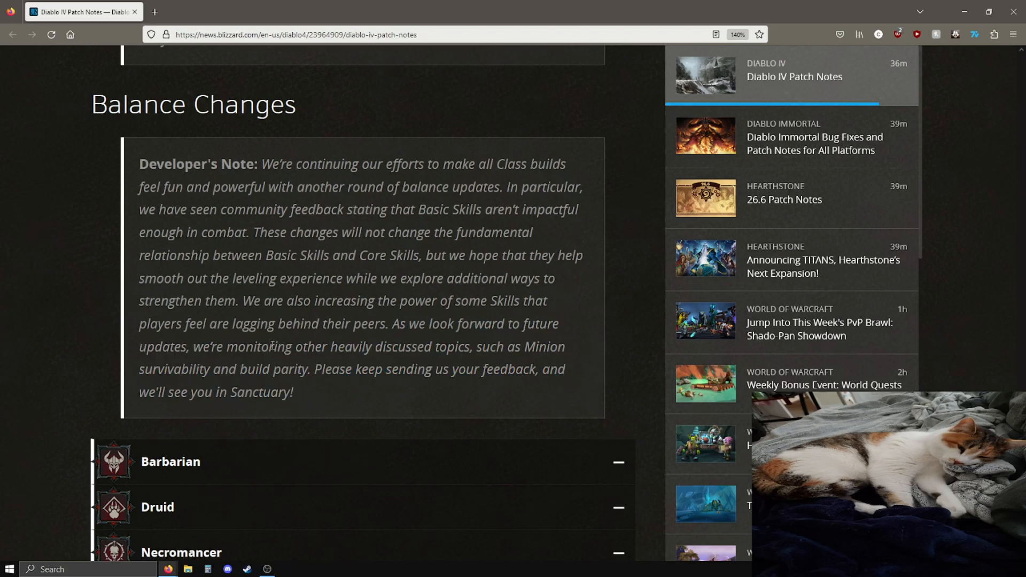
Highlight Lunging Strike's Fury 9 to 10 line and 33% damage value, clearing each mark.
scroll(down, 3)
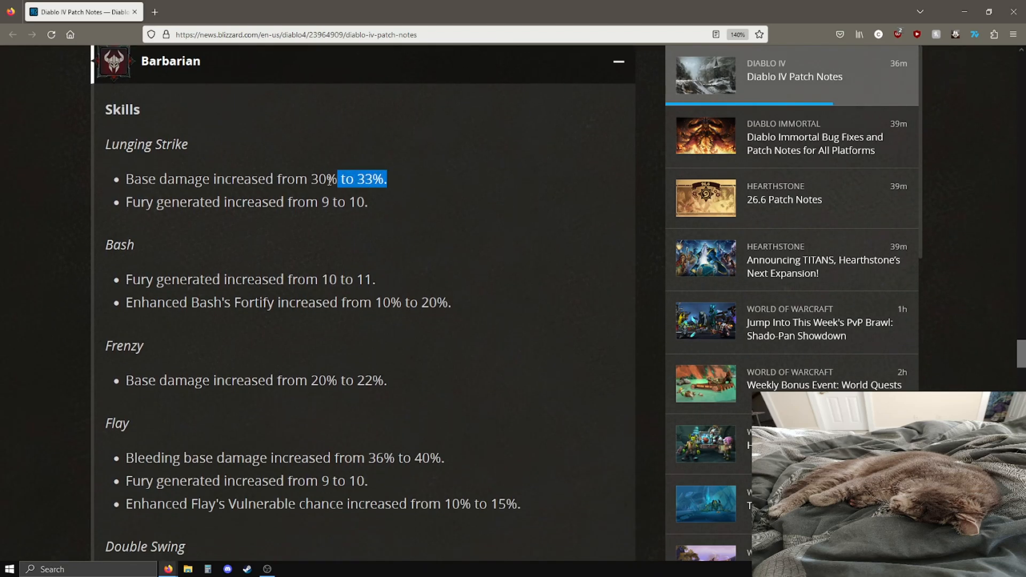
click(349, 202)
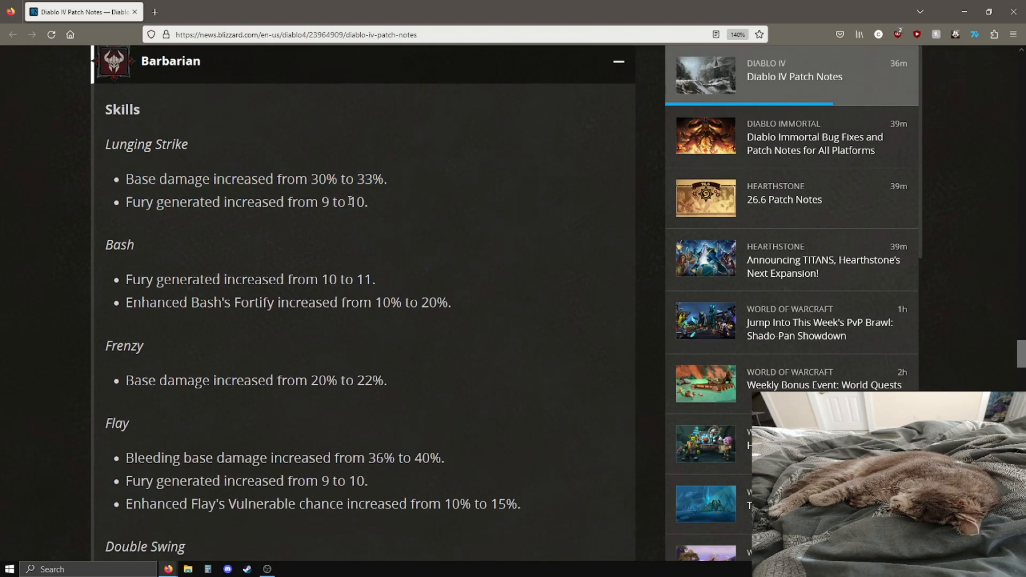
triple_click(246, 202)
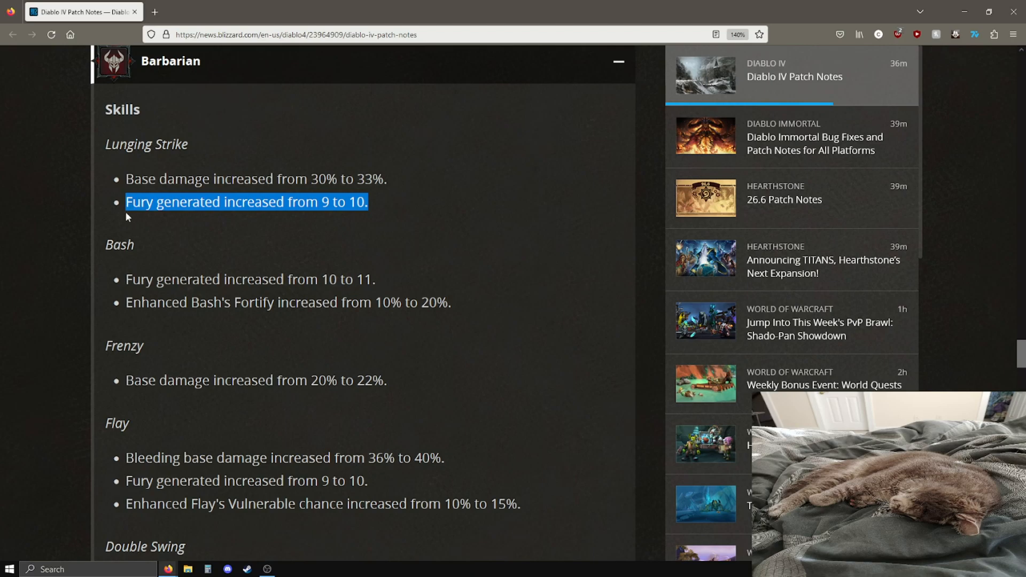
click(472, 133)
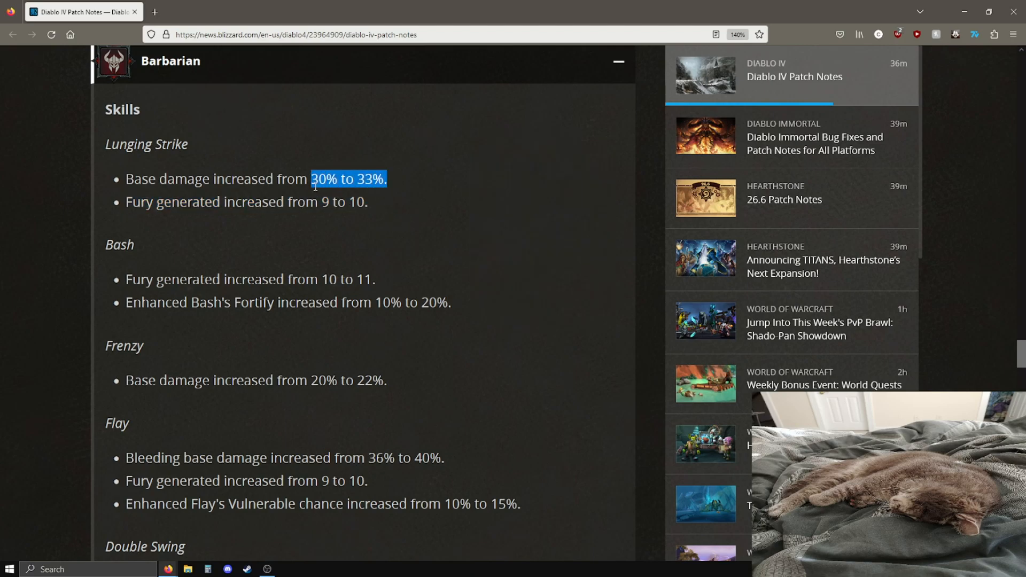
double_click(367, 178)
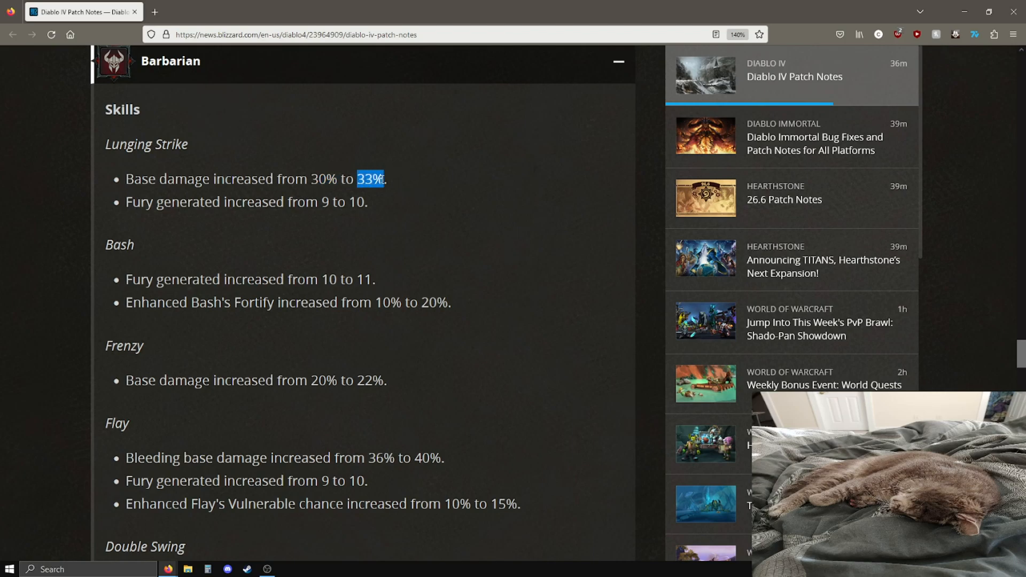
click(418, 181)
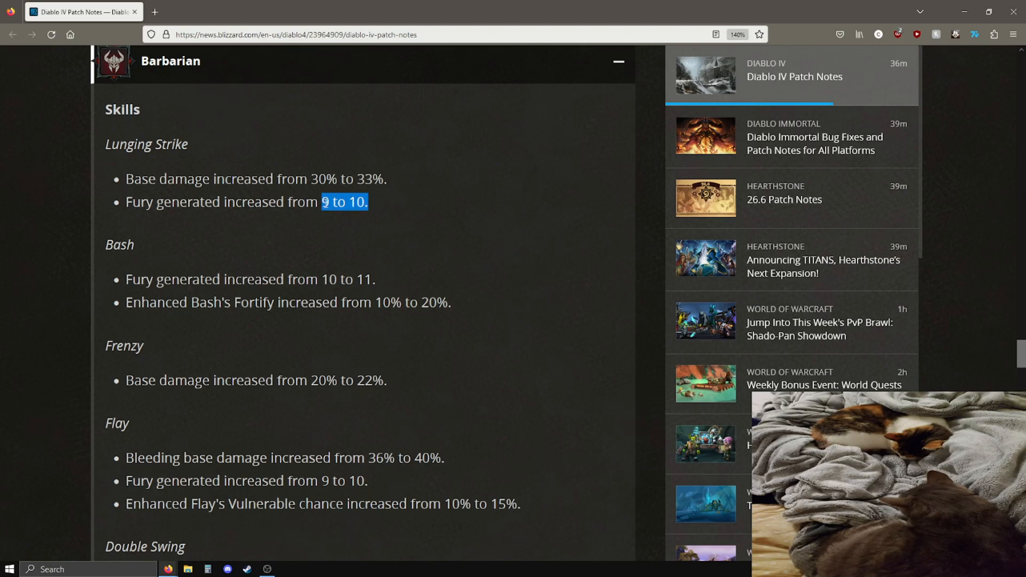
click(115, 306)
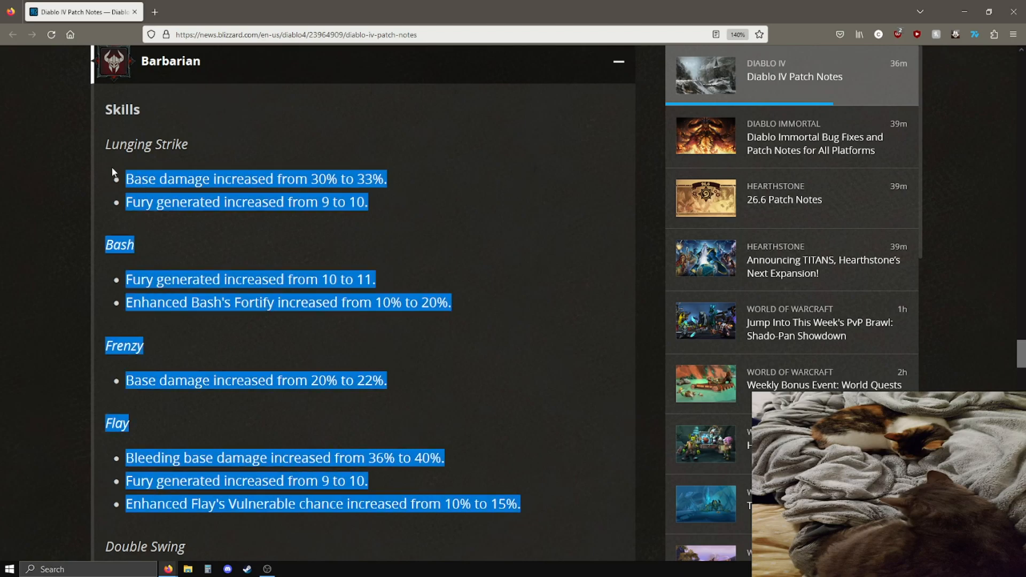
click(331, 202)
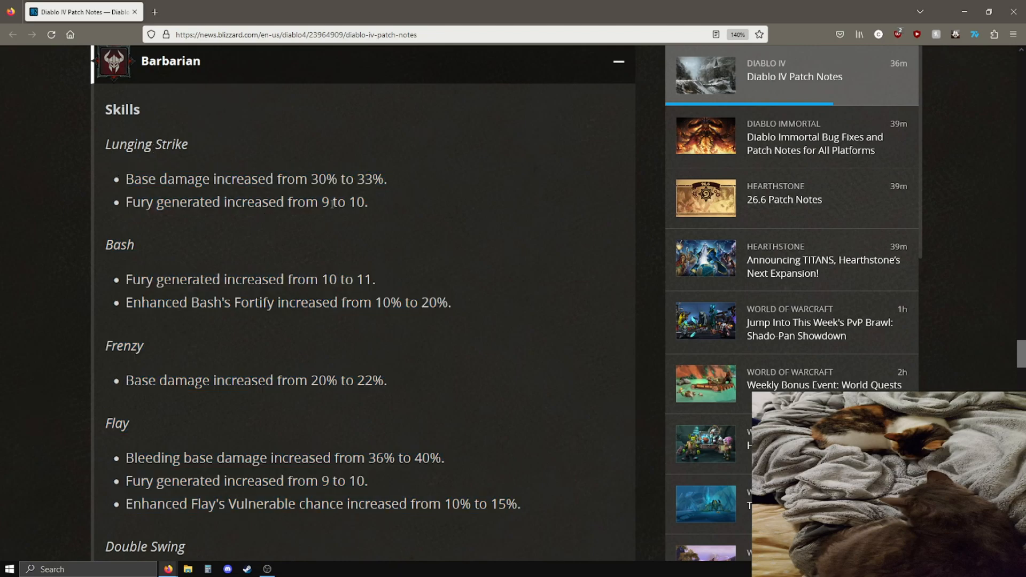
mouse_move(344, 278)
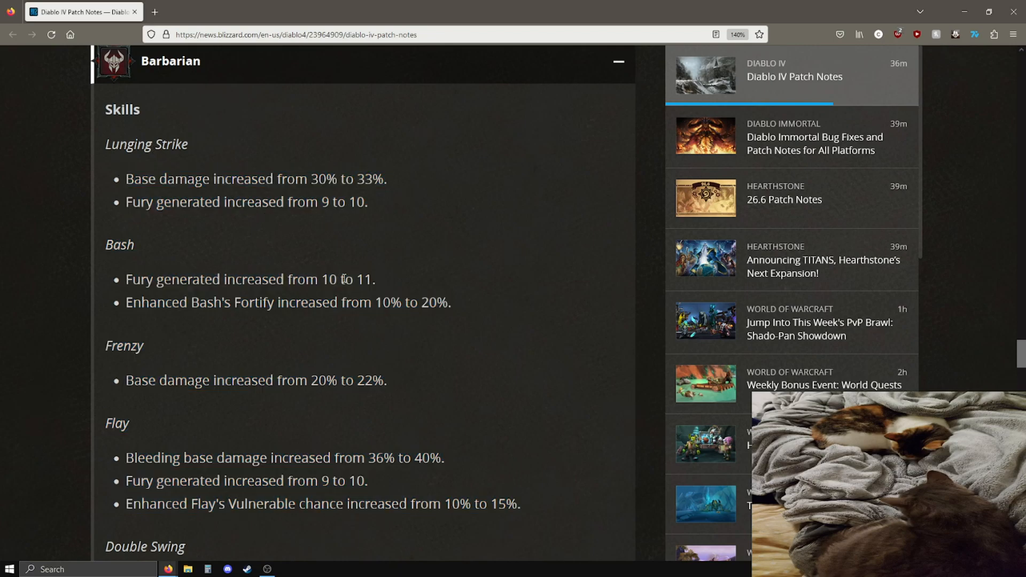
mouse_move(305, 311)
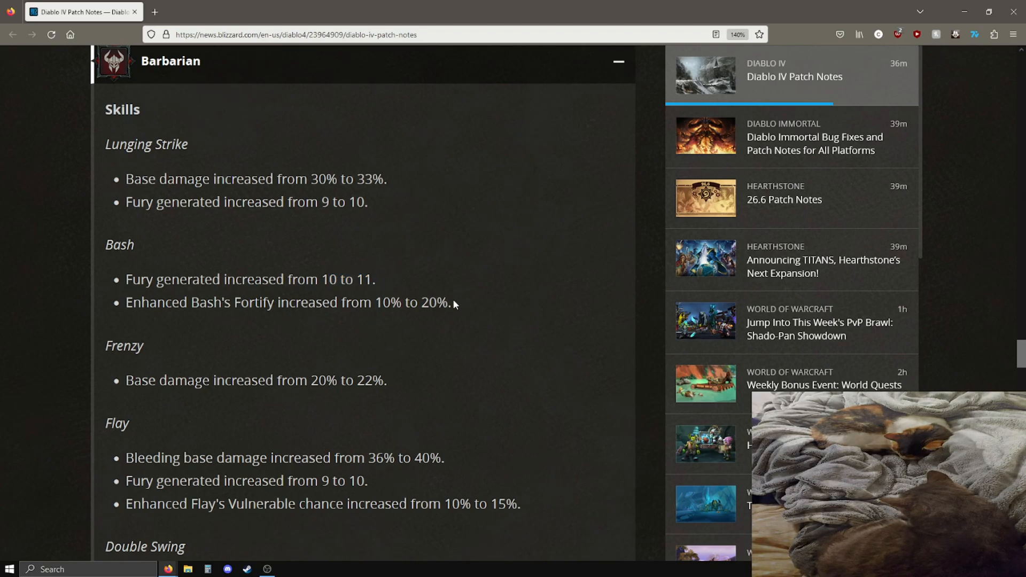
Highlight Bash's 20% Fortify value and the Flay bleeding damage values, then clear them.
double_click(435, 301)
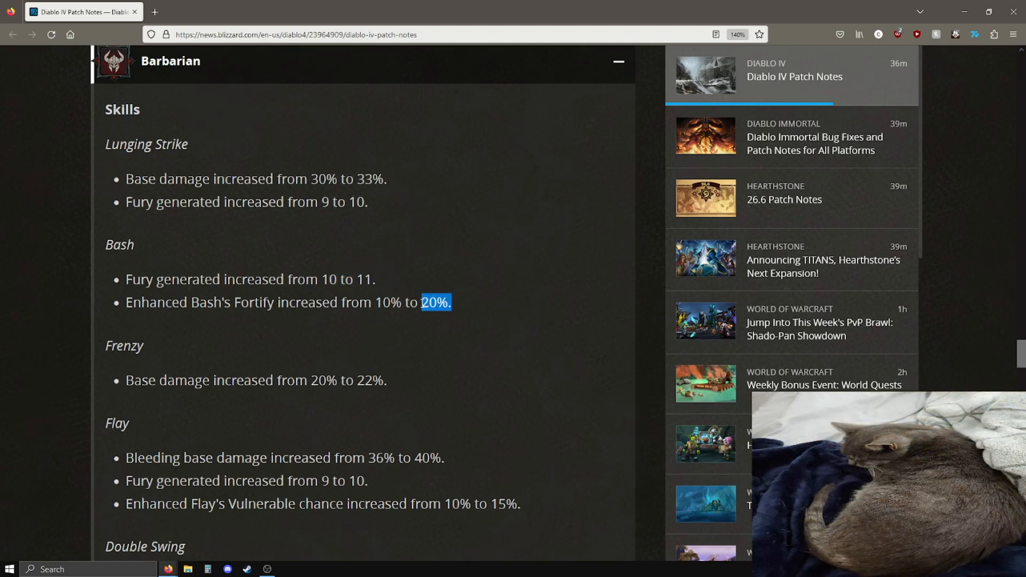
click(269, 302)
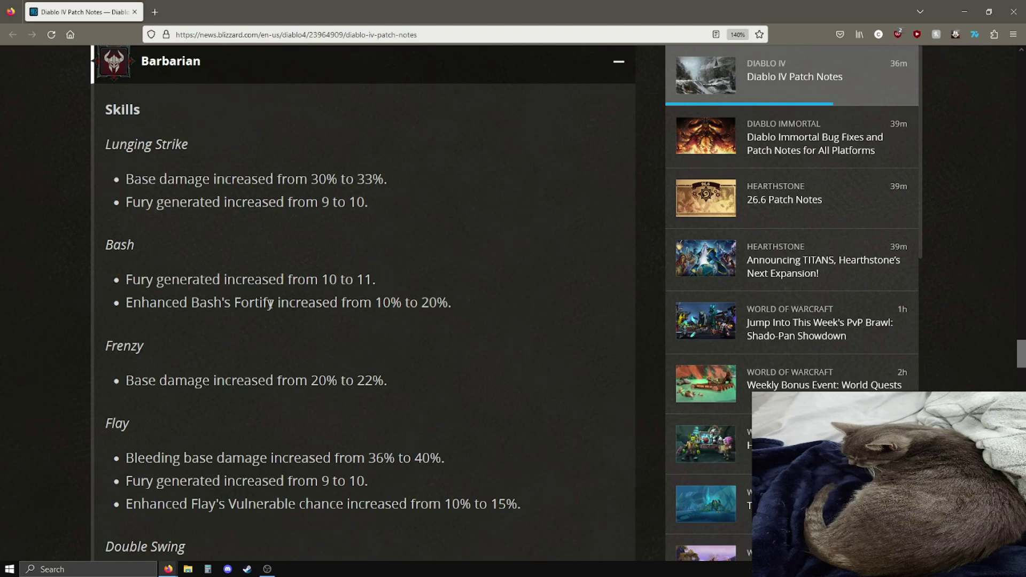
mouse_move(296, 298)
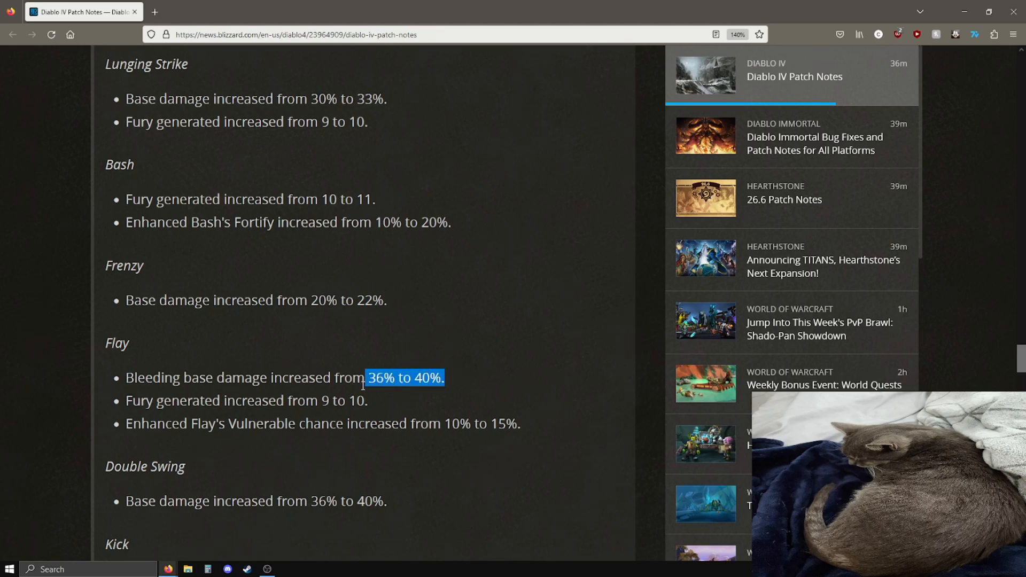
click(388, 406)
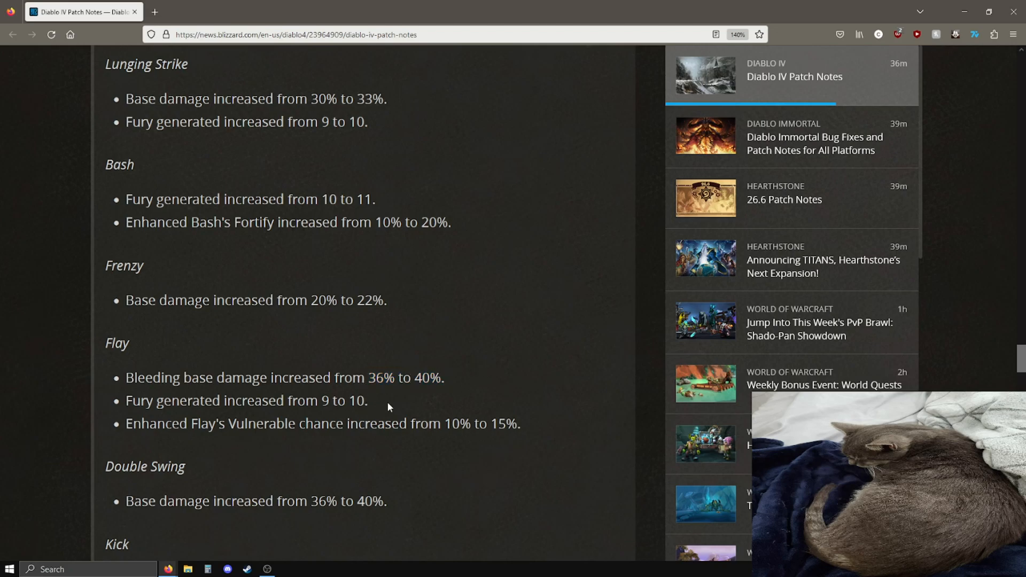
Highlight the 15% value and all three Flay skill changes, then clear the Flay and Bash marks.
scroll(down, 3)
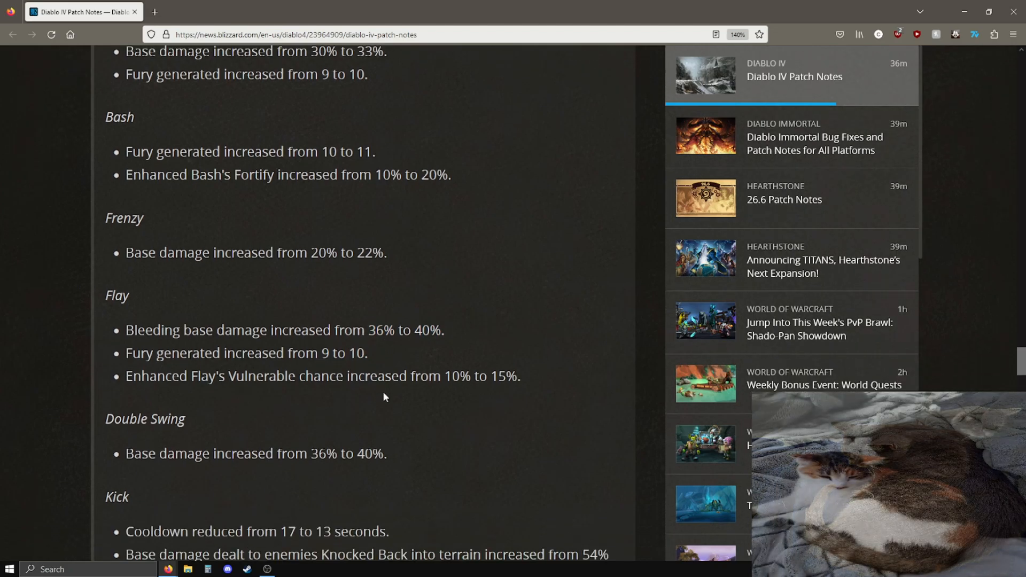
scroll(down, 3)
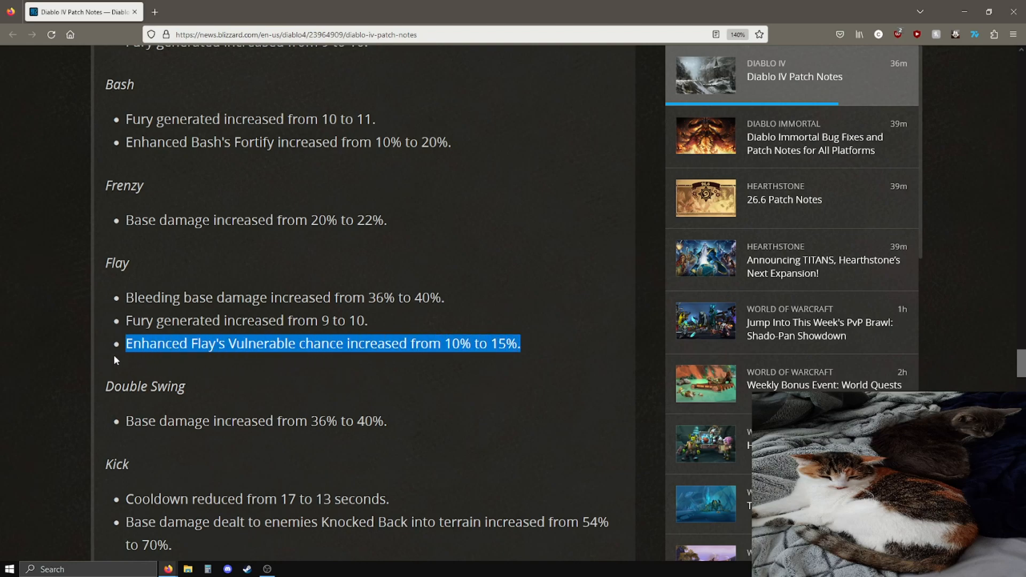
mouse_move(456, 345)
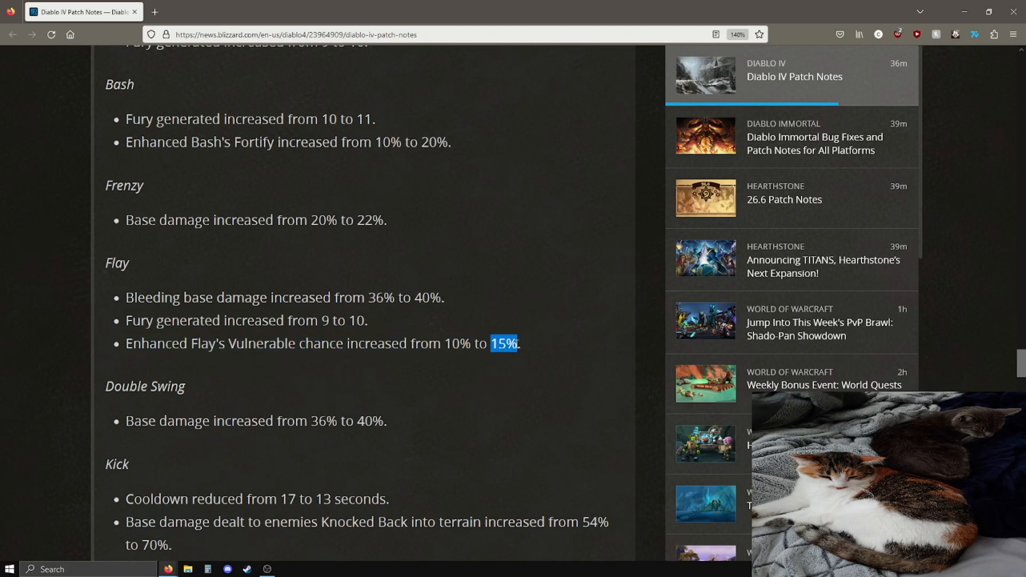
click(523, 343)
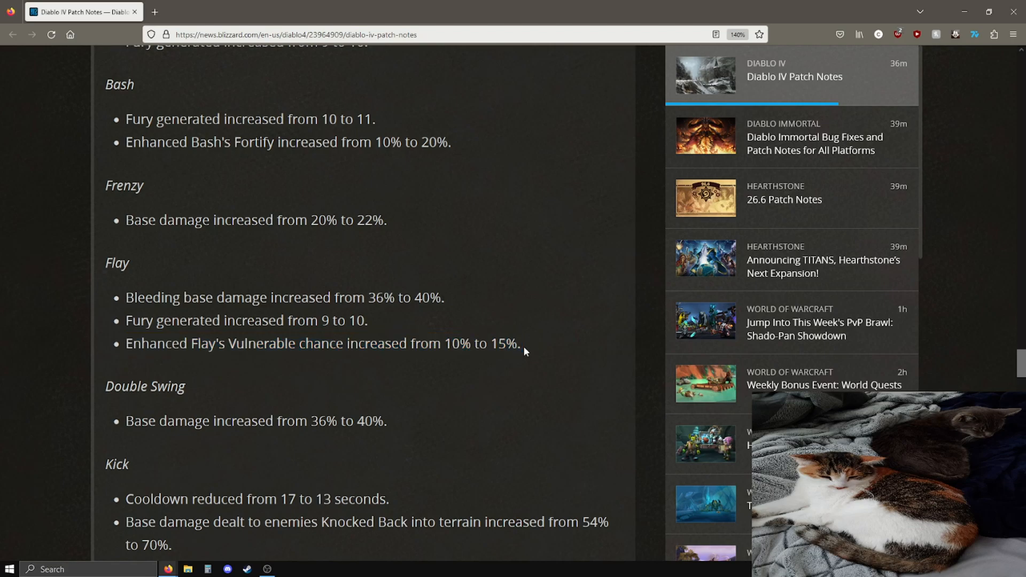
double_click(503, 344)
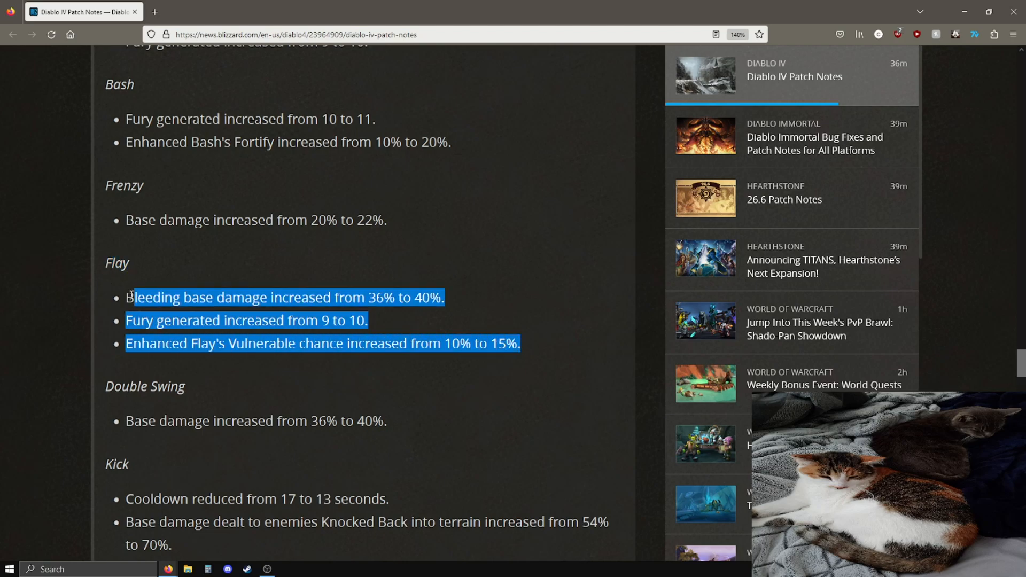
scroll(up, 3)
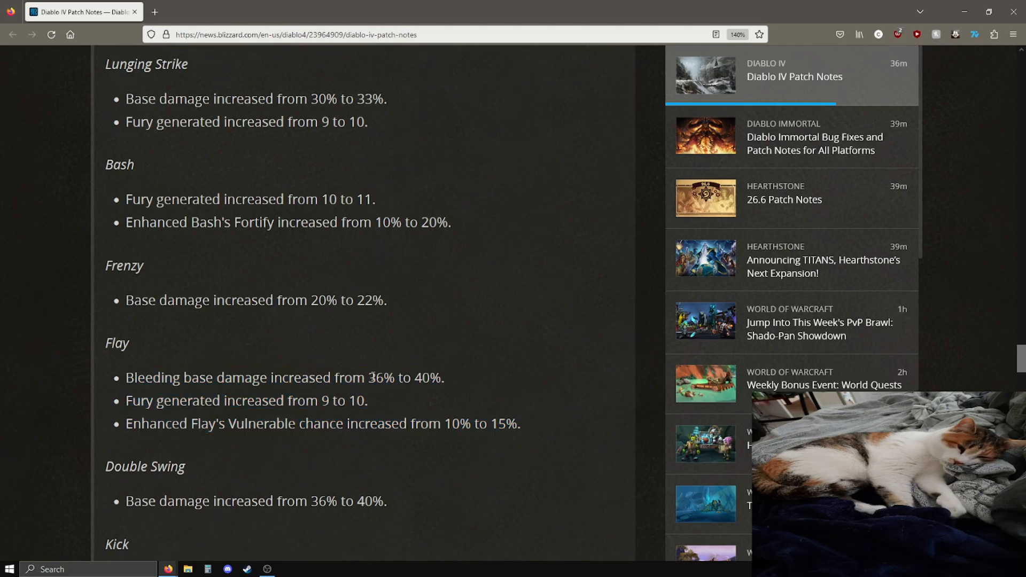
mouse_move(383, 135)
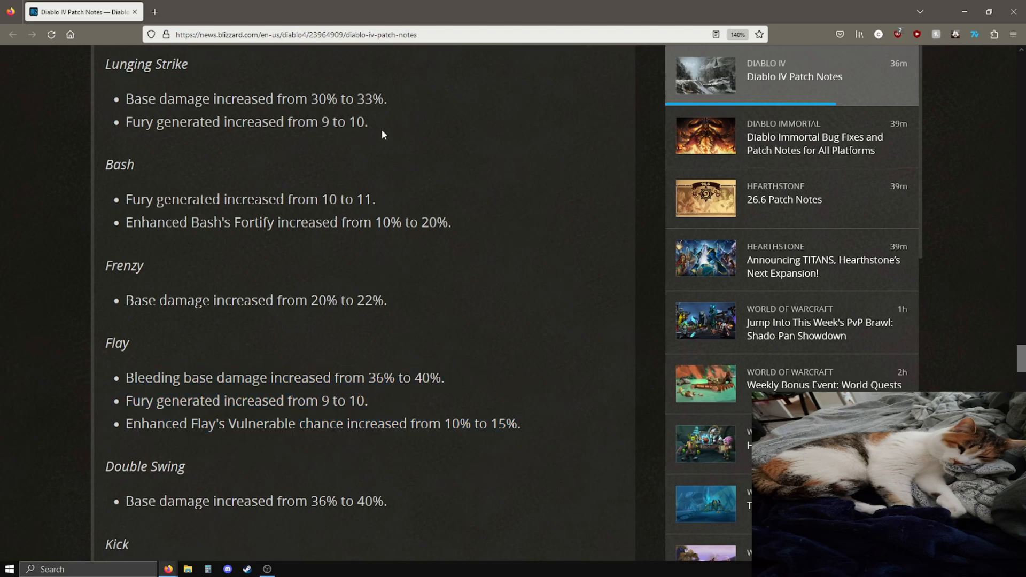
drag(105, 63, 368, 121)
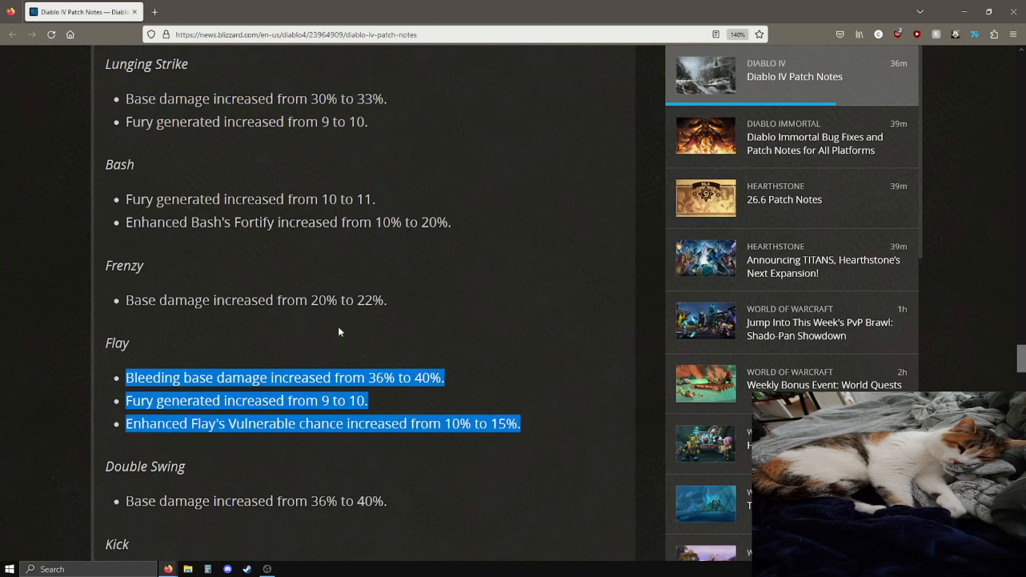
click(375, 208)
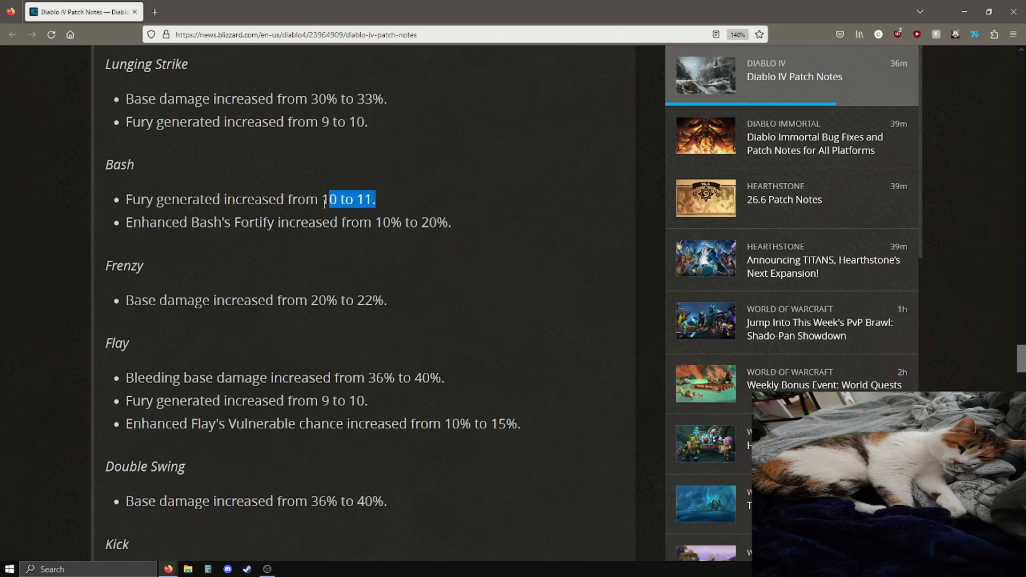
click(195, 295)
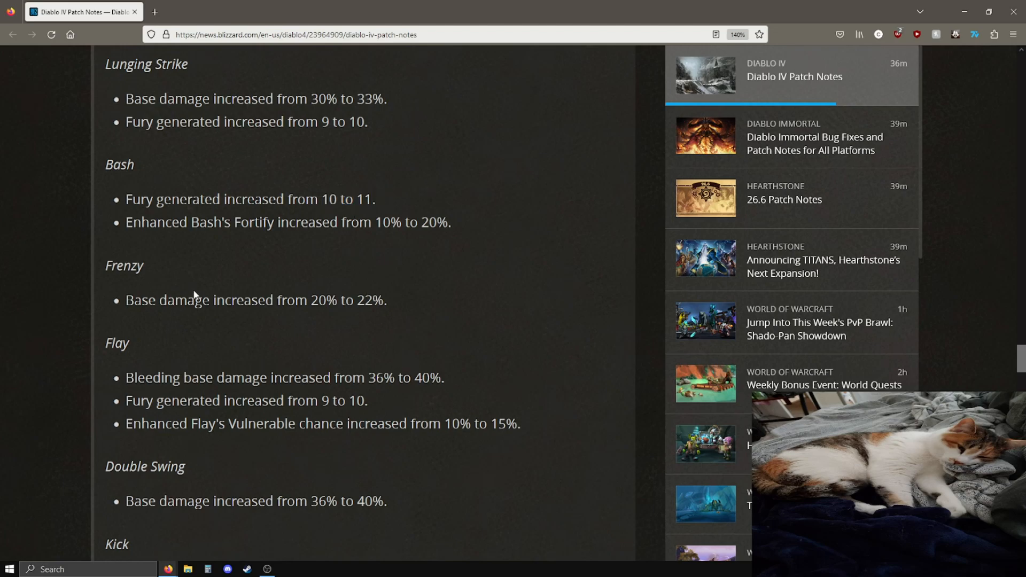
mouse_move(429, 288)
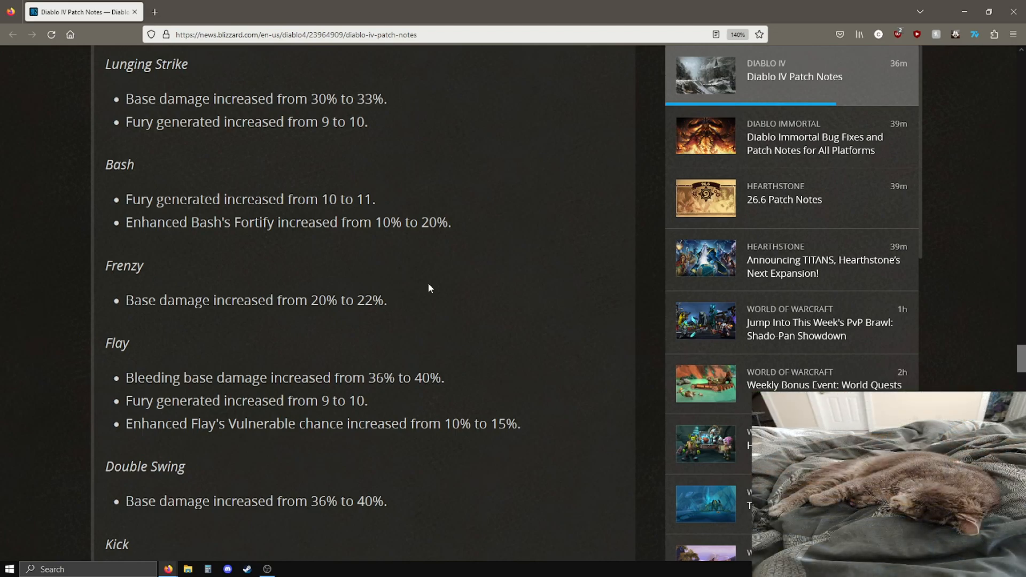
mouse_move(384, 406)
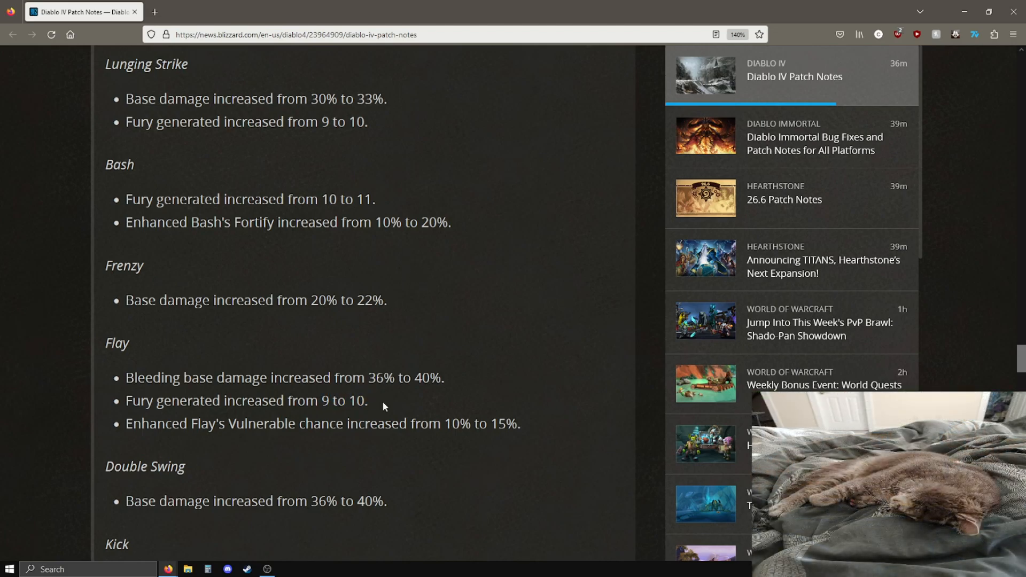
Scroll down to Double Swing, Kick, Charge and Leap, clearing the Double Swing highlight.
scroll(down, 3)
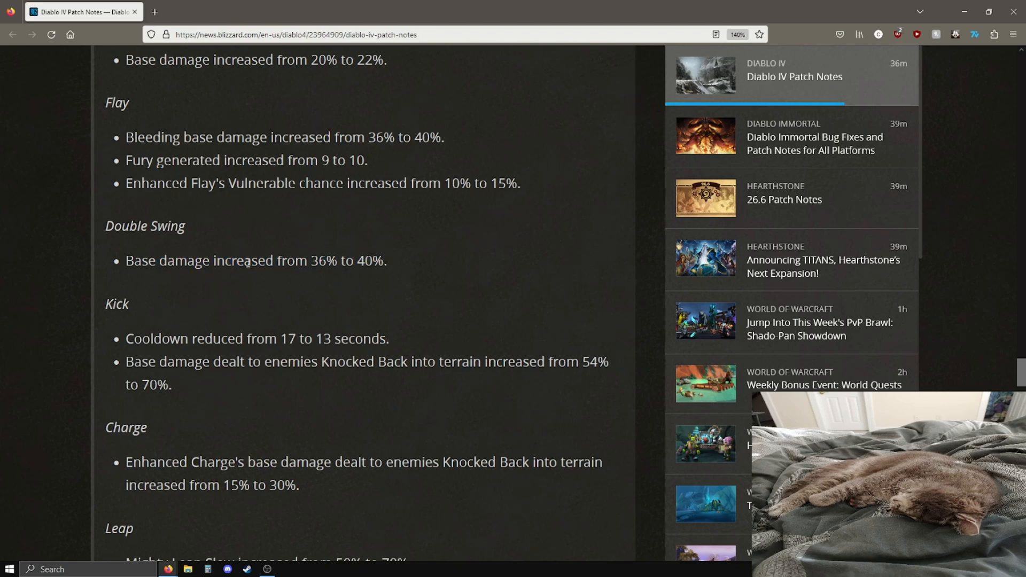
scroll(down, 3)
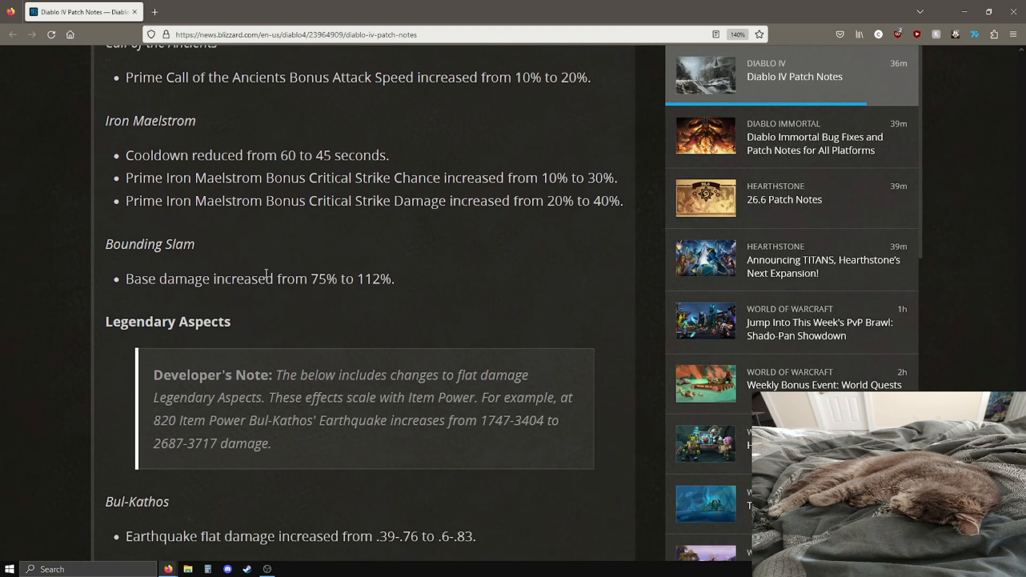
scroll(down, 3)
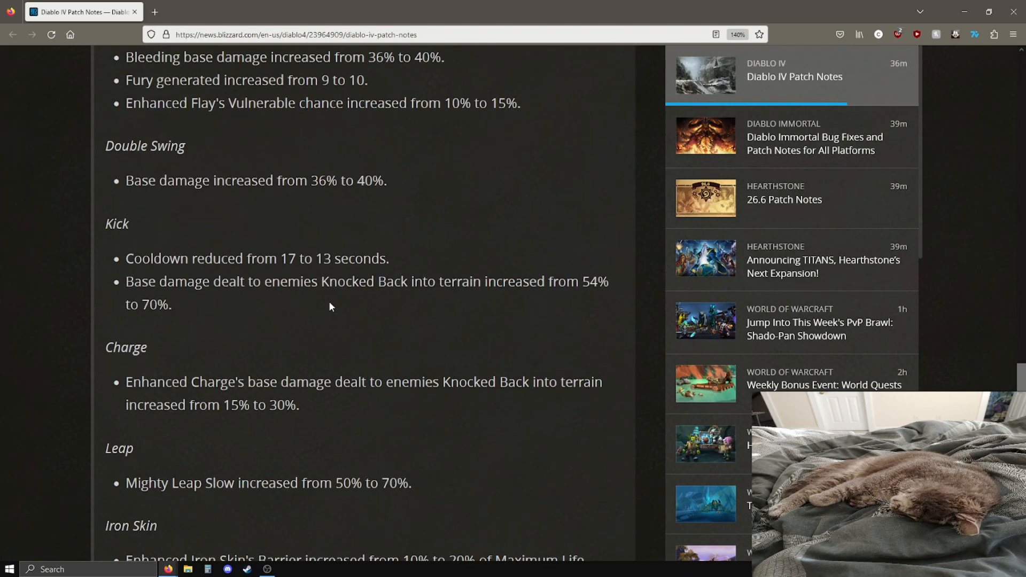
mouse_move(449, 197)
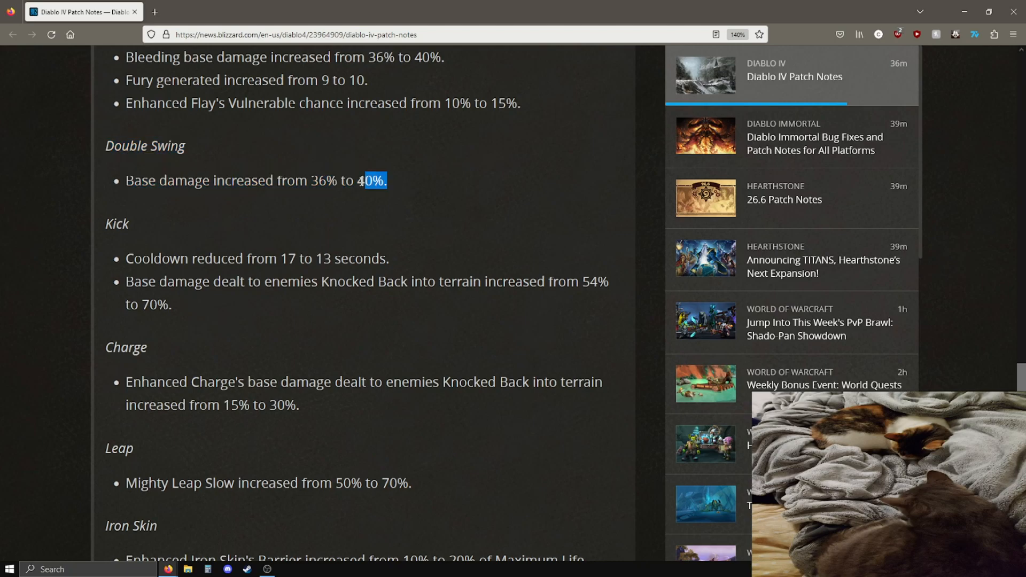
click(445, 203)
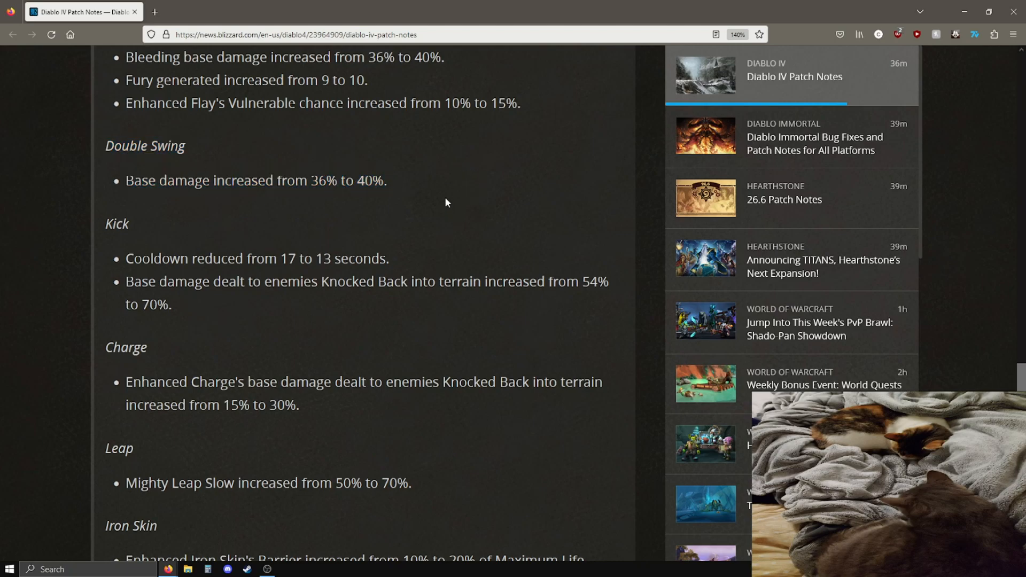
scroll(down, 3)
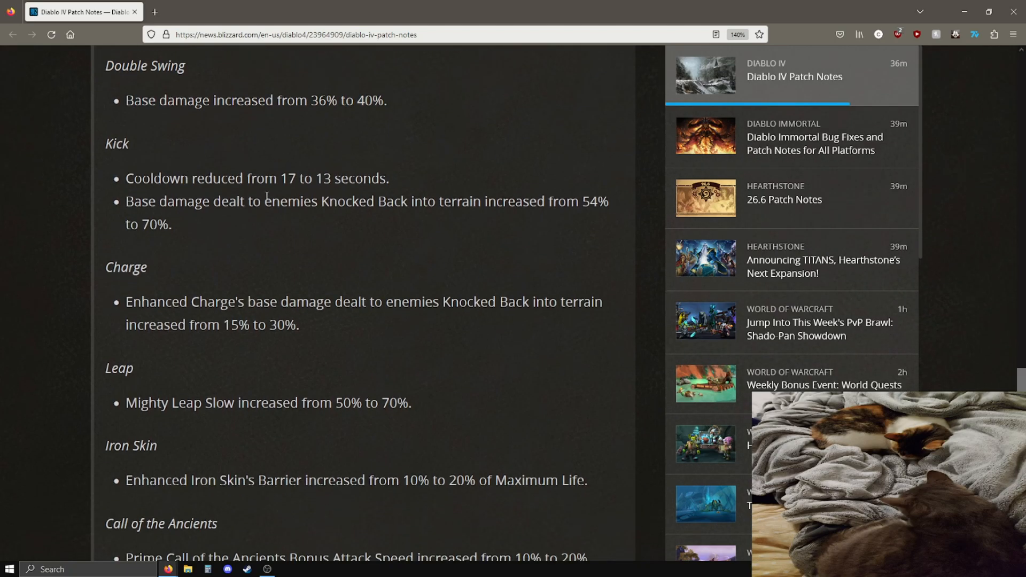
mouse_move(388, 182)
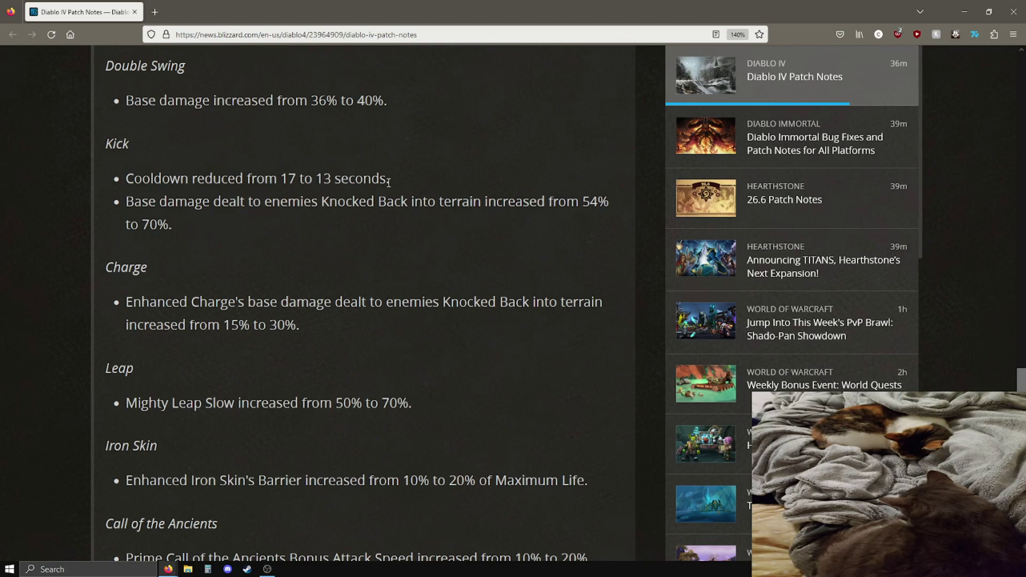
double_click(350, 178)
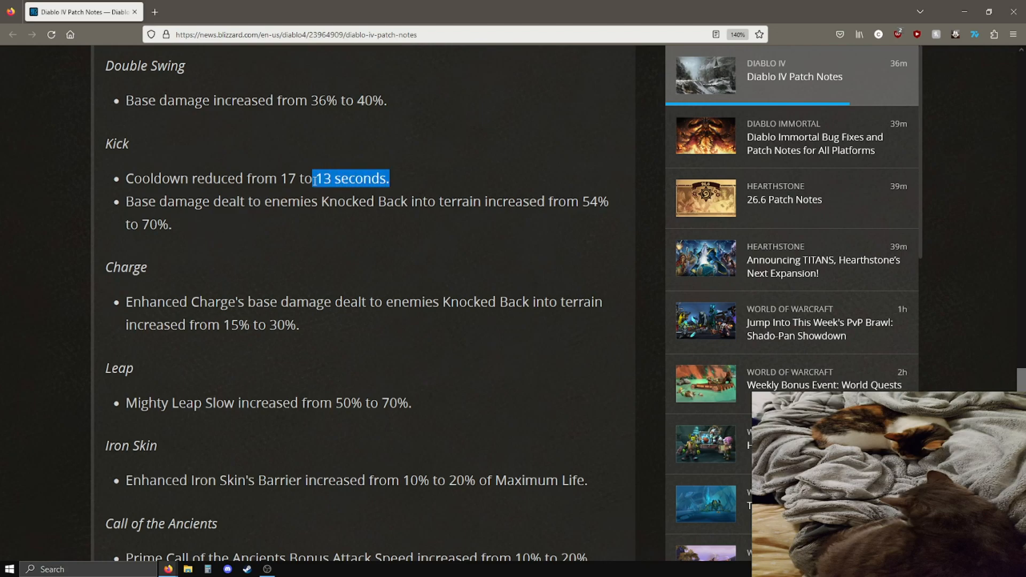
drag(312, 178, 281, 179)
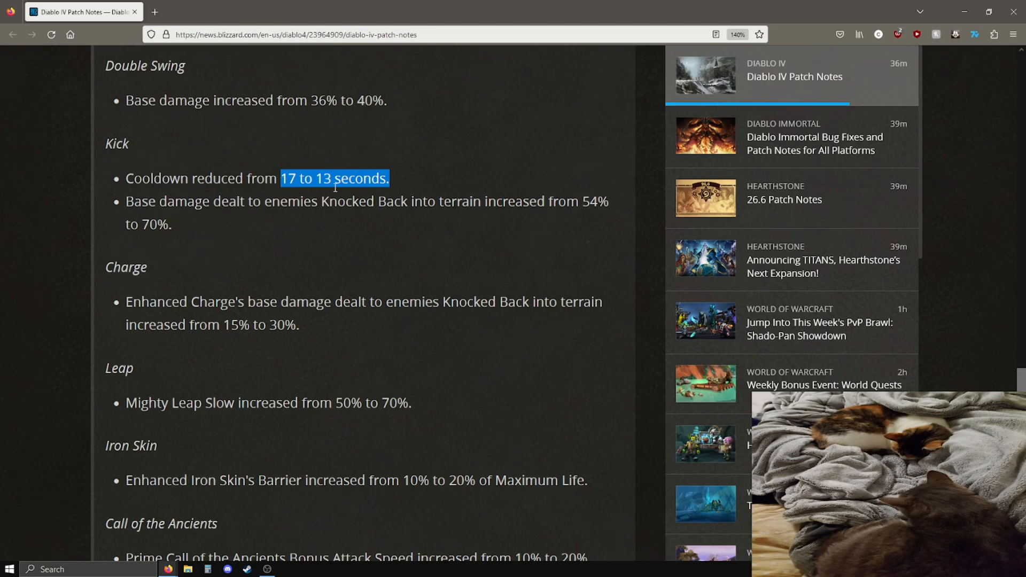
click(121, 232)
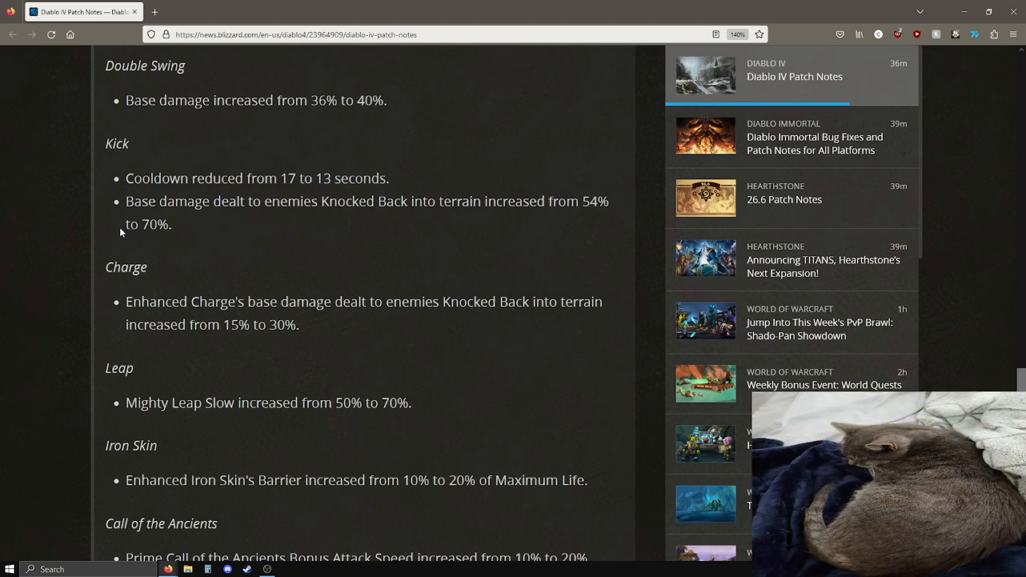
mouse_move(357, 219)
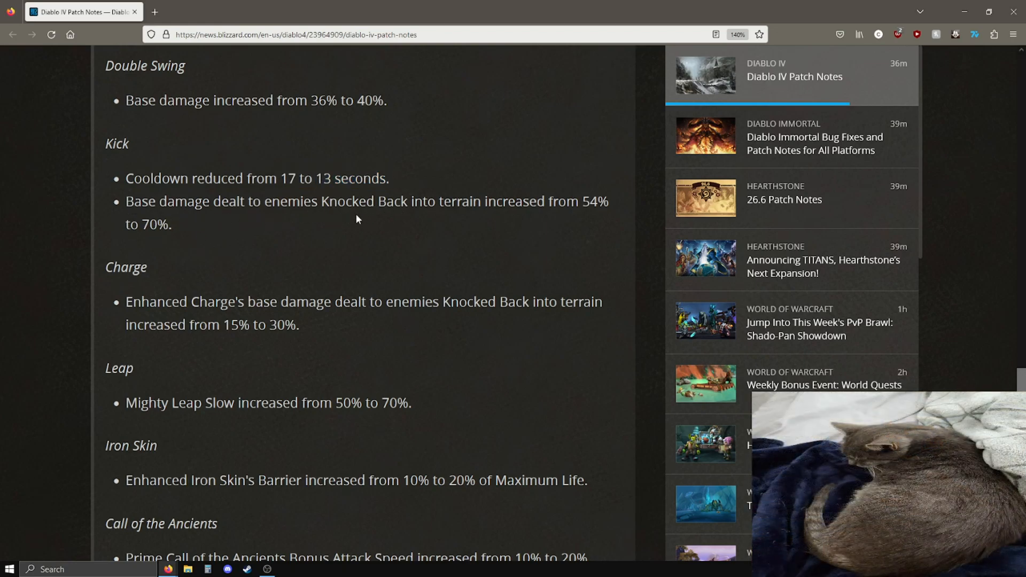
mouse_move(191, 239)
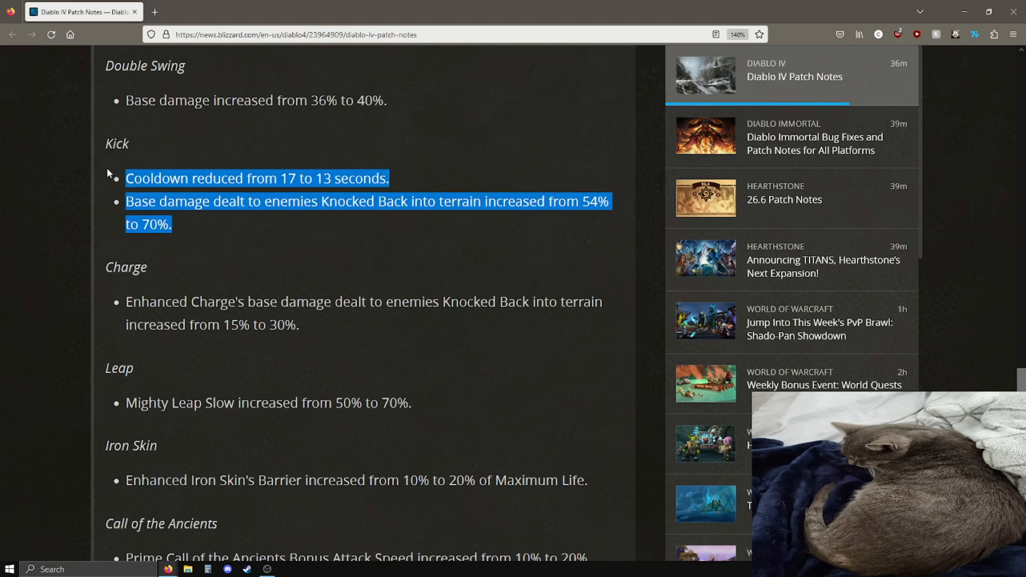
mouse_move(203, 234)
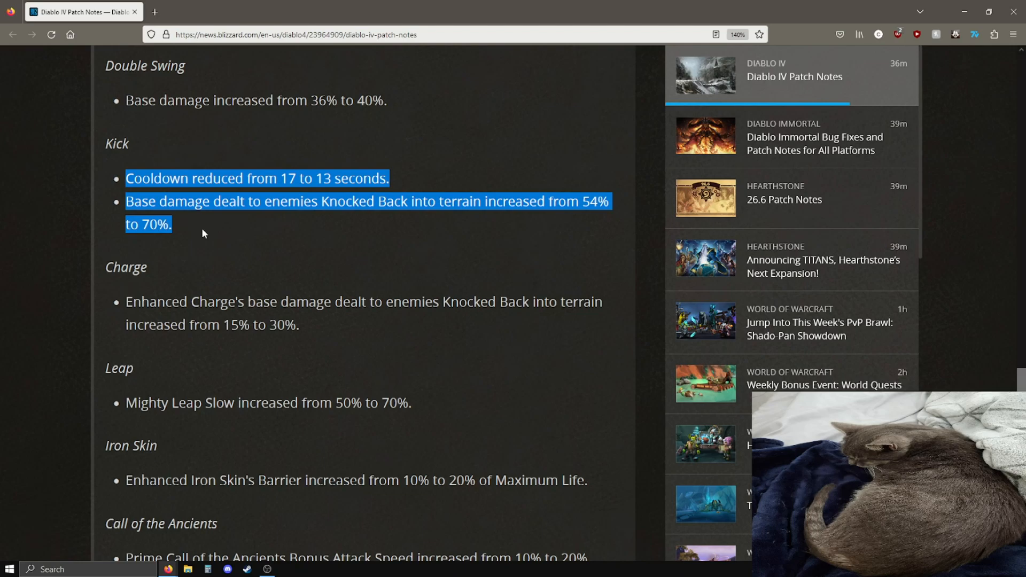
click(209, 240)
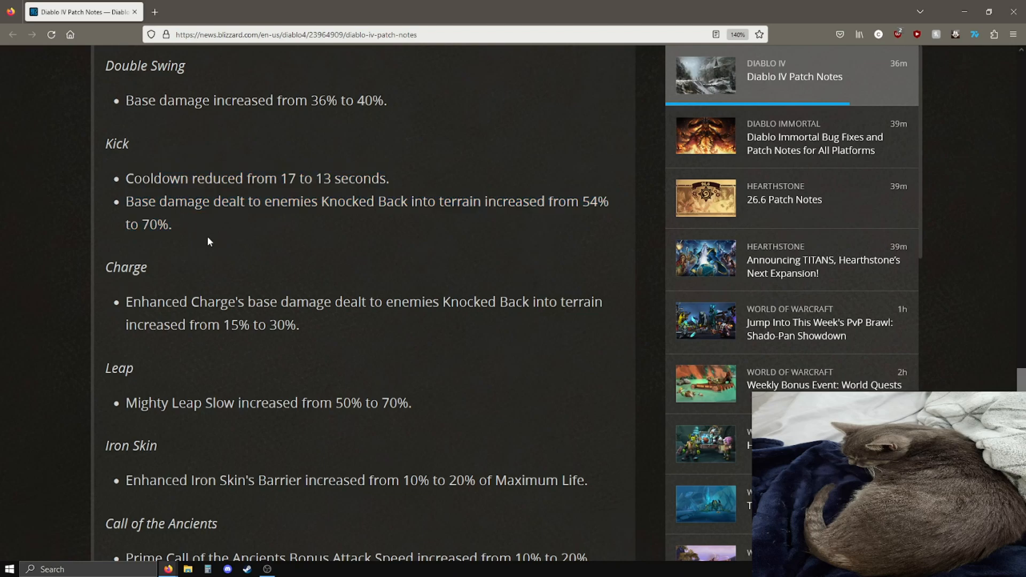
mouse_move(193, 246)
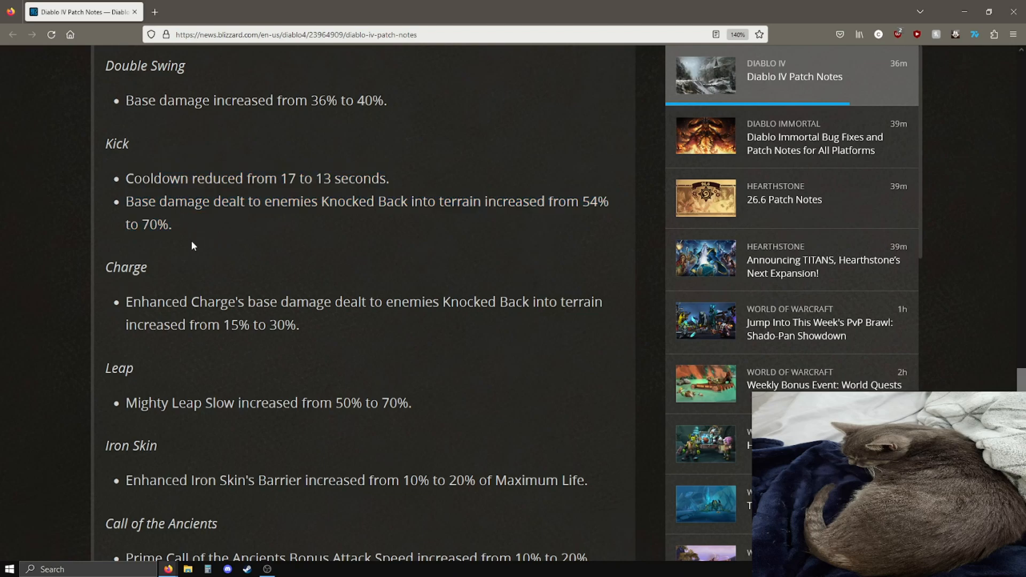
drag(127, 201, 172, 224)
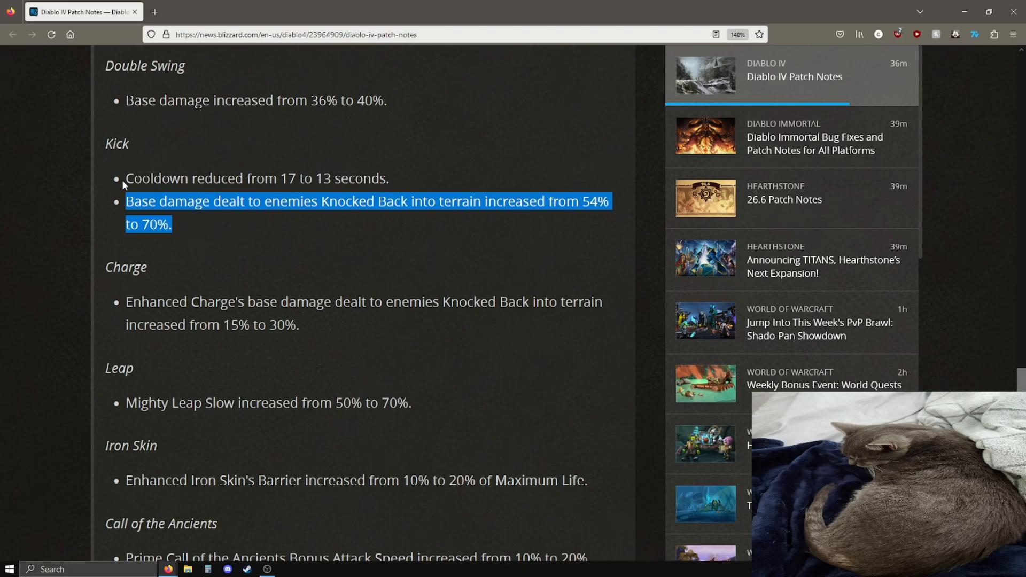
click(373, 179)
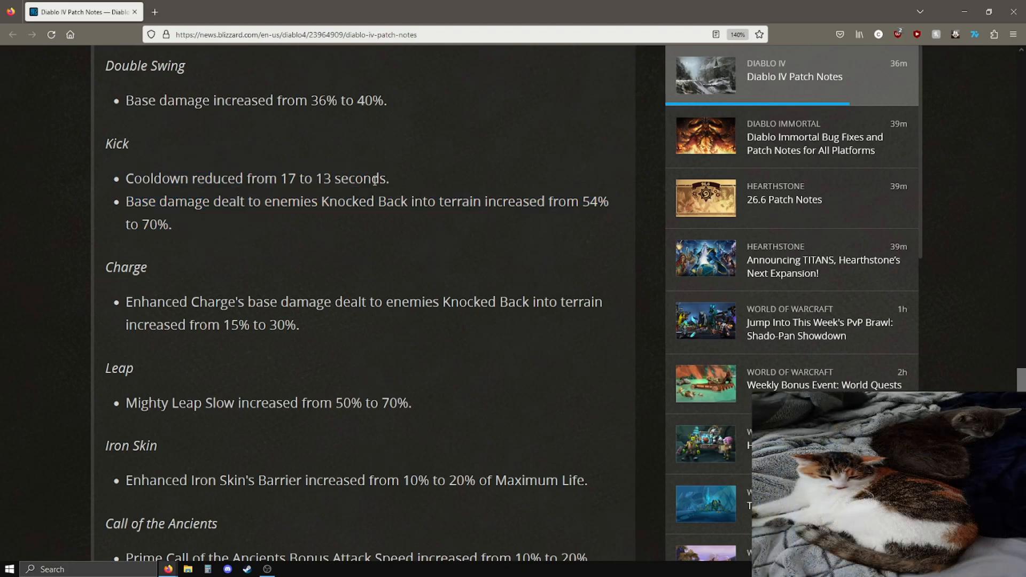
mouse_move(229, 262)
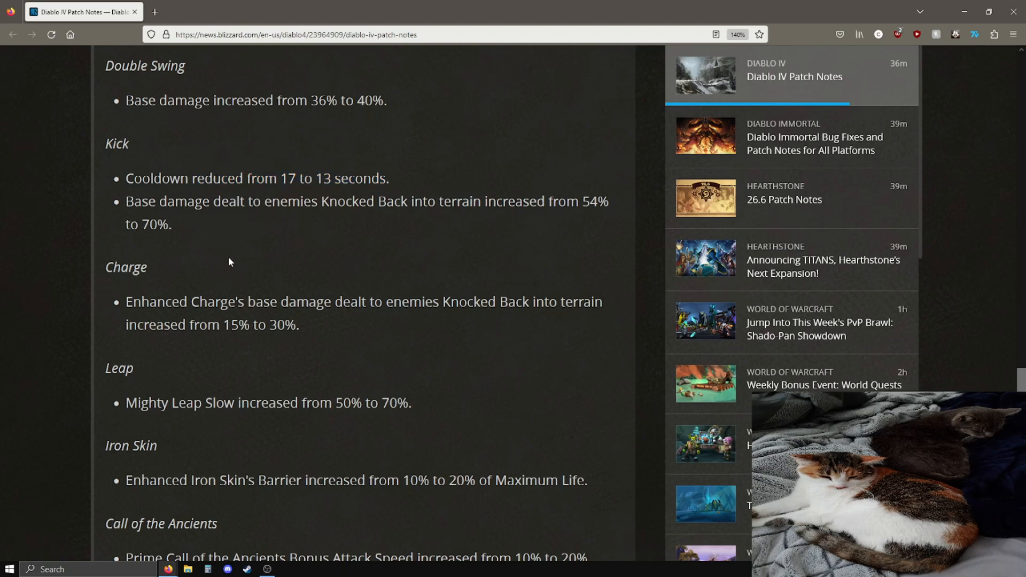
mouse_move(407, 322)
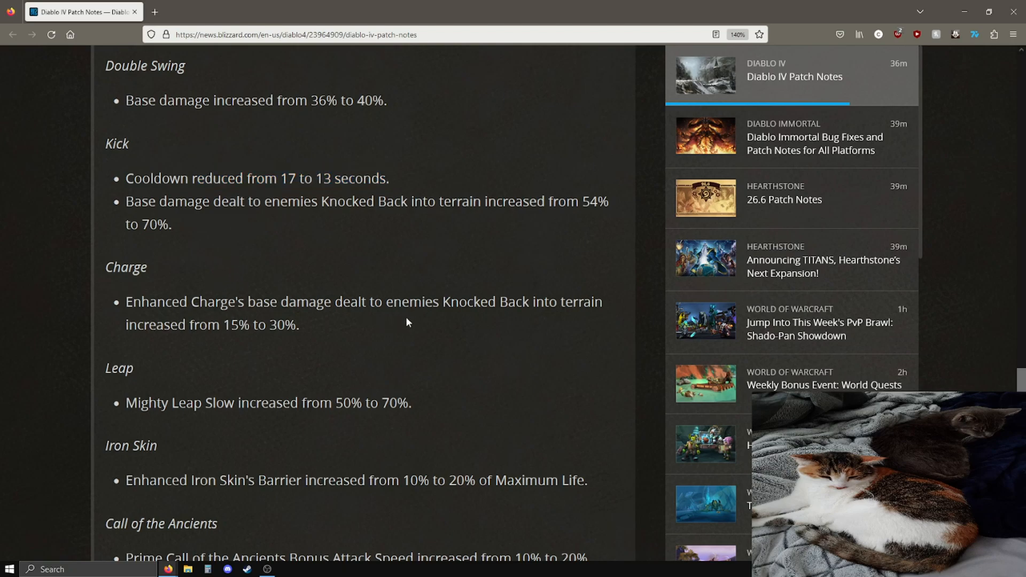
mouse_move(310, 329)
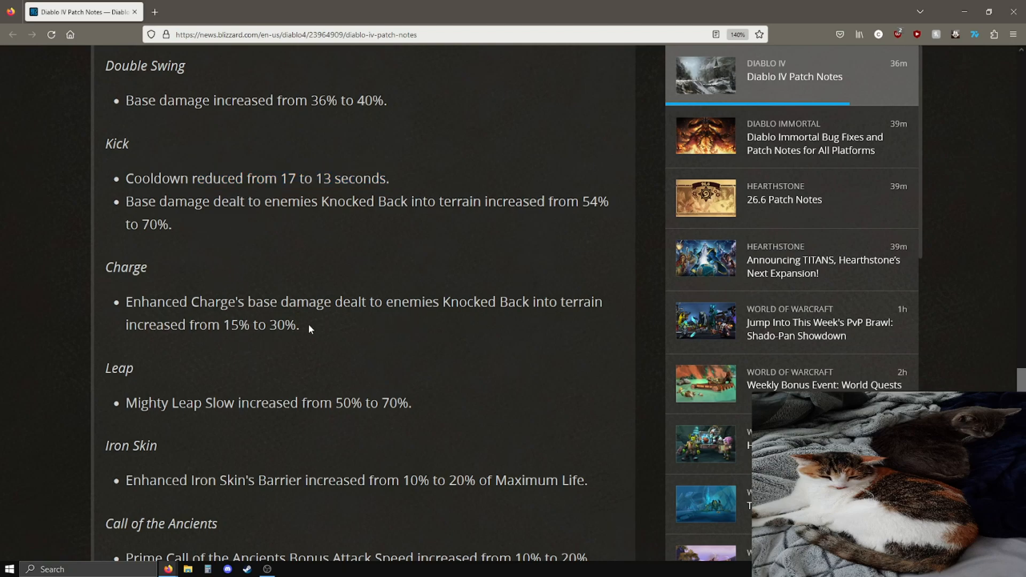
Scroll to Iron Skin through Bounding Slam, clear the Iron Skin marks and highlight the Call of the Ancients attack speed line.
scroll(down, 3)
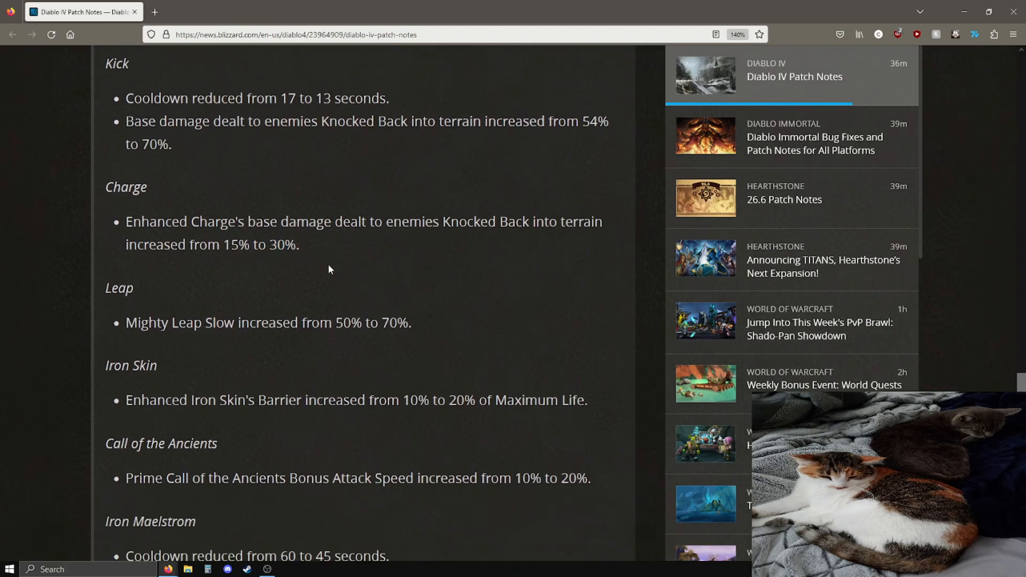
scroll(down, 3)
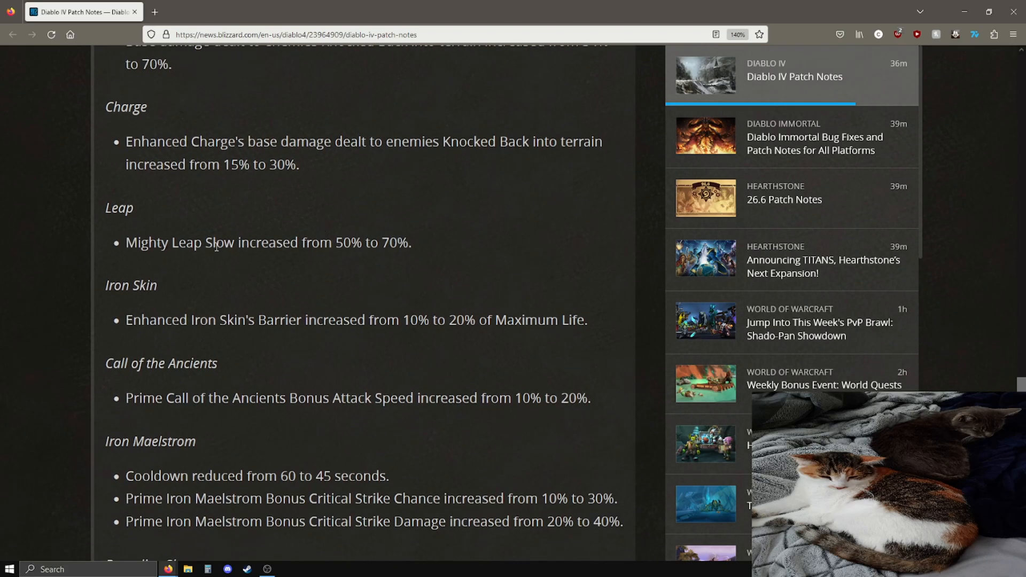
mouse_move(417, 249)
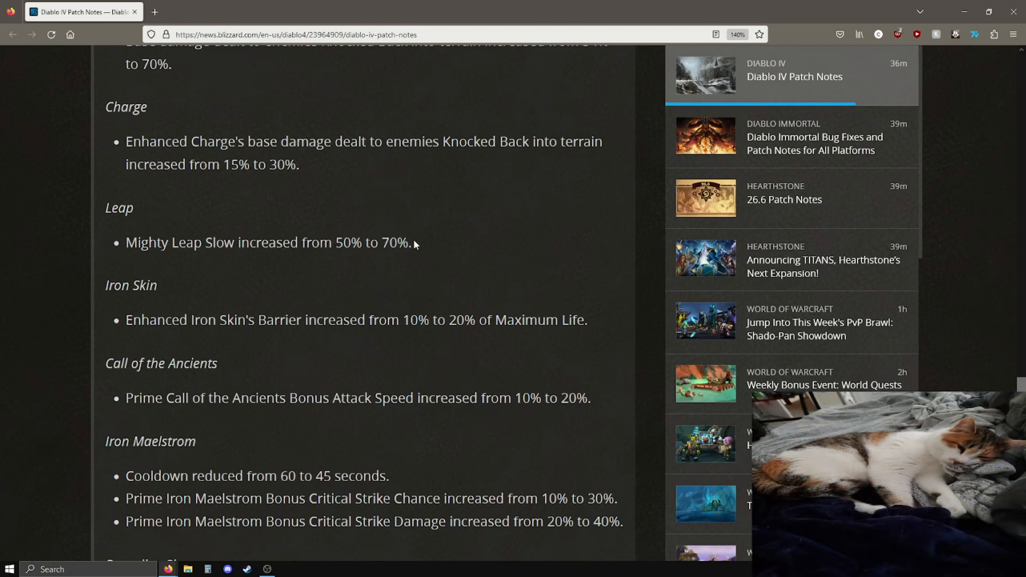
scroll(down, 3)
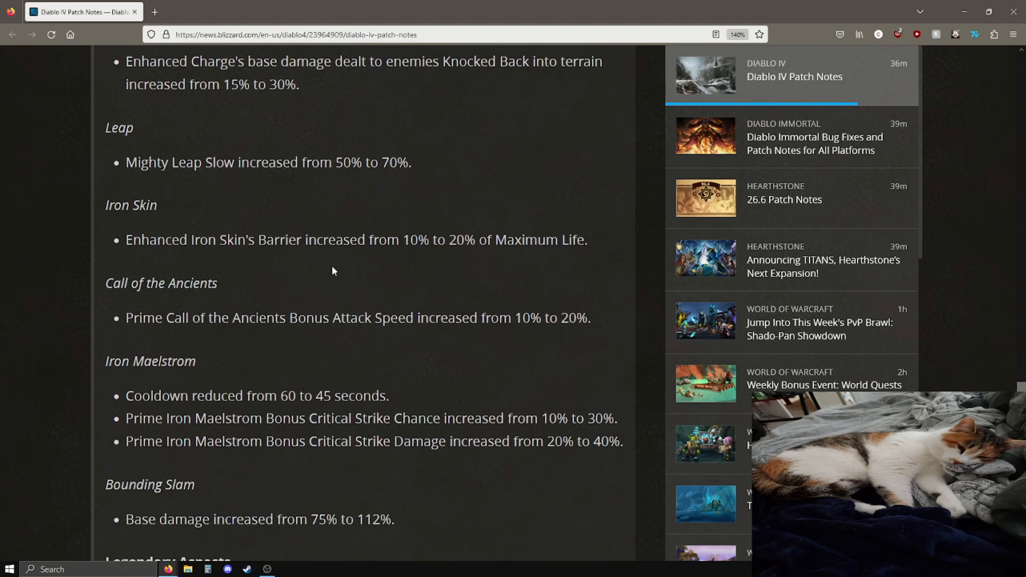
scroll(down, 3)
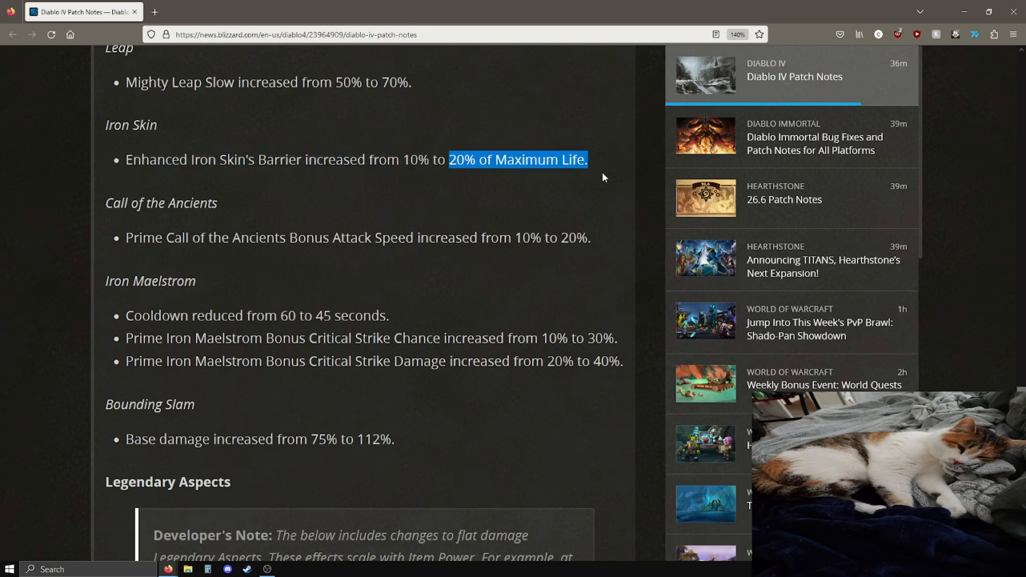
click(118, 131)
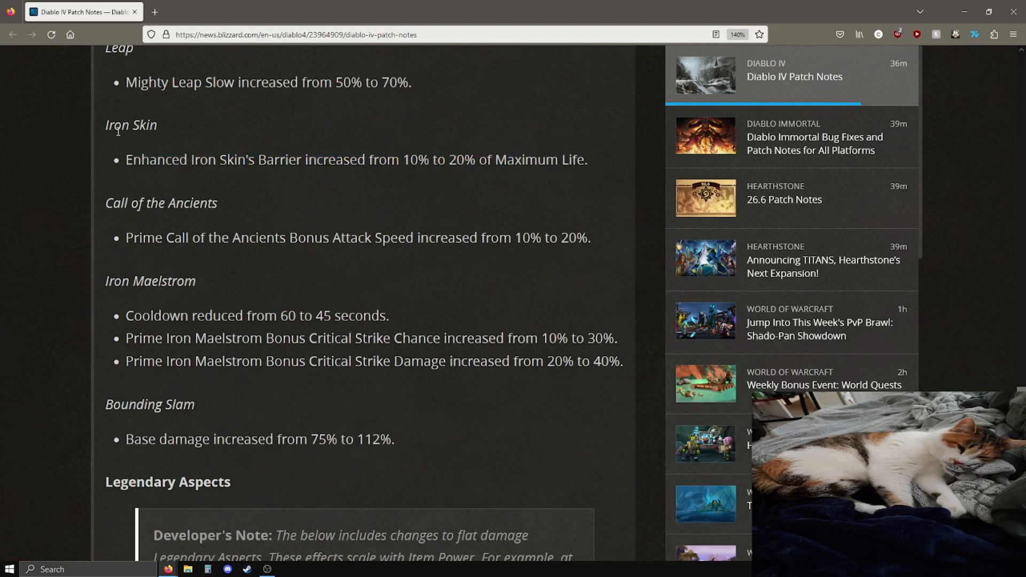
mouse_move(587, 176)
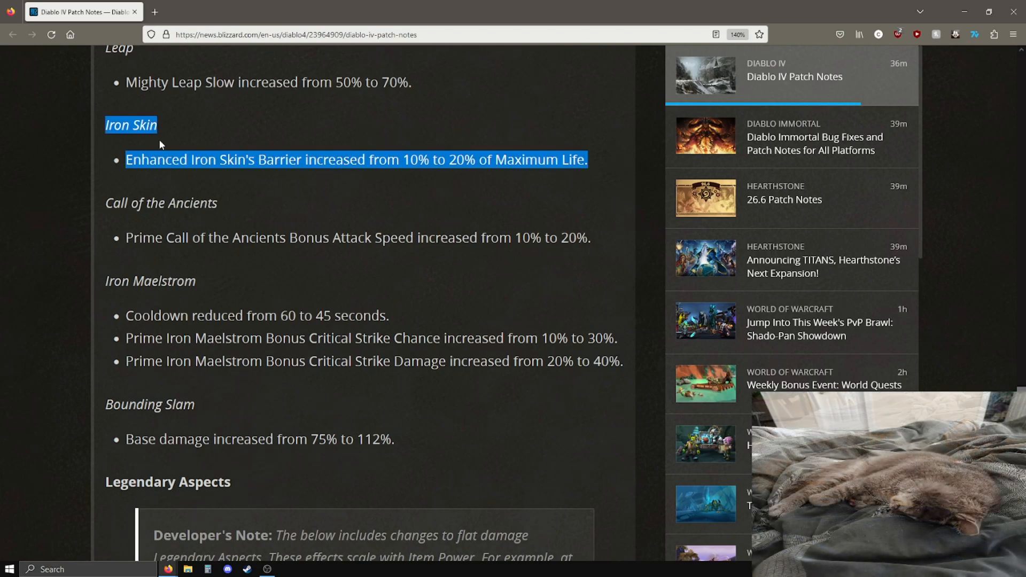
click(205, 166)
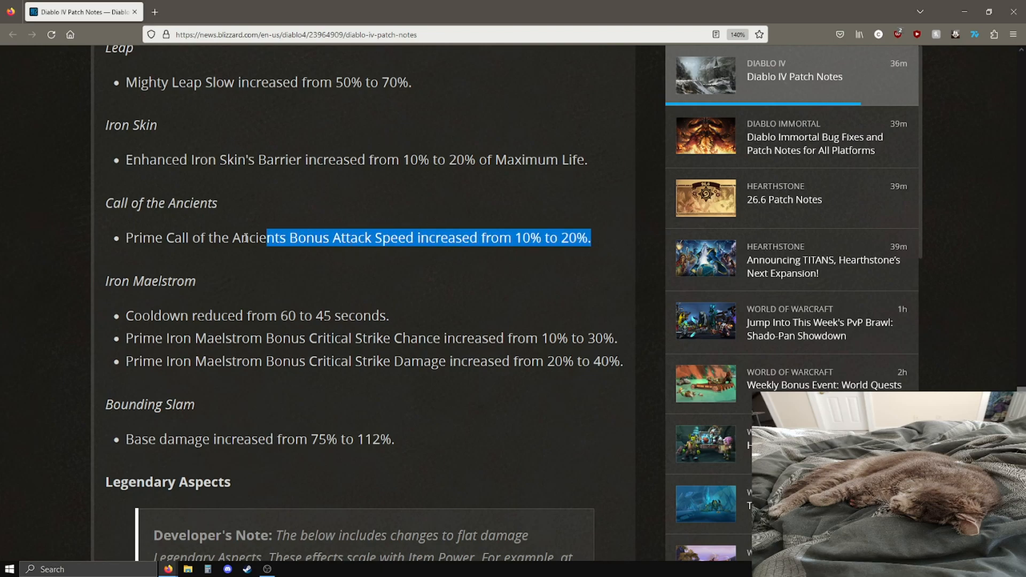
drag(262, 238, 105, 203)
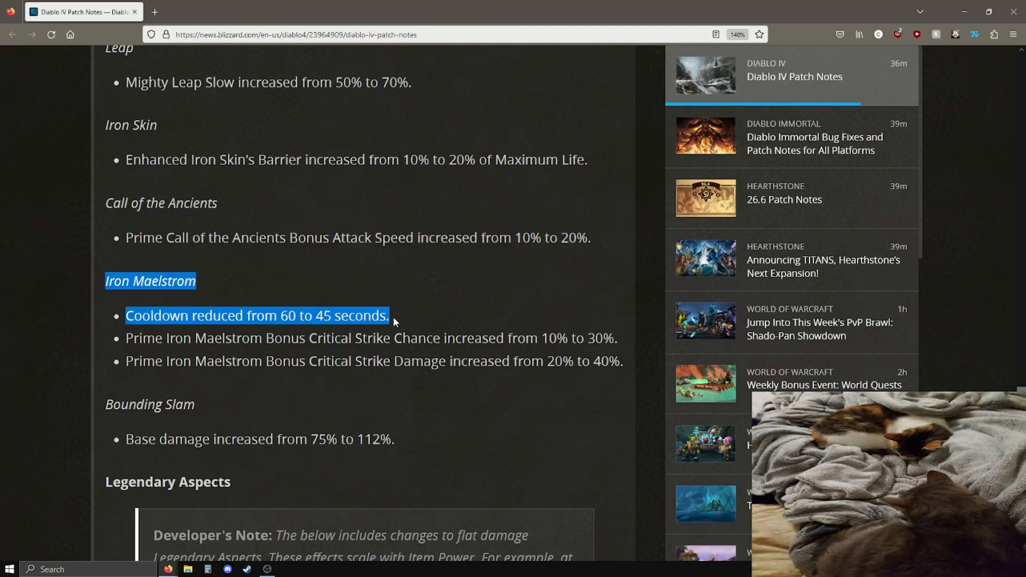
Highlight the Iron Maelstrom cooldown reduction twice, then clear all Iron Maelstrom marks.
scroll(down, 3)
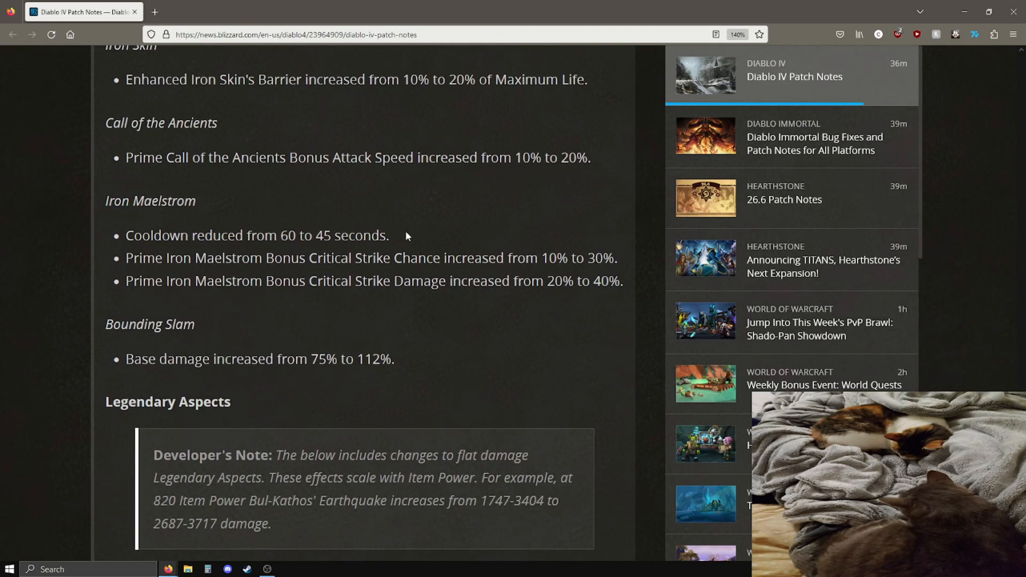
drag(192, 235, 389, 235)
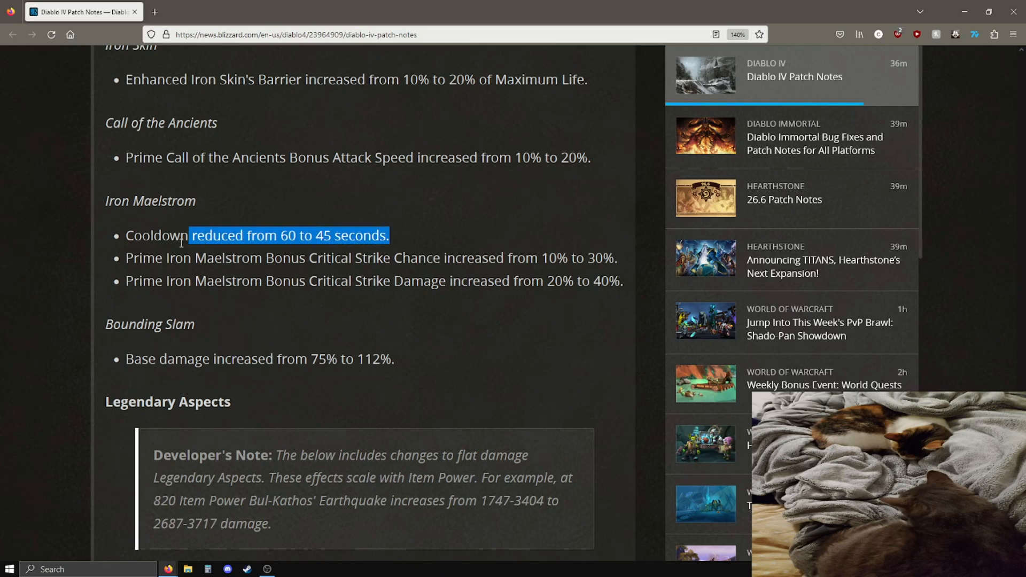
click(361, 235)
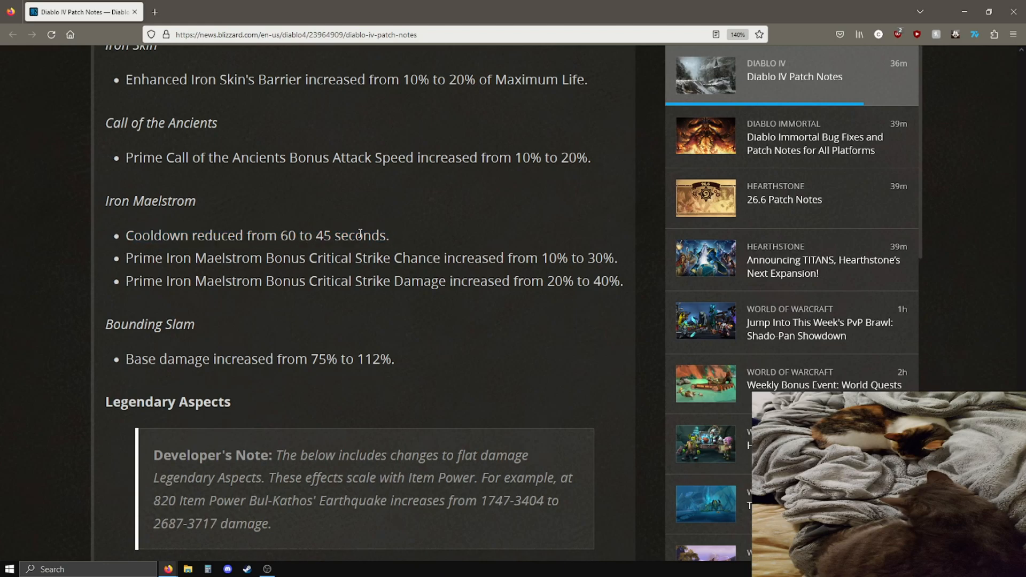
mouse_move(392, 243)
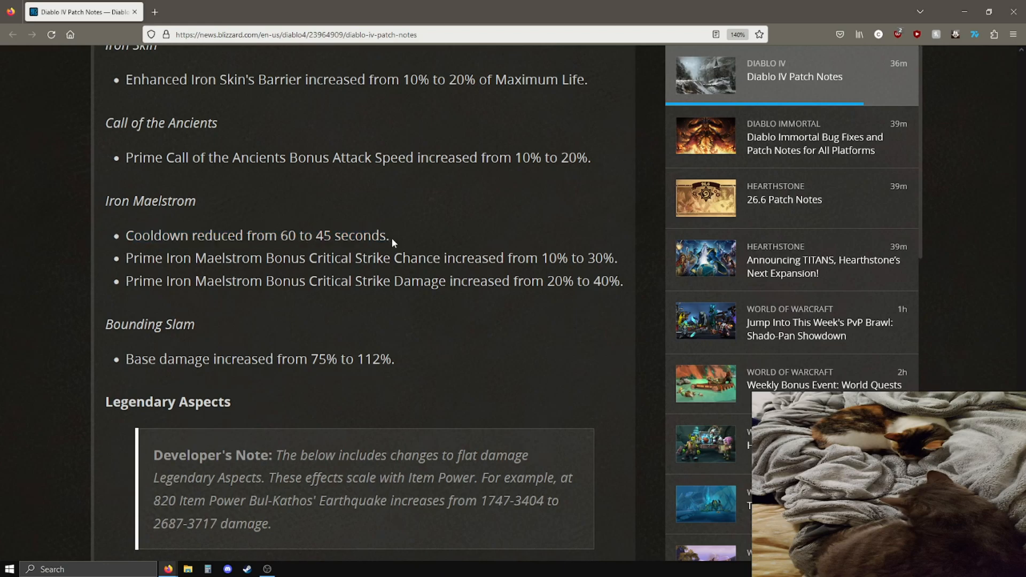
drag(296, 236, 389, 235)
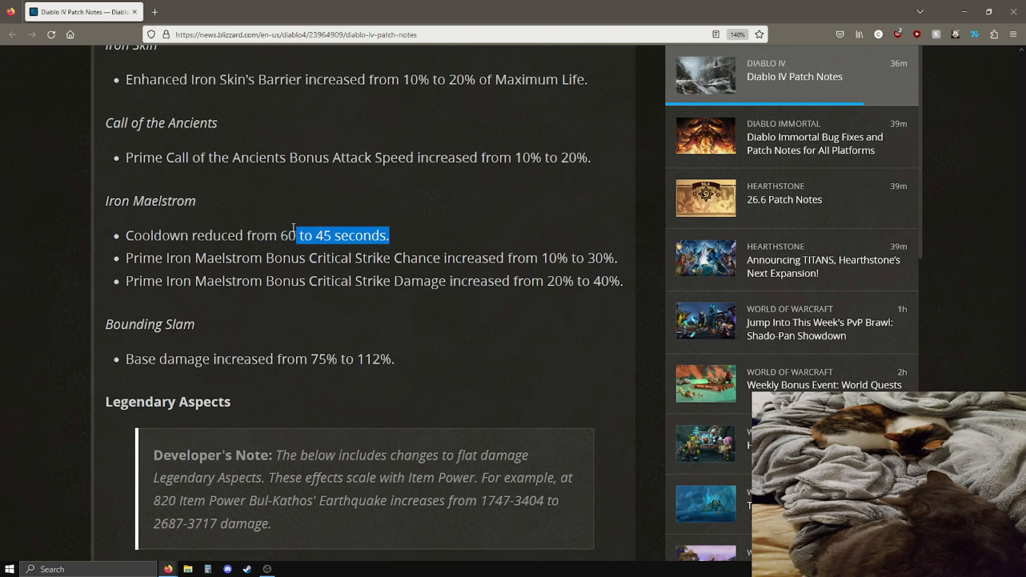
click(316, 235)
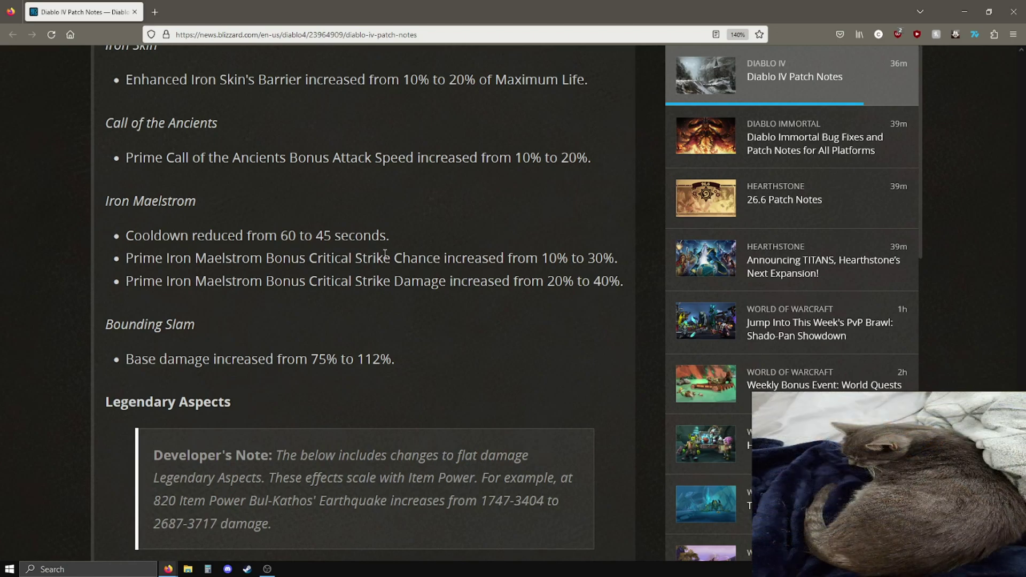
mouse_move(327, 262)
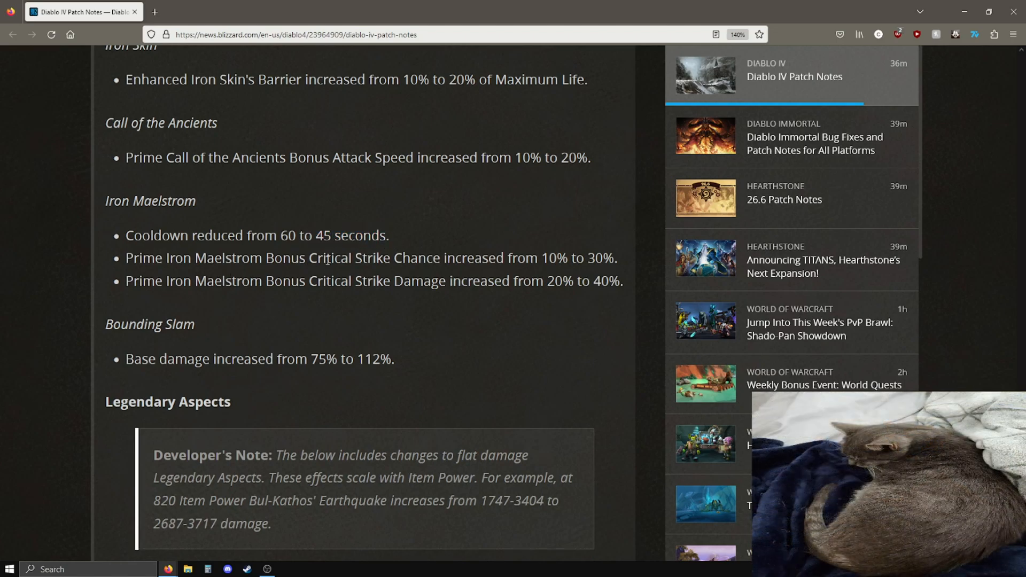
mouse_move(573, 261)
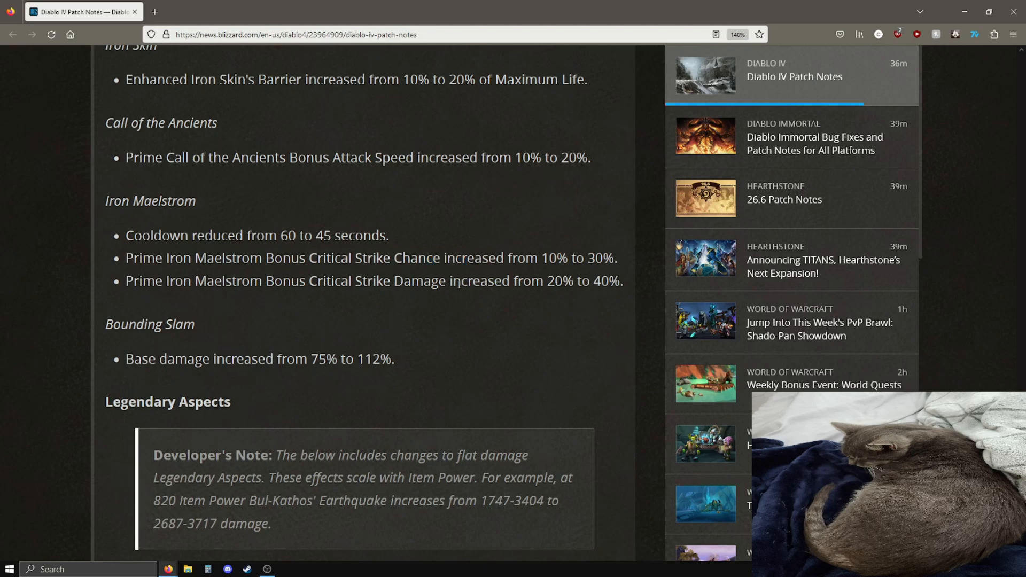
mouse_move(633, 291)
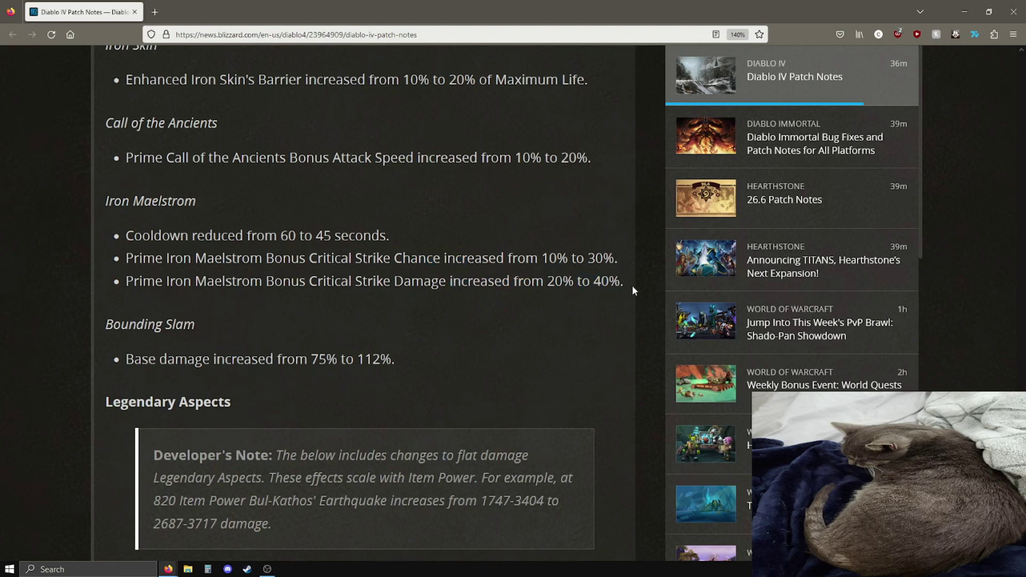
mouse_move(296, 250)
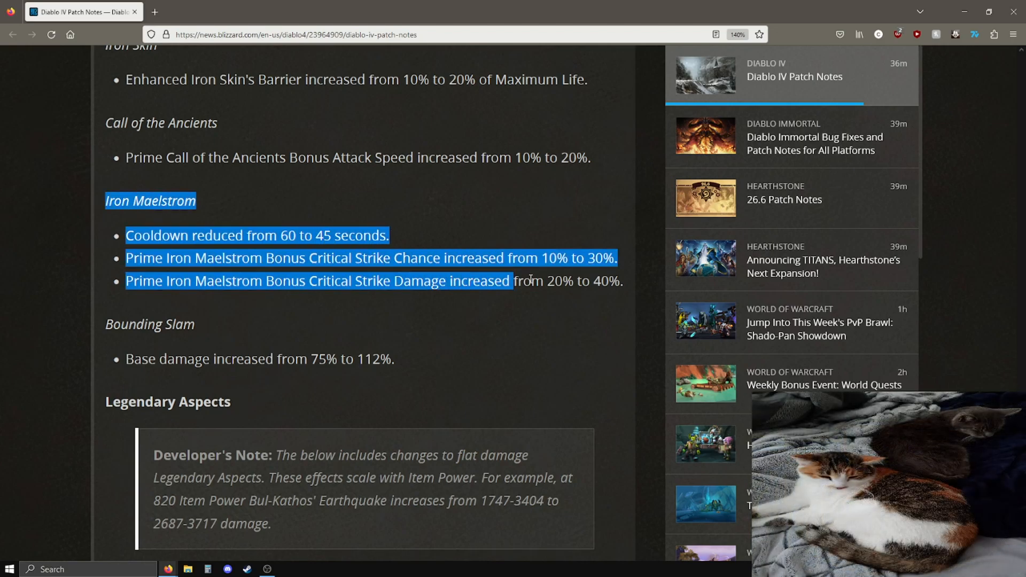
click(629, 286)
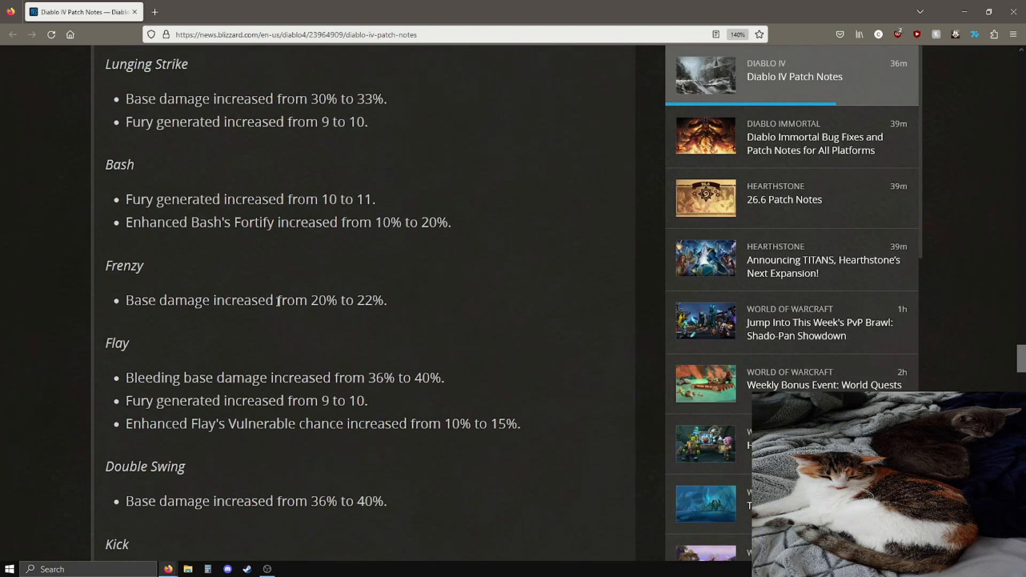
Scroll between the Barbarian header and the Bounding Slam 75% to 112% damage entry.
scroll(down, 3)
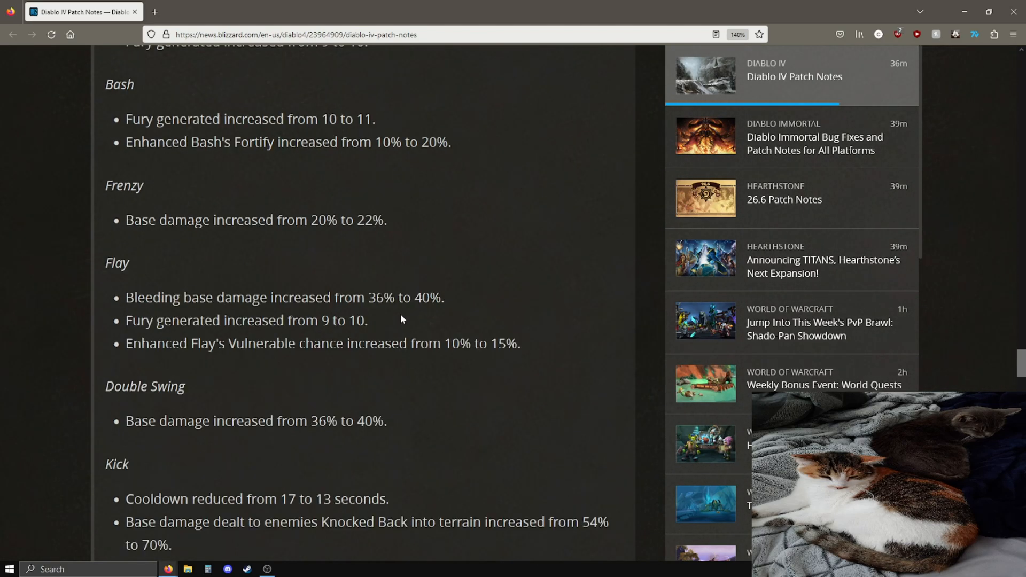
scroll(up, 3)
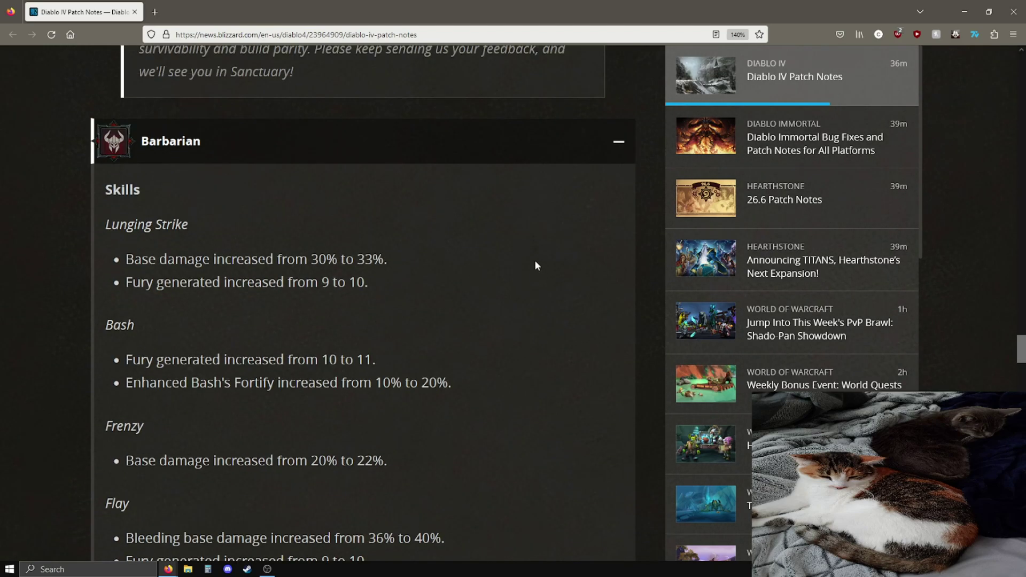
scroll(down, 3)
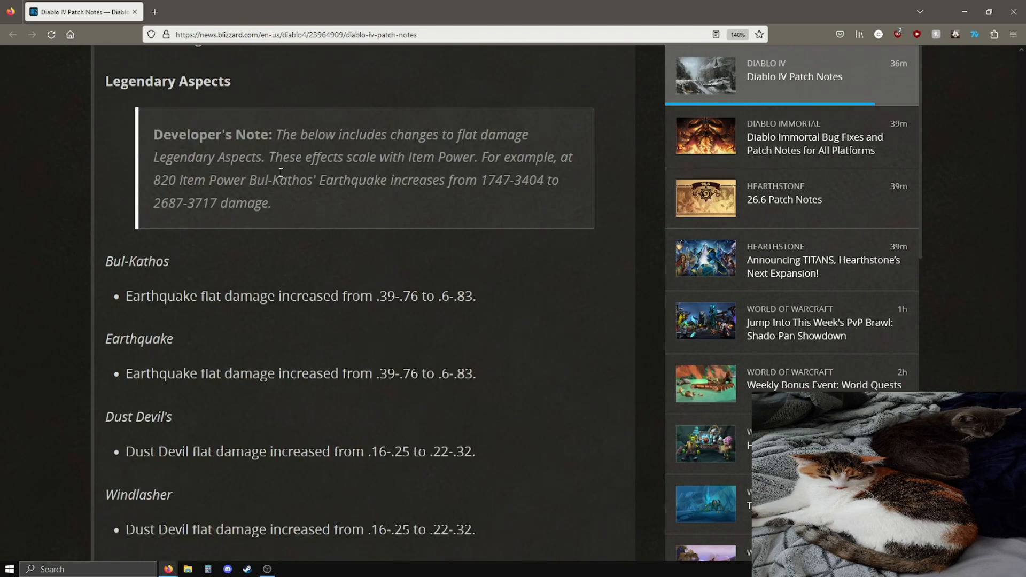
scroll(up, 3)
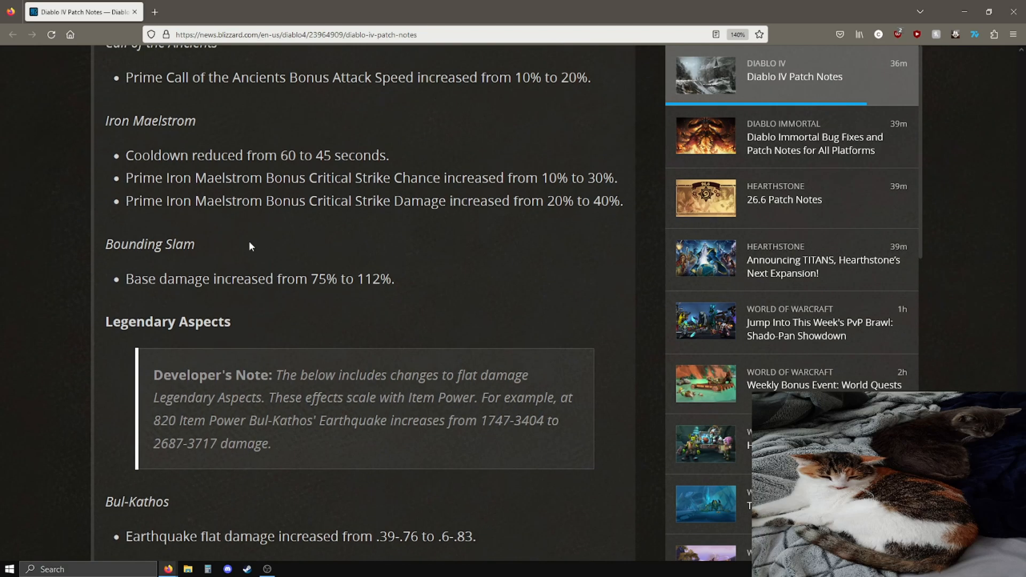
mouse_move(212, 281)
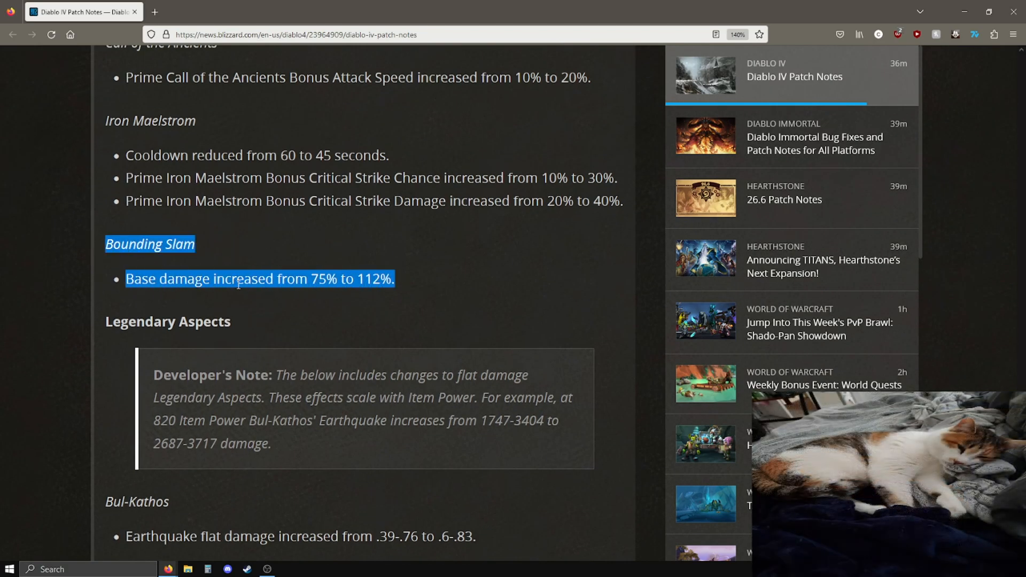
Highlight the Bul-Kathos' Earthquake damage range example in the developer's note, then clear it.
click(283, 280)
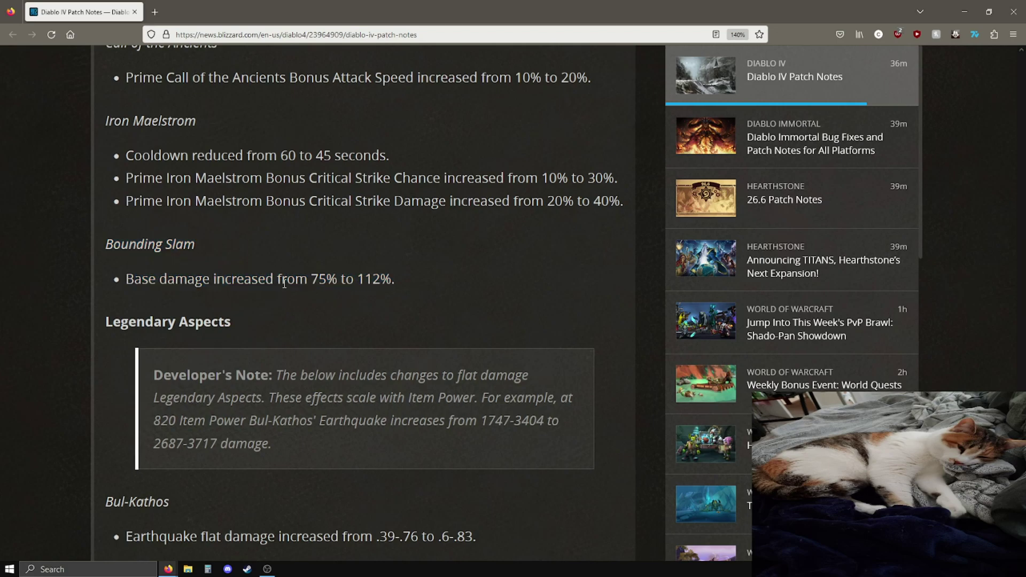
scroll(down, 3)
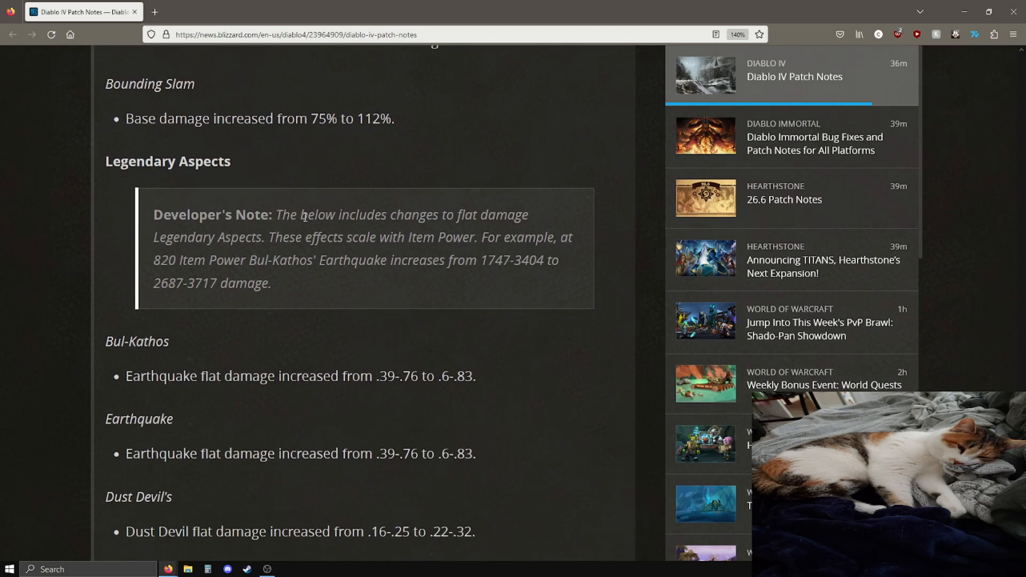
mouse_move(335, 217)
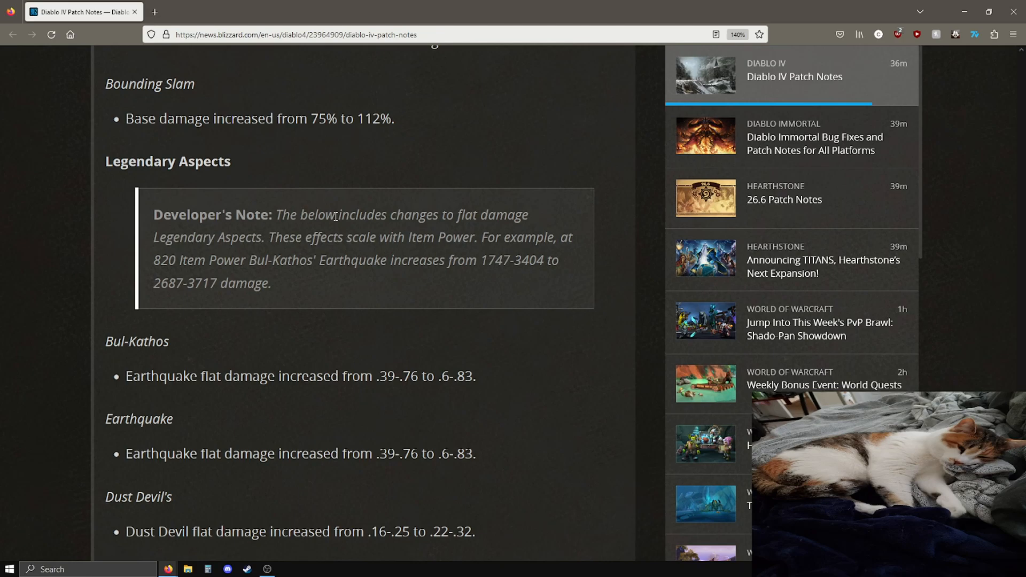
mouse_move(184, 267)
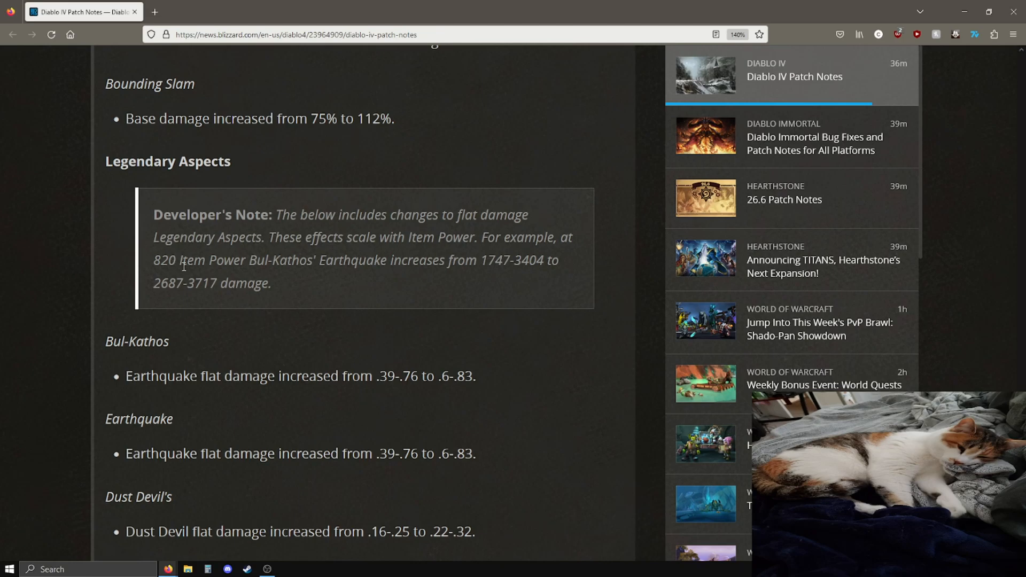
mouse_move(448, 280)
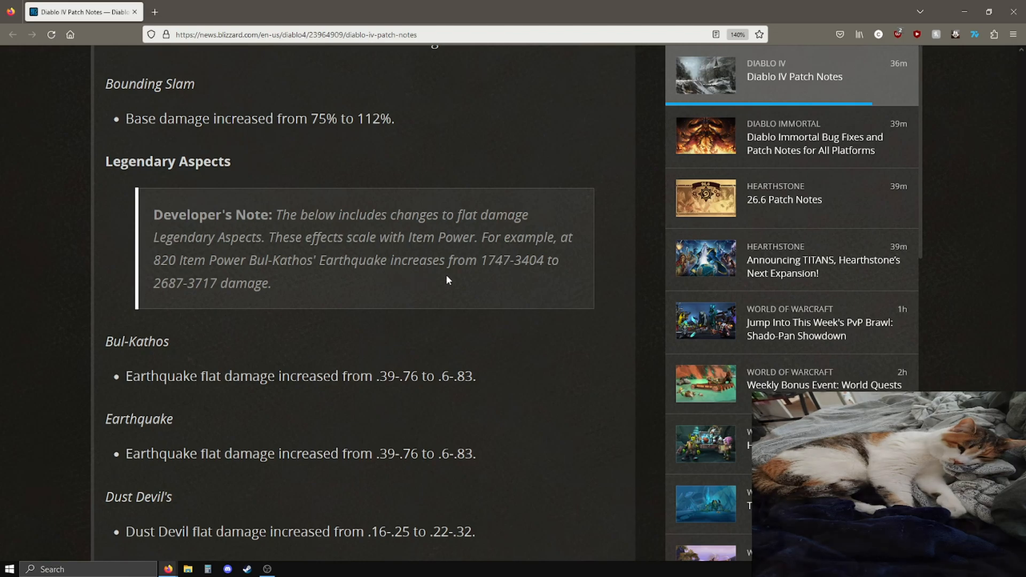
double_click(492, 261)
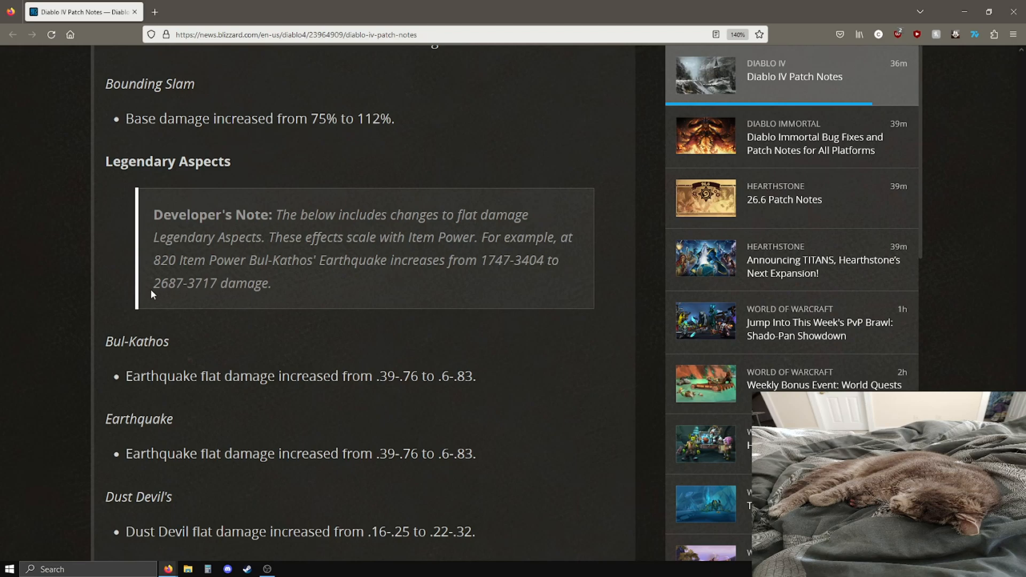
mouse_move(272, 299)
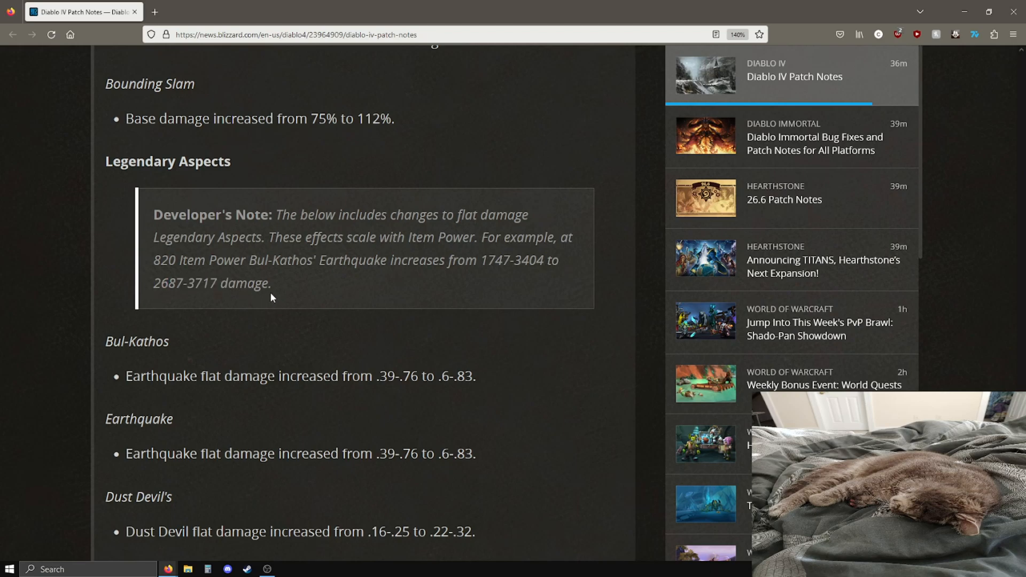
mouse_move(499, 260)
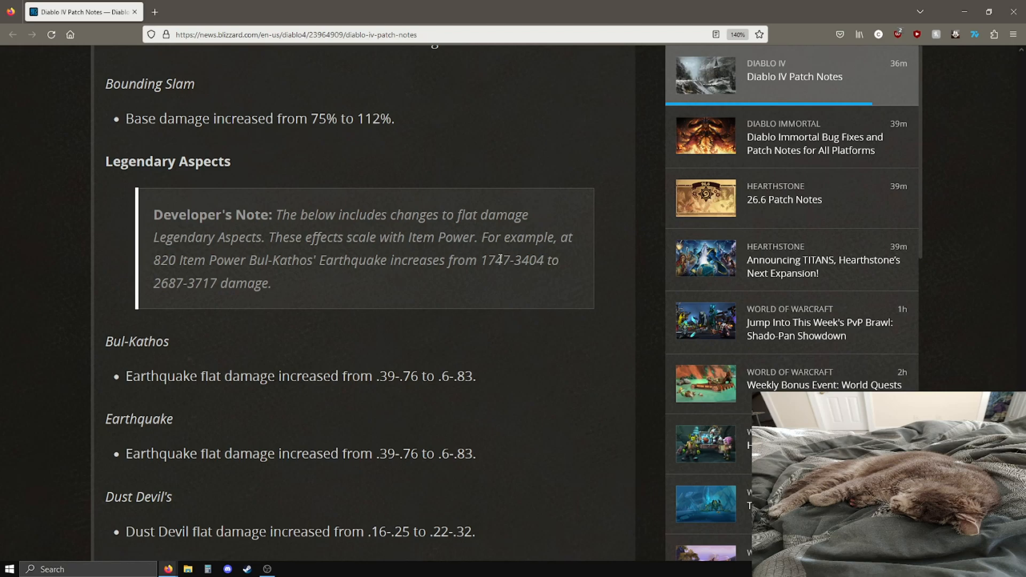
double_click(495, 259)
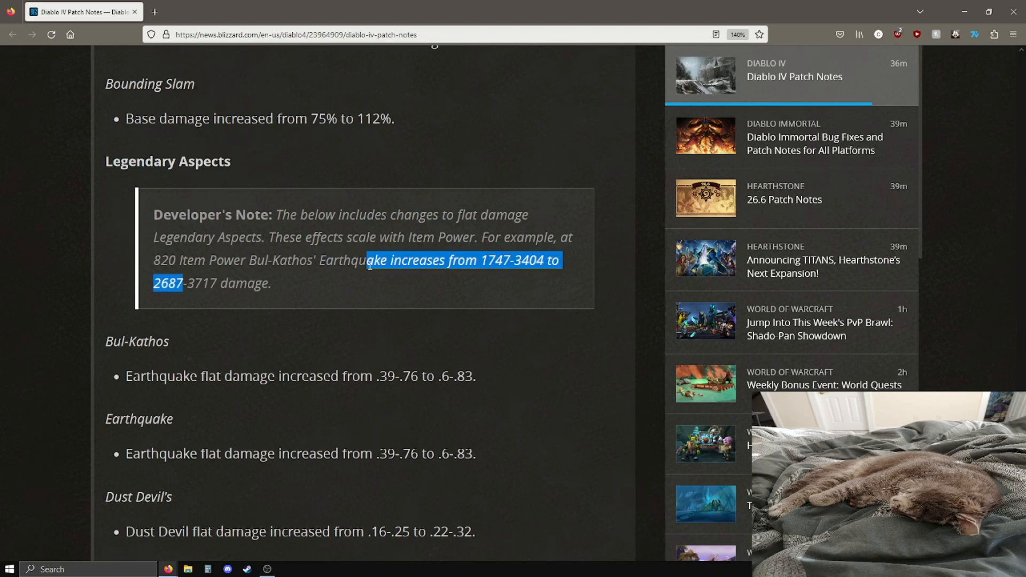
click(157, 289)
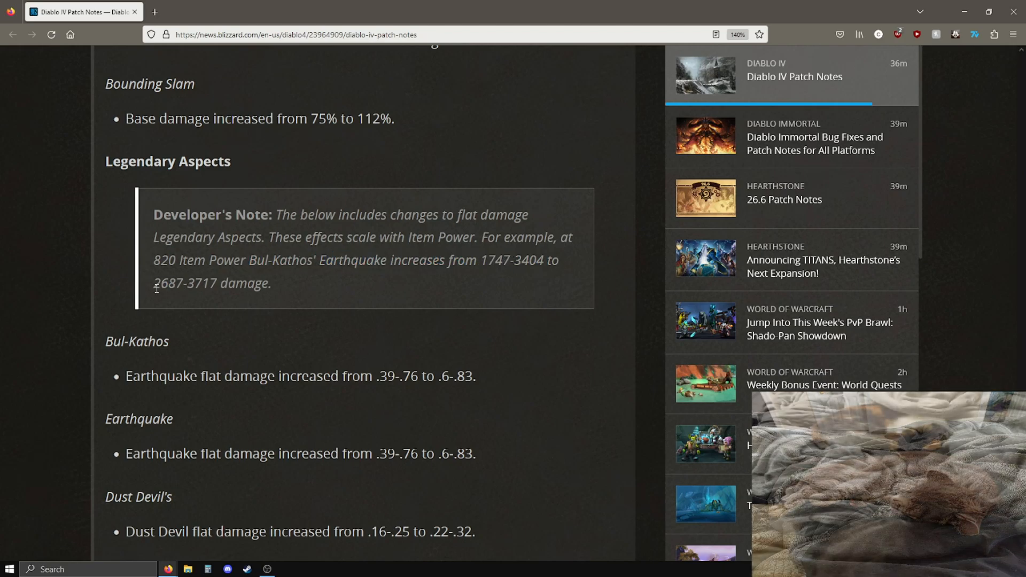
mouse_move(274, 279)
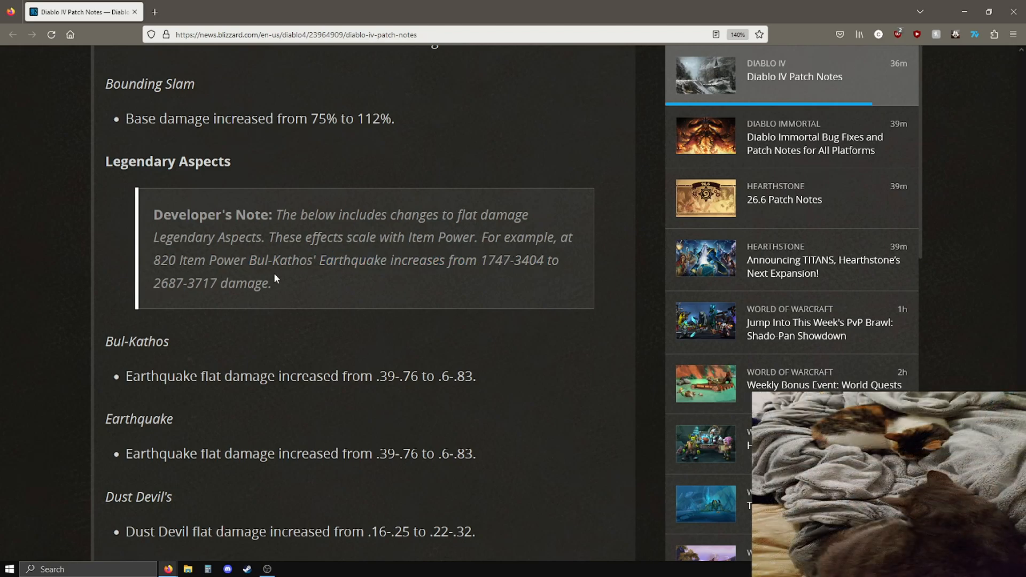
mouse_move(442, 259)
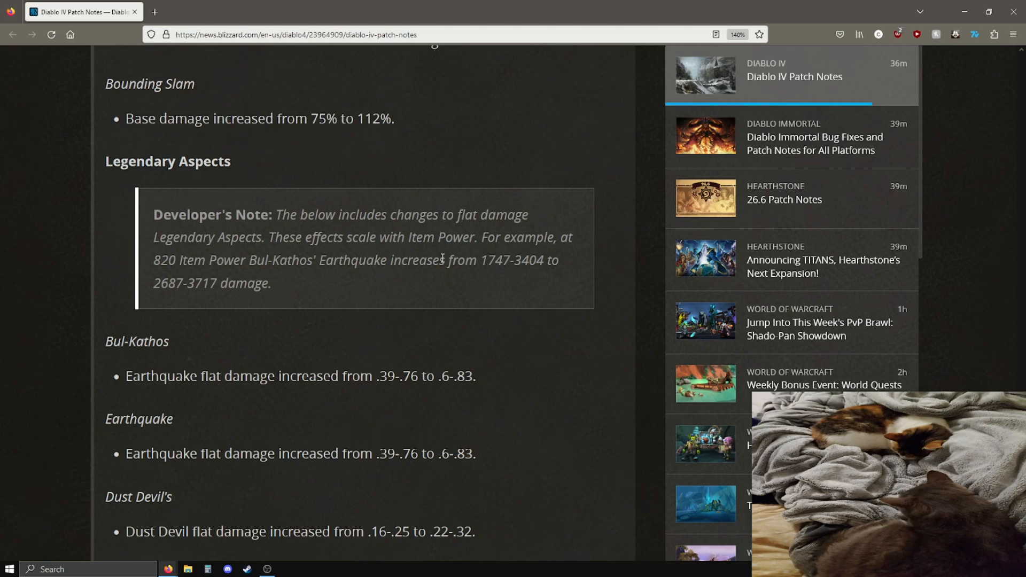
Reread the Bul-Kathos Earthquake line, briefly marking its old damage value.
scroll(down, 3)
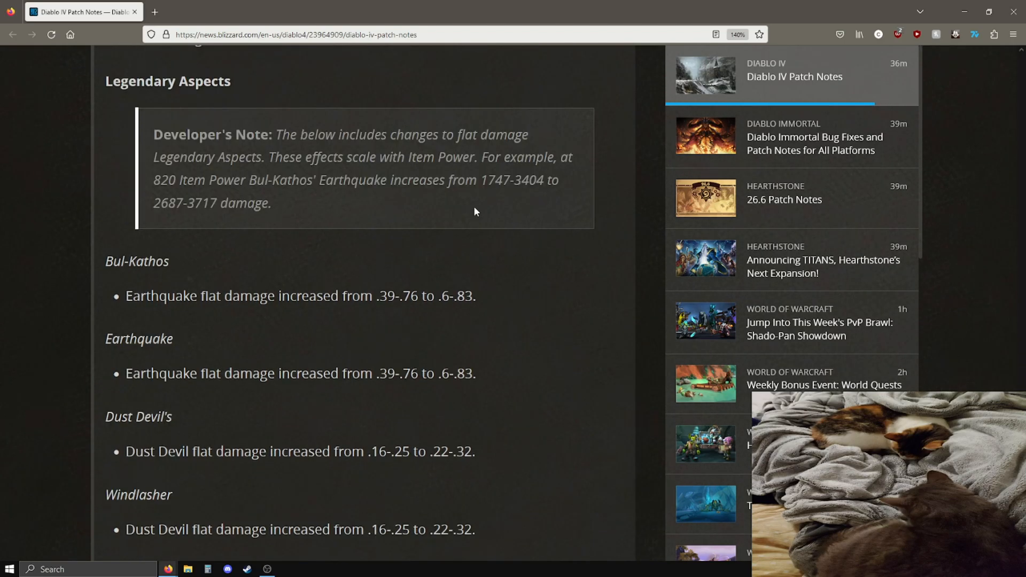
scroll(down, 3)
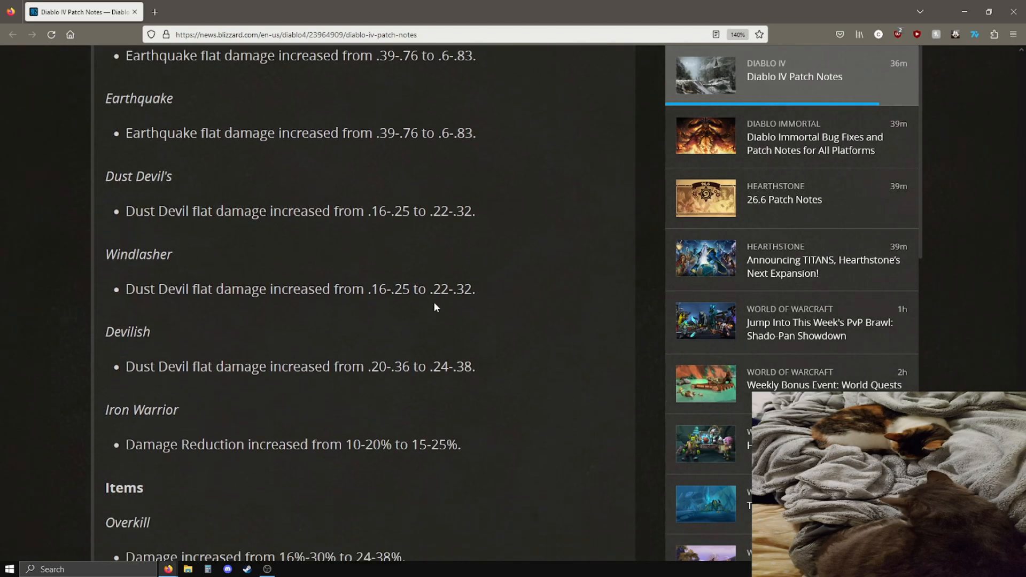
mouse_move(502, 346)
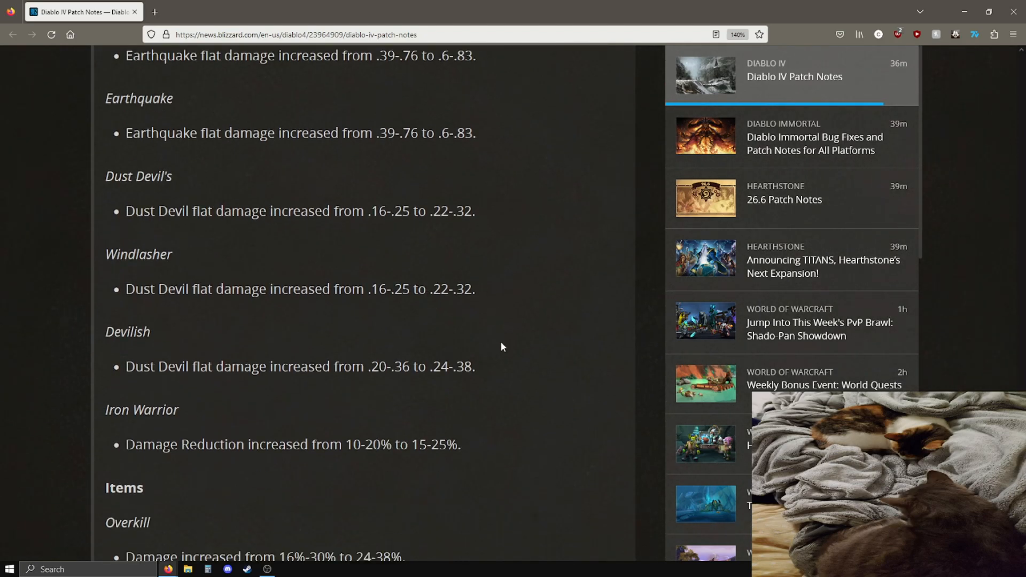
scroll(up, 3)
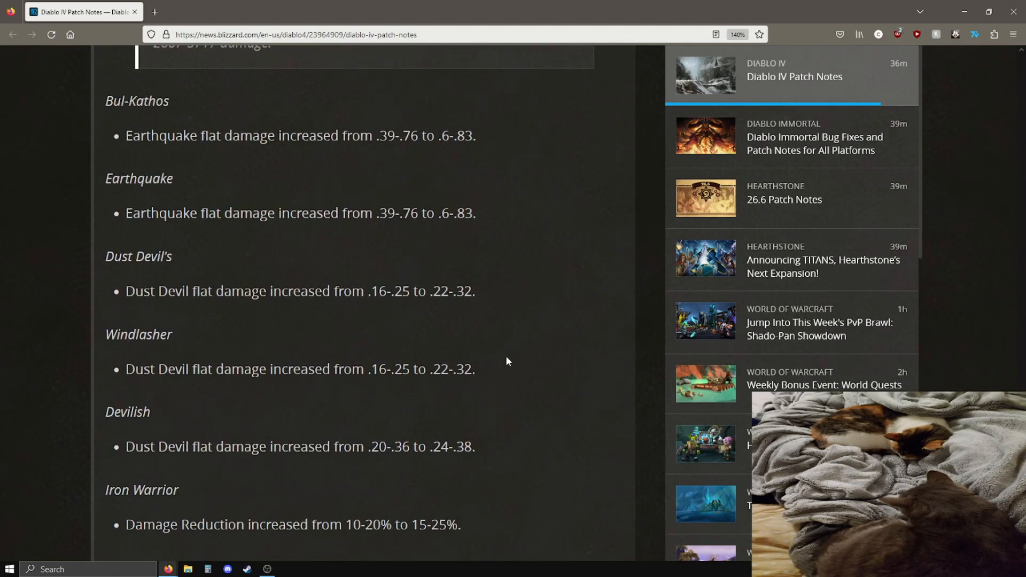
scroll(up, 3)
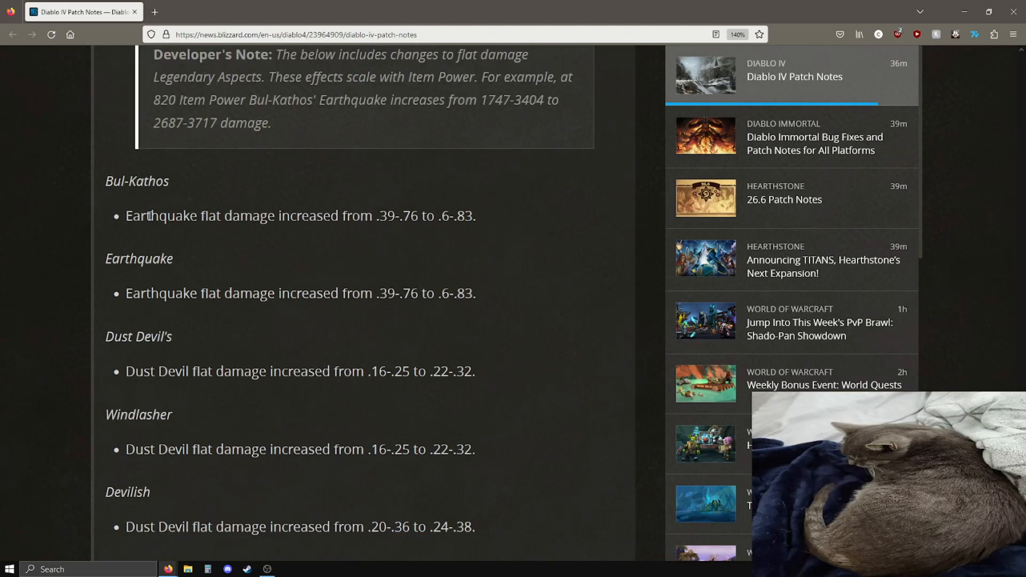
double_click(387, 216)
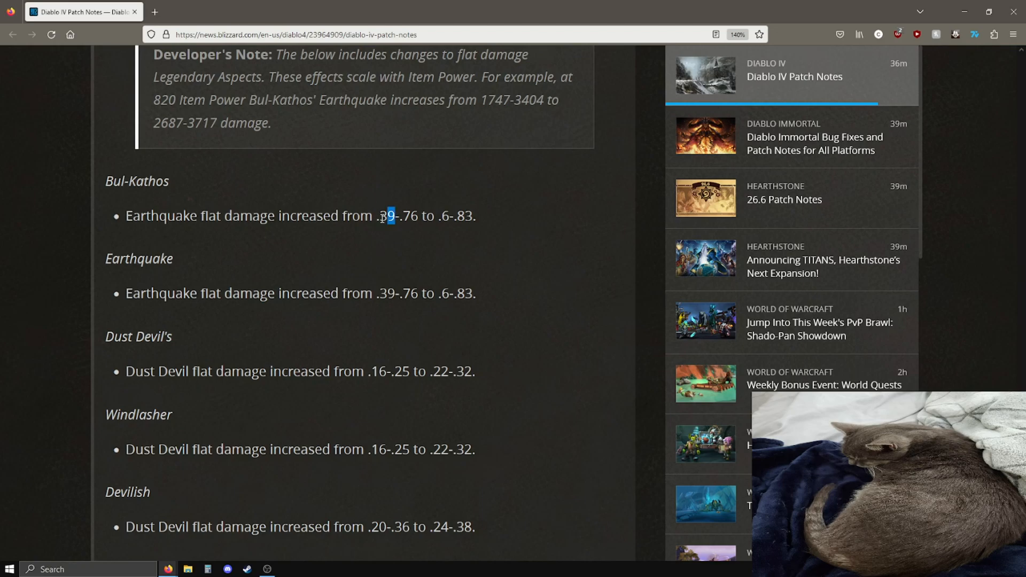
scroll(up, 3)
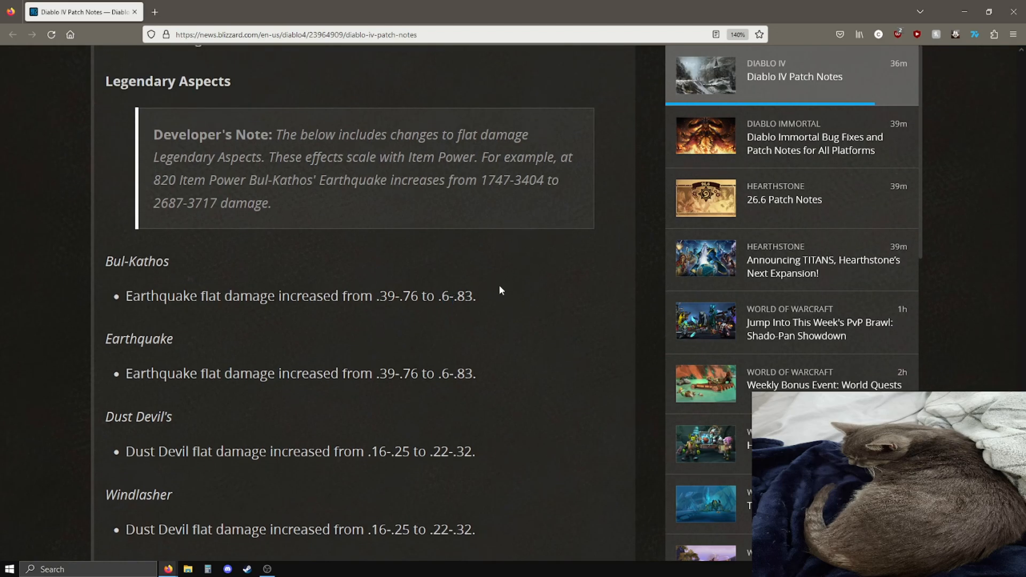
mouse_move(406, 299)
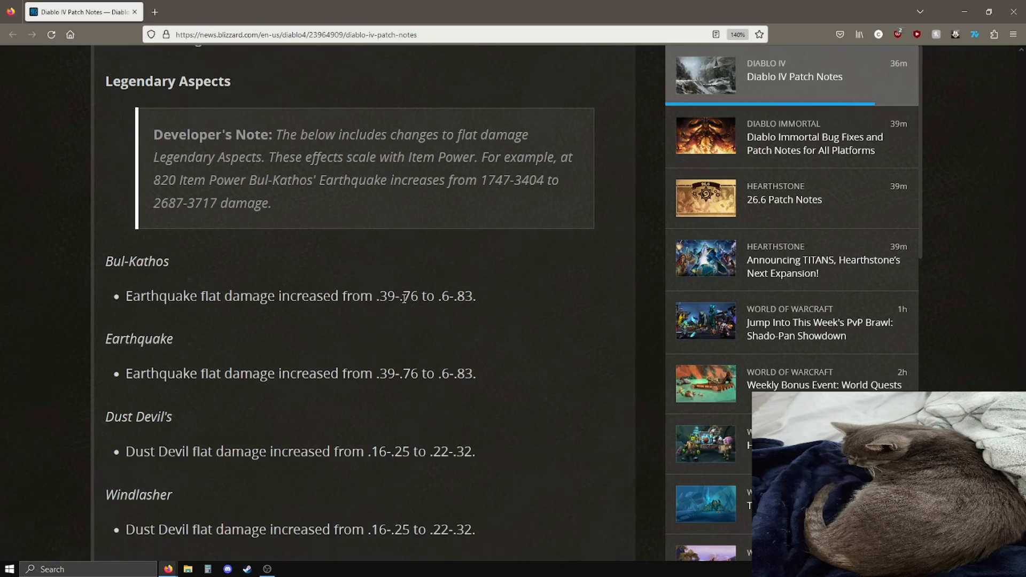
scroll(down, 3)
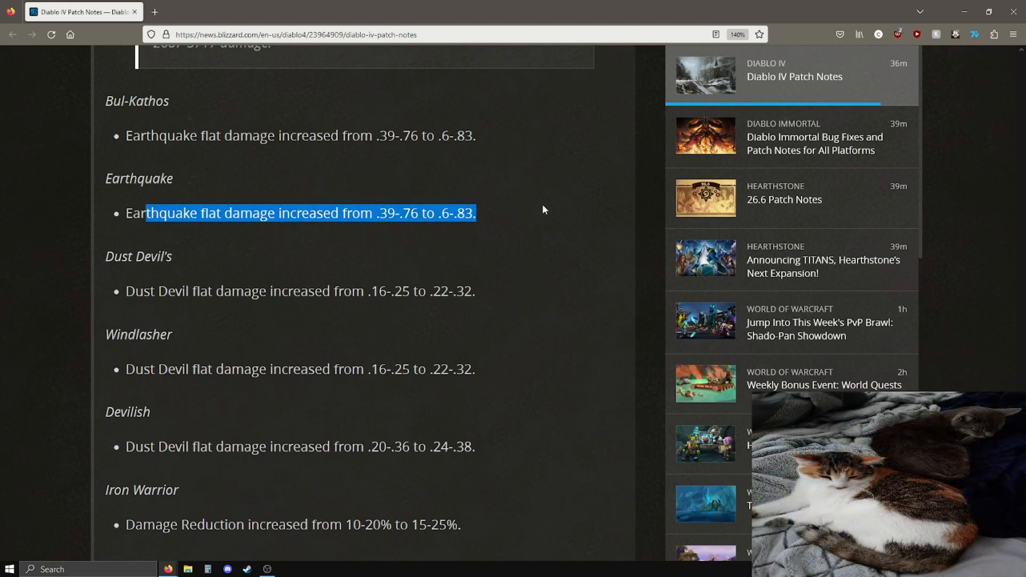
click(488, 139)
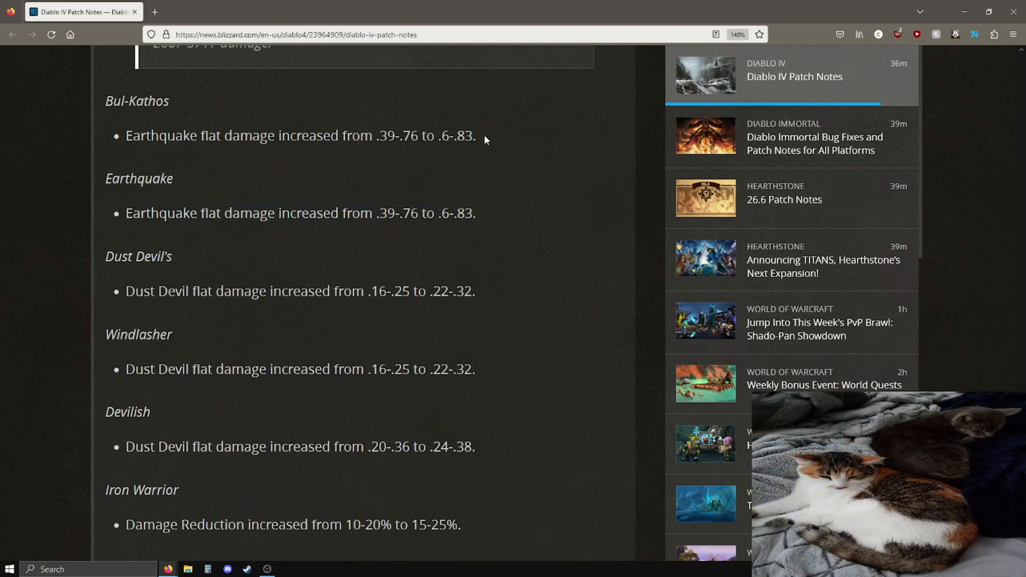
mouse_move(126, 294)
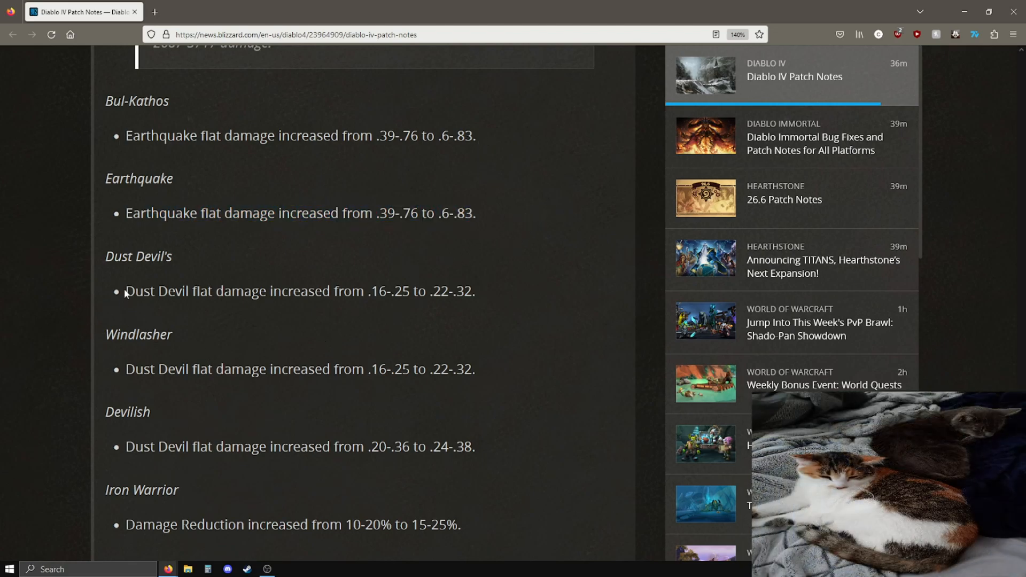
mouse_move(483, 298)
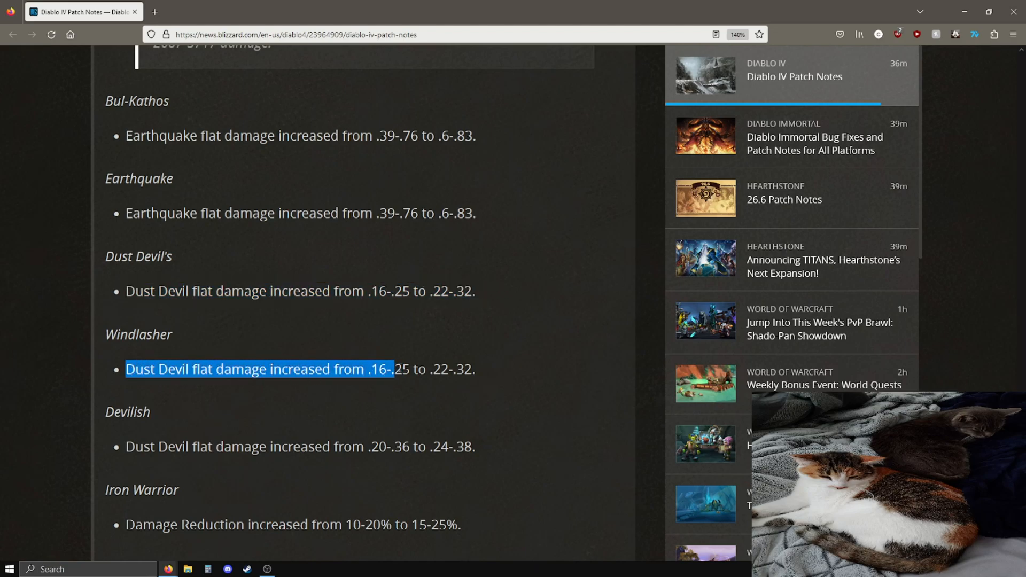
Scroll through Dust Devil's, Windlasher, Devilish and Iron Warrior down to the Items header.
scroll(down, 3)
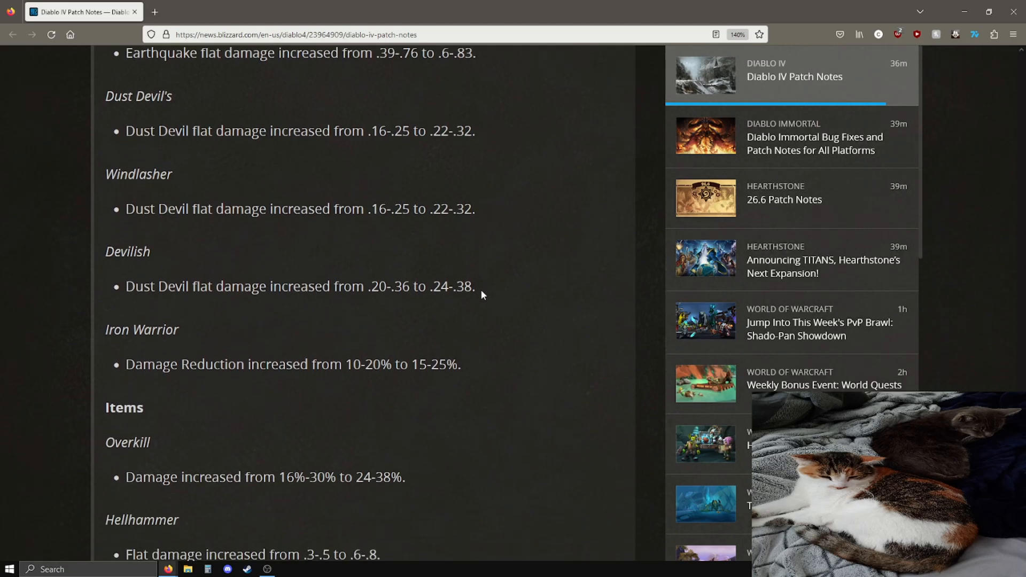
scroll(up, 3)
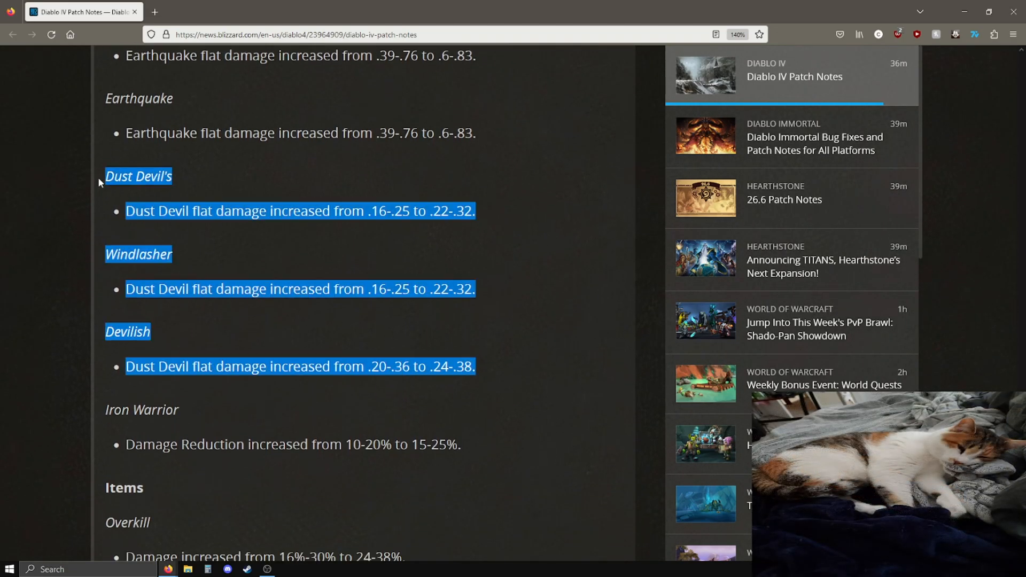
mouse_move(511, 325)
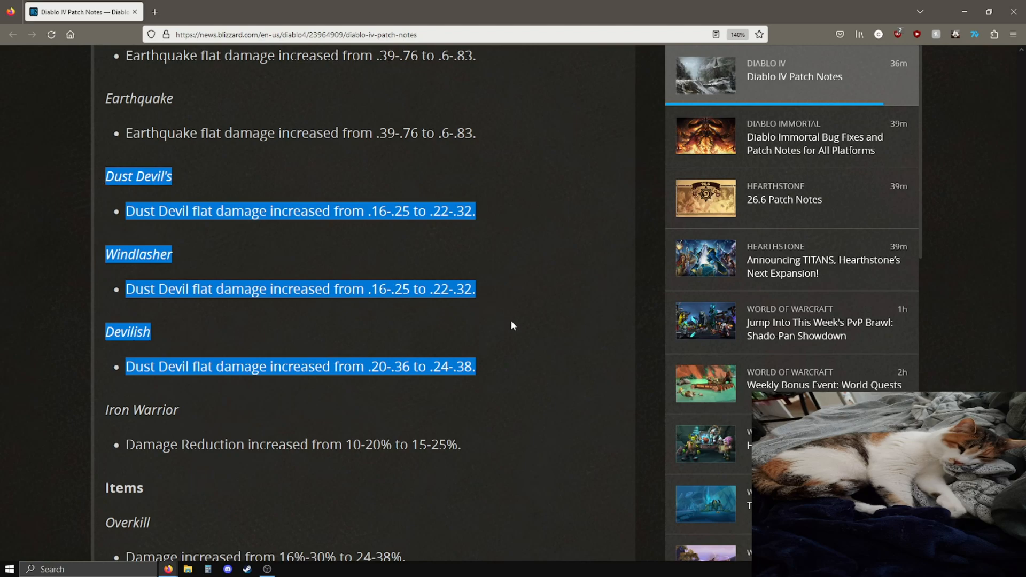
scroll(down, 3)
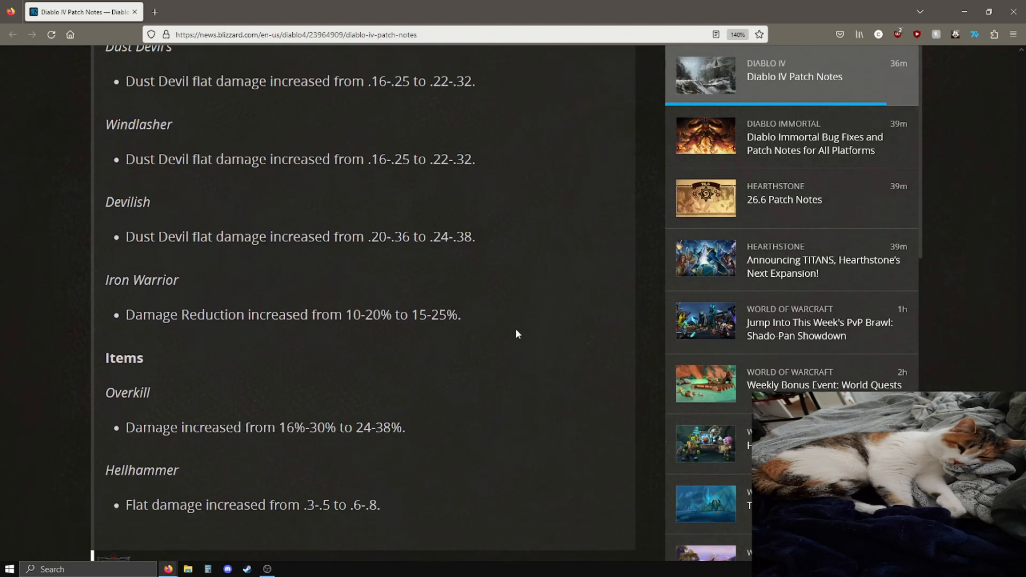
scroll(down, 3)
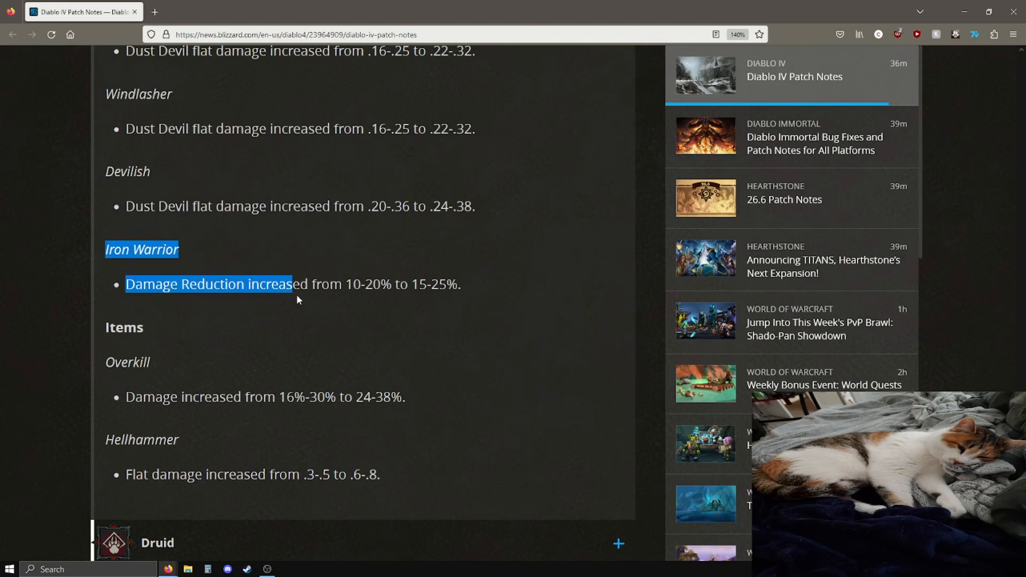
Mark the Hellhammer damage value and wording in the Items list, then clear the marks.
click(486, 291)
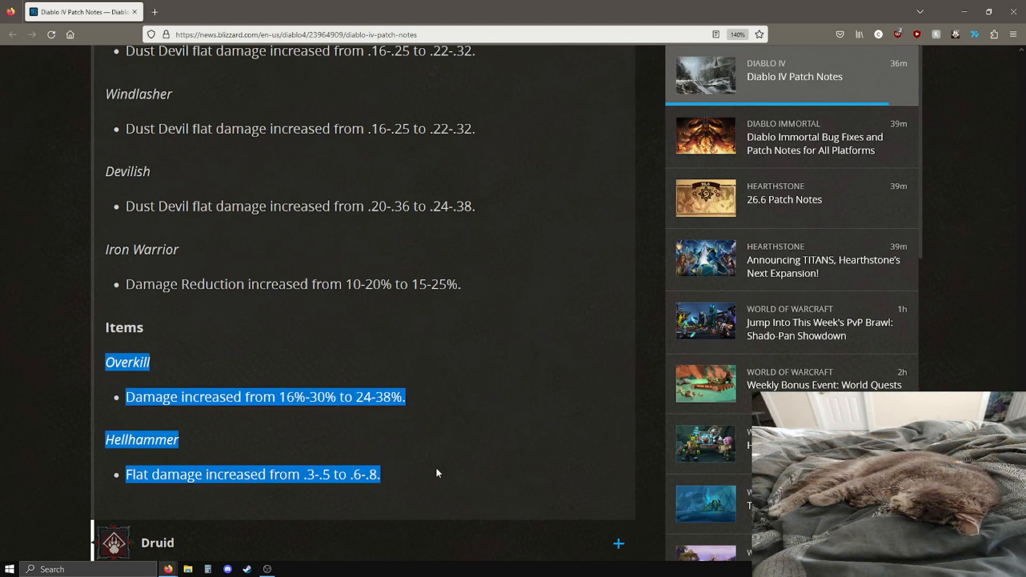
click(120, 403)
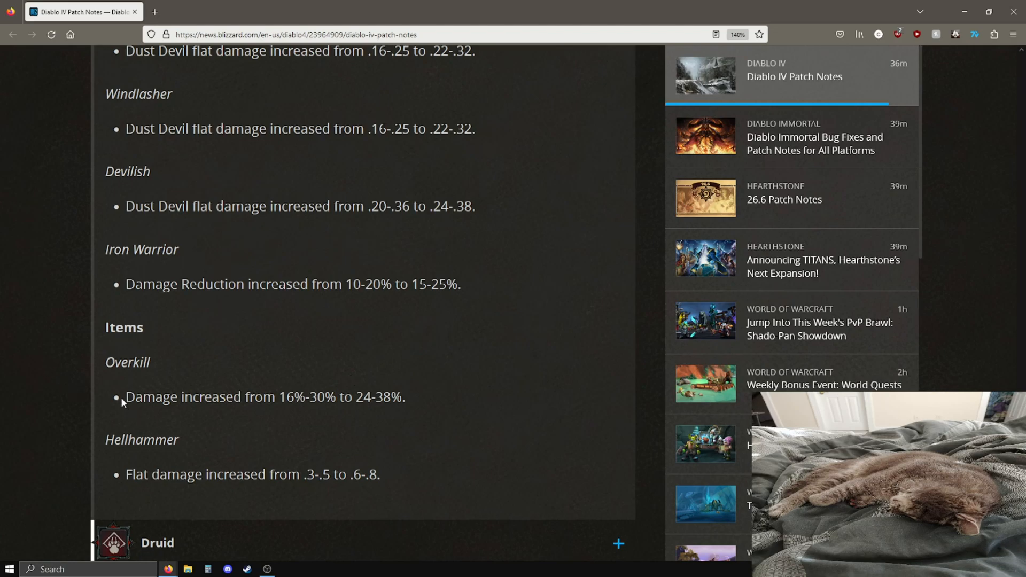
mouse_move(235, 418)
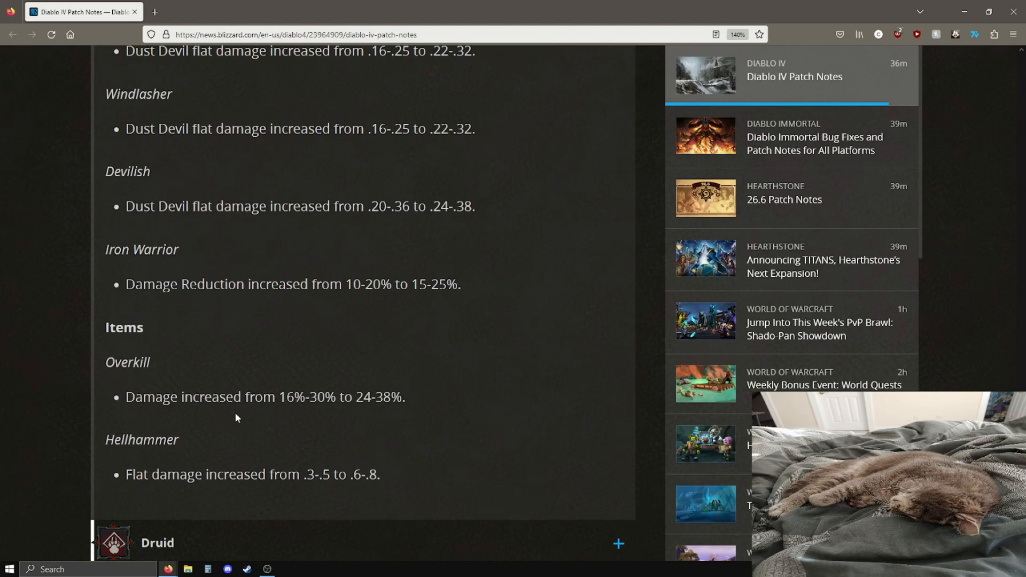
mouse_move(247, 402)
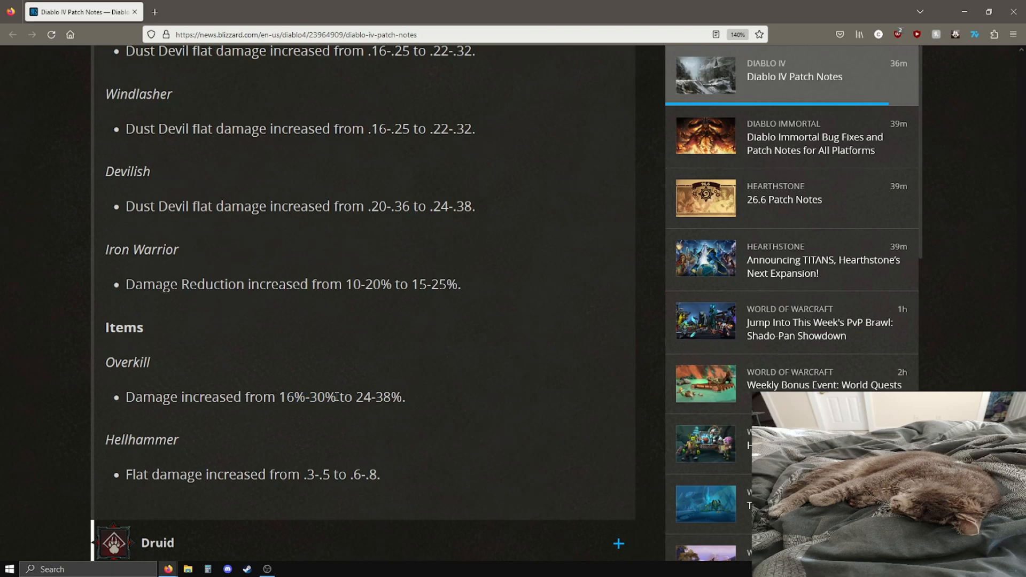
mouse_move(416, 400)
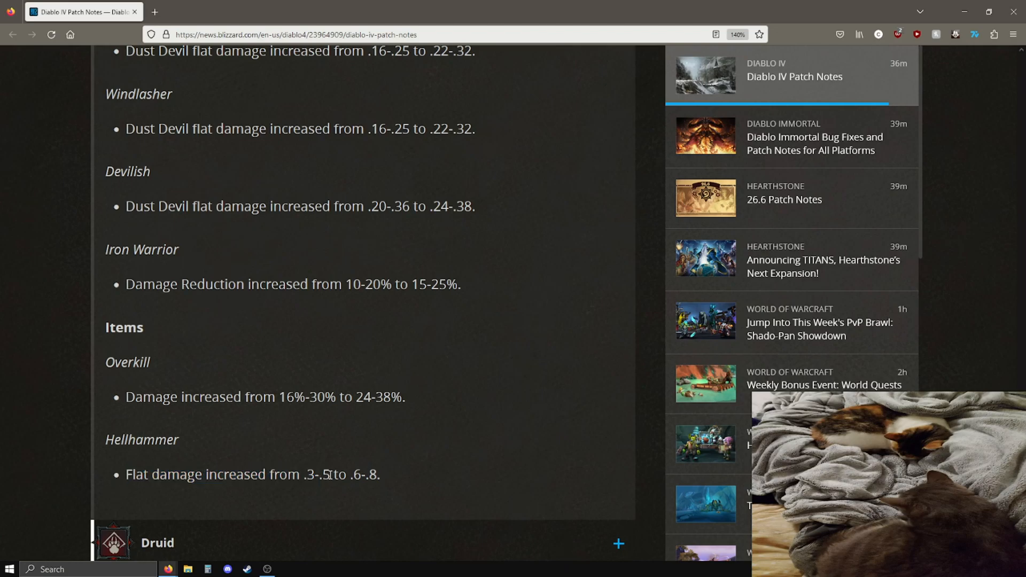
double_click(358, 475)
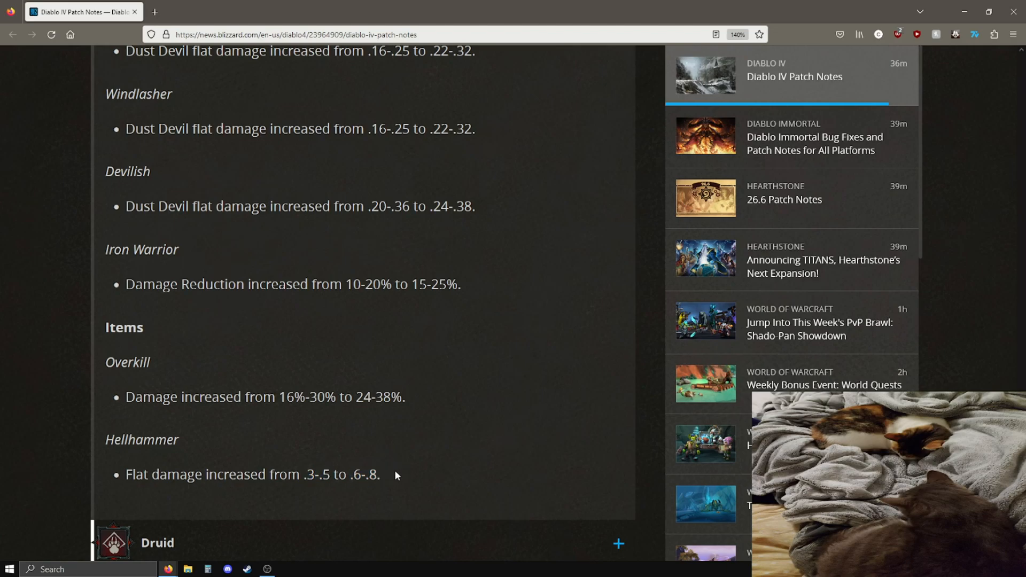
mouse_move(393, 483)
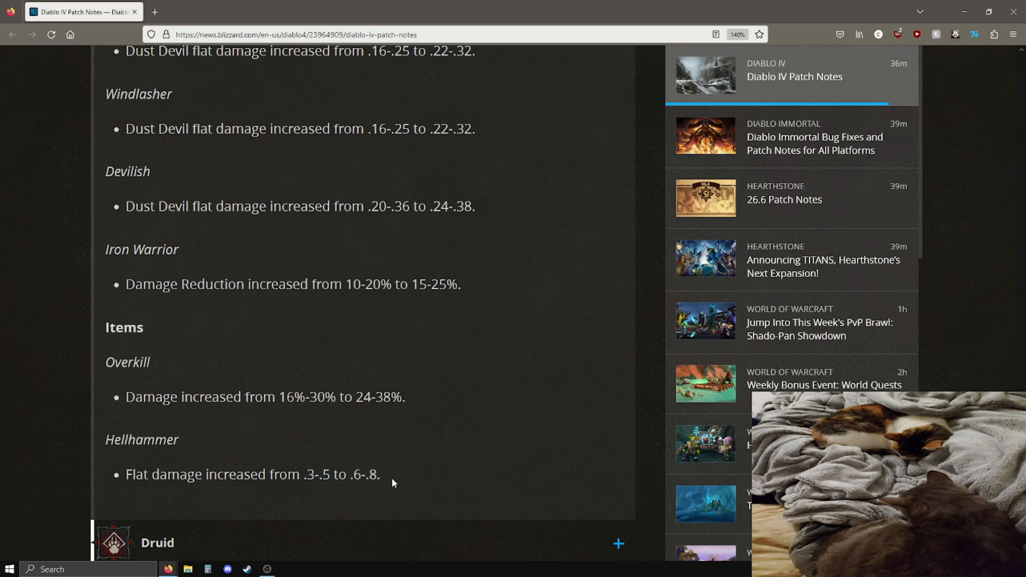
double_click(308, 474)
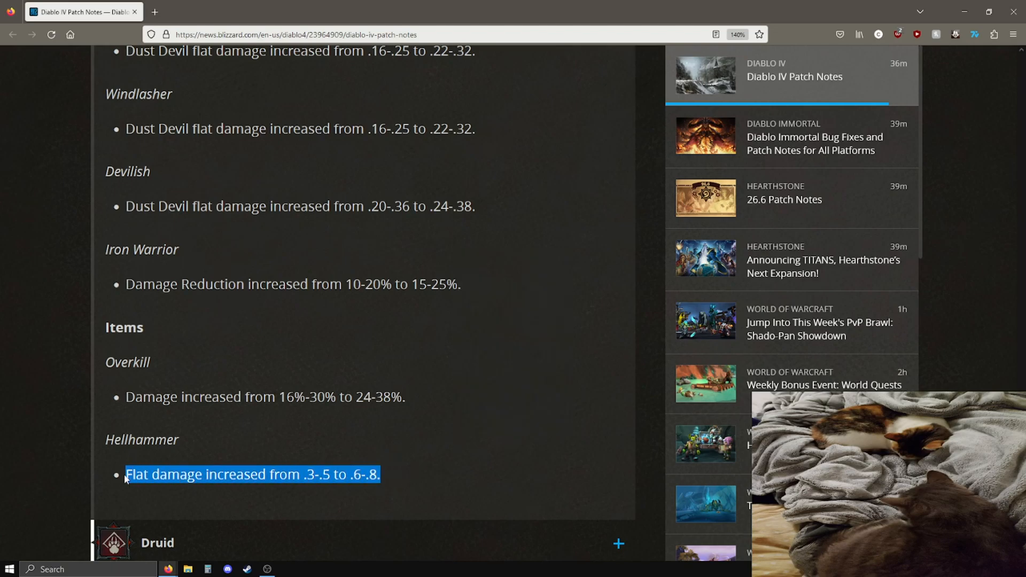
click(444, 402)
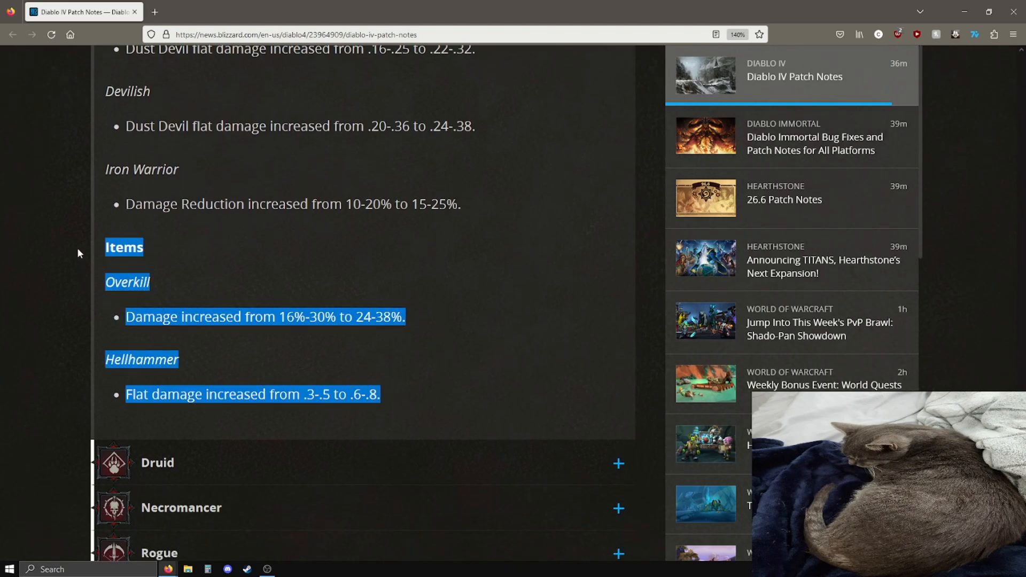
Go over the Earthspike, Wild Claw and Maul druid changes, briefly marking the Wild Claw line.
scroll(up, 3)
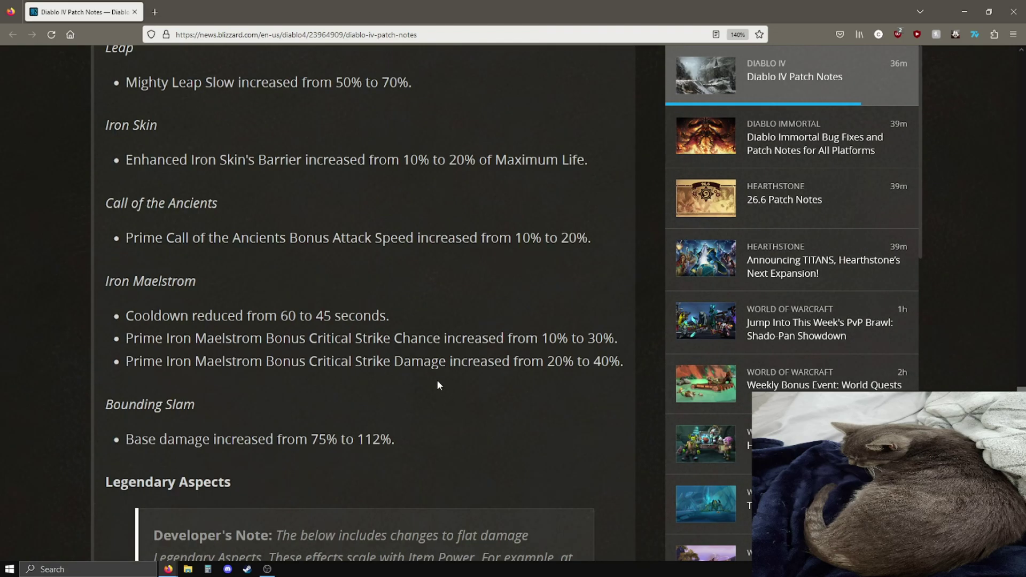
mouse_move(351, 456)
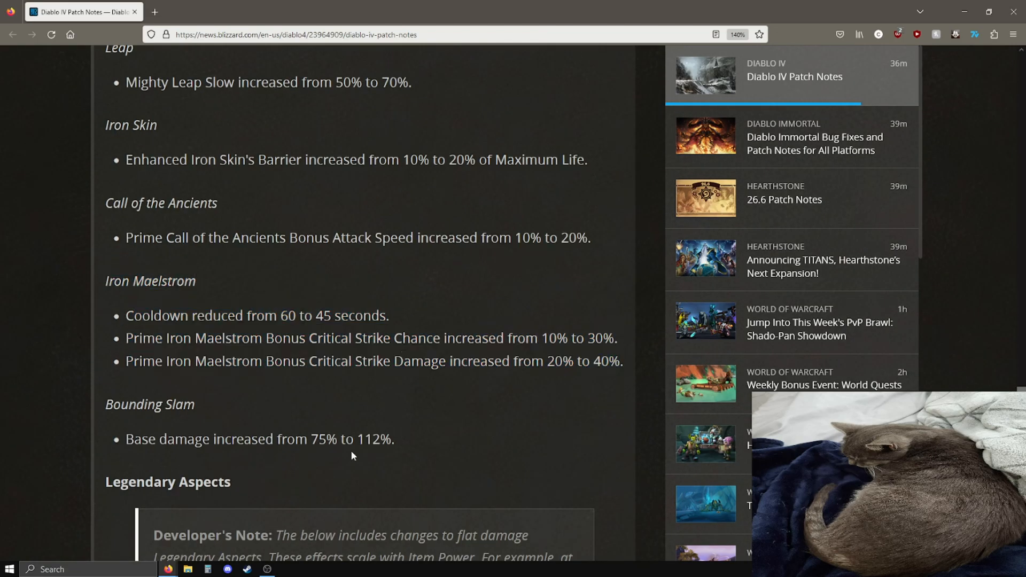
scroll(down, 3)
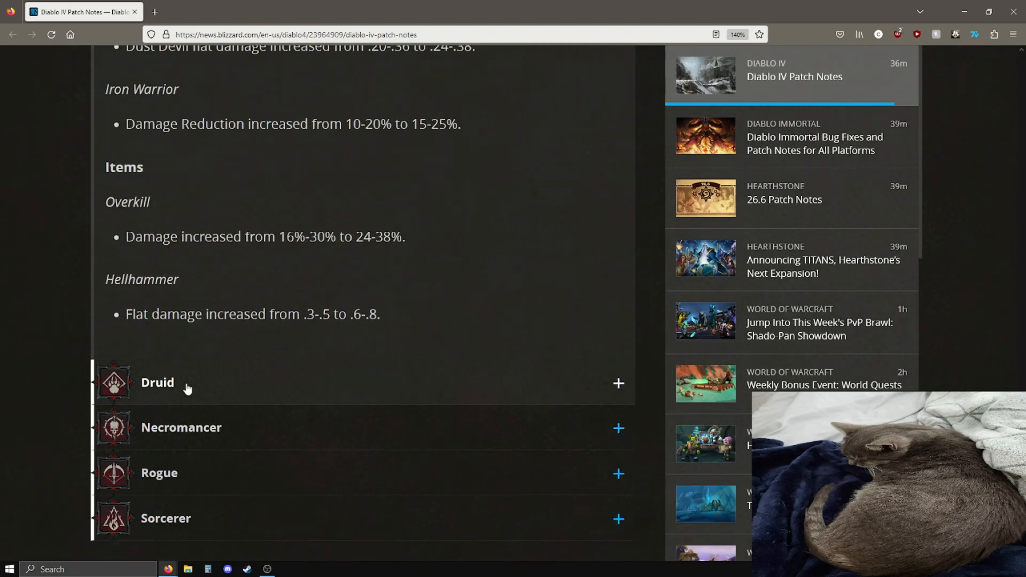
scroll(down, 3)
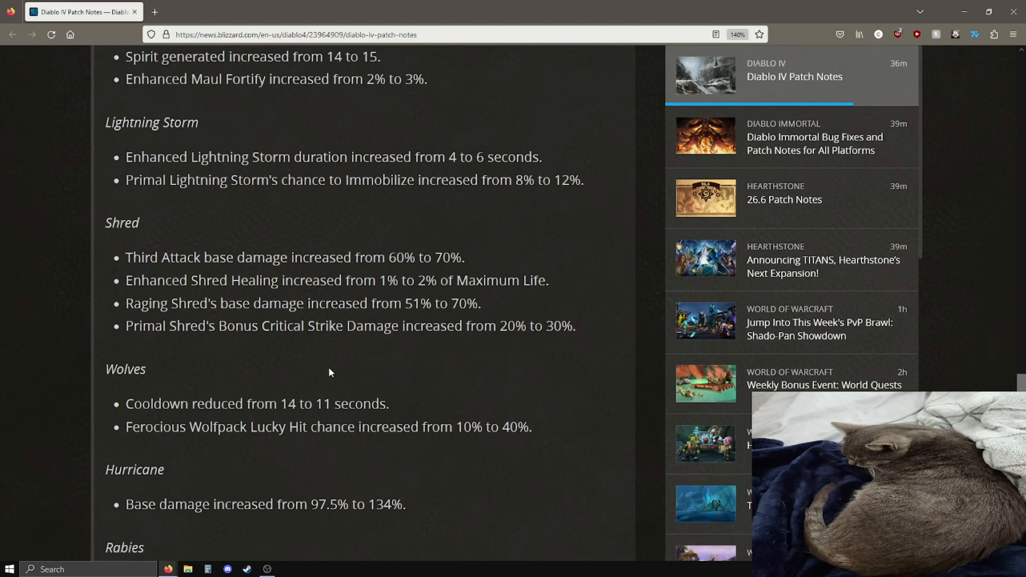
scroll(up, 3)
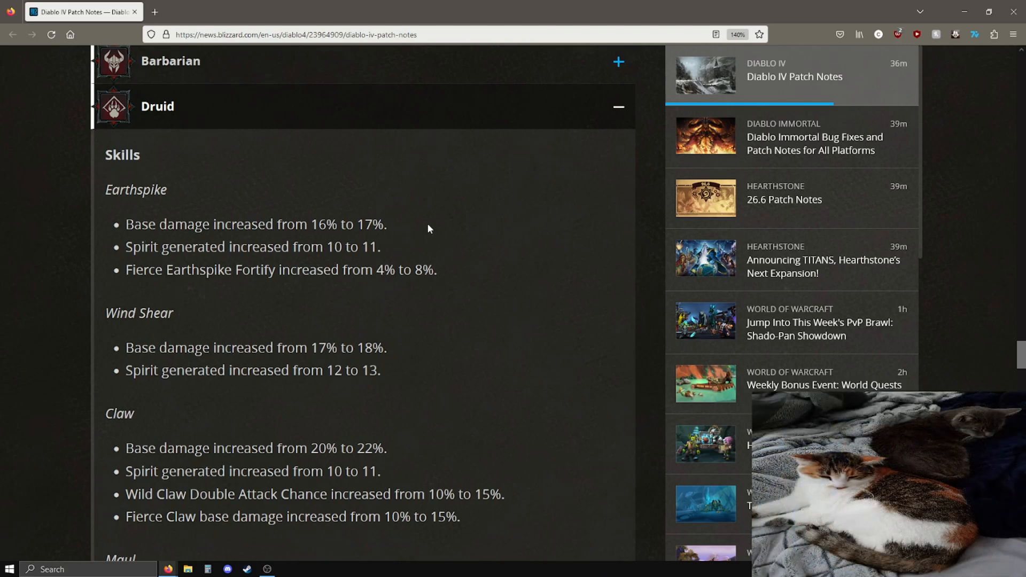
mouse_move(327, 271)
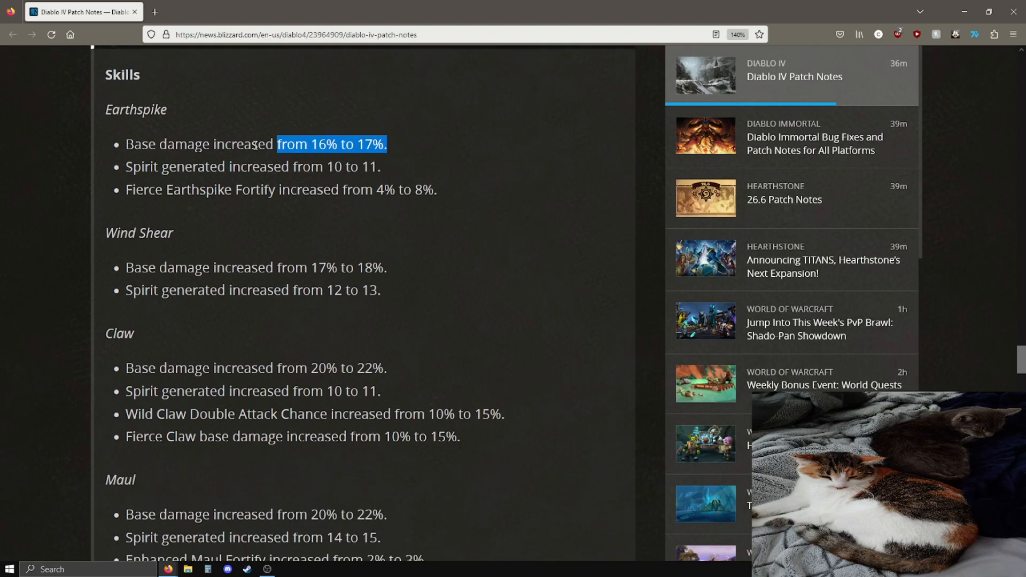
click(456, 200)
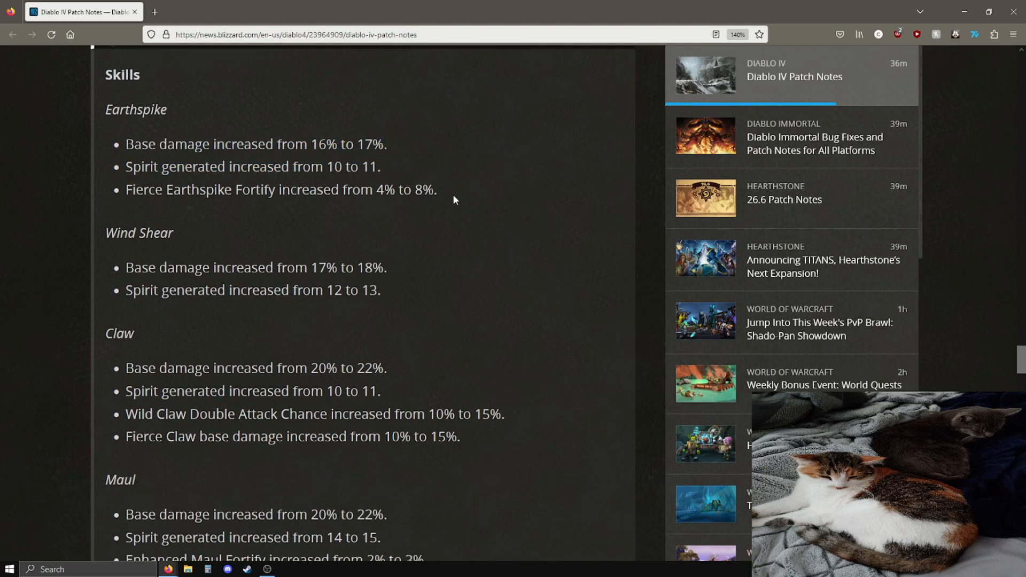
mouse_move(267, 252)
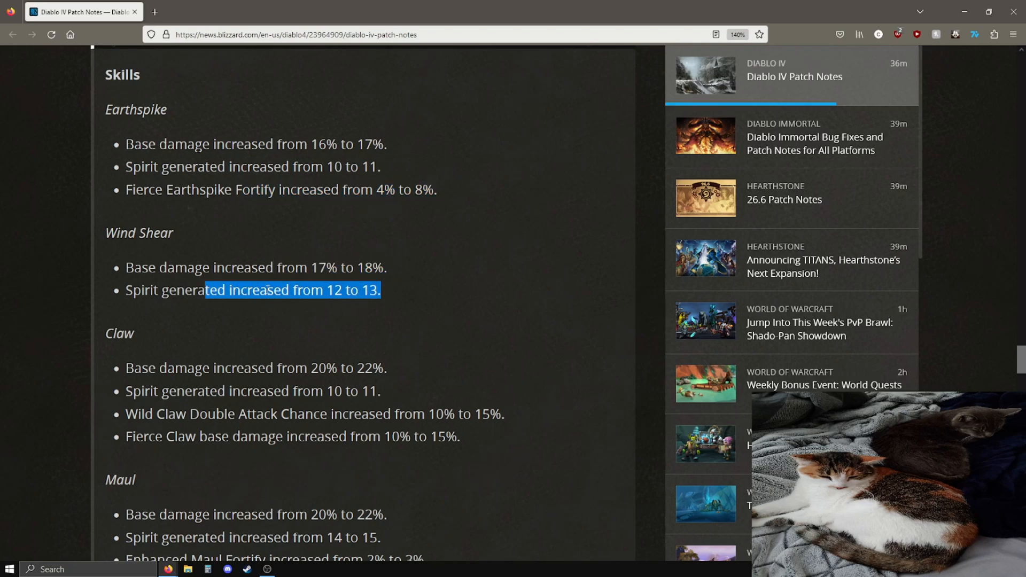
scroll(down, 3)
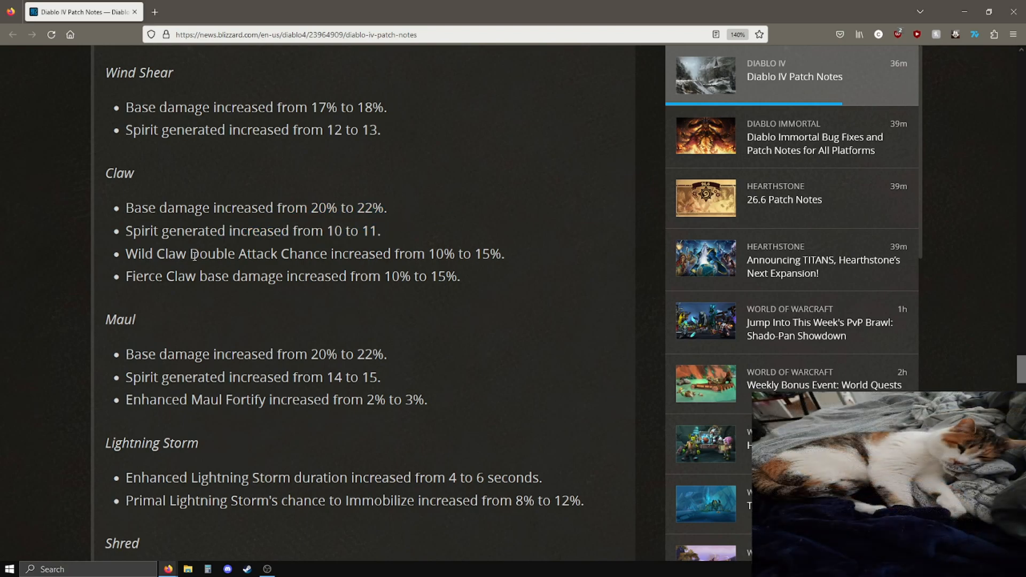
double_click(488, 255)
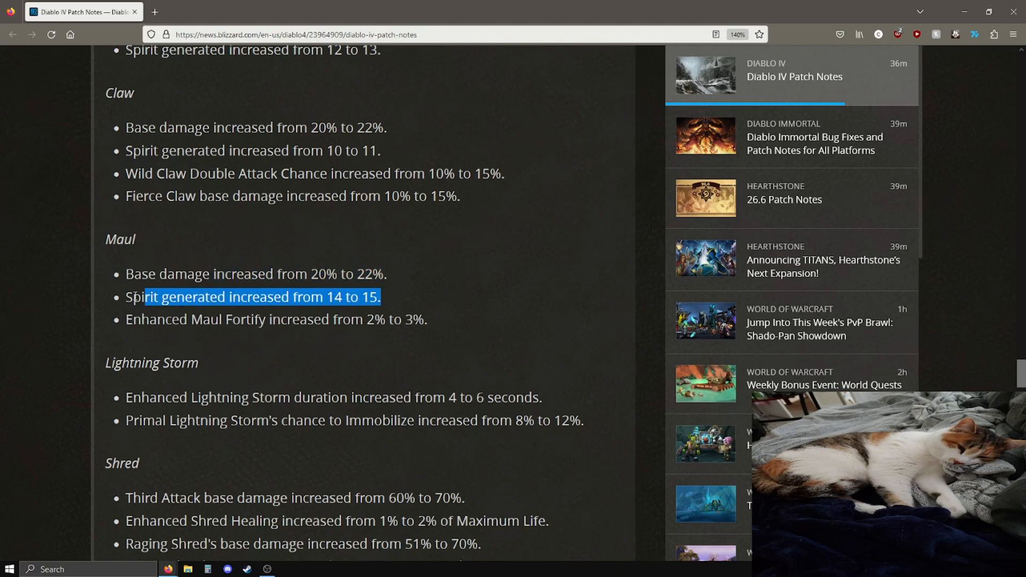
click(410, 325)
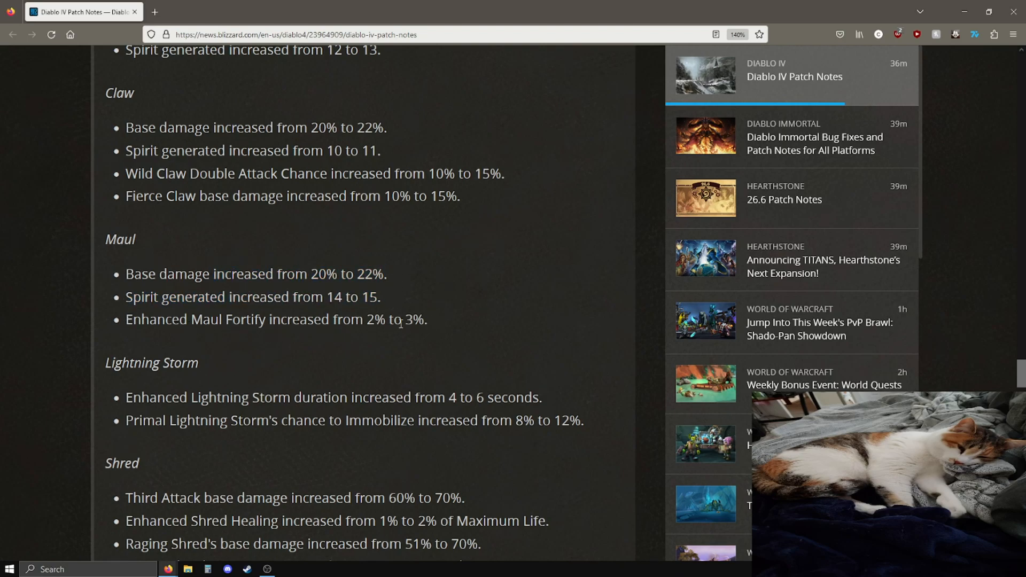
Mark Shred's new 30% critical strike damage and Wolves' 11 second cooldown, then clear them.
scroll(down, 3)
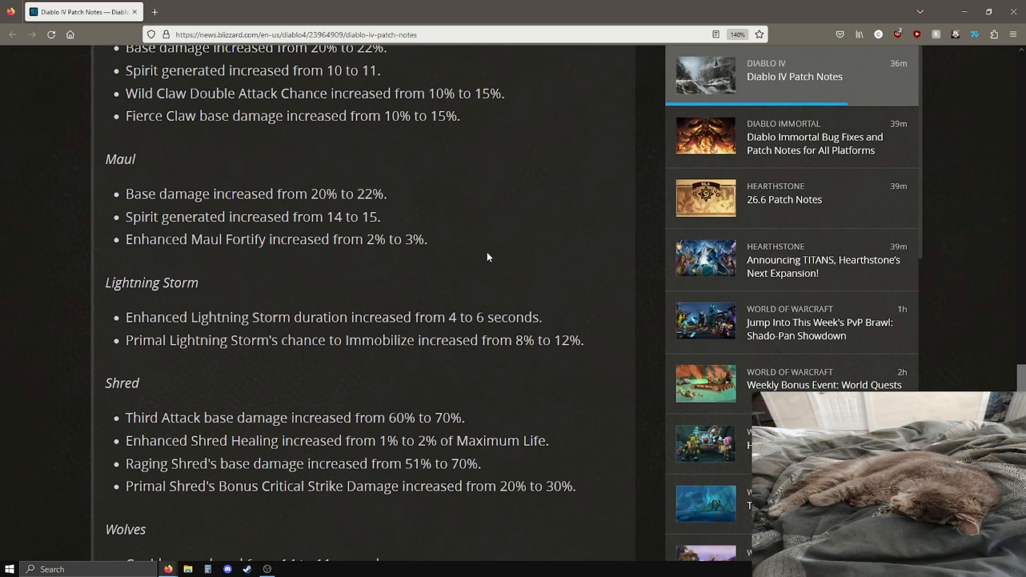
mouse_move(539, 317)
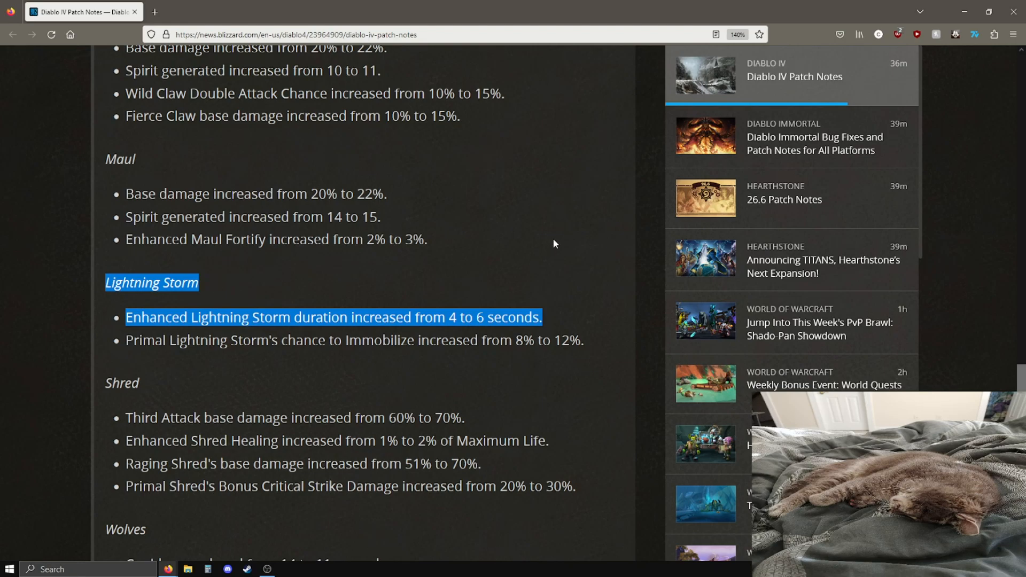
click(592, 351)
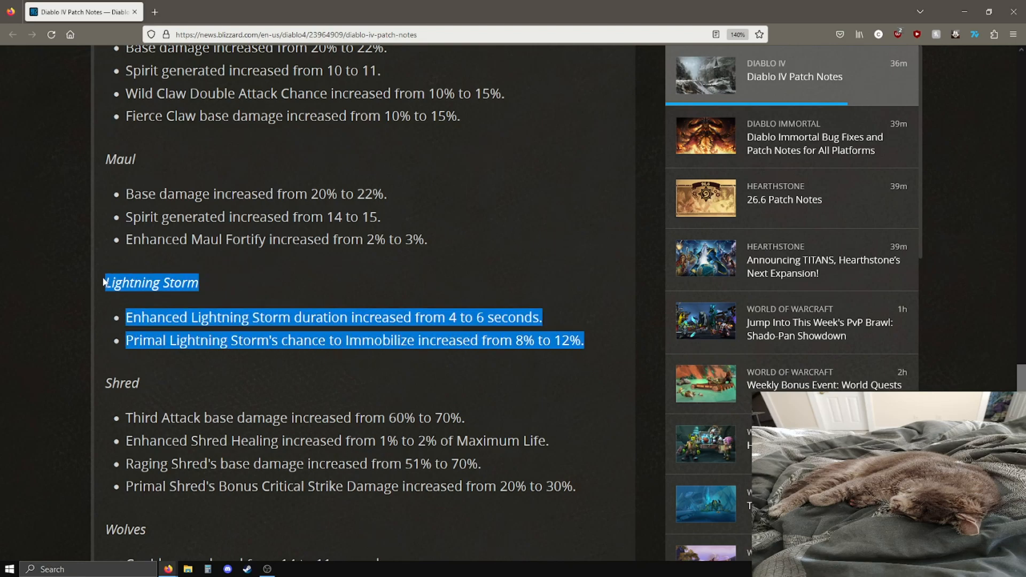
scroll(down, 3)
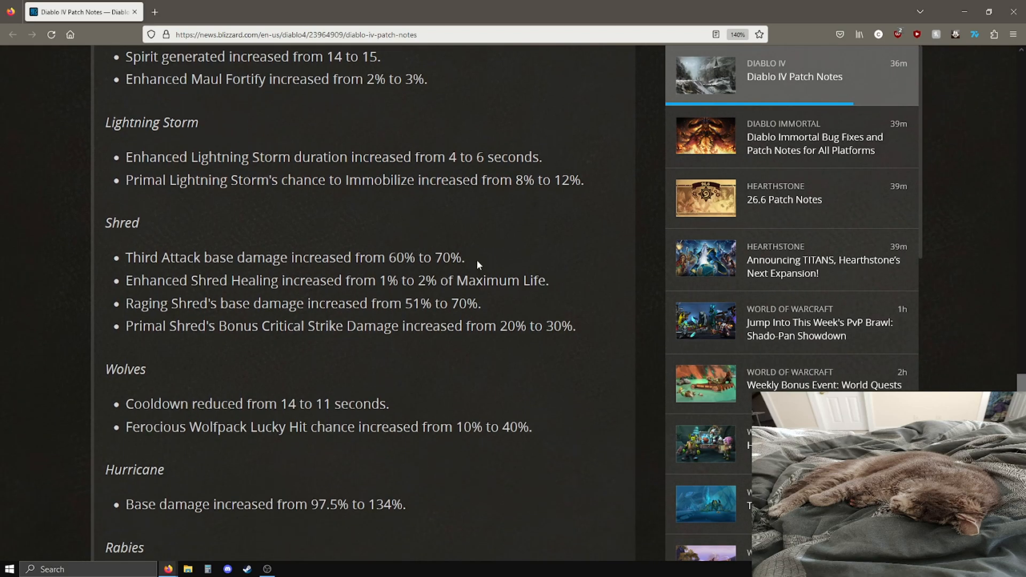
mouse_move(511, 238)
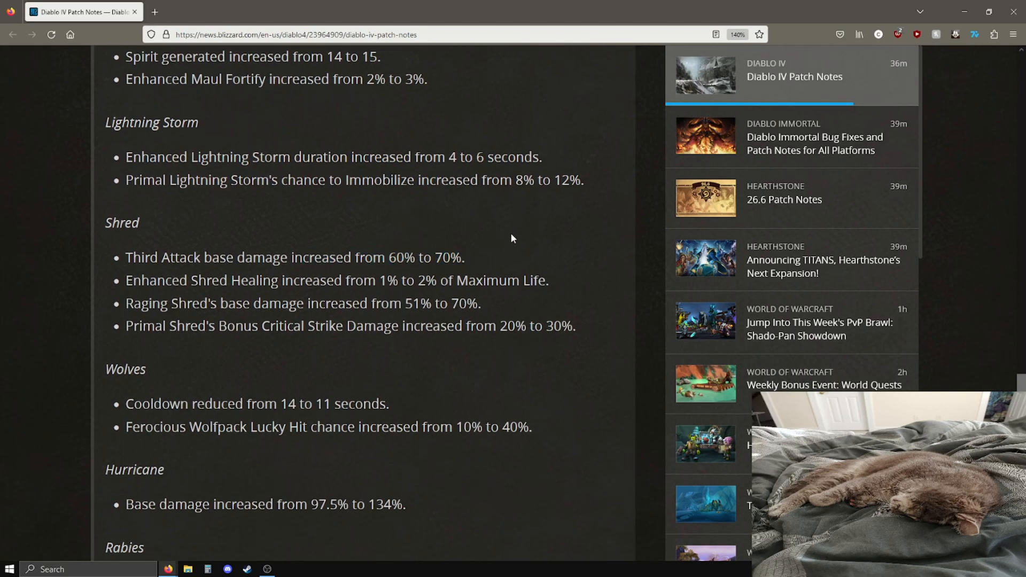
mouse_move(546, 279)
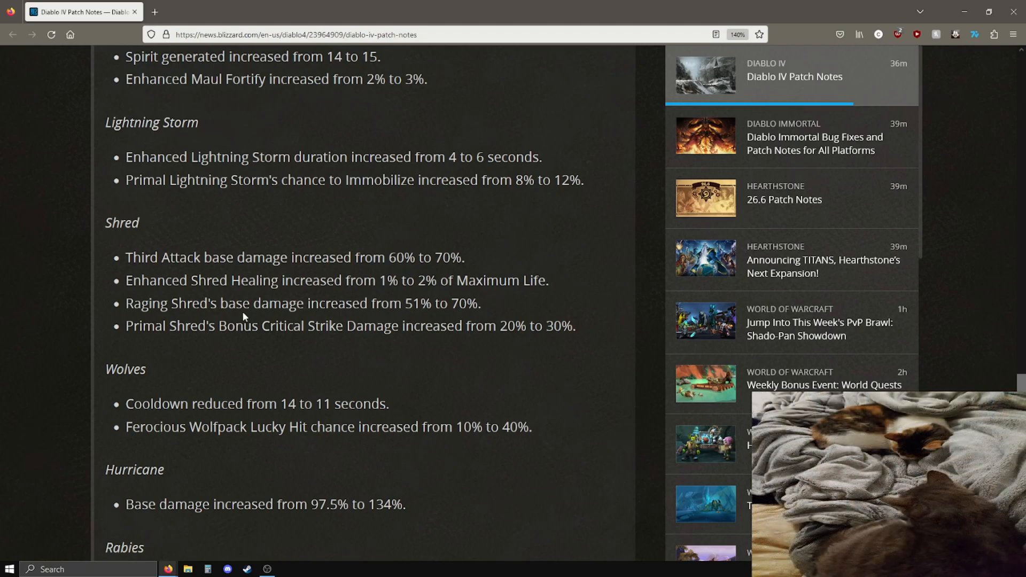
double_click(412, 303)
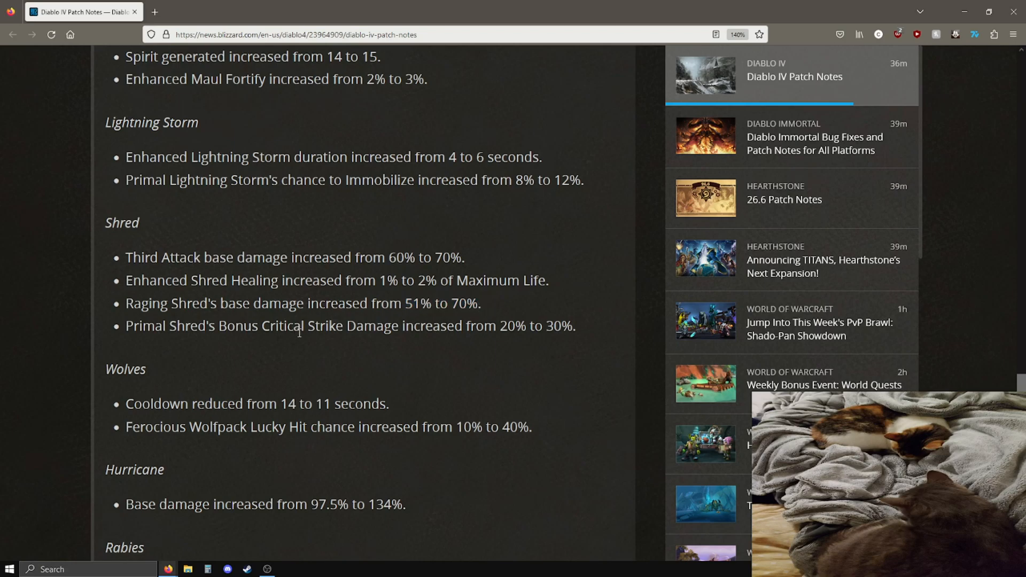
double_click(562, 325)
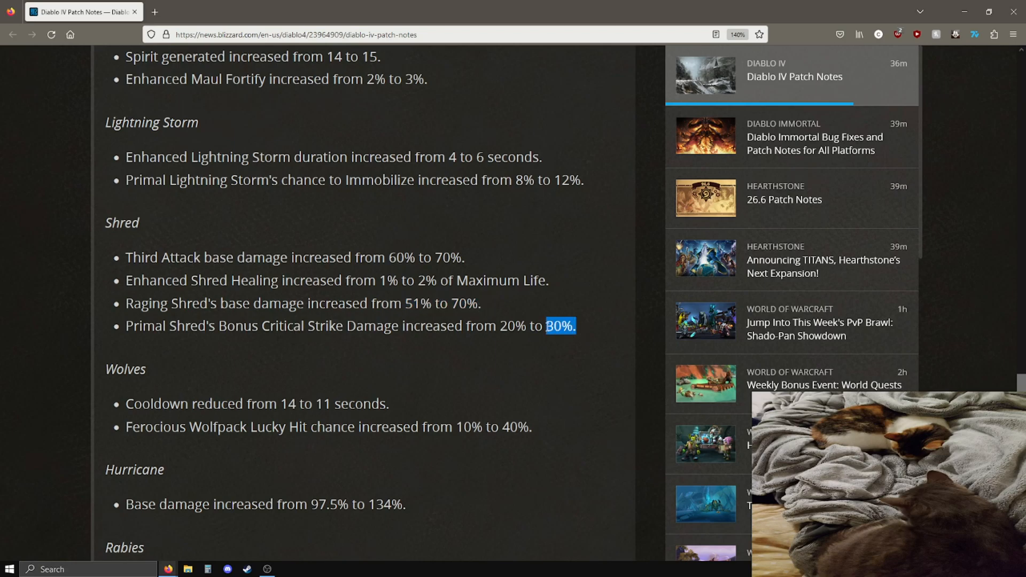
scroll(up, 3)
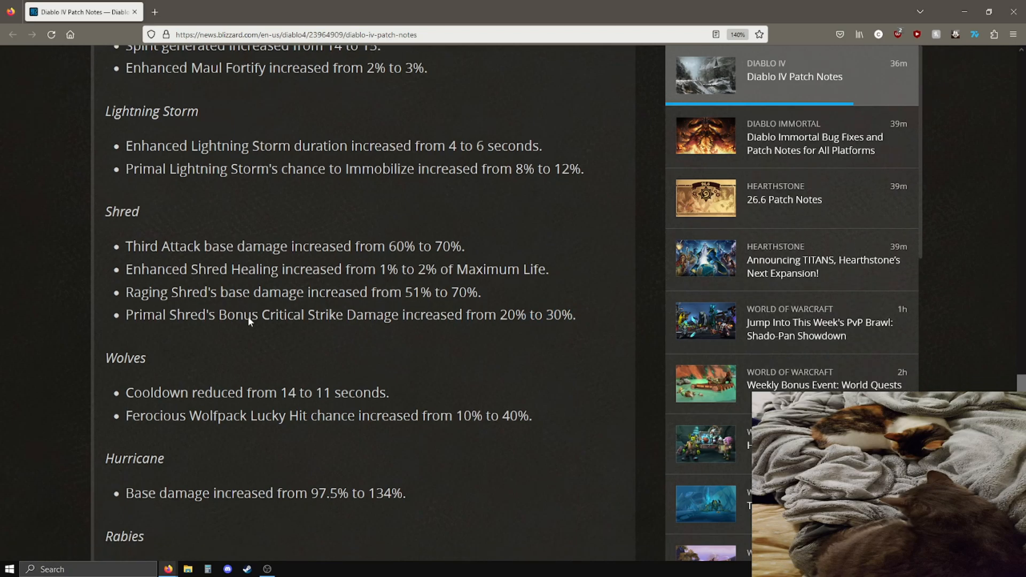
scroll(down, 3)
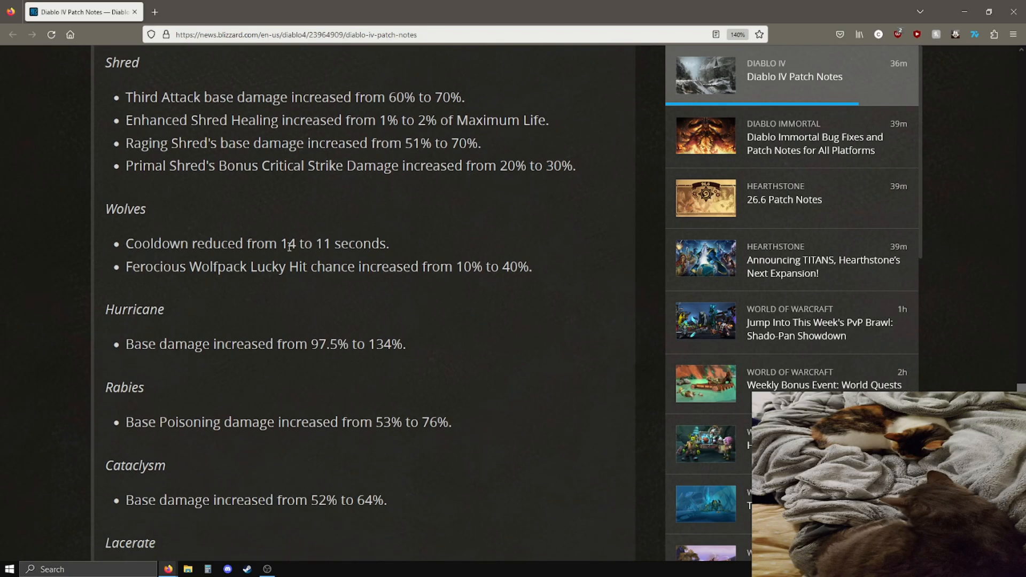
double_click(352, 242)
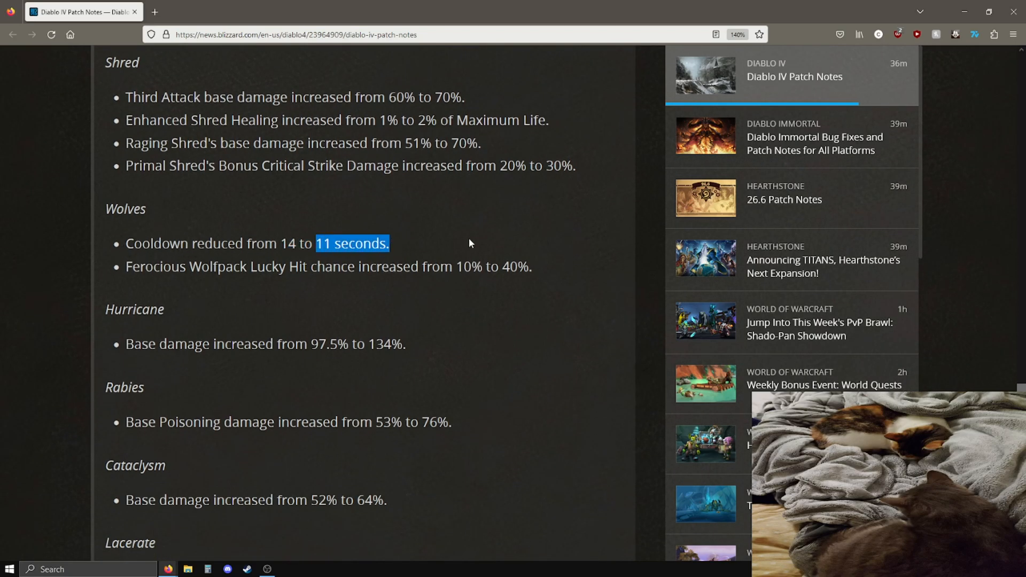
click(256, 288)
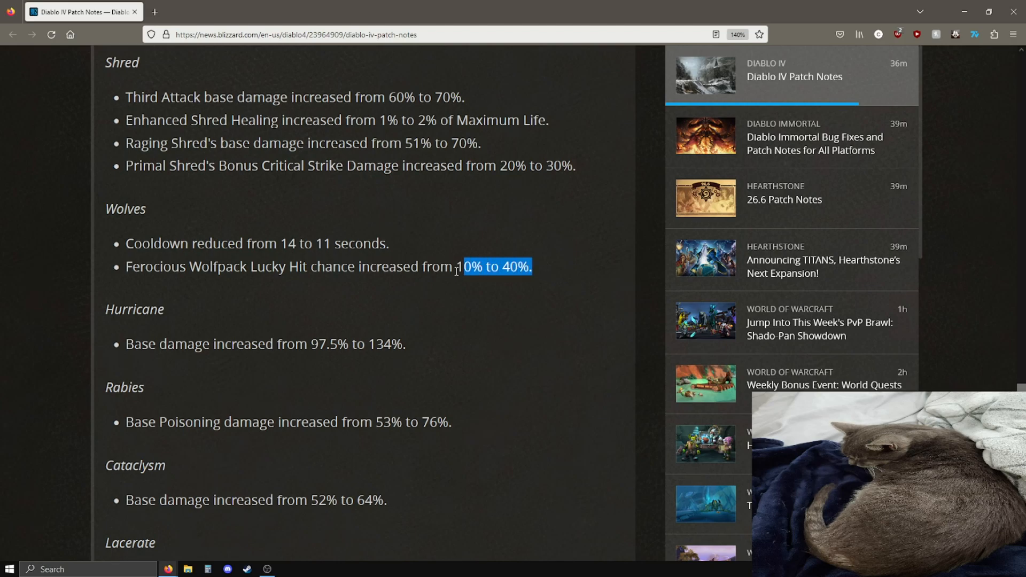
click(369, 270)
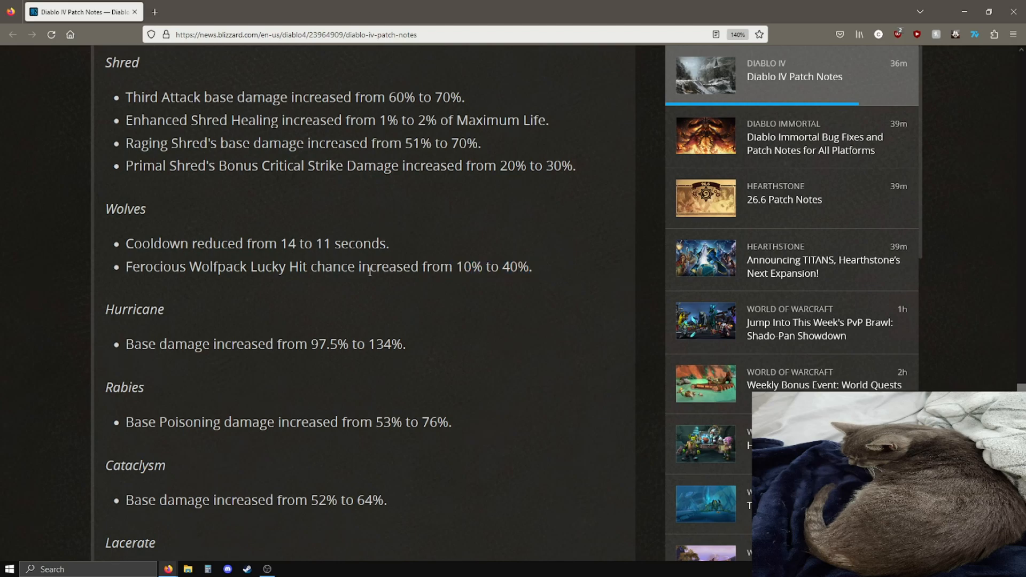
Dismiss the context menu, then read Hurricane and Cataclysm, clearing their highlights, down to Petrify.
scroll(down, 3)
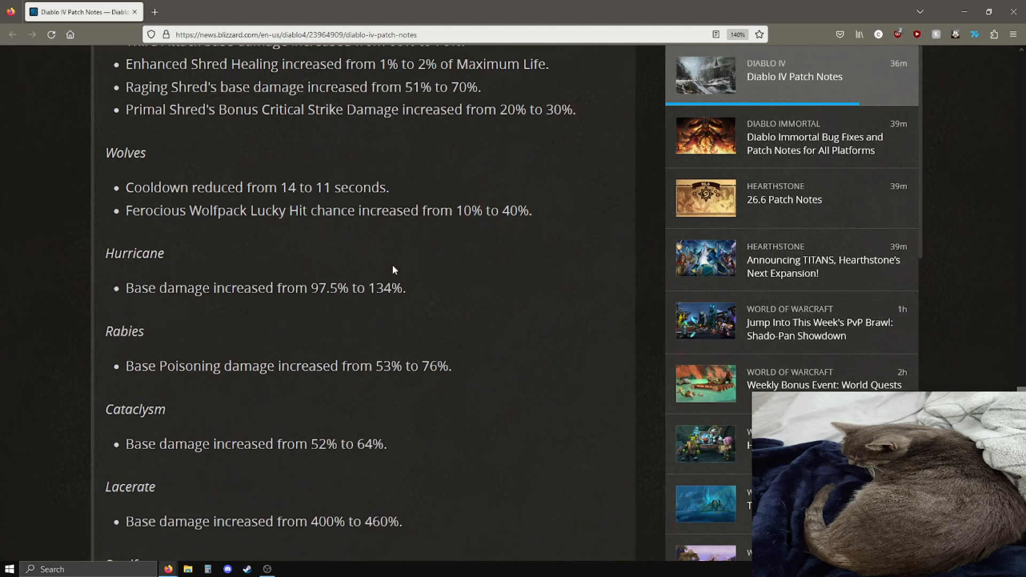
right_click(436, 223)
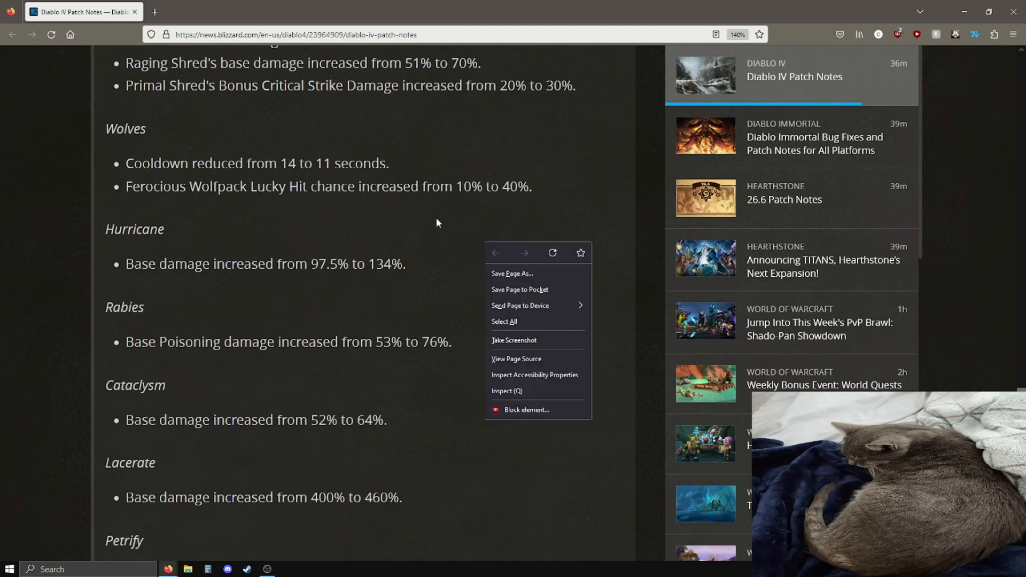
click(437, 223)
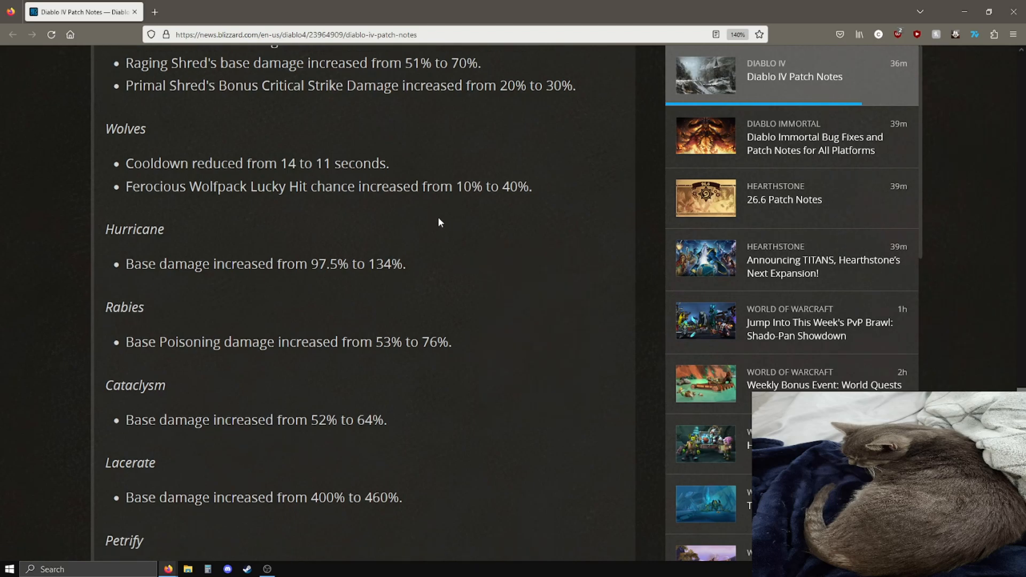
mouse_move(419, 263)
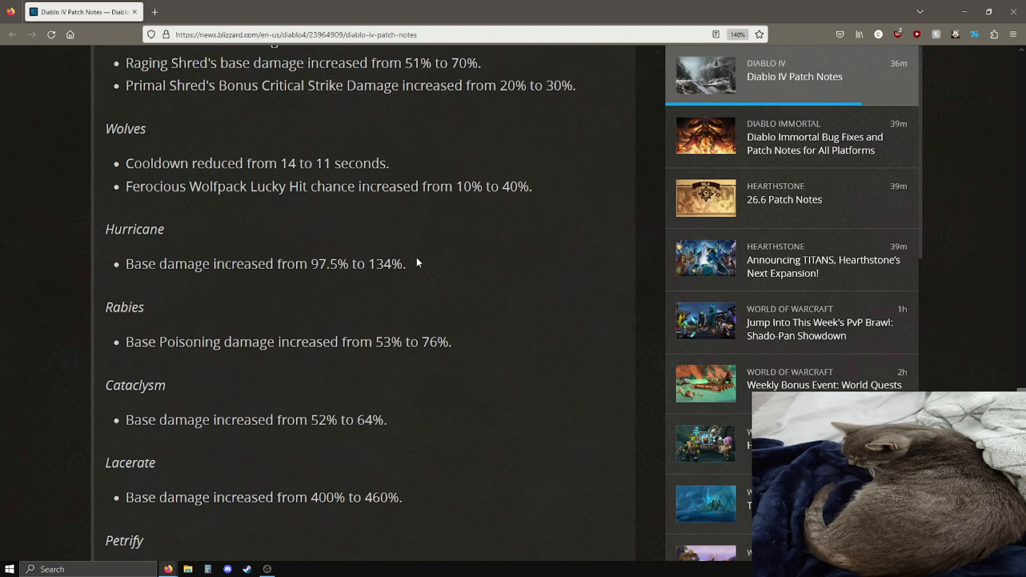
mouse_move(408, 256)
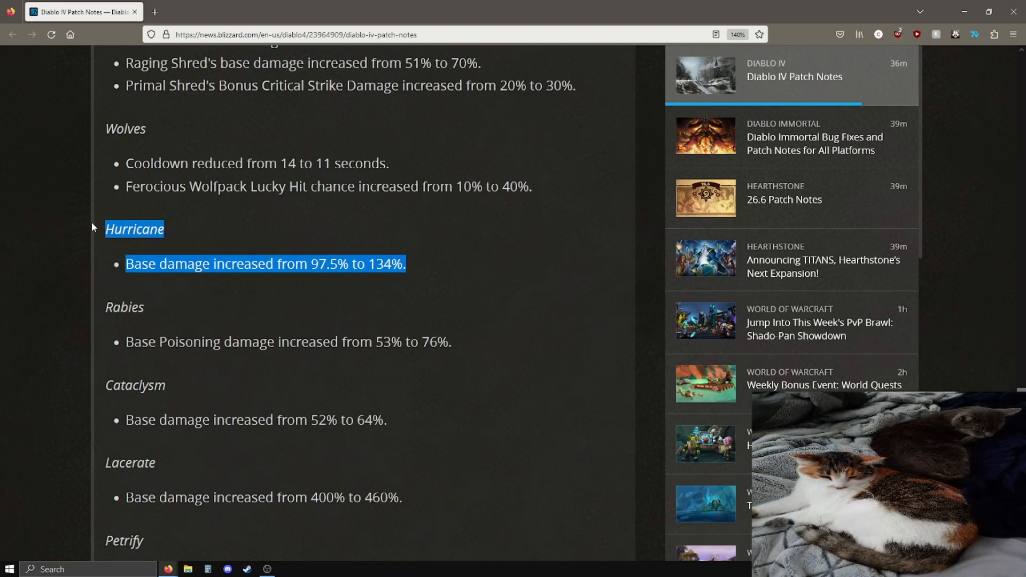
click(442, 251)
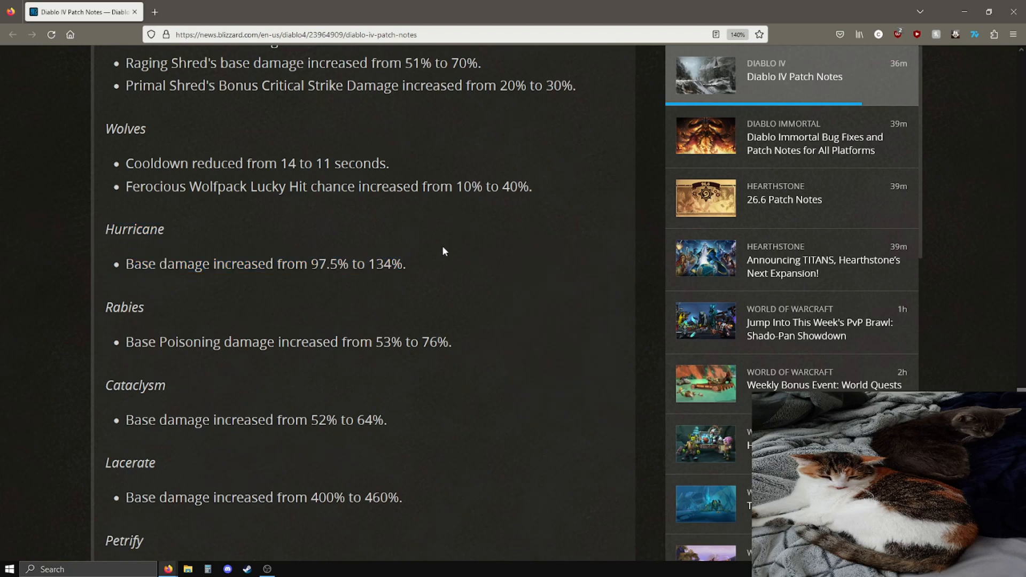
mouse_move(540, 260)
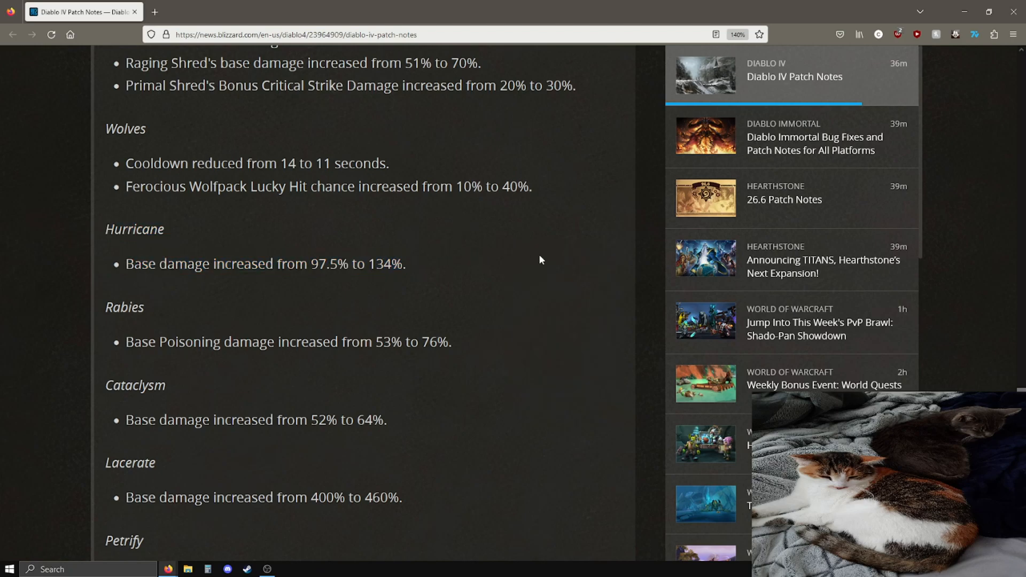
scroll(down, 3)
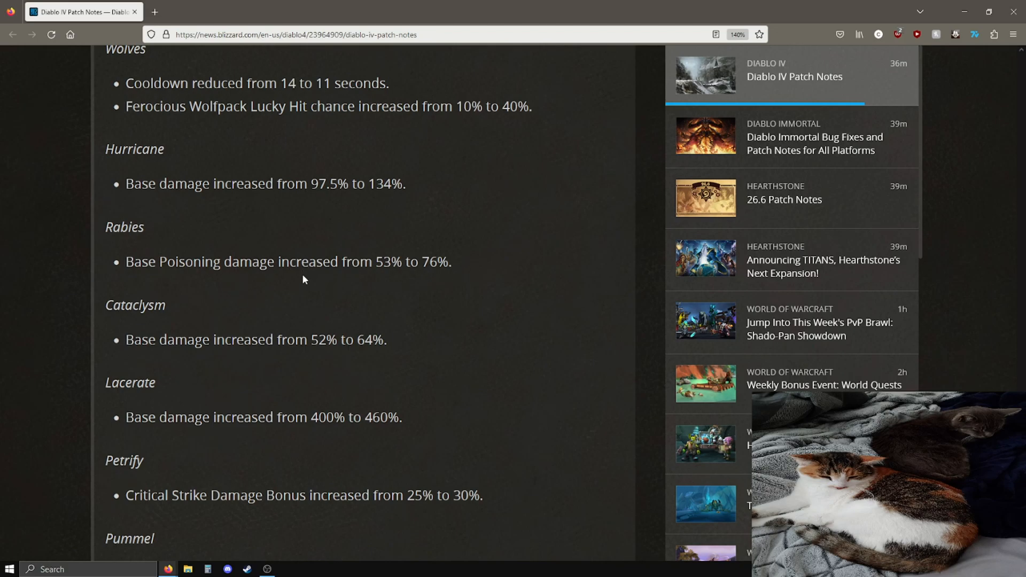
mouse_move(383, 296)
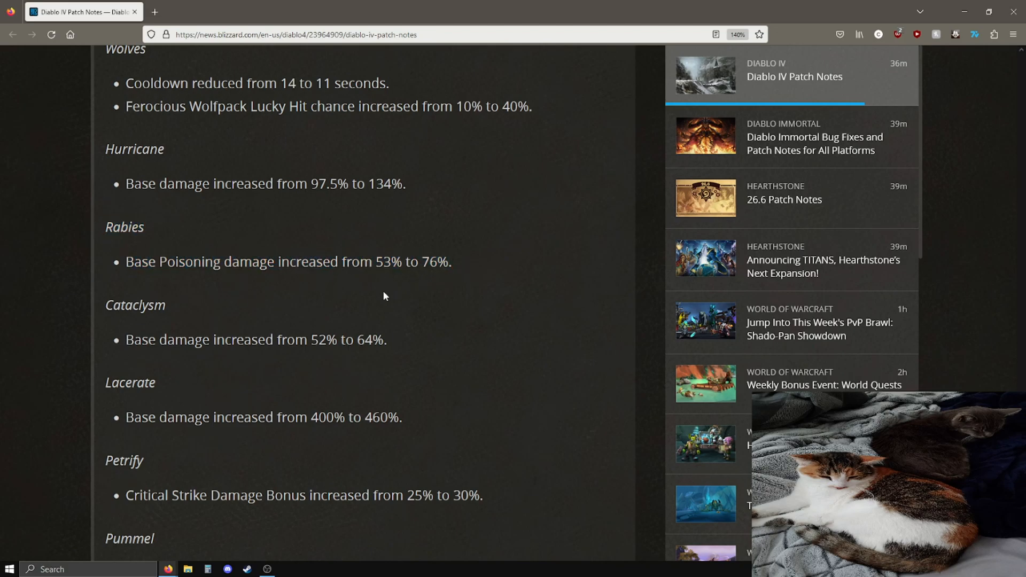
mouse_move(338, 336)
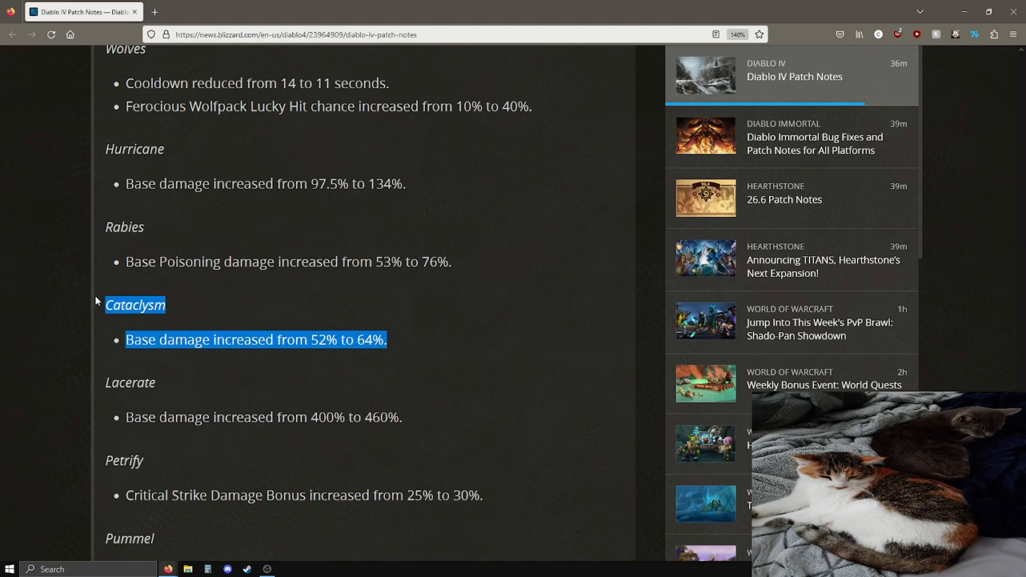
click(397, 343)
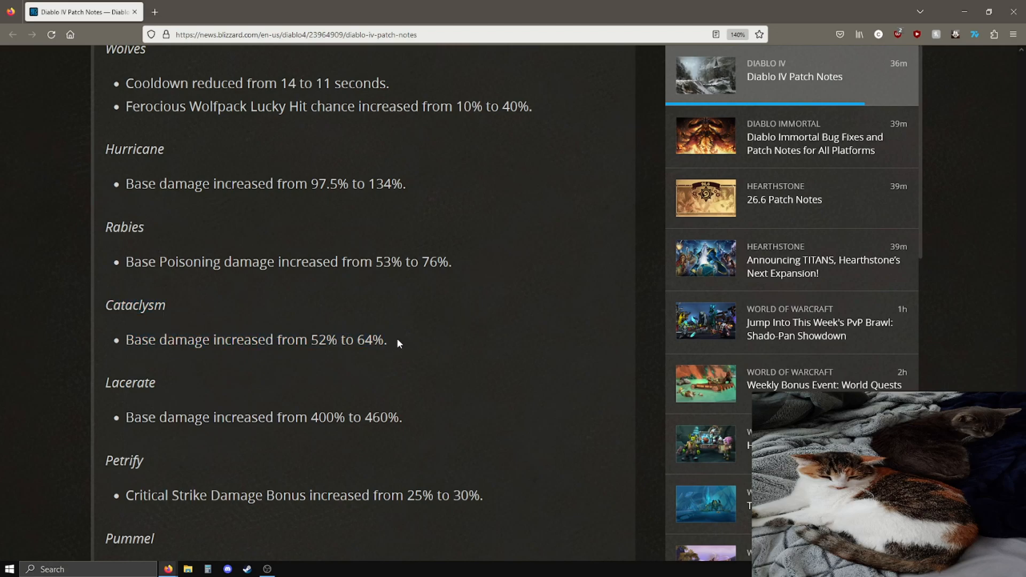
scroll(down, 3)
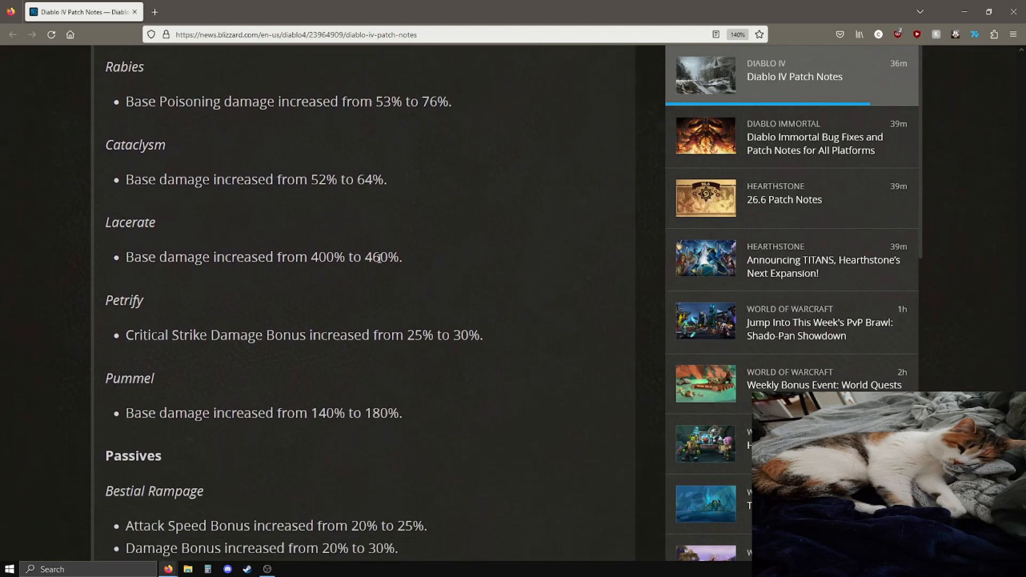
mouse_move(404, 262)
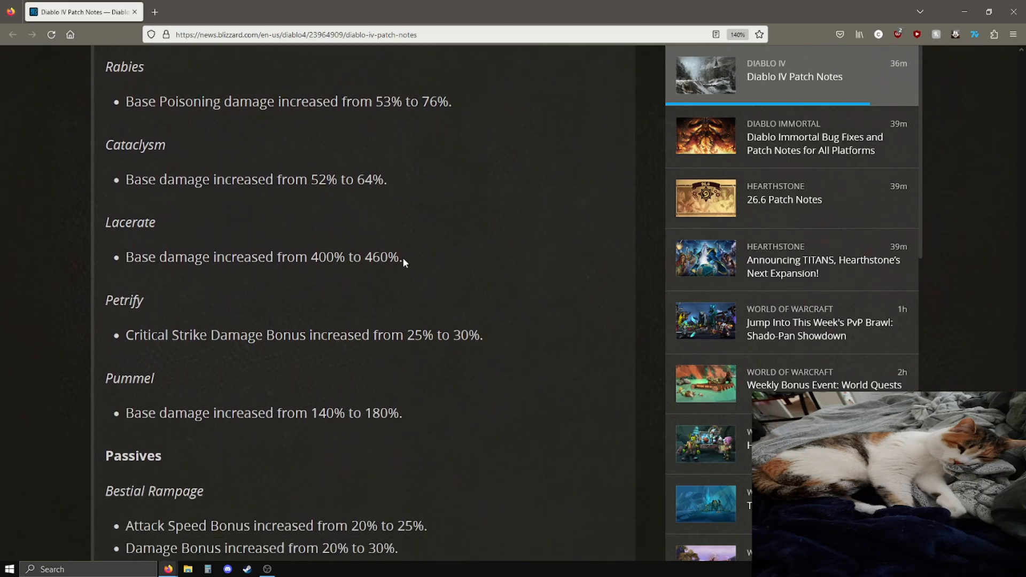
mouse_move(500, 315)
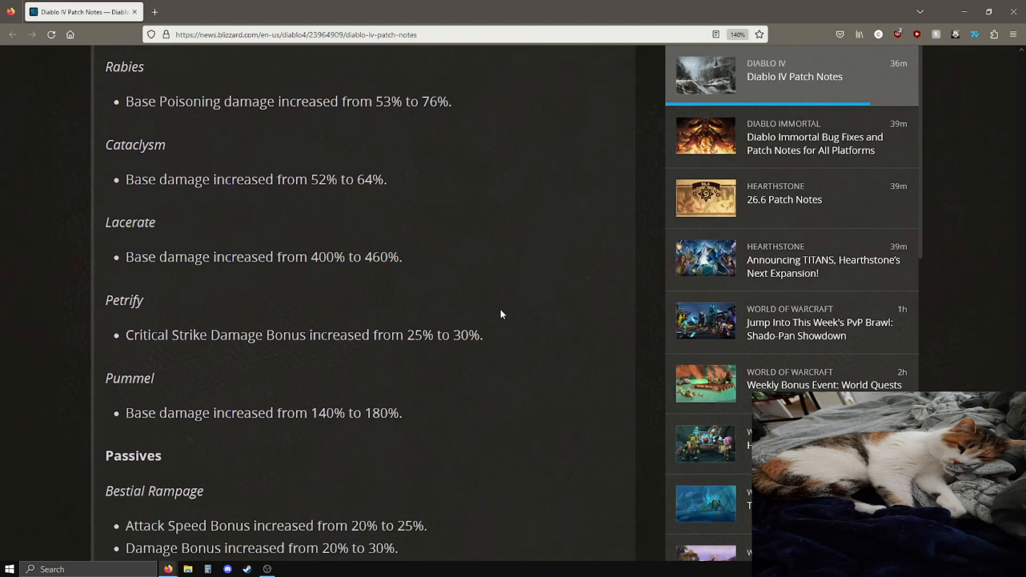
mouse_move(496, 335)
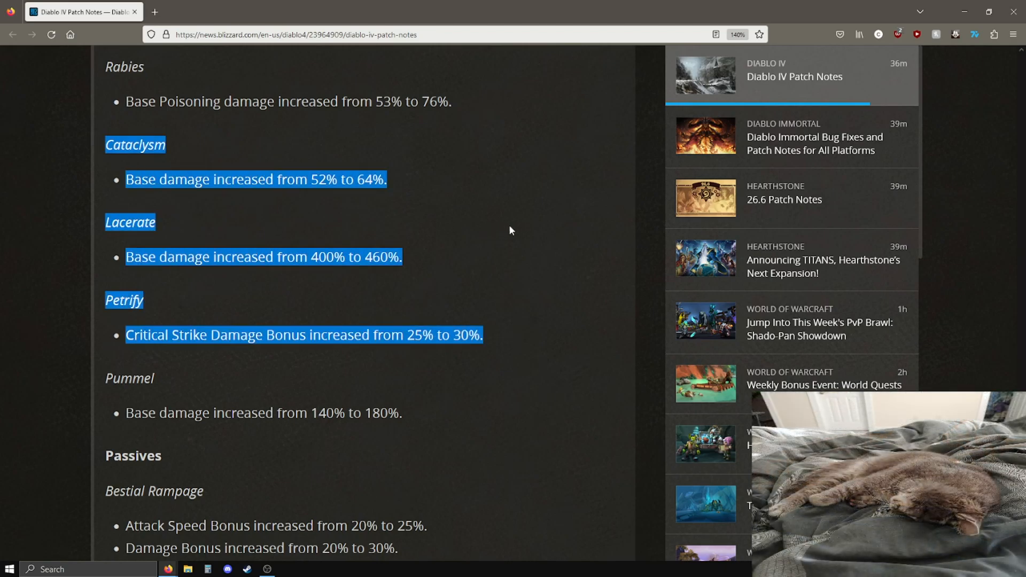
Mark the damage bonus increase from 60% to 70% among the Druid passives, then clear it.
scroll(down, 3)
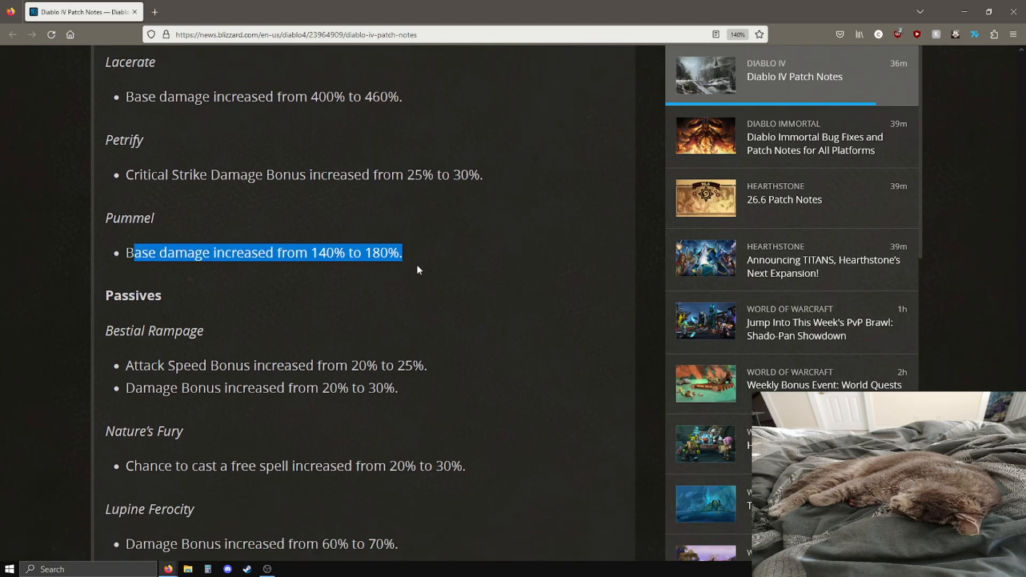
scroll(down, 3)
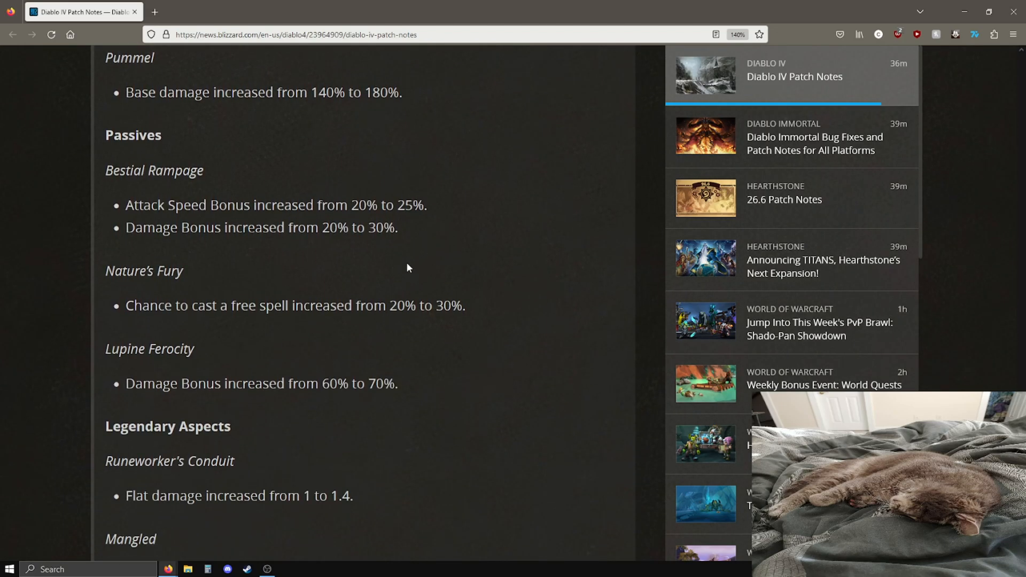
mouse_move(230, 186)
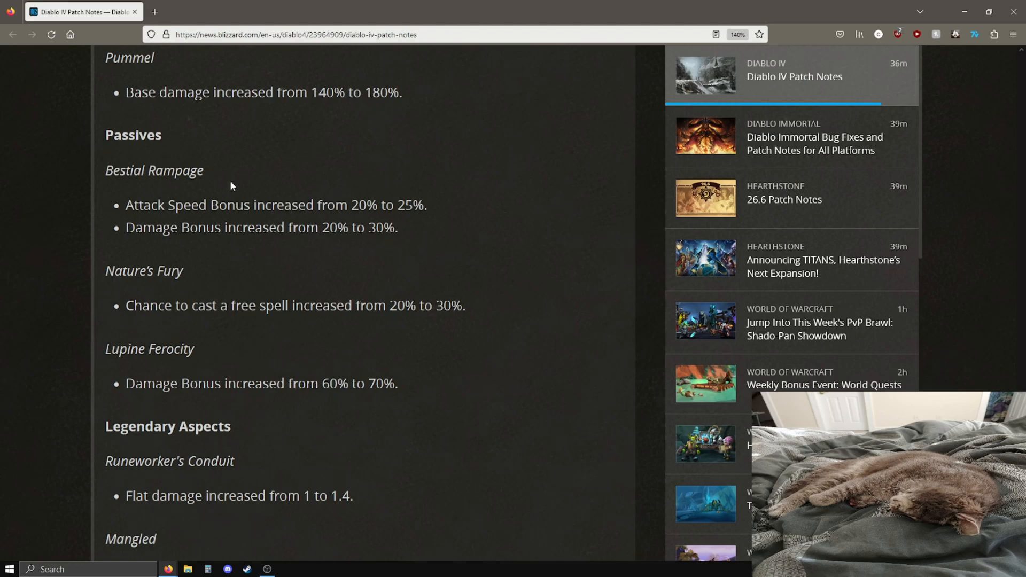
mouse_move(435, 212)
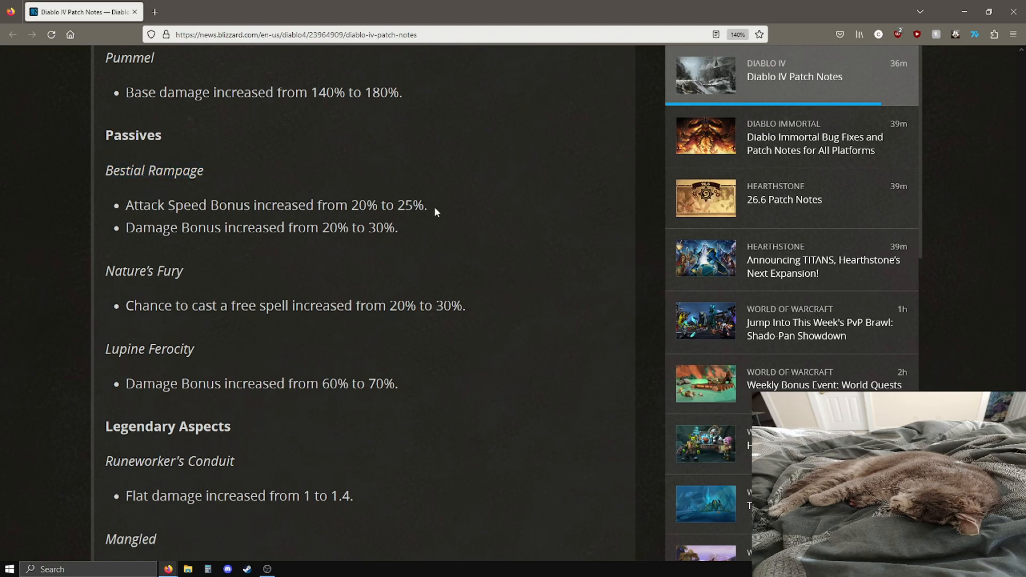
drag(348, 227, 398, 226)
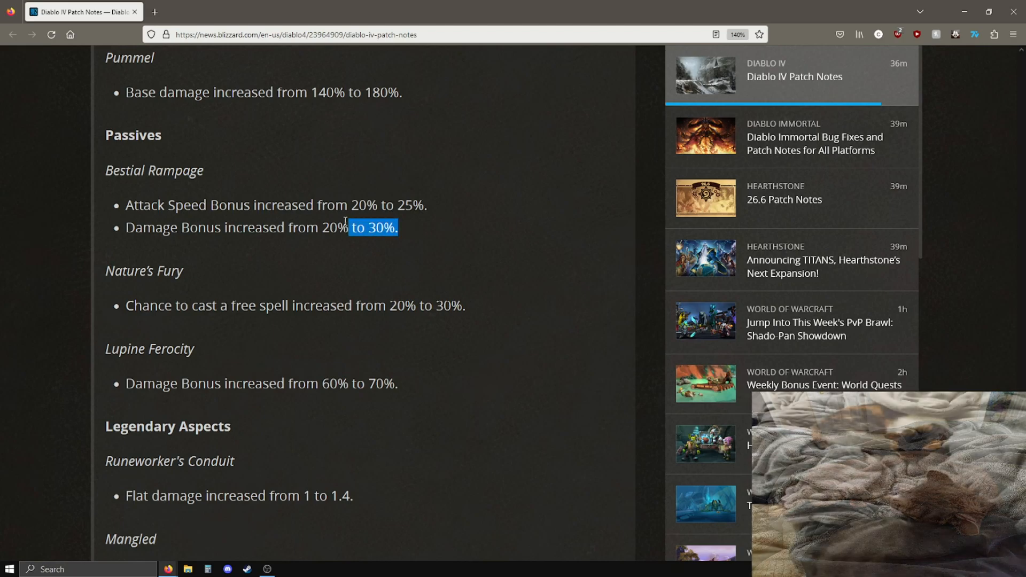
click(144, 289)
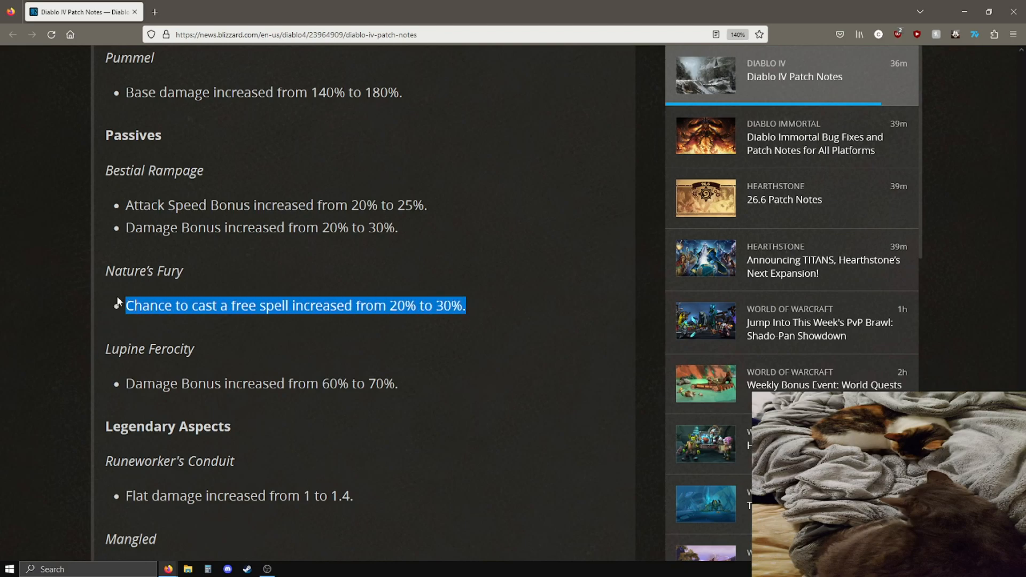
click(427, 380)
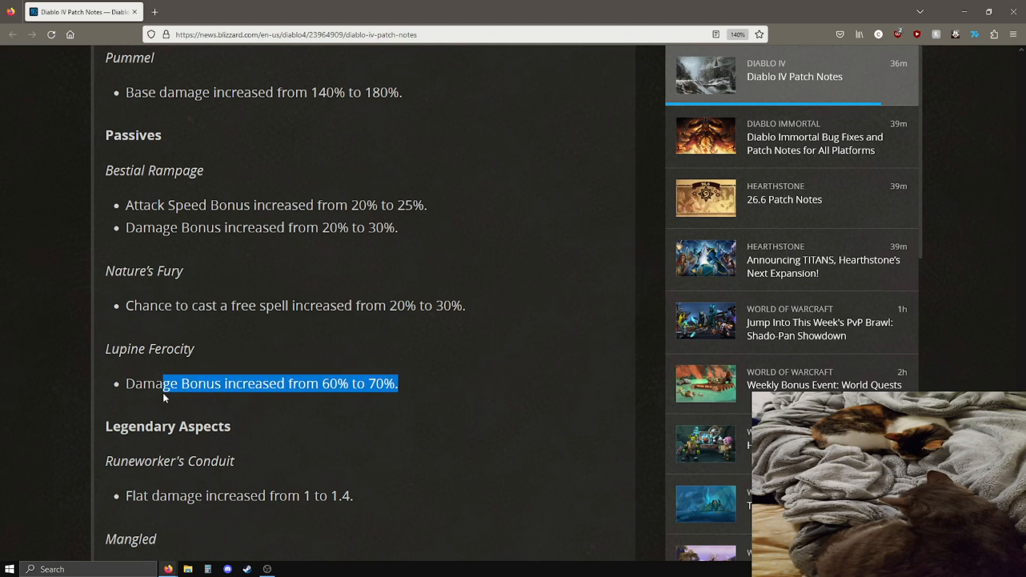
Mark Mangled's new 30-40% chance in the Druid aspects, then move past to the collapsed class list.
scroll(down, 3)
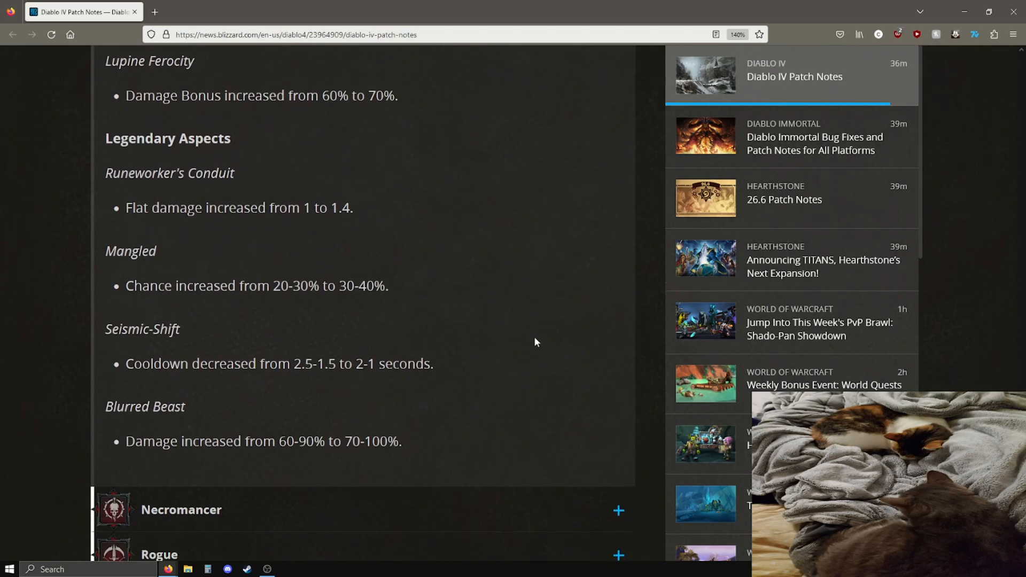
scroll(down, 3)
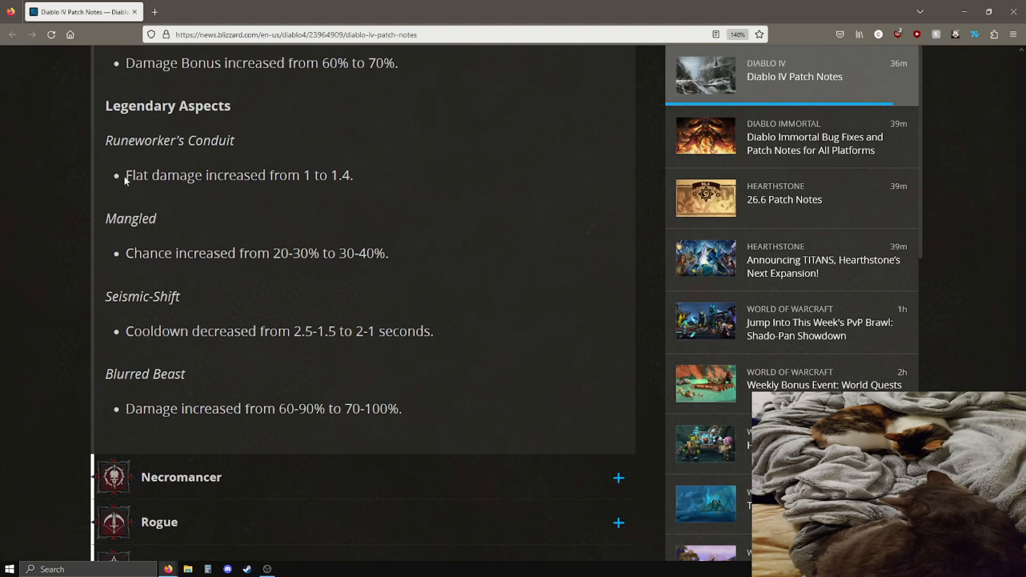
triple_click(238, 174)
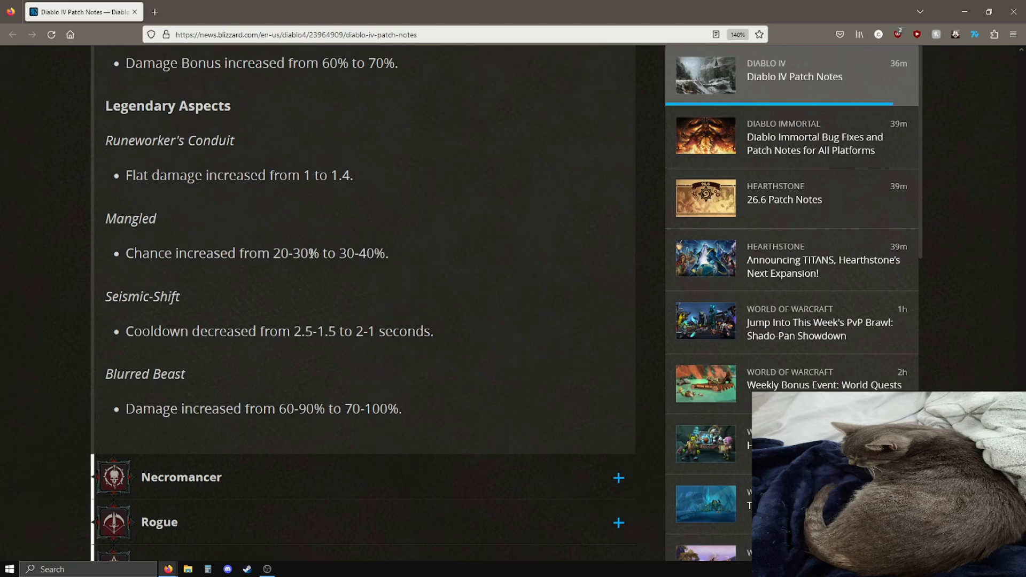
double_click(363, 253)
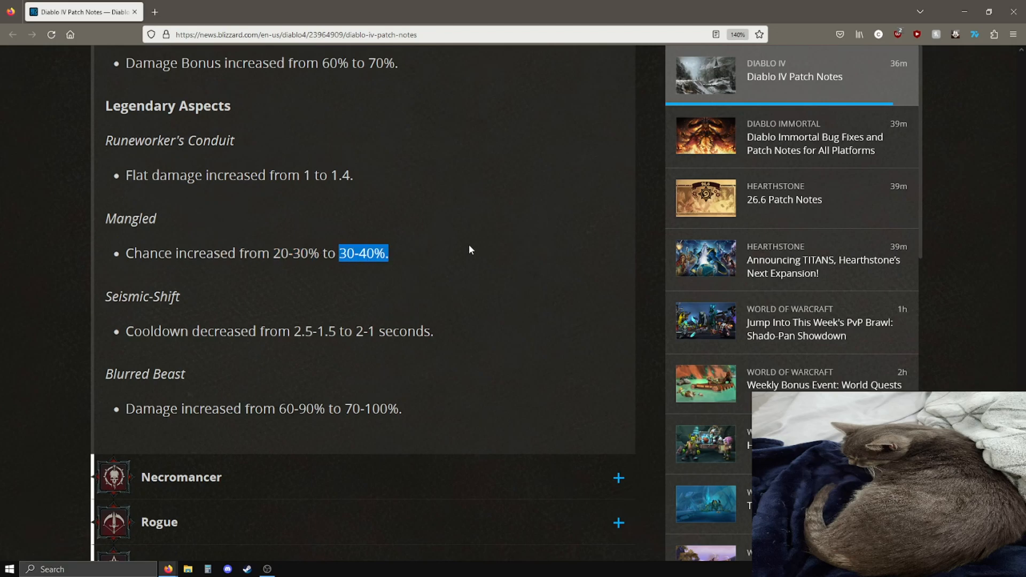
click(203, 313)
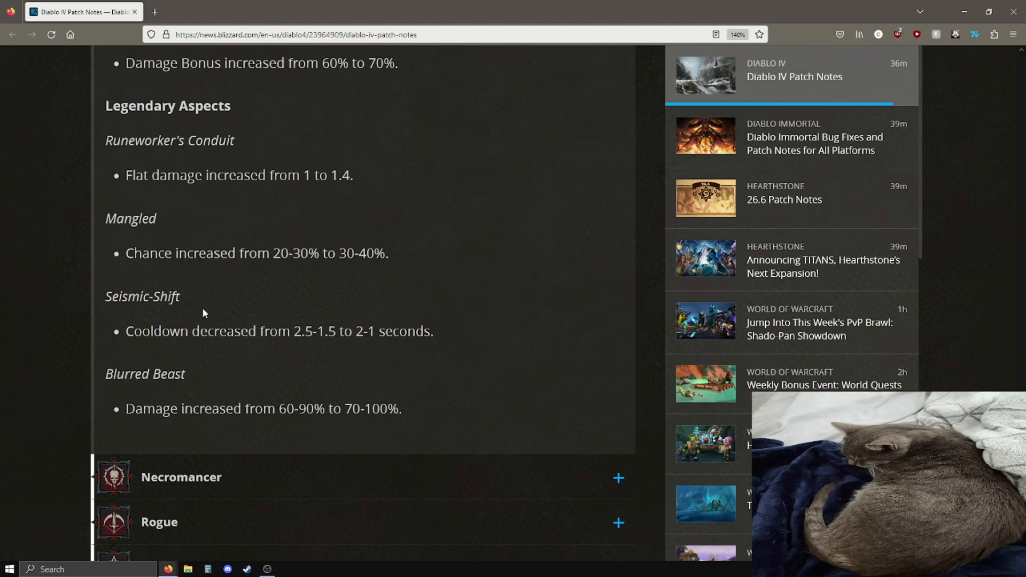
double_click(308, 331)
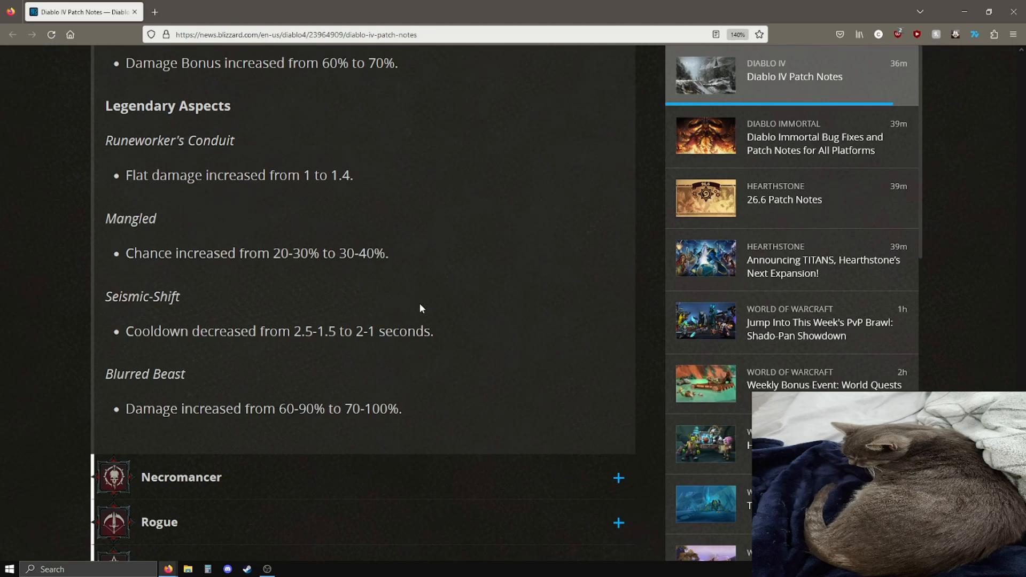
mouse_move(295, 425)
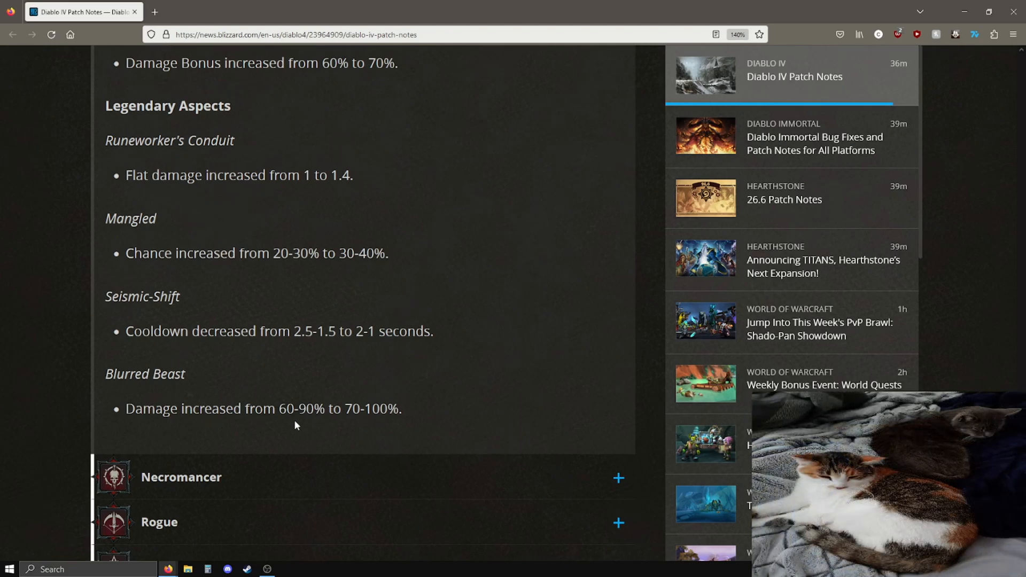
mouse_move(462, 241)
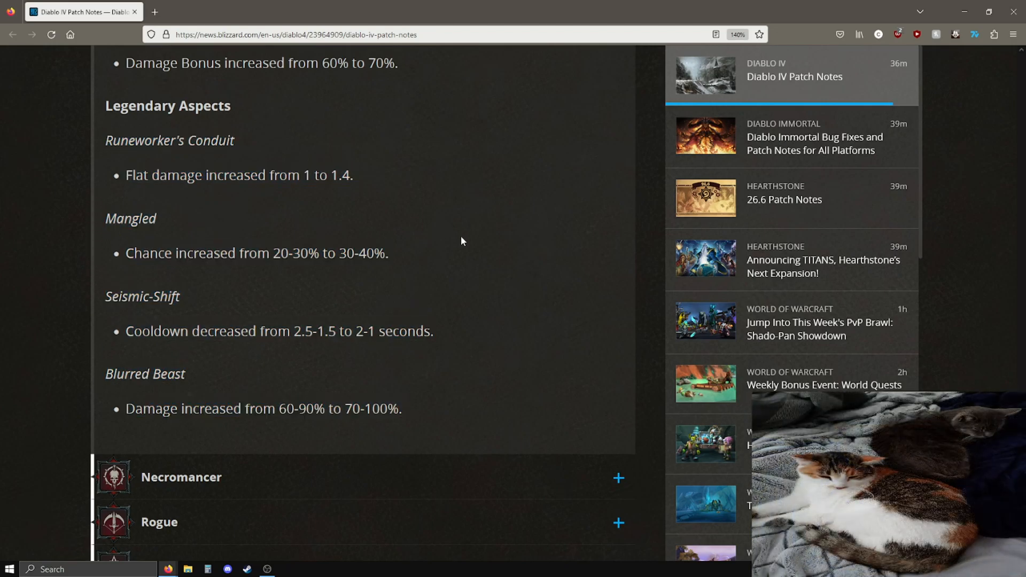
scroll(down, 3)
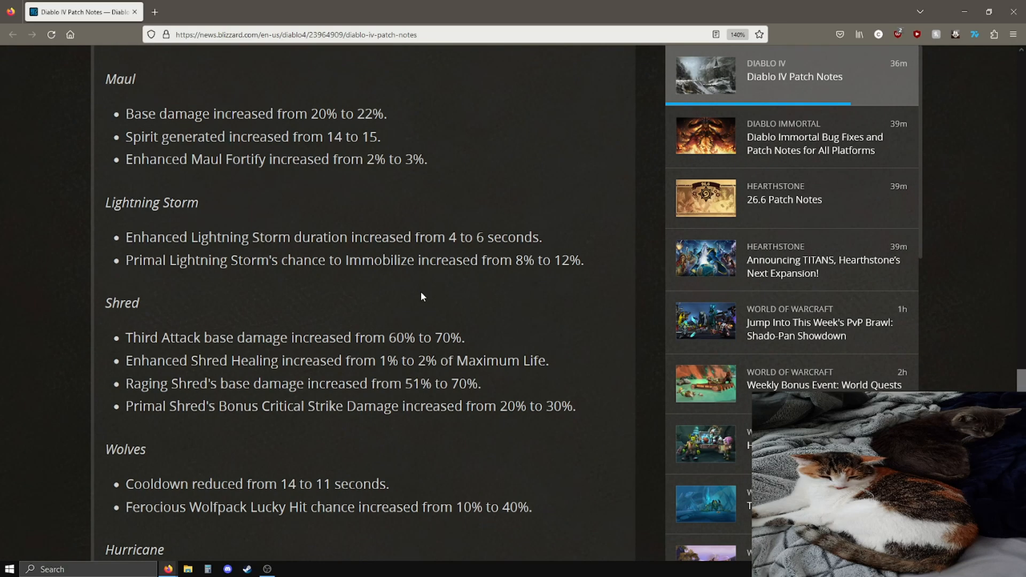
scroll(down, 3)
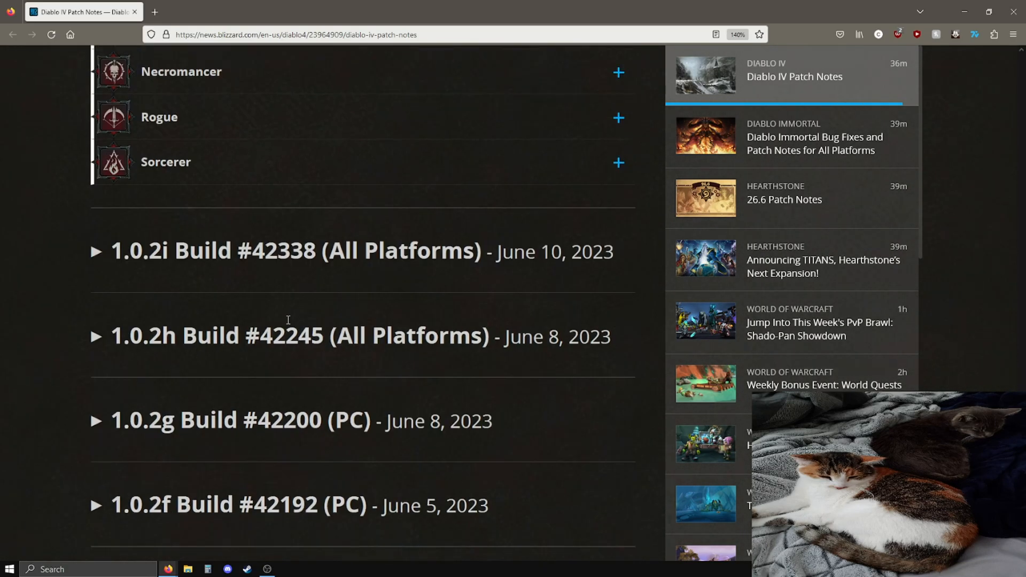
Scroll through the Necromancer skill changes from Reap to Corpse Tendrils and Bone Spikes.
scroll(up, 3)
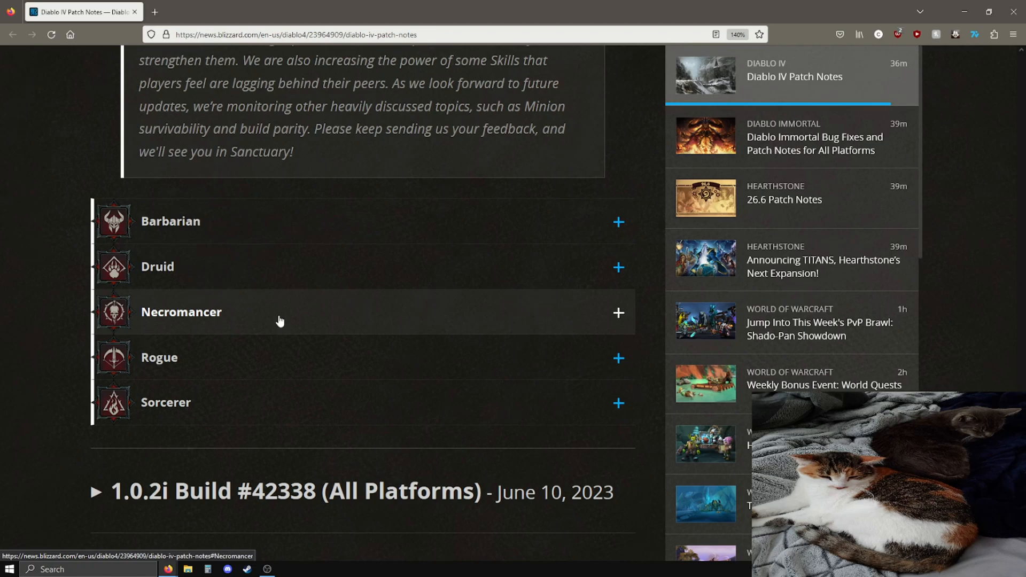
mouse_move(400, 325)
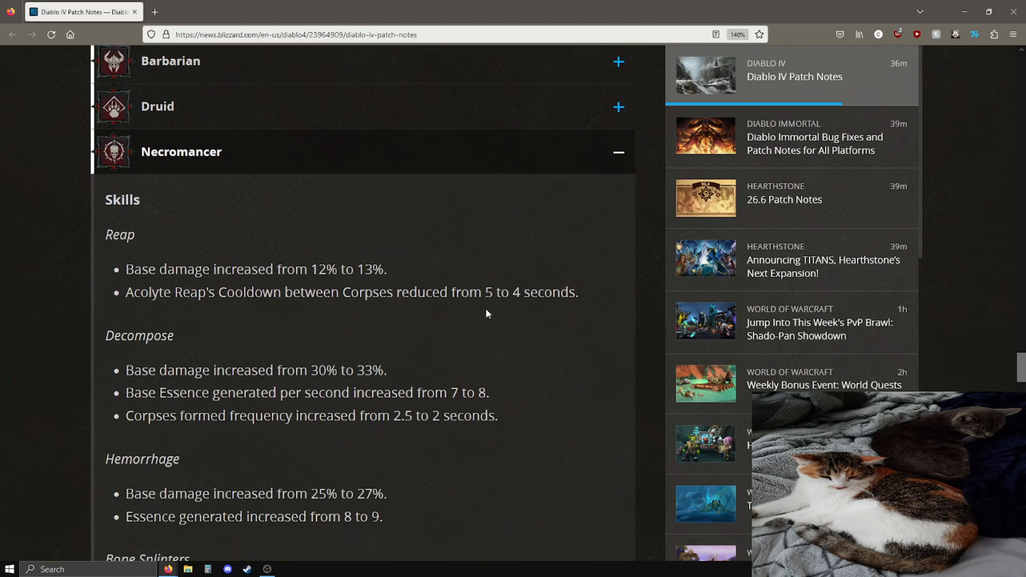
scroll(down, 3)
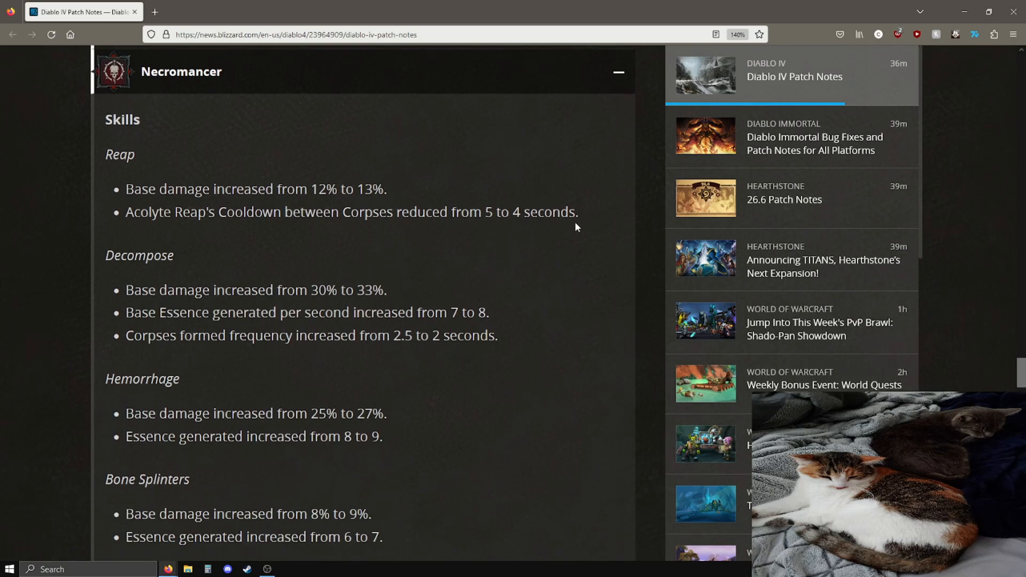
mouse_move(247, 303)
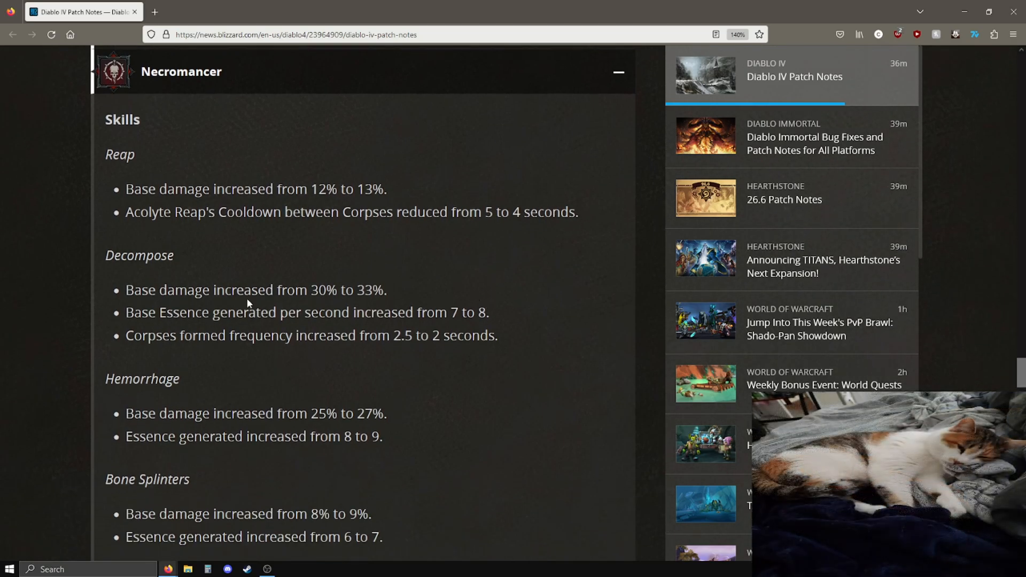
mouse_move(363, 290)
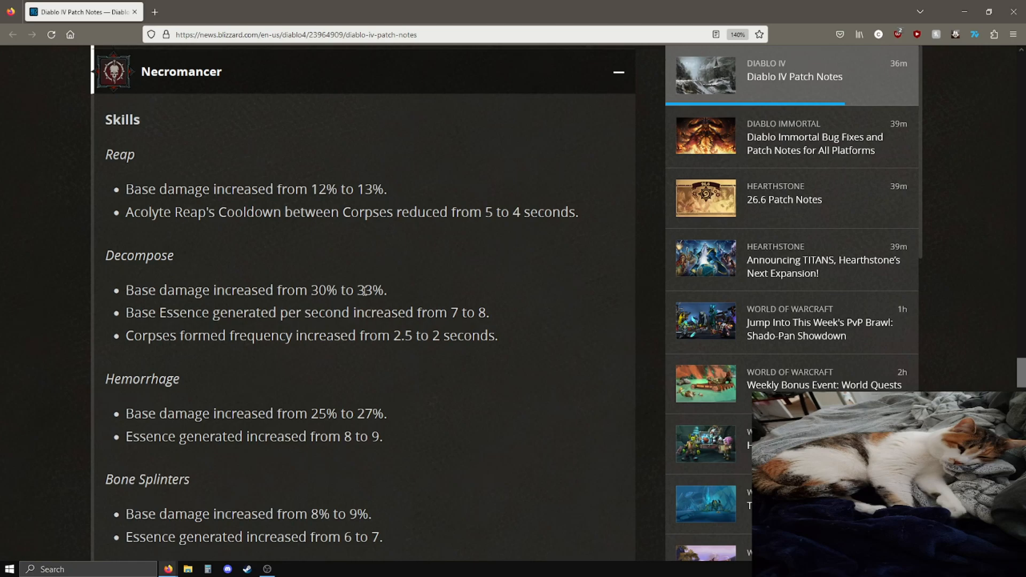
mouse_move(511, 303)
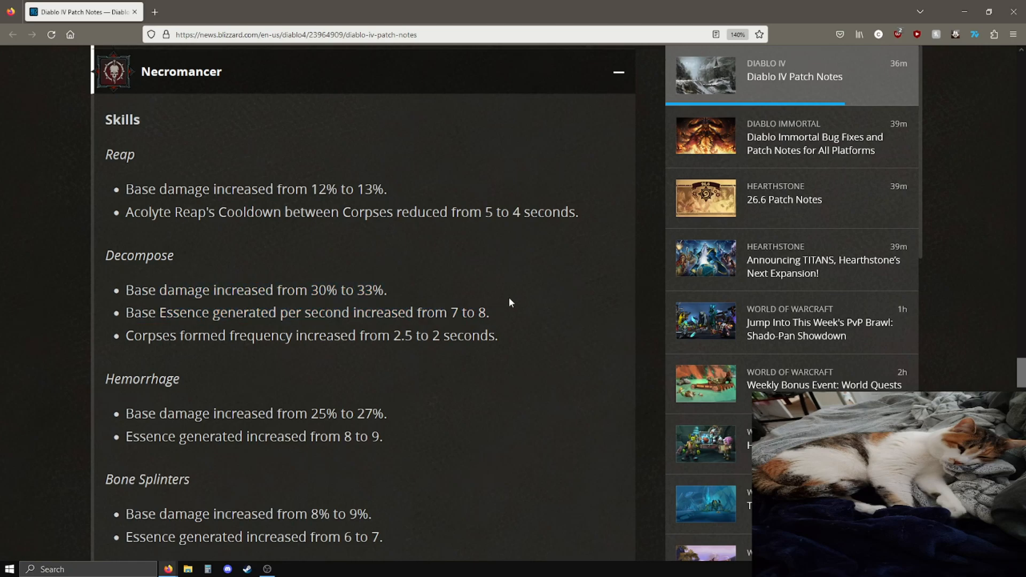
scroll(down, 3)
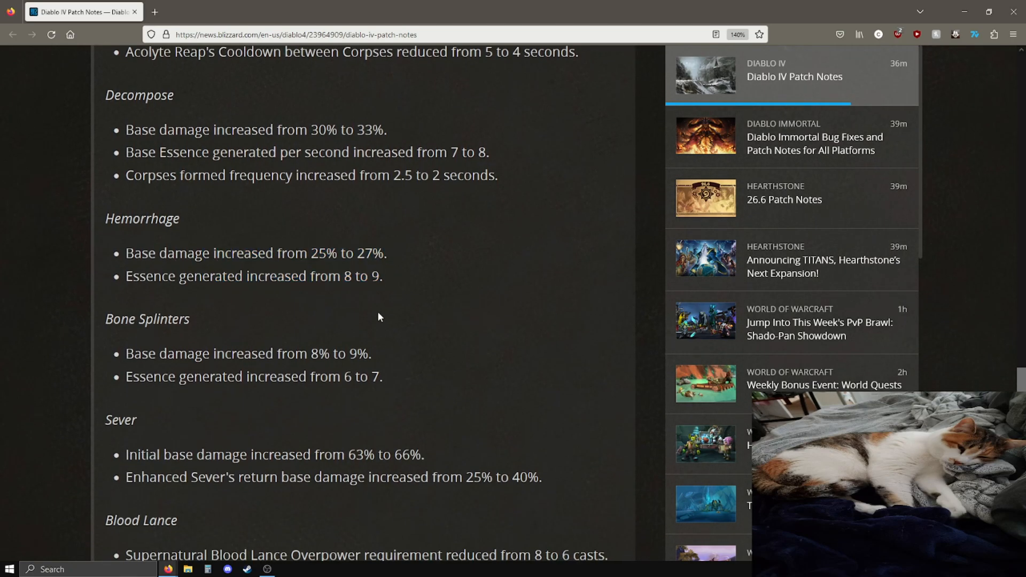
scroll(down, 3)
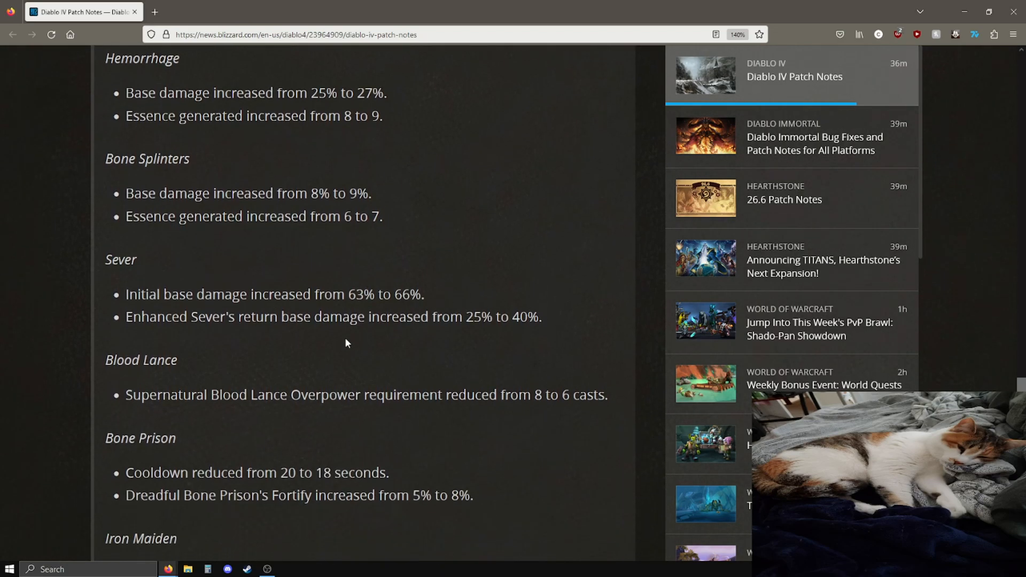
scroll(down, 3)
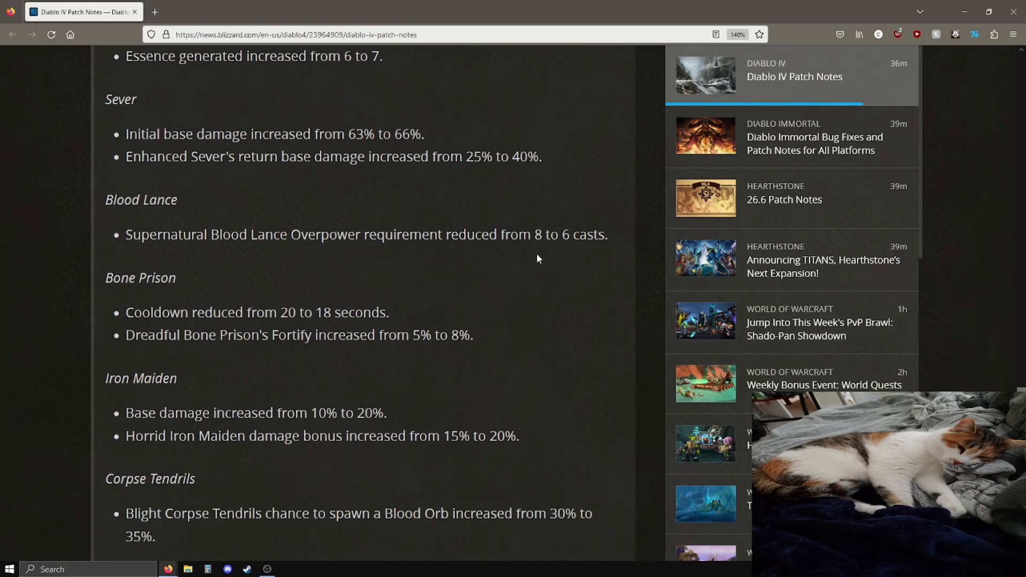
mouse_move(528, 237)
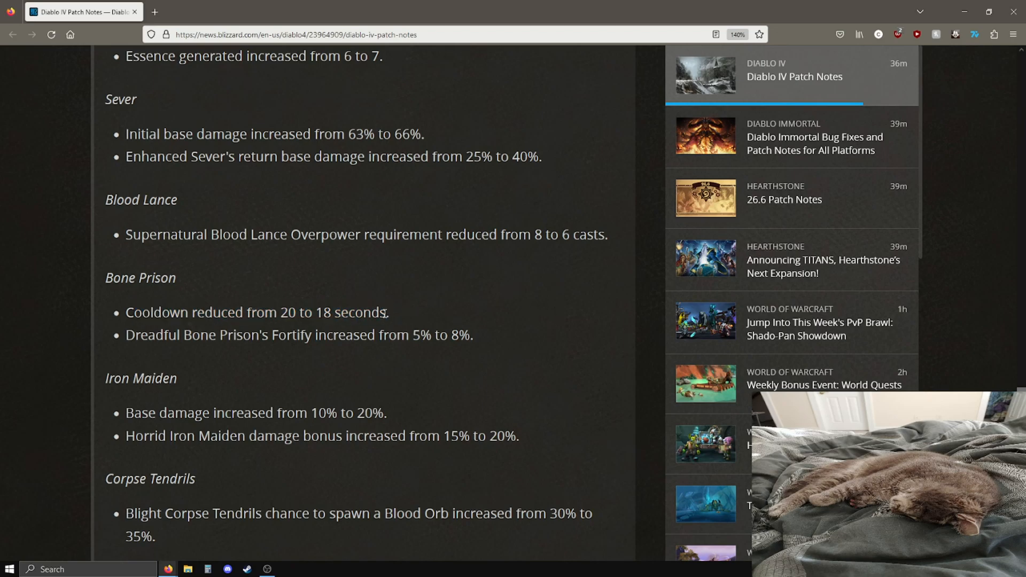
mouse_move(218, 336)
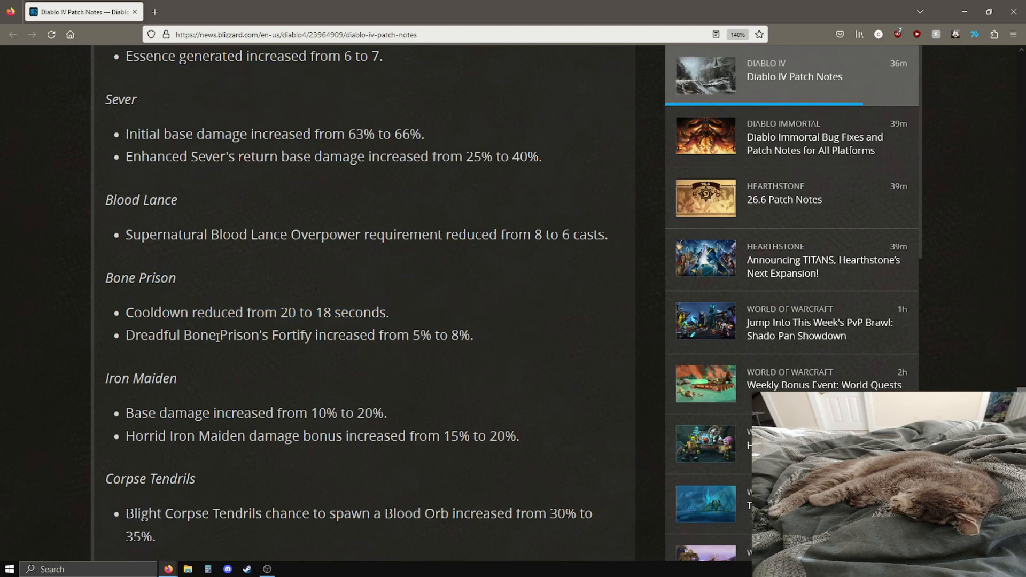
scroll(down, 3)
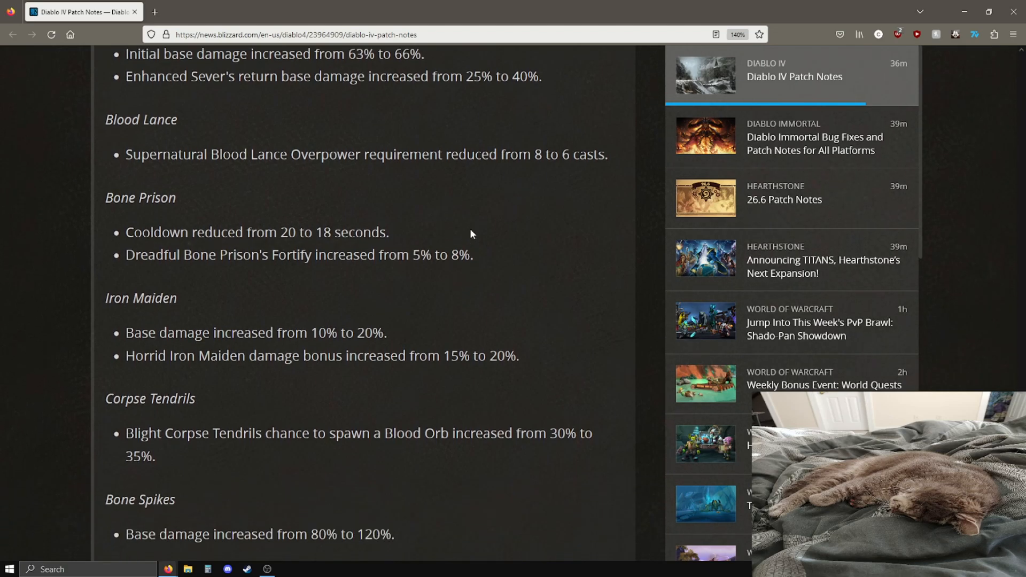
Scroll to the Necromancer passives and briefly mark Kalan's Edict's 3 to 2 second change.
scroll(down, 3)
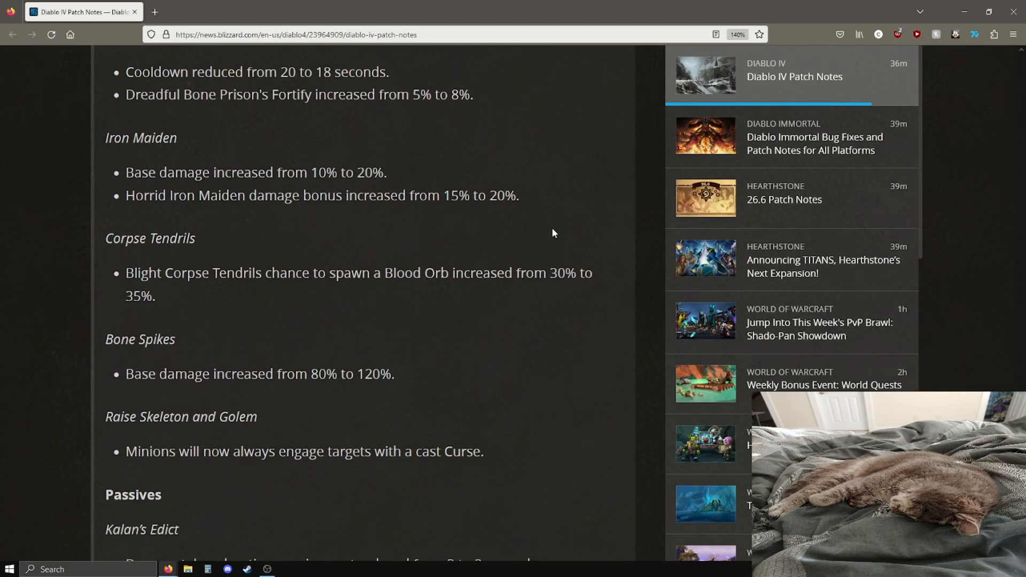
mouse_move(387, 190)
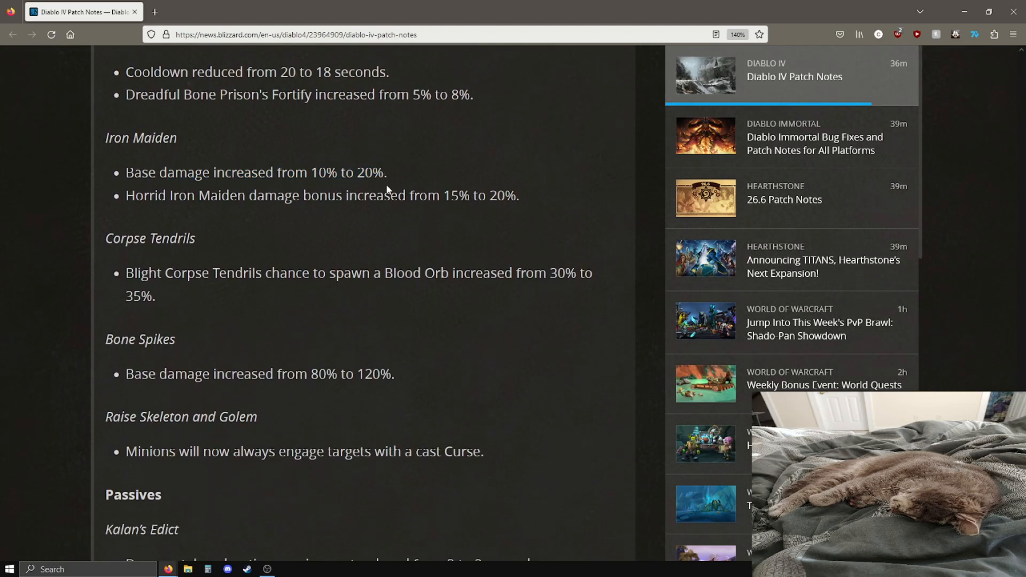
mouse_move(261, 275)
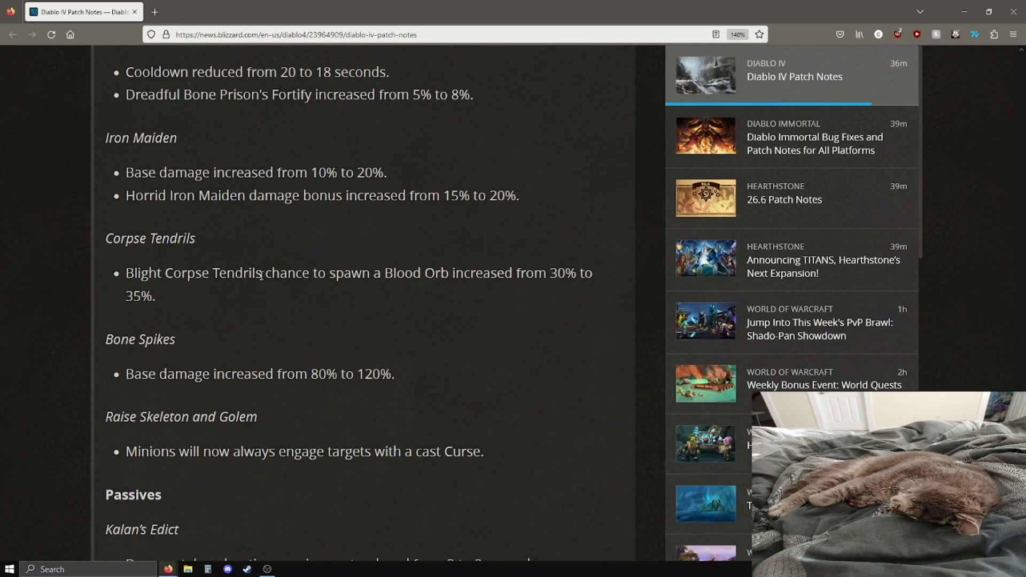
mouse_move(214, 273)
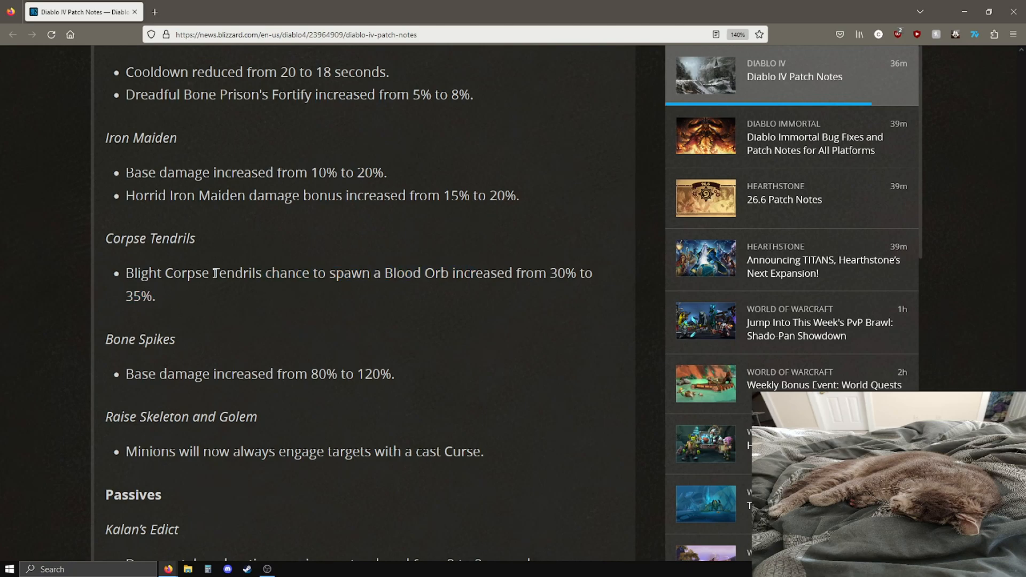
scroll(down, 3)
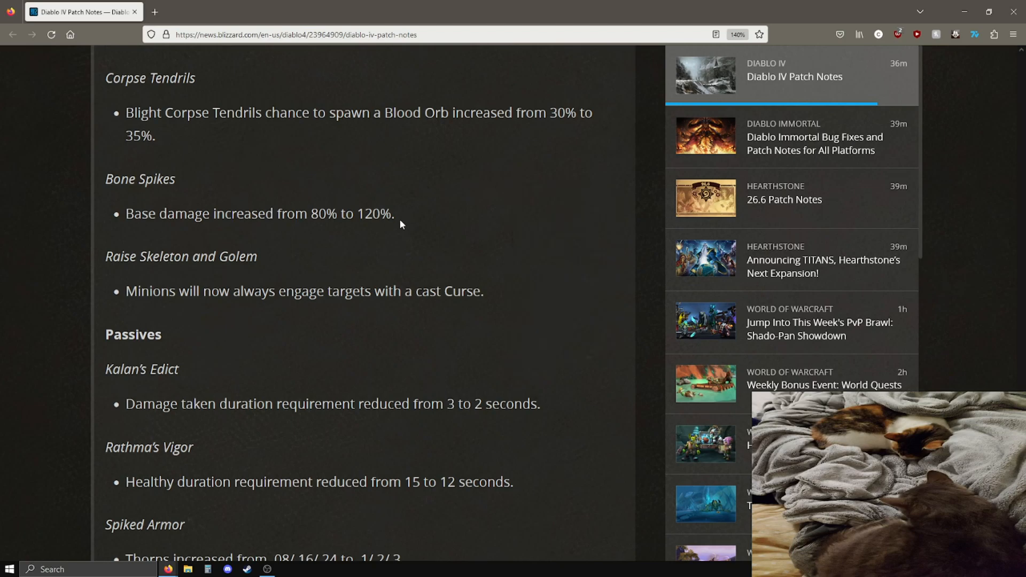
scroll(up, 3)
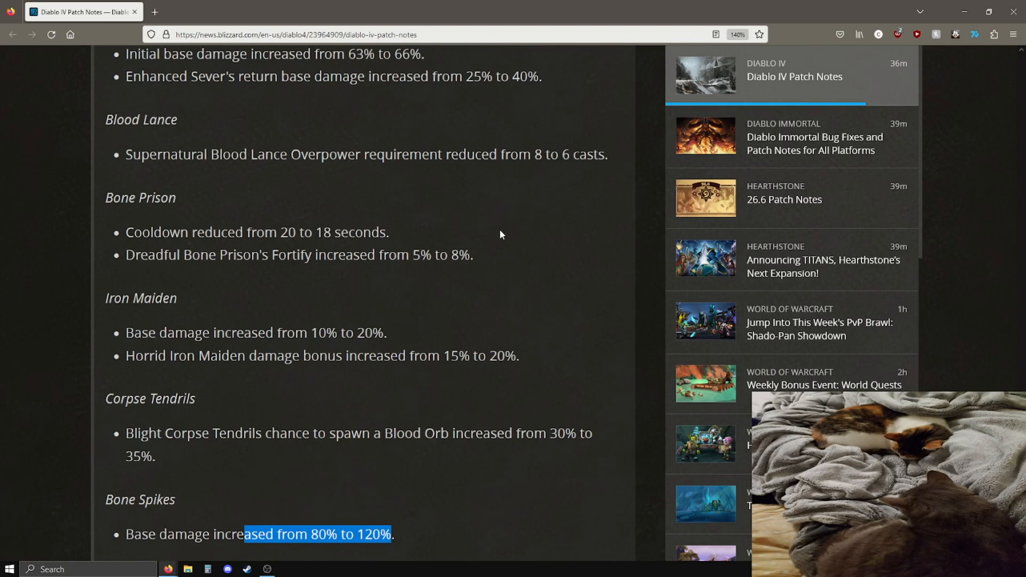
scroll(down, 3)
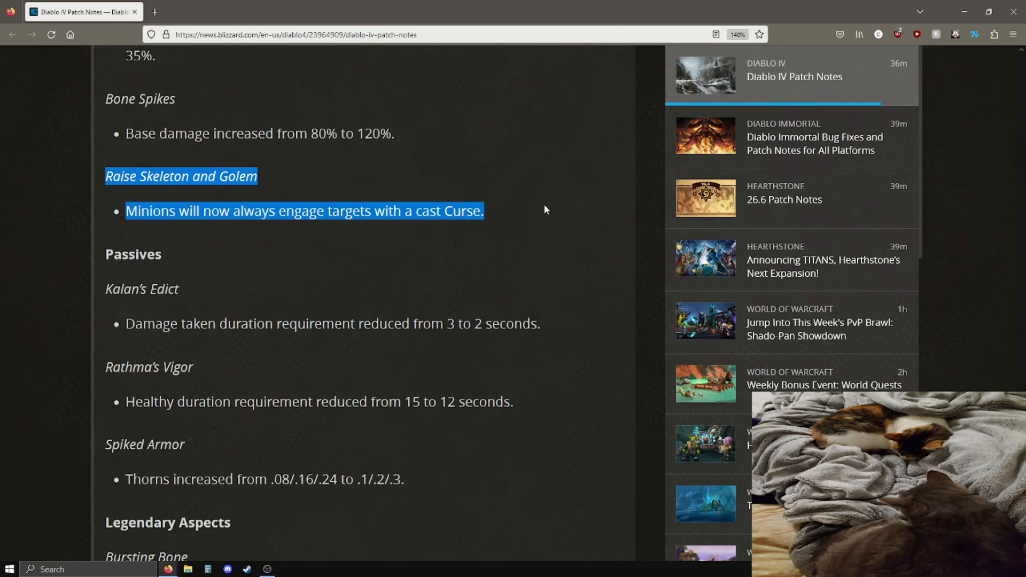
mouse_move(538, 205)
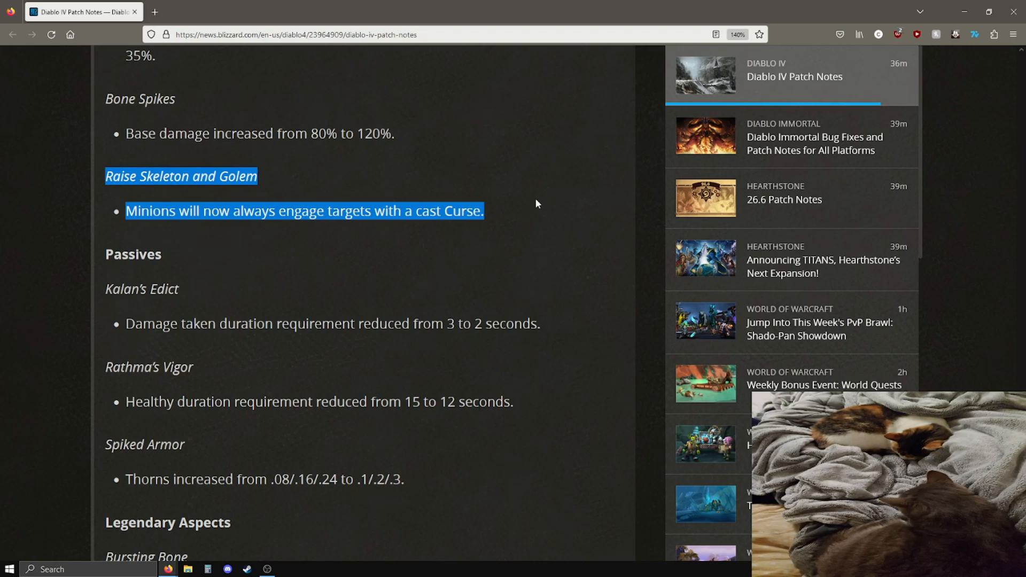
mouse_move(468, 200)
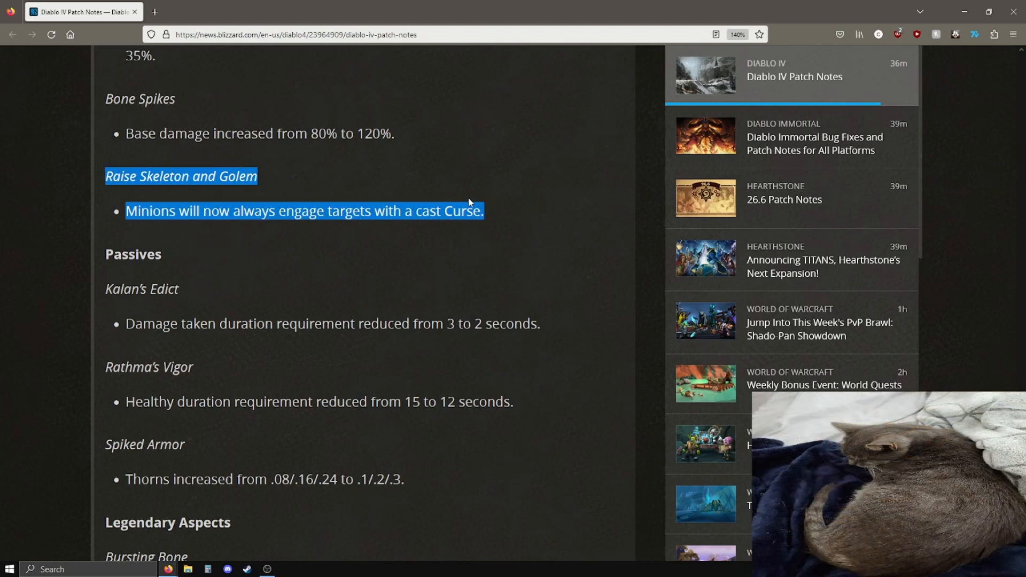
mouse_move(568, 207)
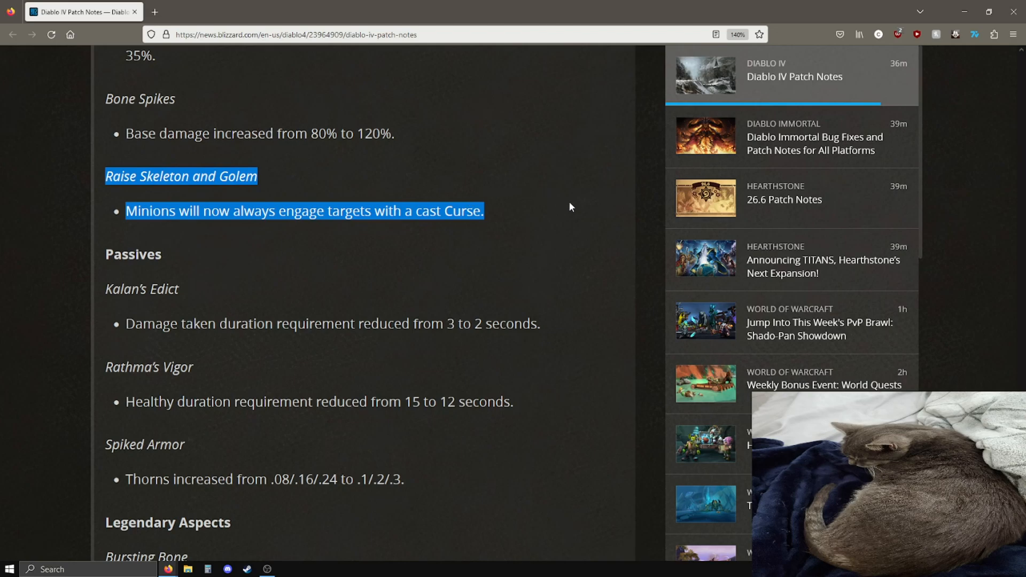
mouse_move(59, 183)
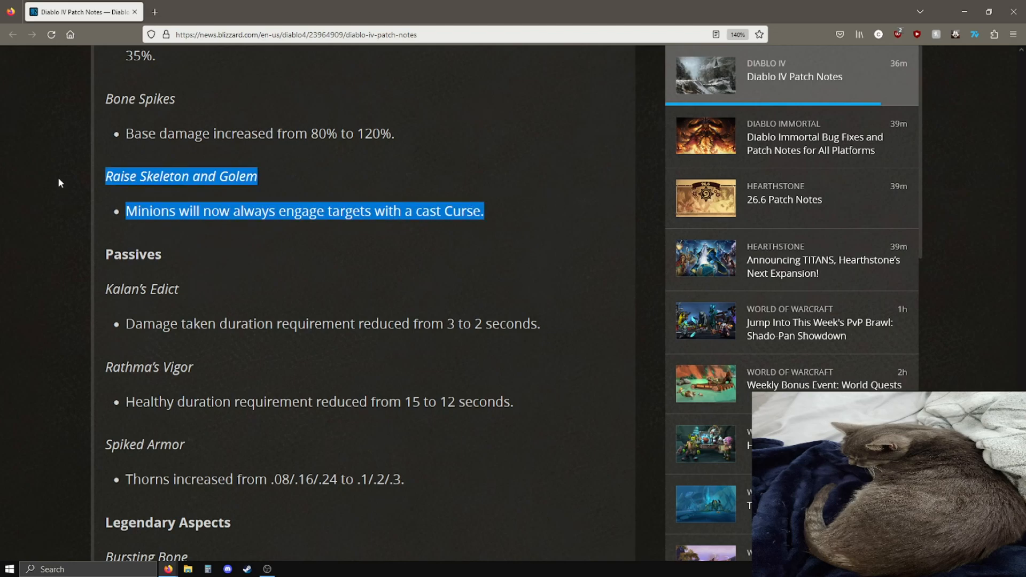
scroll(down, 3)
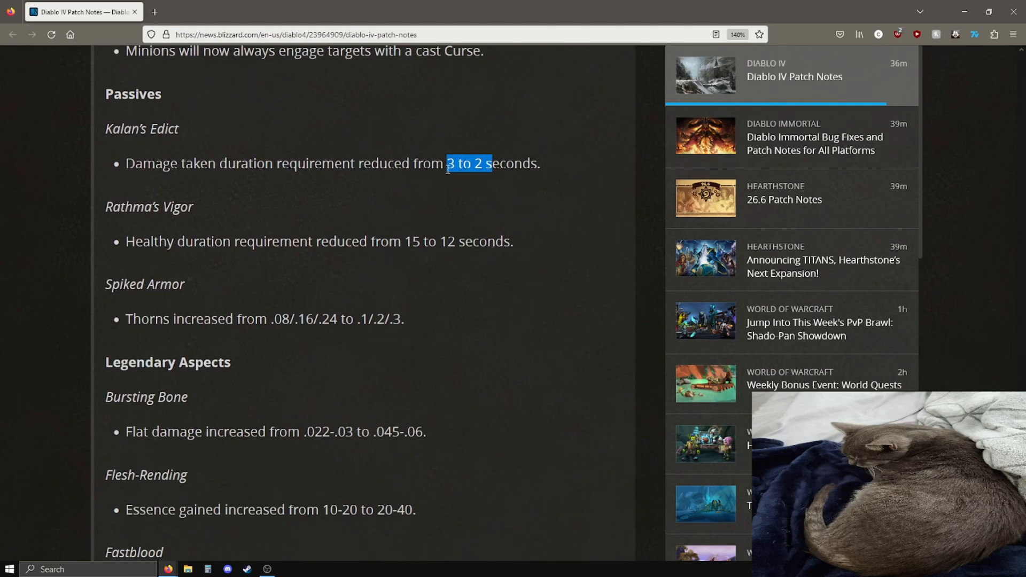
click(144, 226)
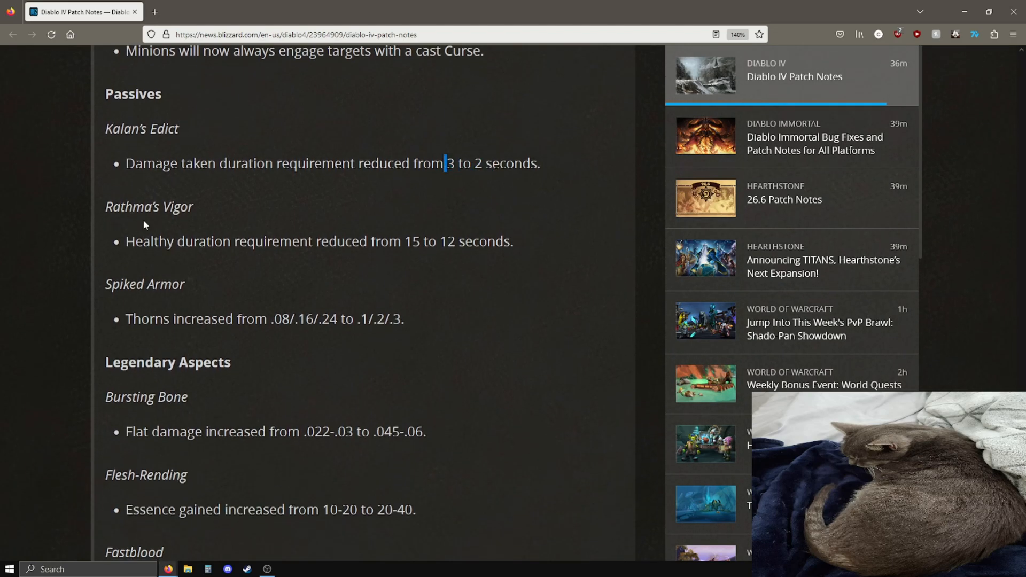
double_click(409, 242)
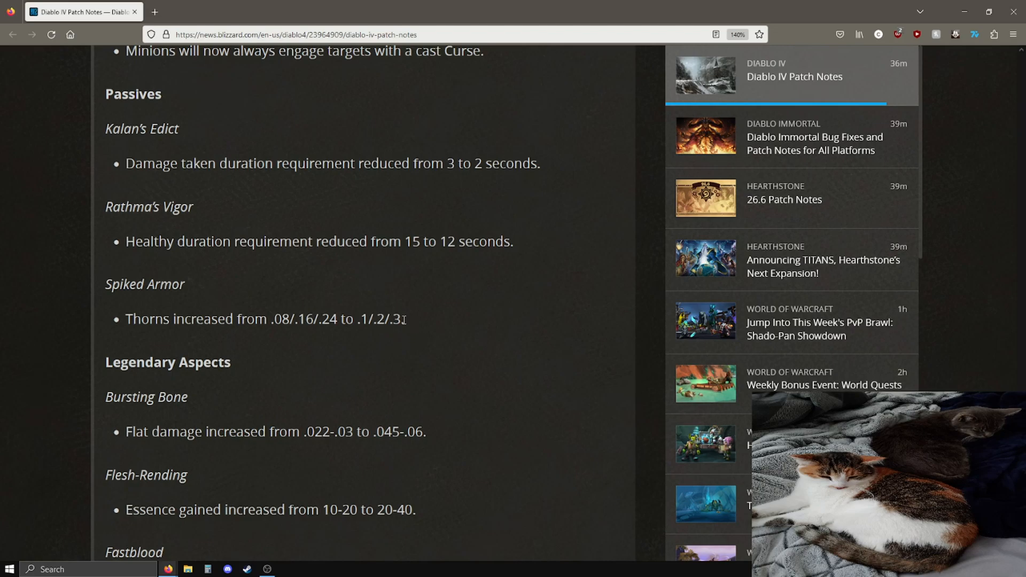
mouse_move(488, 299)
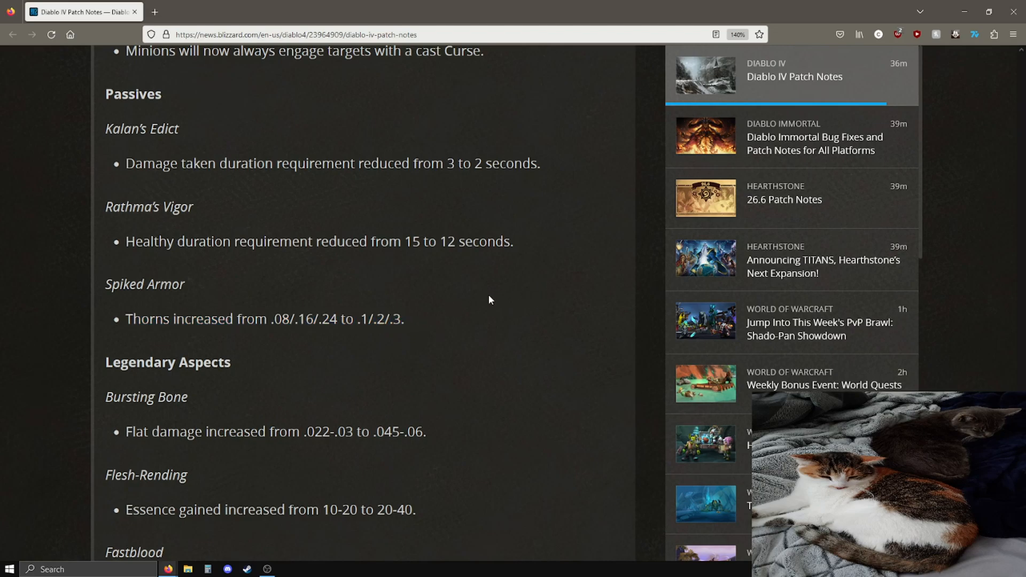
Scroll to Bursting Bone's flat damage increase and clear its emphasis above the Rogue header.
scroll(down, 3)
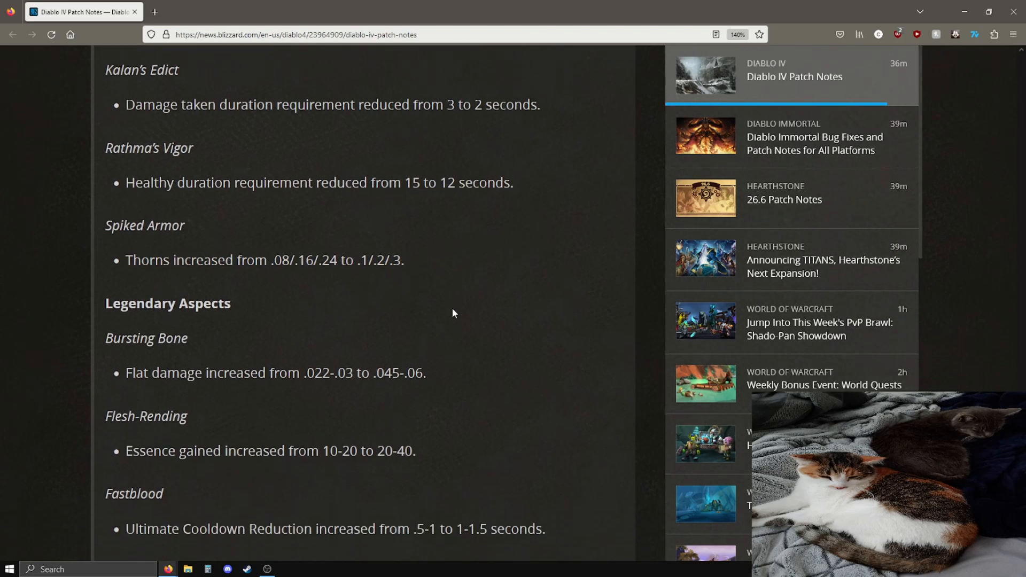
scroll(down, 3)
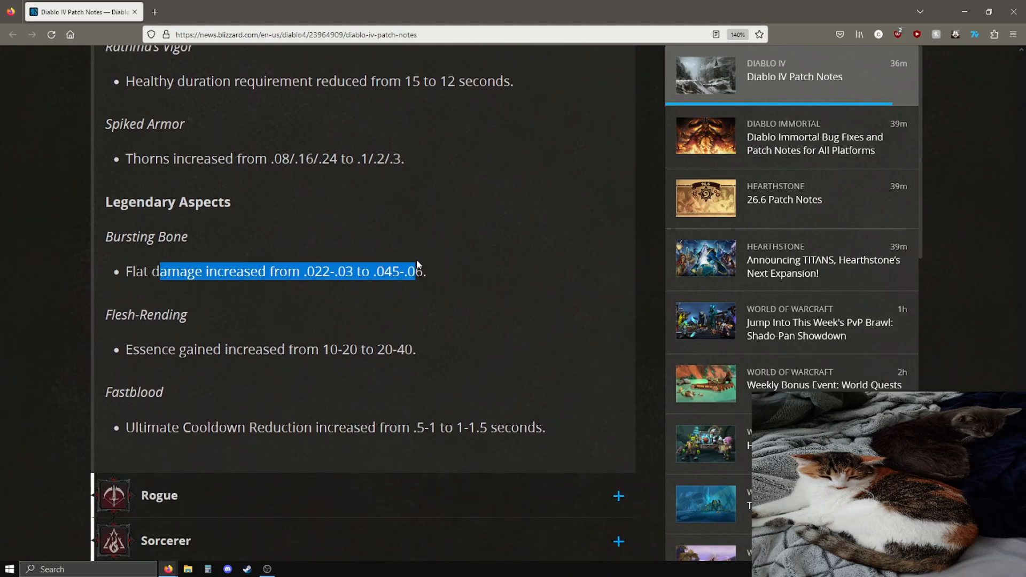
click(390, 255)
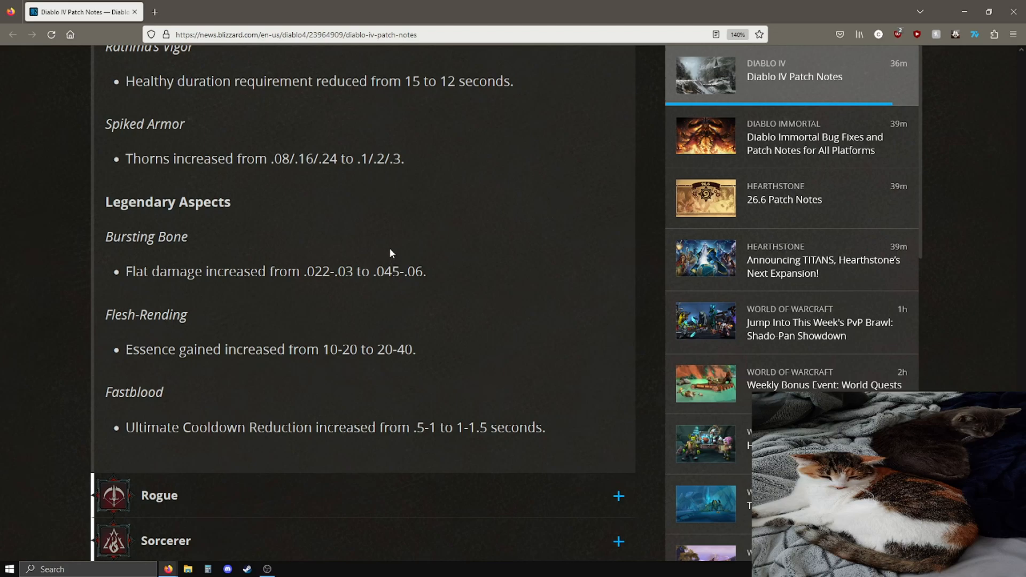
mouse_move(423, 271)
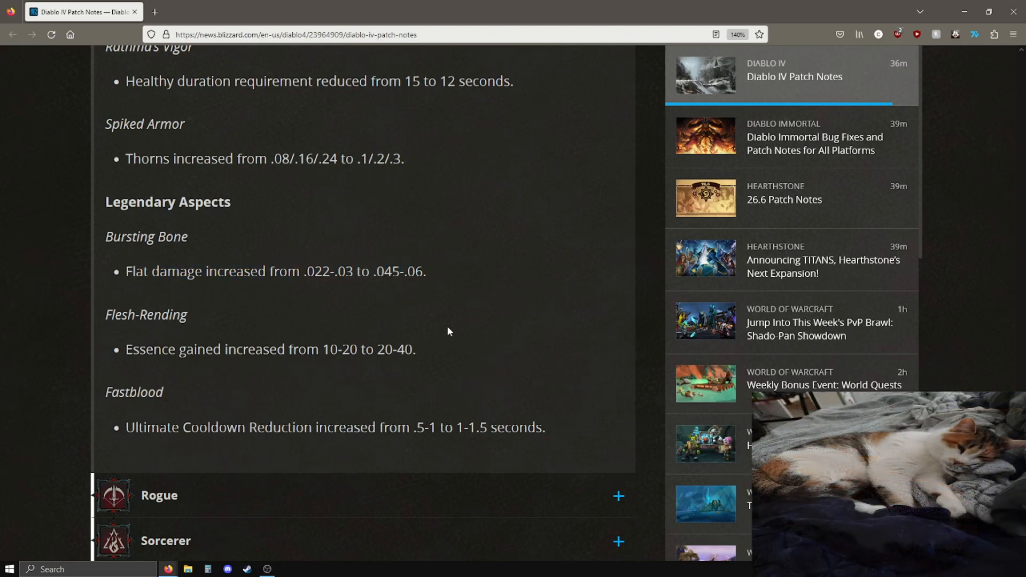
mouse_move(432, 352)
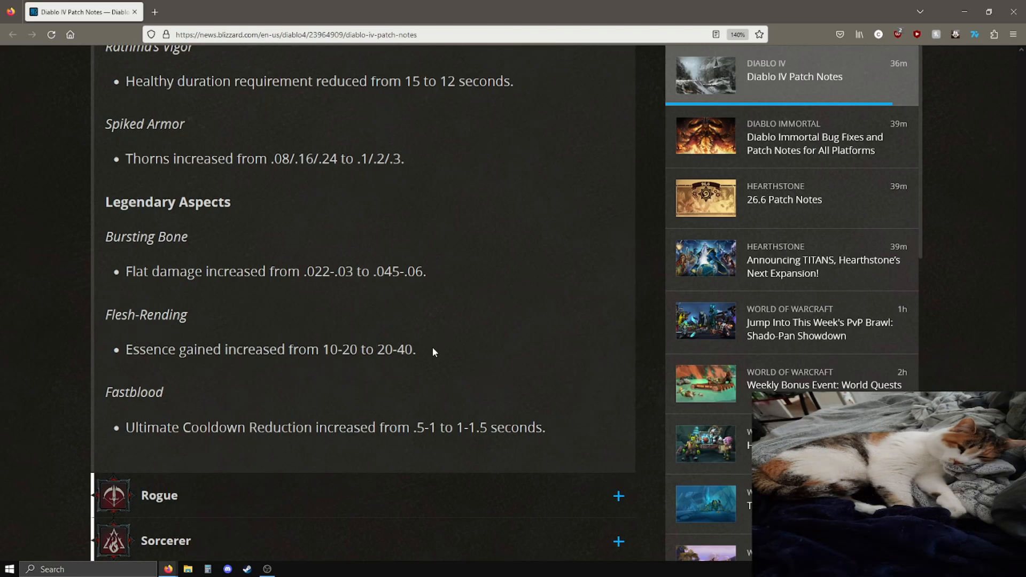
mouse_move(426, 347)
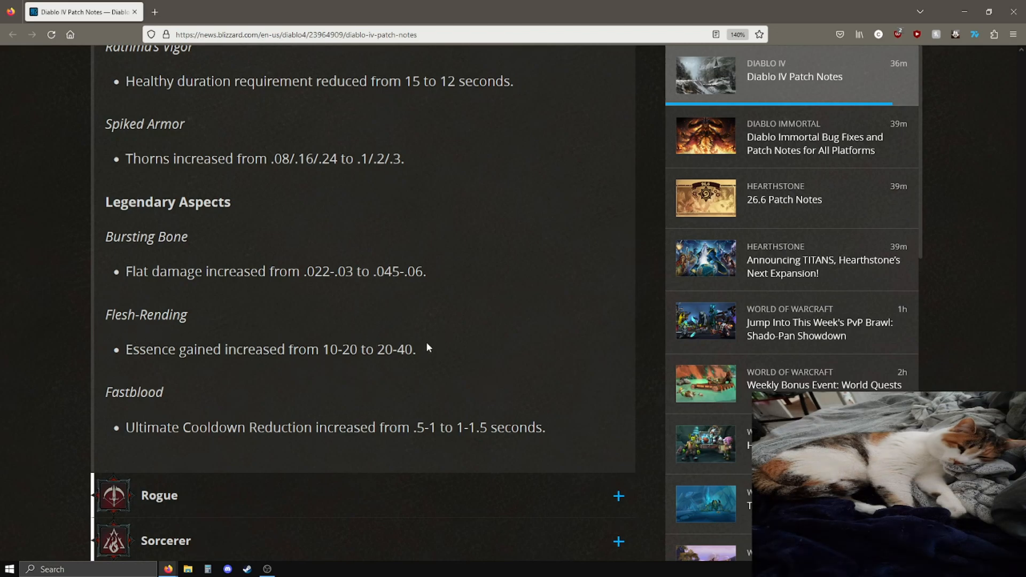
mouse_move(130, 406)
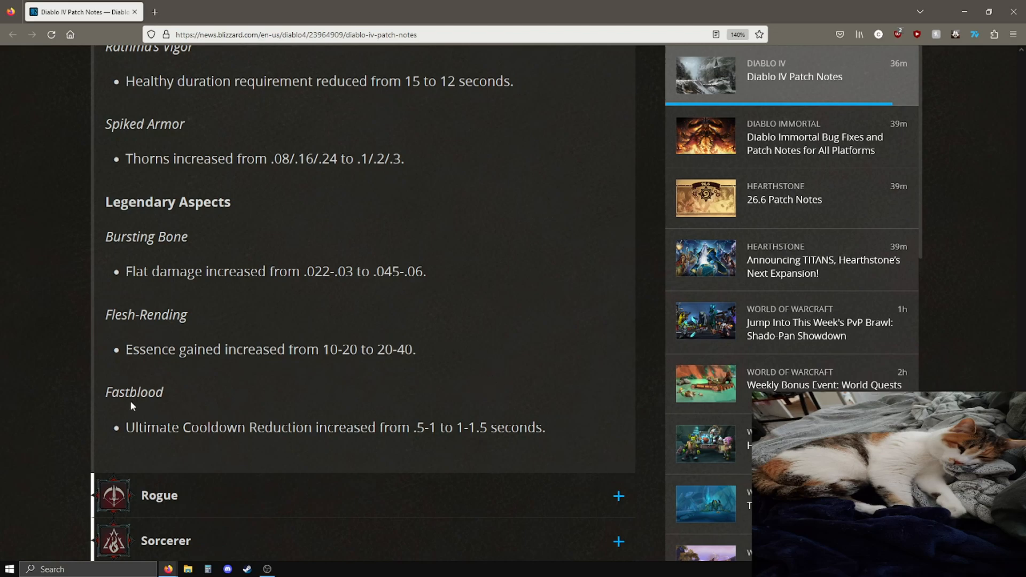
mouse_move(392, 444)
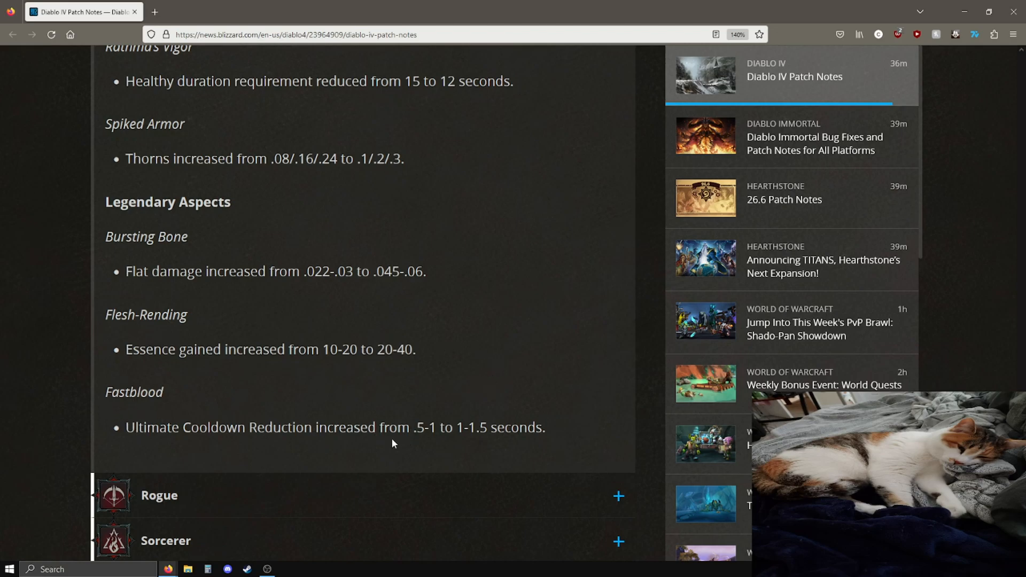
mouse_move(437, 432)
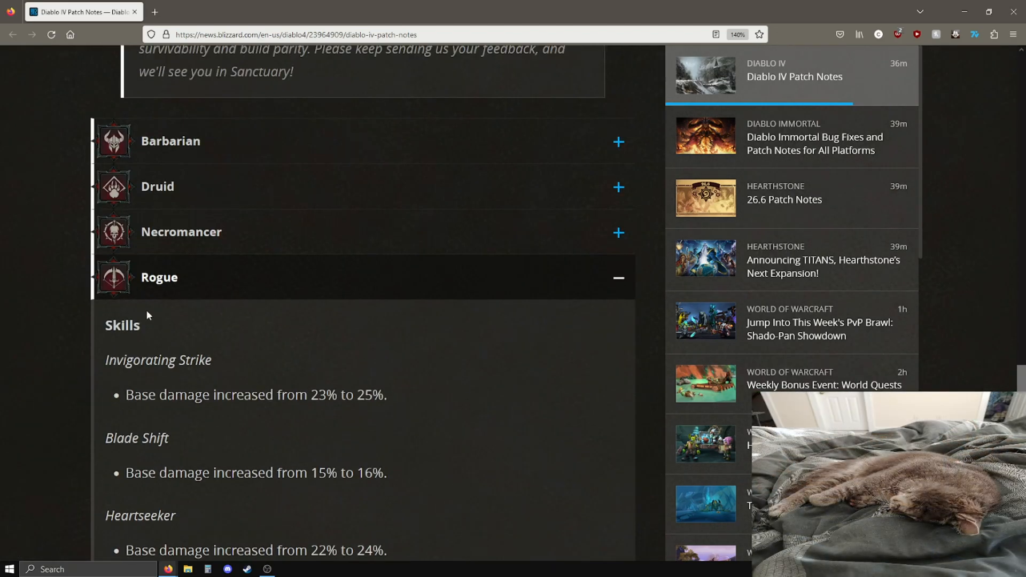
Emphasise the Primary Heartseeker damage increase, then continue down the Rogue skills.
scroll(down, 3)
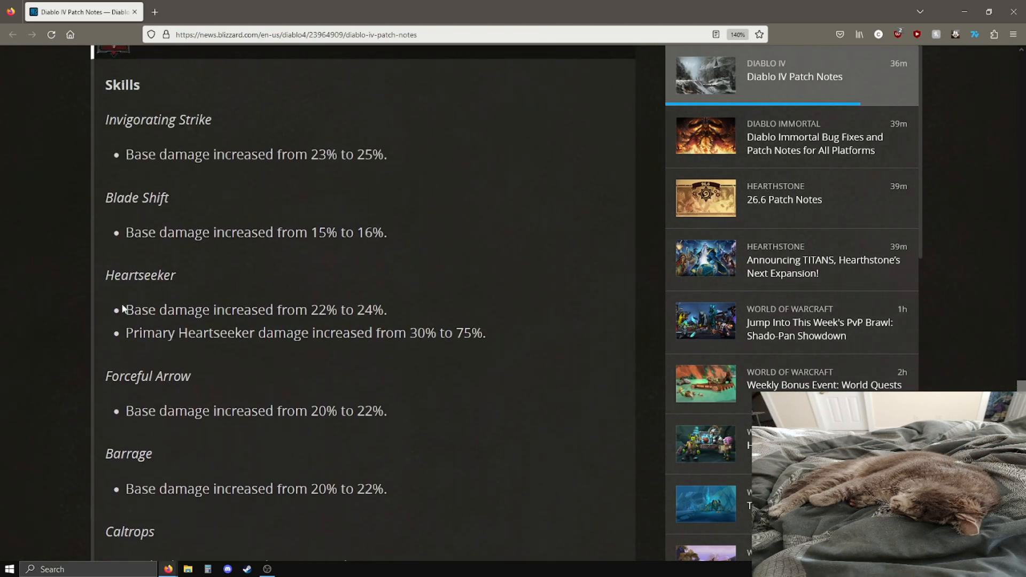
mouse_move(118, 147)
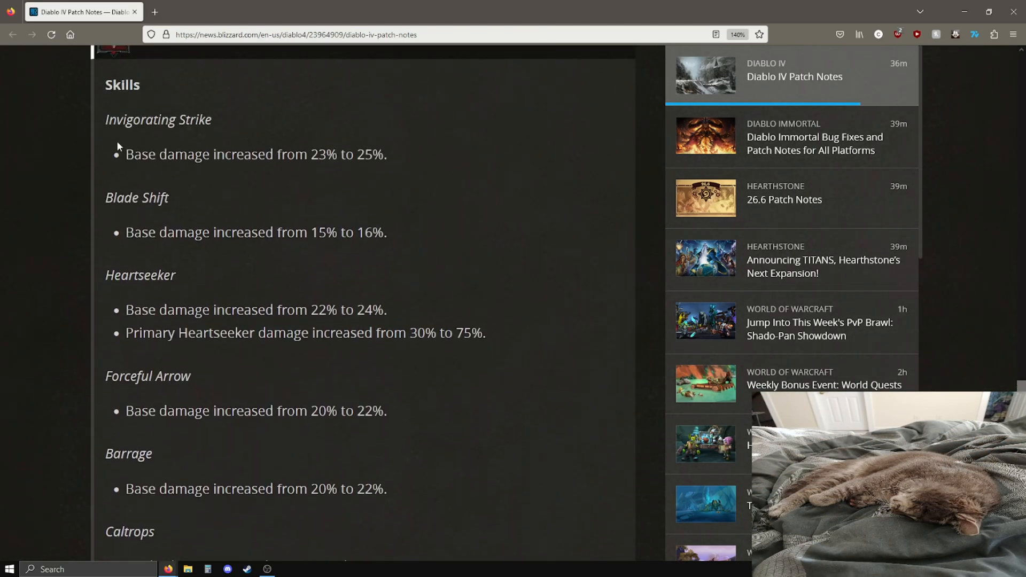
mouse_move(406, 247)
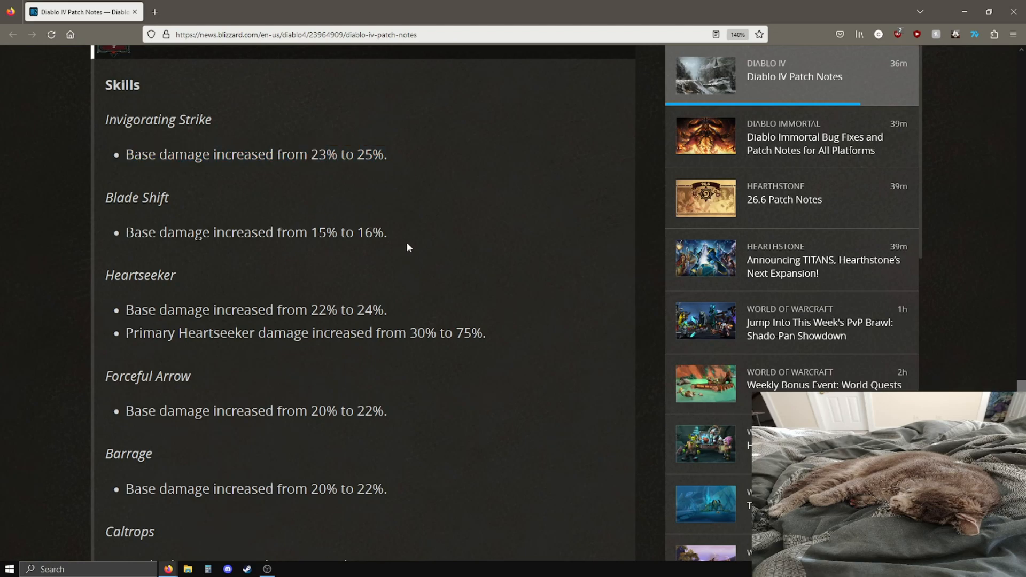
mouse_move(467, 264)
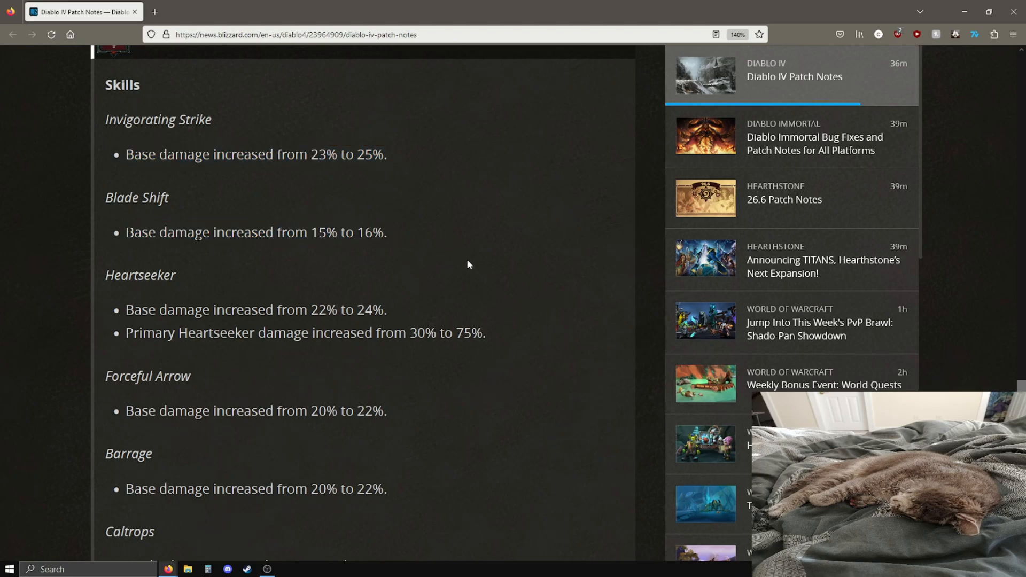
mouse_move(390, 314)
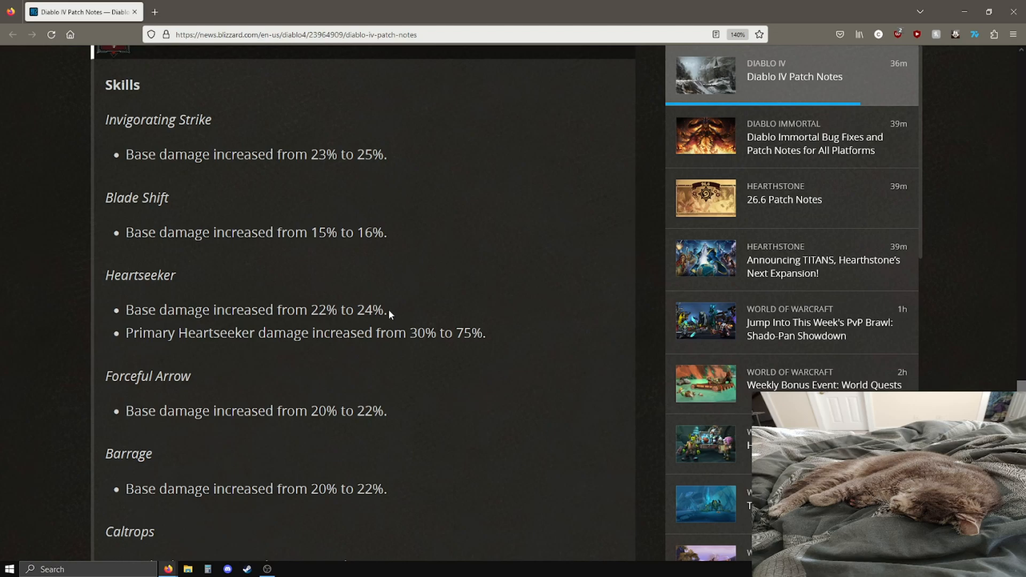
mouse_move(222, 333)
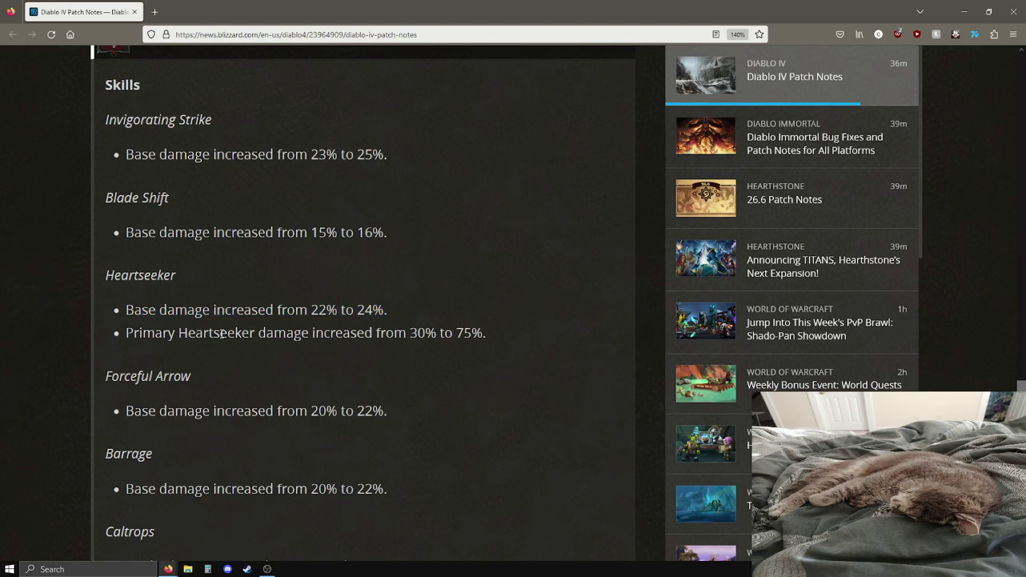
mouse_move(523, 329)
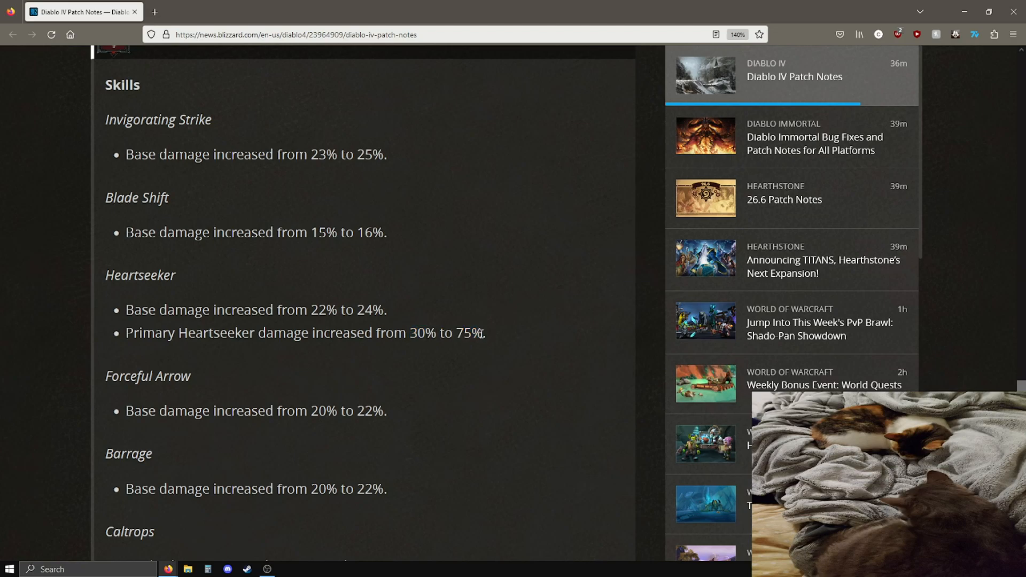
triple_click(305, 332)
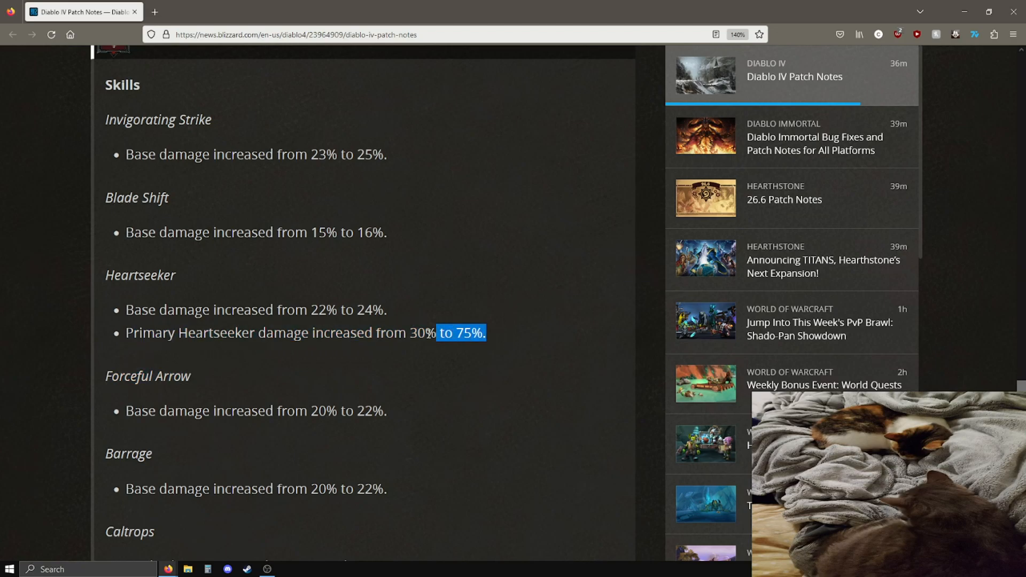
click(514, 301)
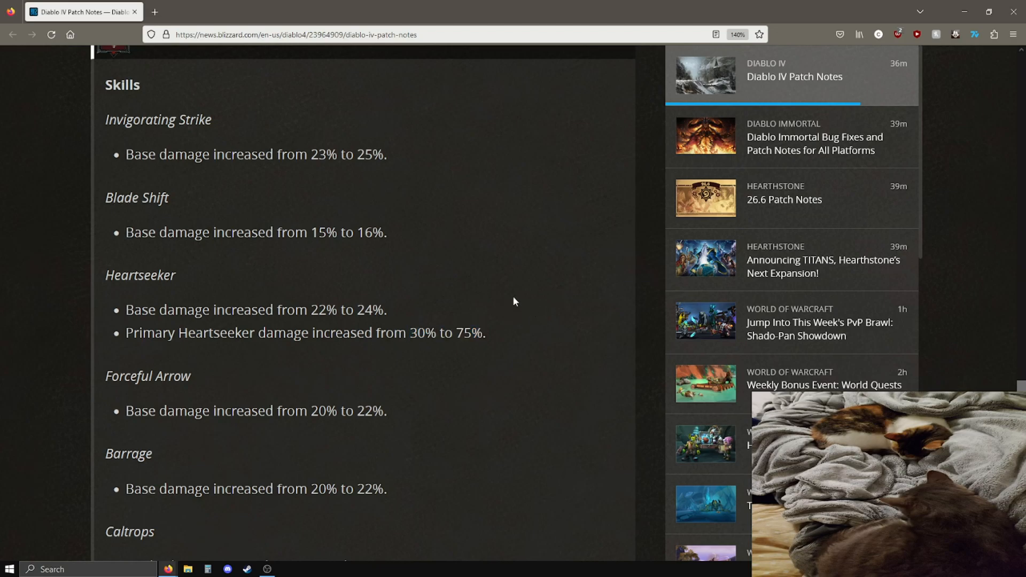
scroll(down, 3)
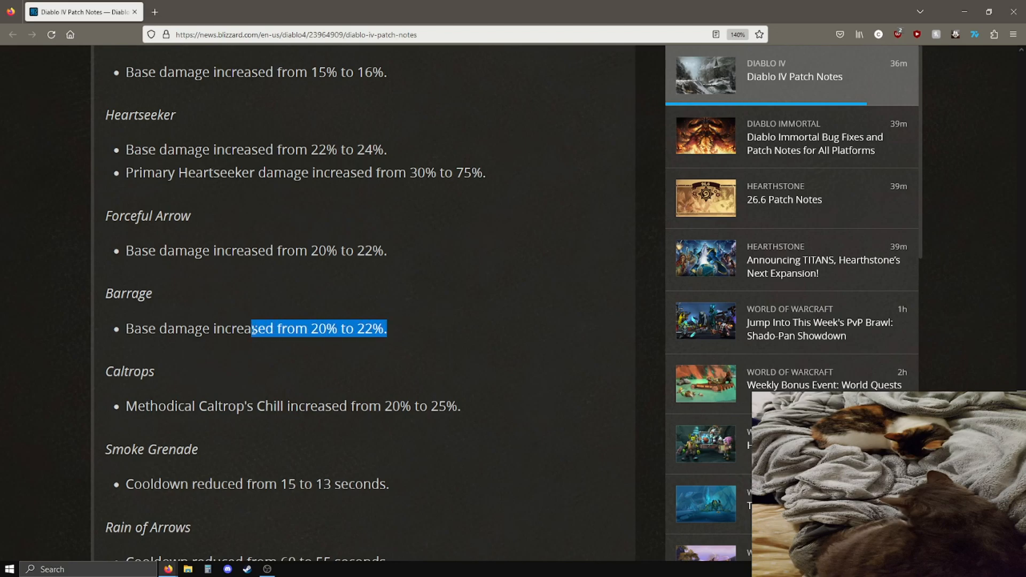
scroll(down, 3)
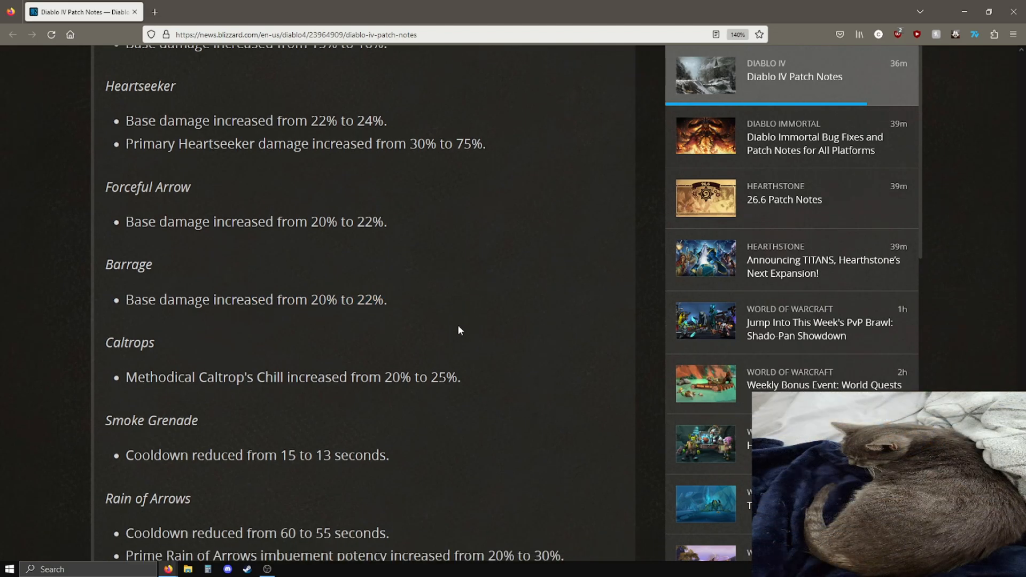
scroll(down, 3)
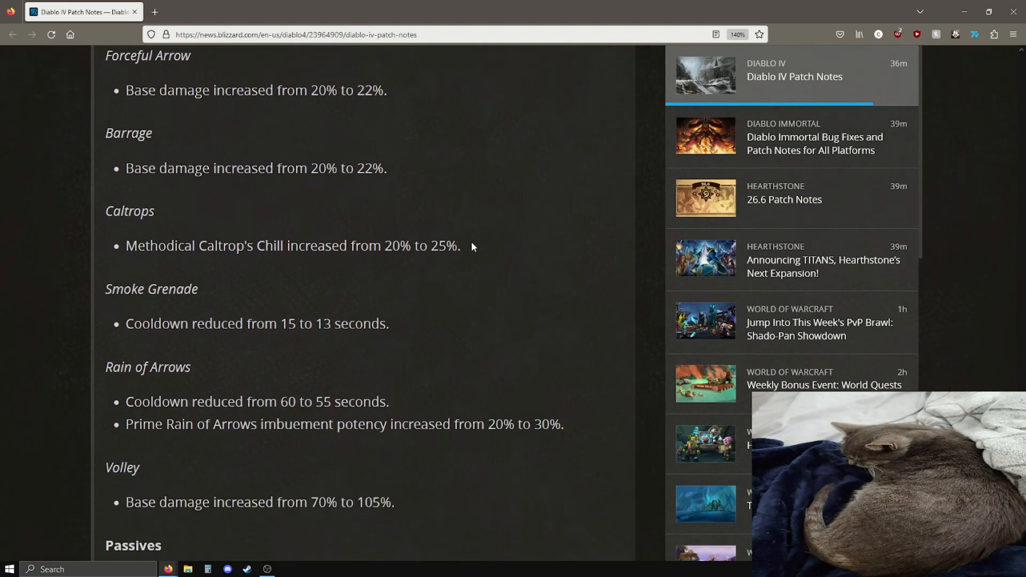
mouse_move(539, 256)
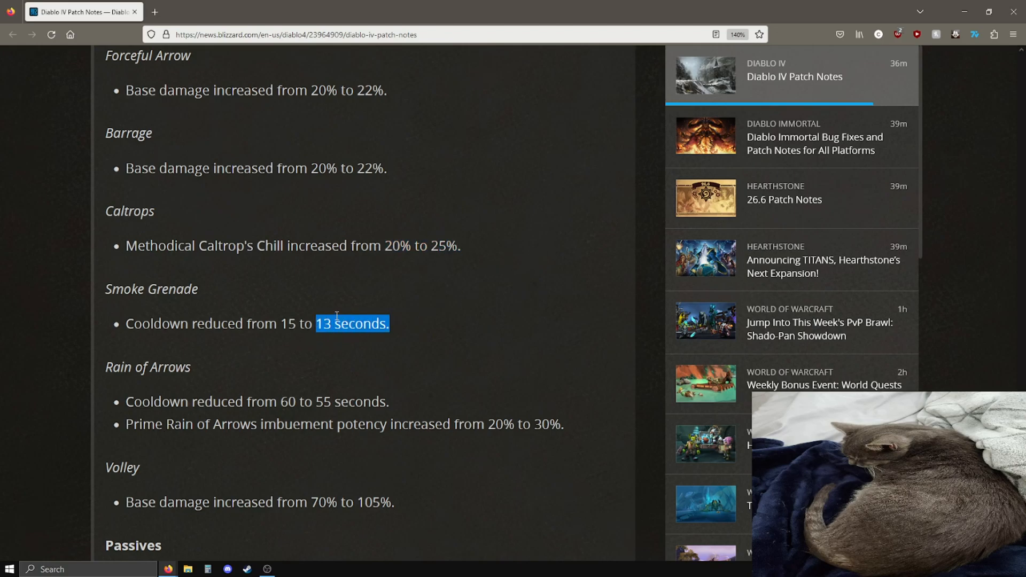
Review the Rain of Arrows line and Volley's damage numbers, leaving both unmarked.
scroll(down, 3)
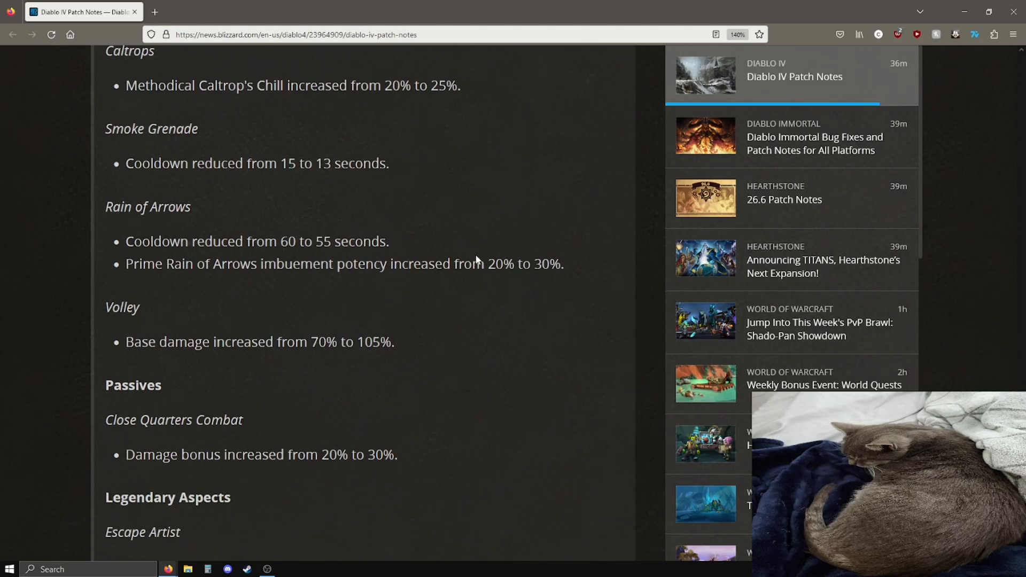
mouse_move(298, 247)
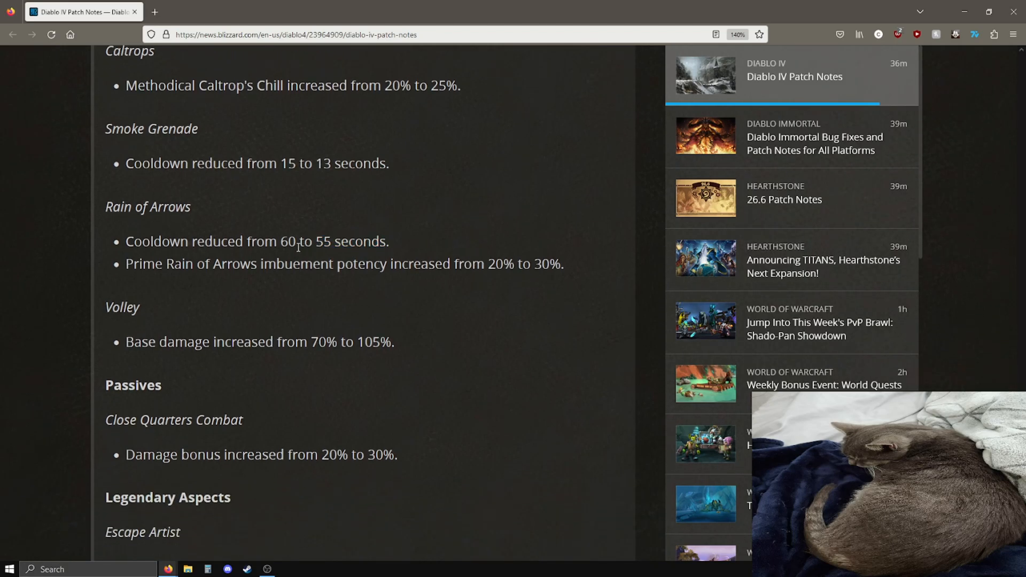
mouse_move(131, 234)
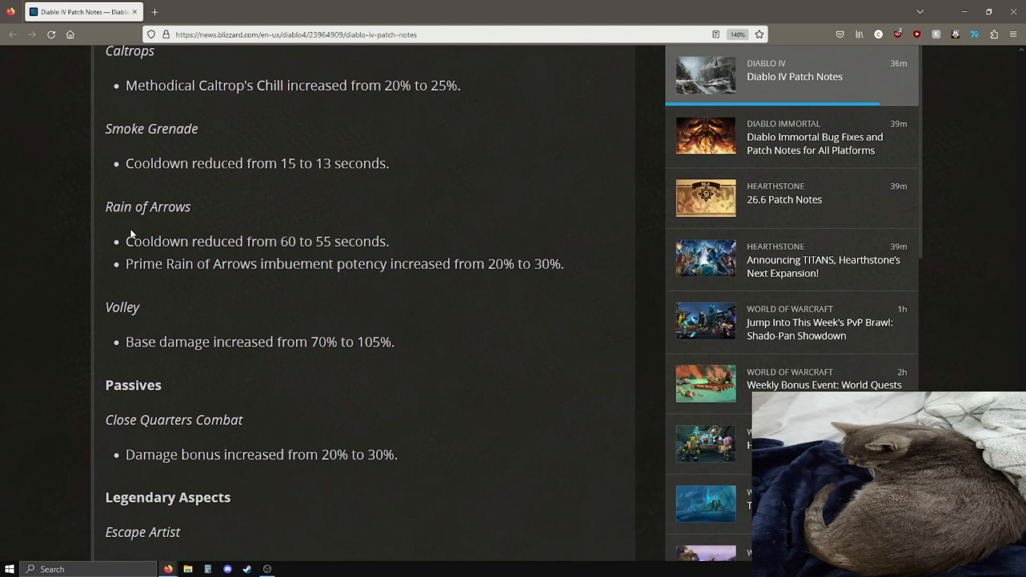
mouse_move(438, 215)
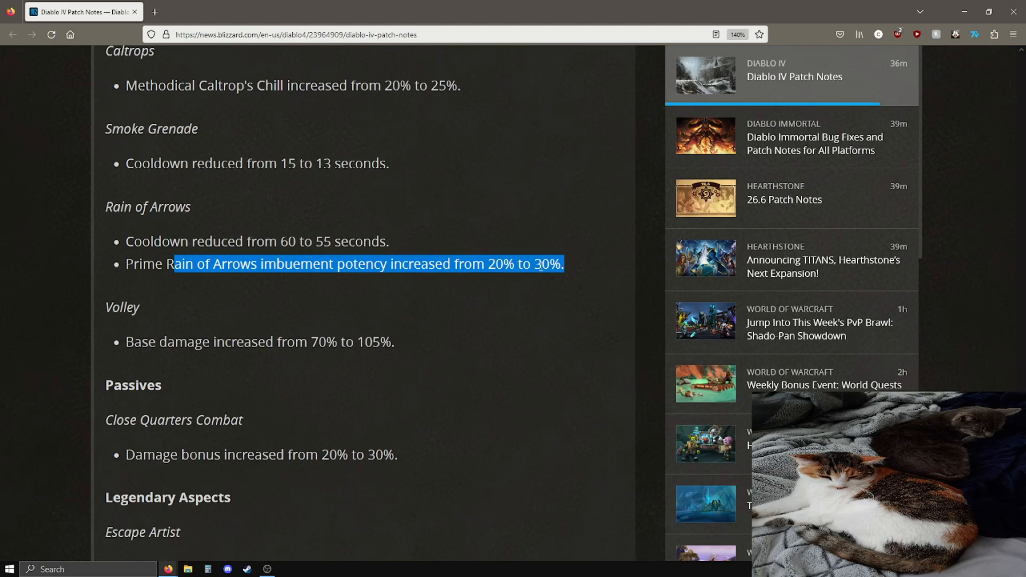
click(504, 254)
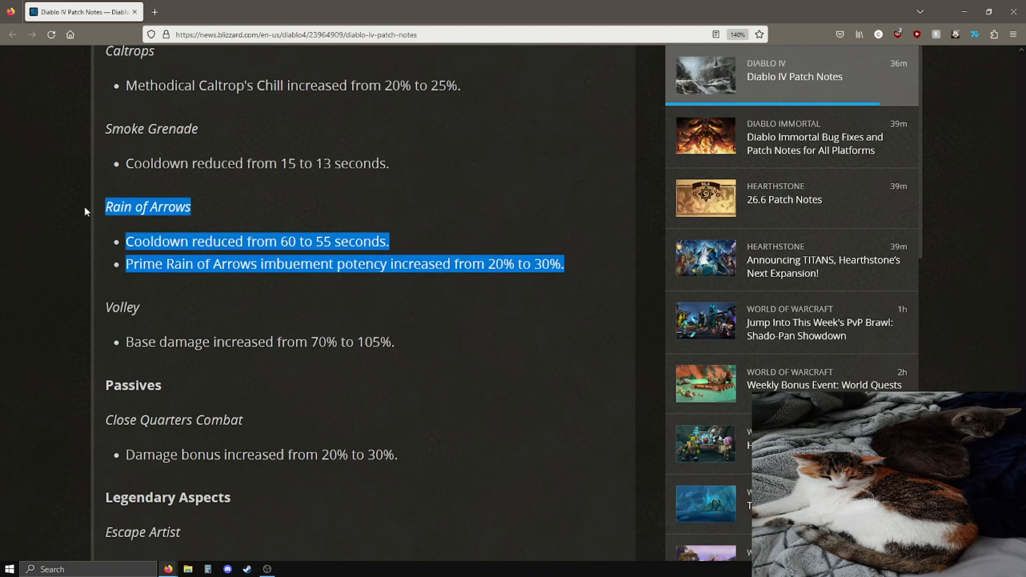
mouse_move(337, 217)
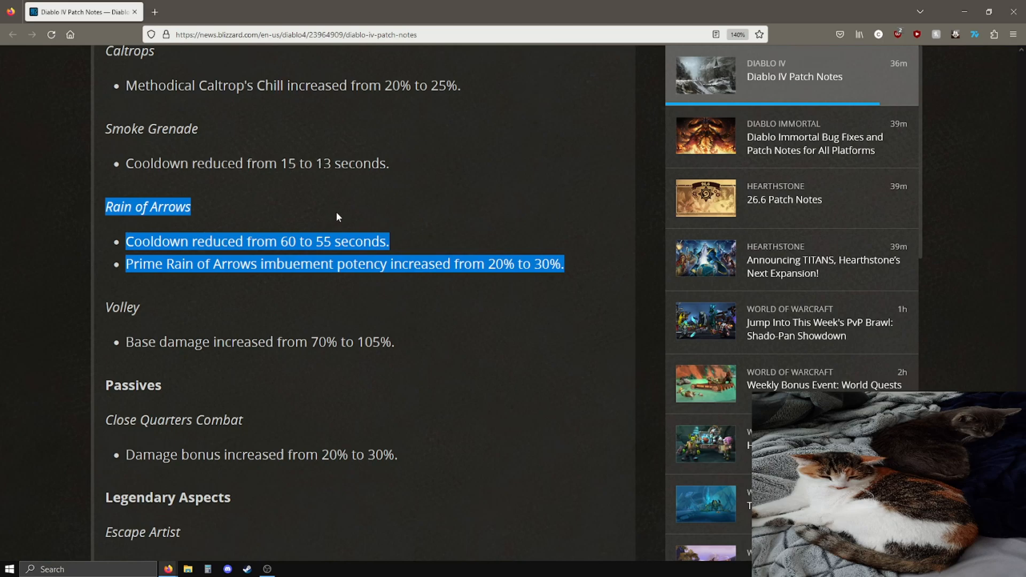
click(358, 217)
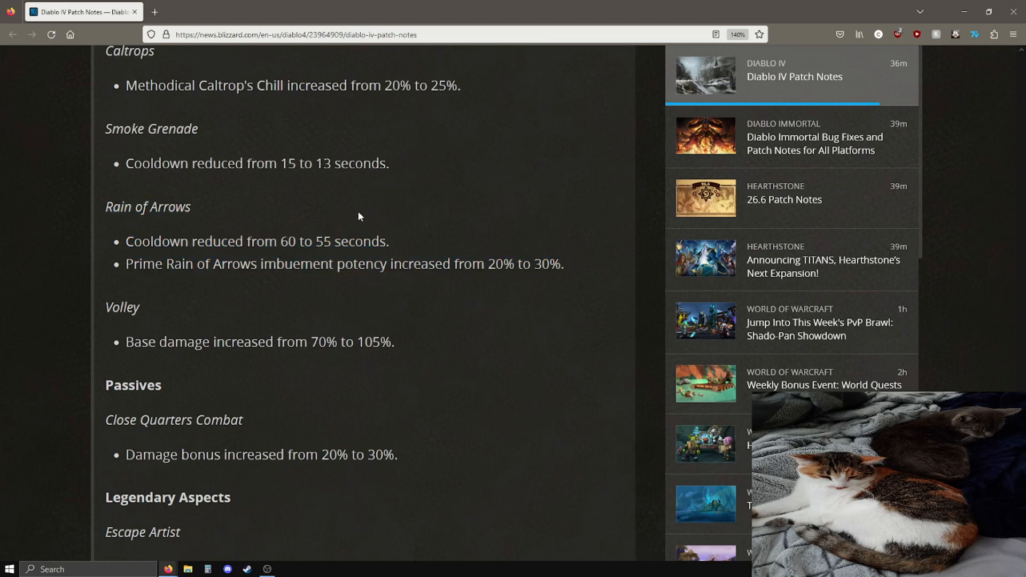
scroll(down, 3)
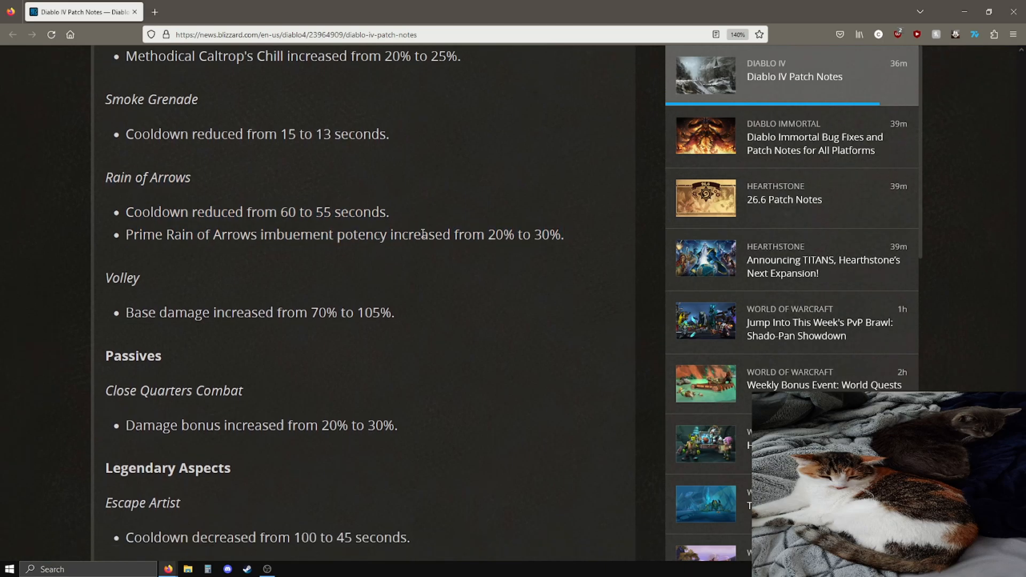
scroll(down, 3)
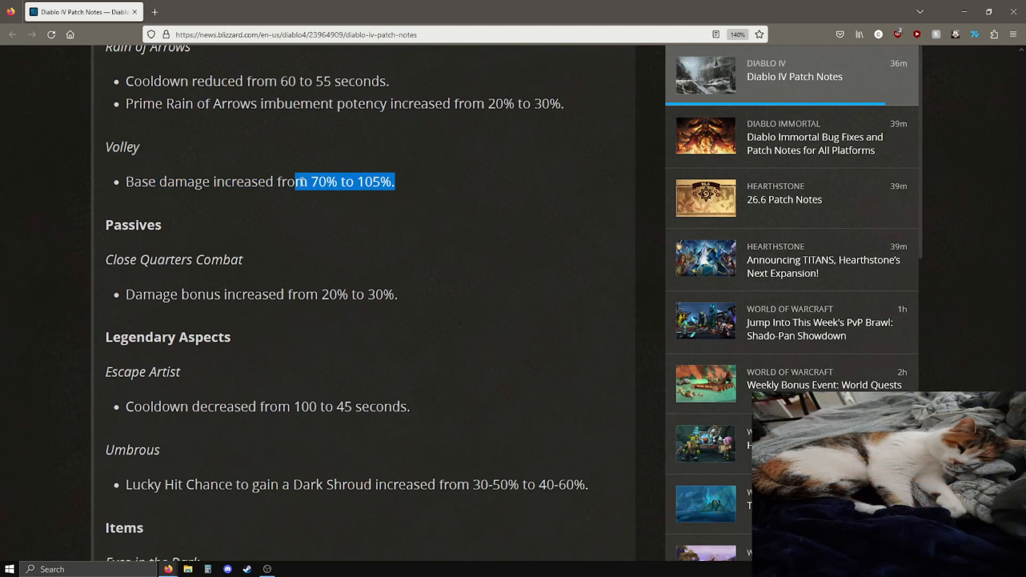
click(472, 197)
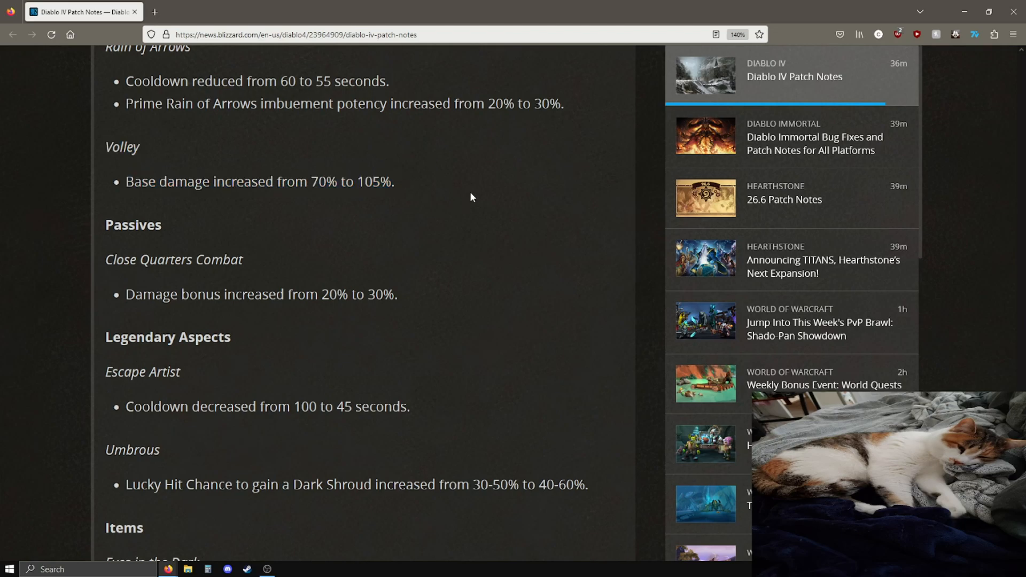
Emphasise the Escape Artist cooldown and the Eyes in the Dark values, clearing each highlight.
scroll(down, 3)
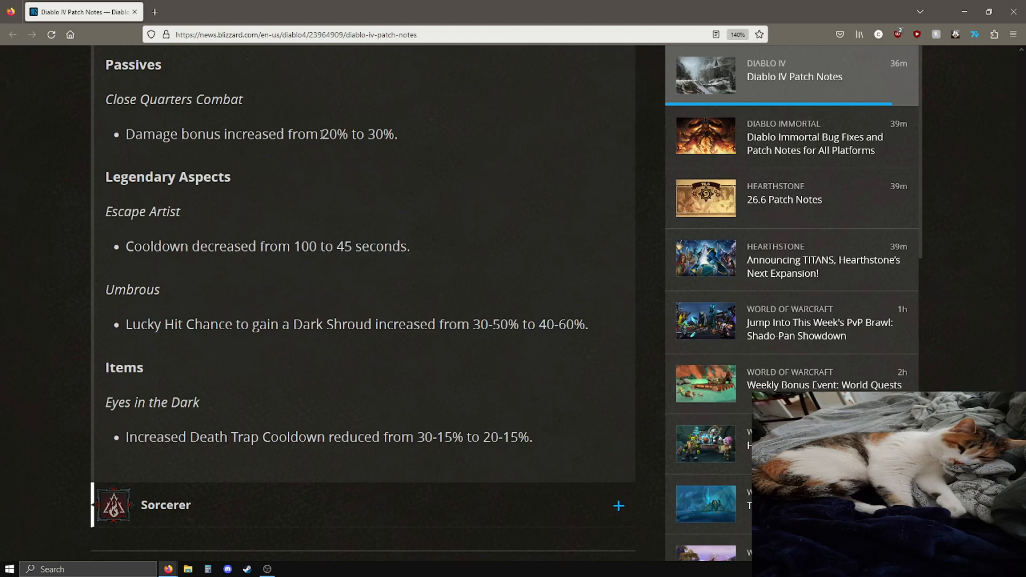
mouse_move(420, 76)
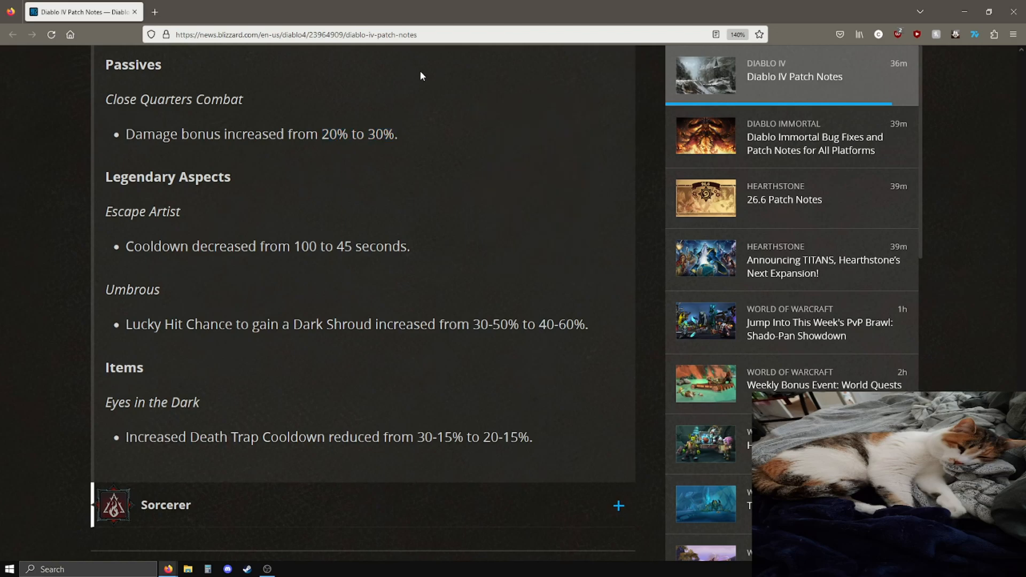
mouse_move(150, 228)
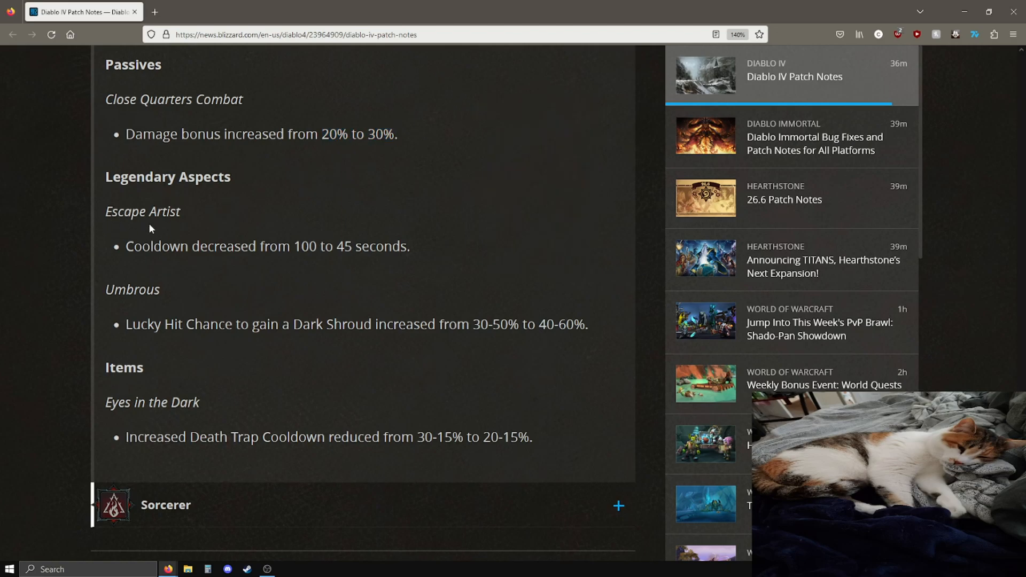
mouse_move(113, 253)
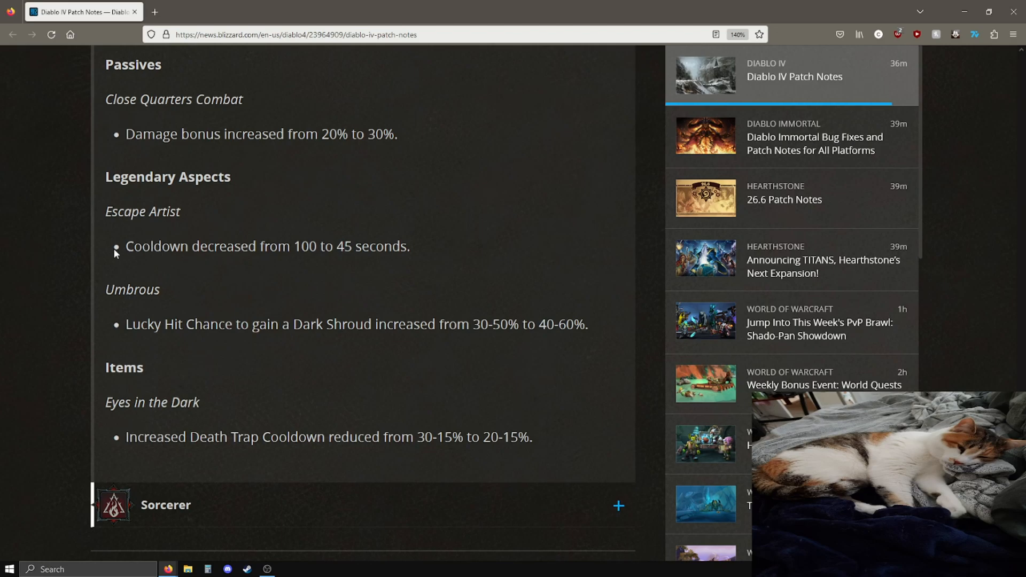
triple_click(267, 246)
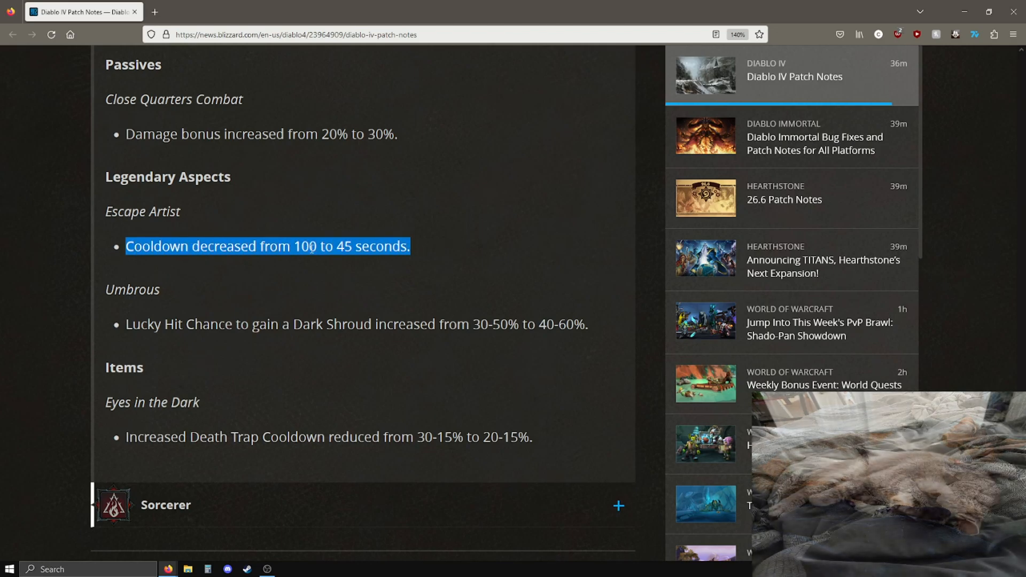
click(417, 254)
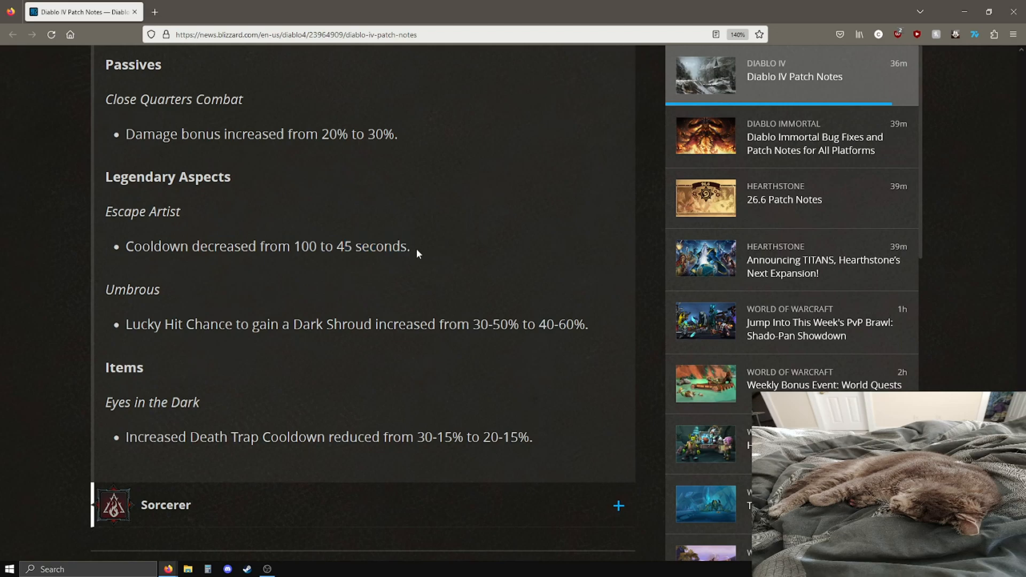
mouse_move(325, 231)
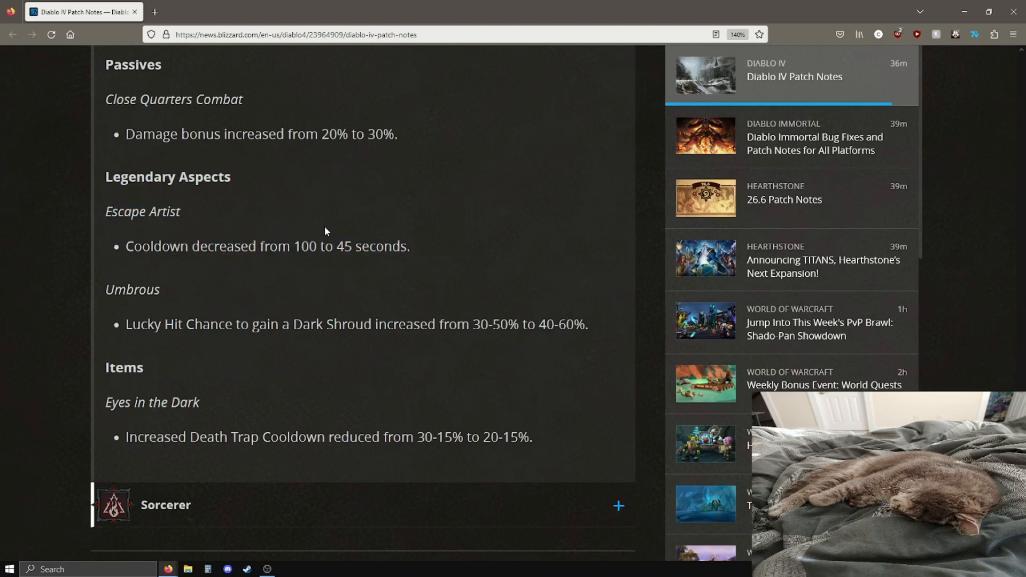
mouse_move(282, 247)
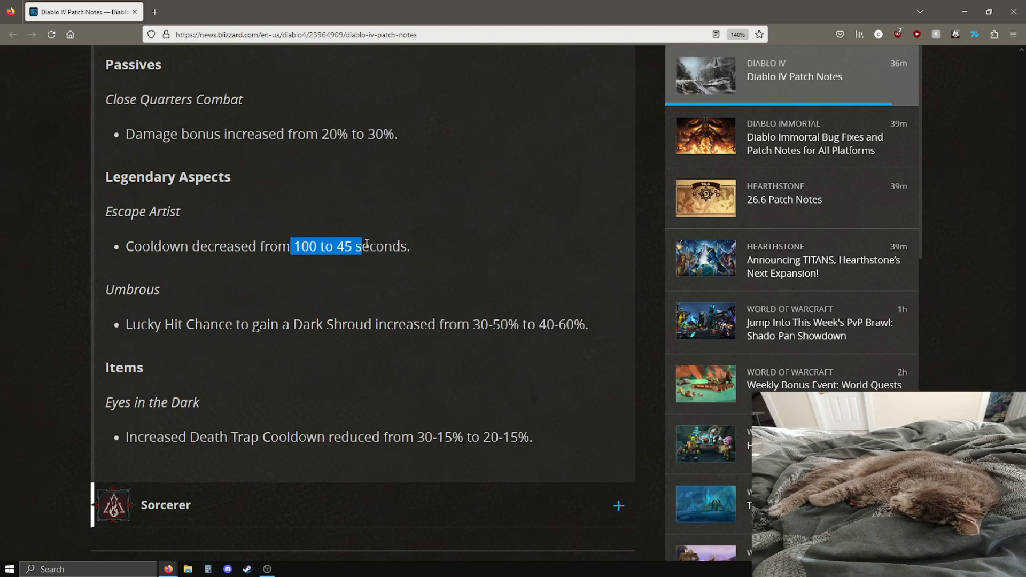
click(366, 246)
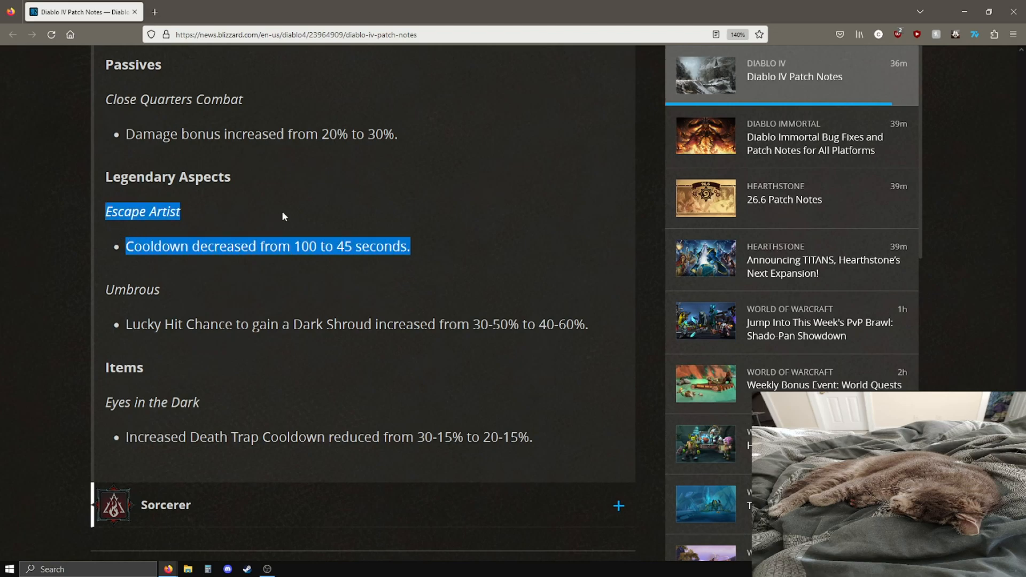
click(225, 287)
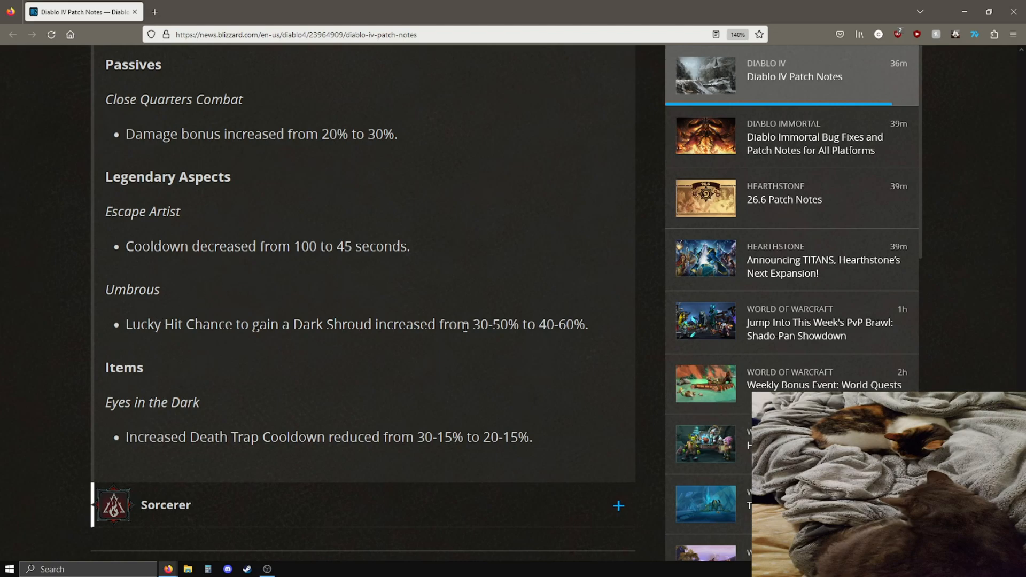
mouse_move(530, 325)
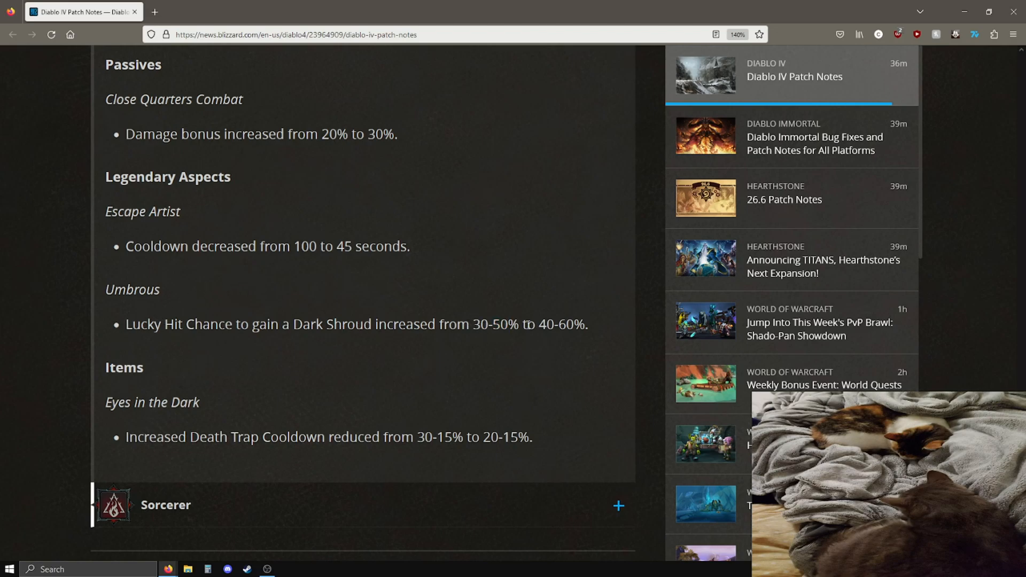
mouse_move(596, 315)
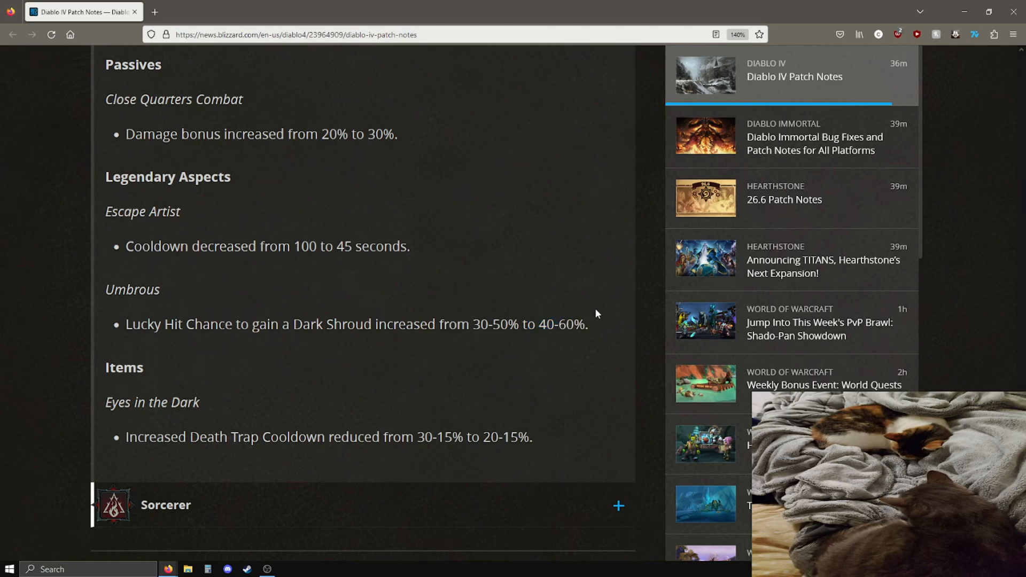
mouse_move(117, 401)
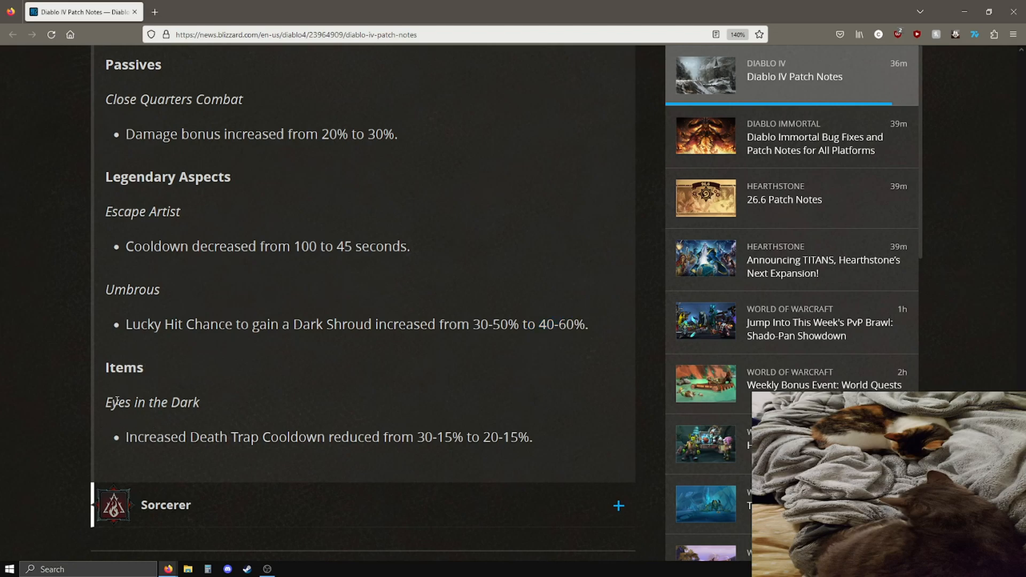
mouse_move(327, 323)
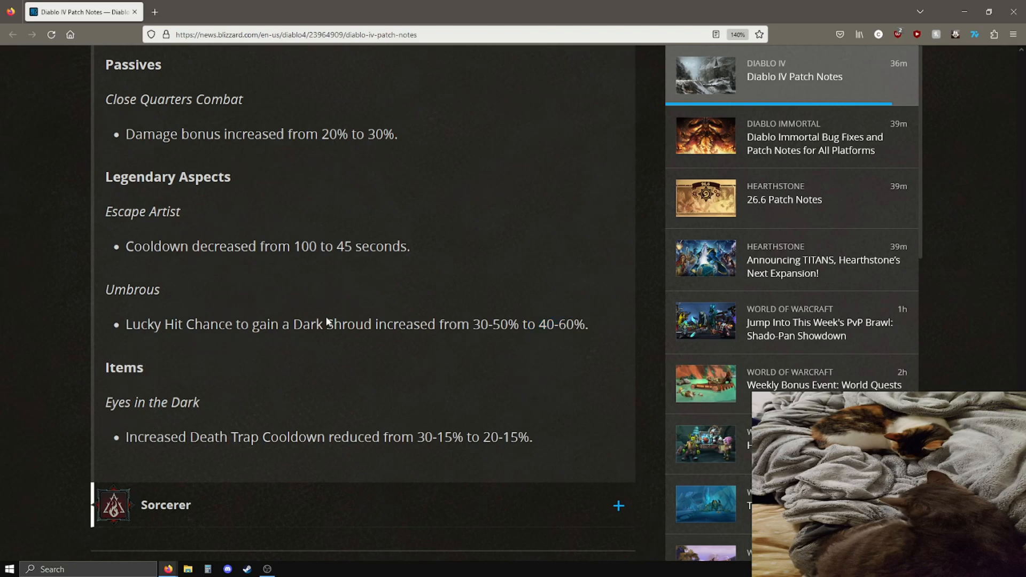
mouse_move(151, 447)
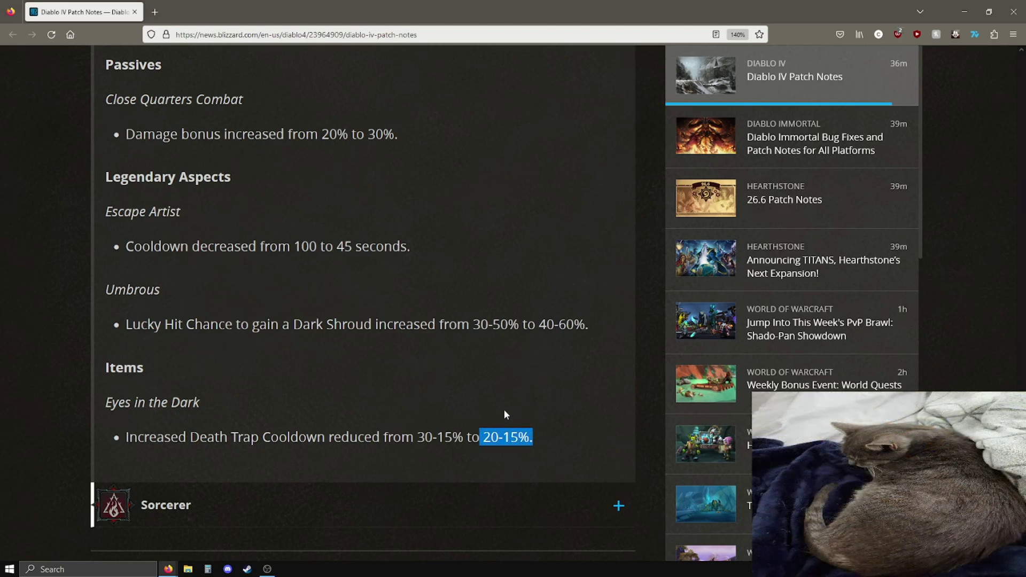
click(325, 441)
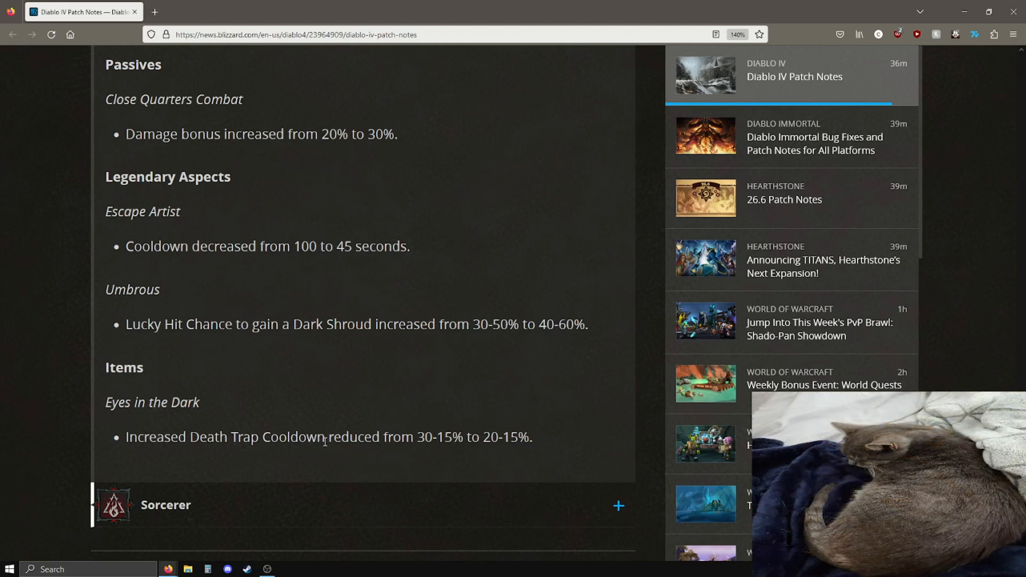
mouse_move(208, 437)
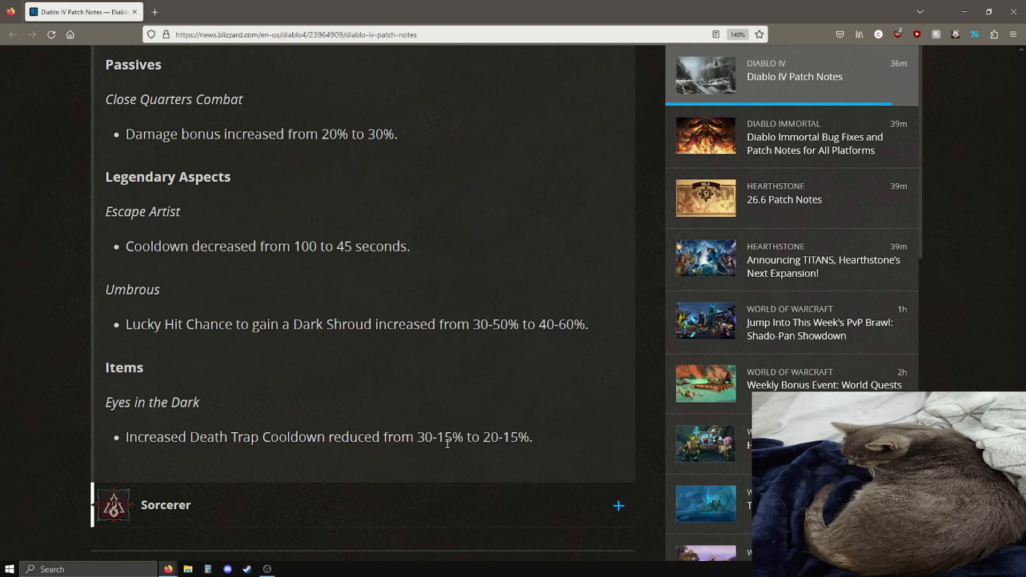
mouse_move(503, 459)
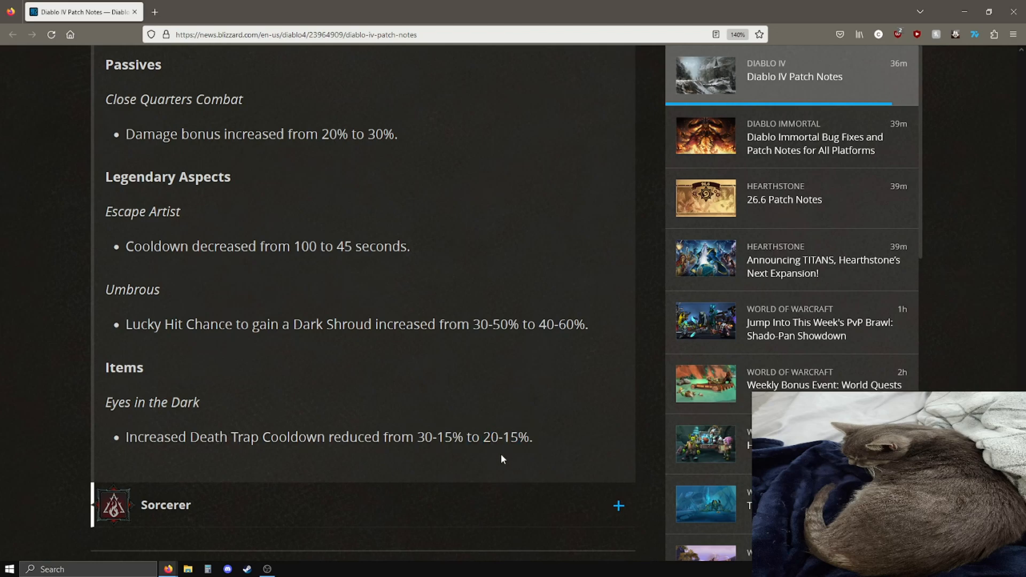
Move into the Sorcerer notes, reviewing Flickering Spark and the Enhanced Incinerate damage.
scroll(down, 3)
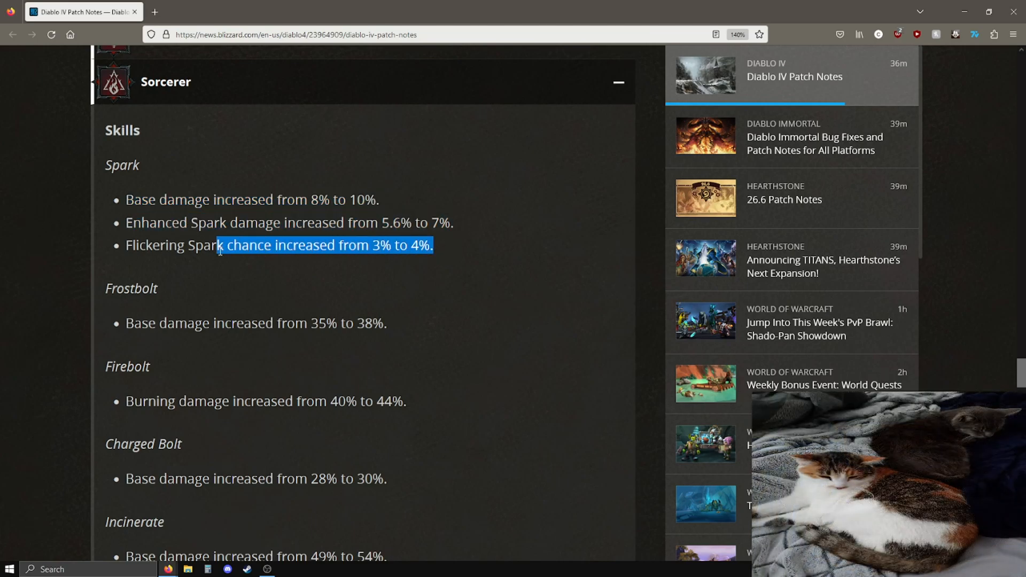
click(398, 327)
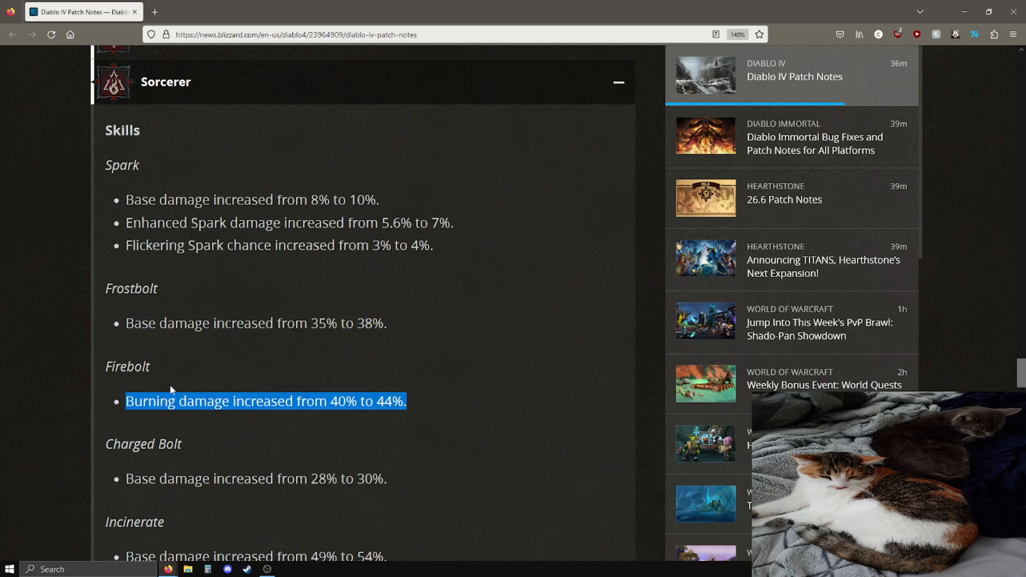
scroll(down, 3)
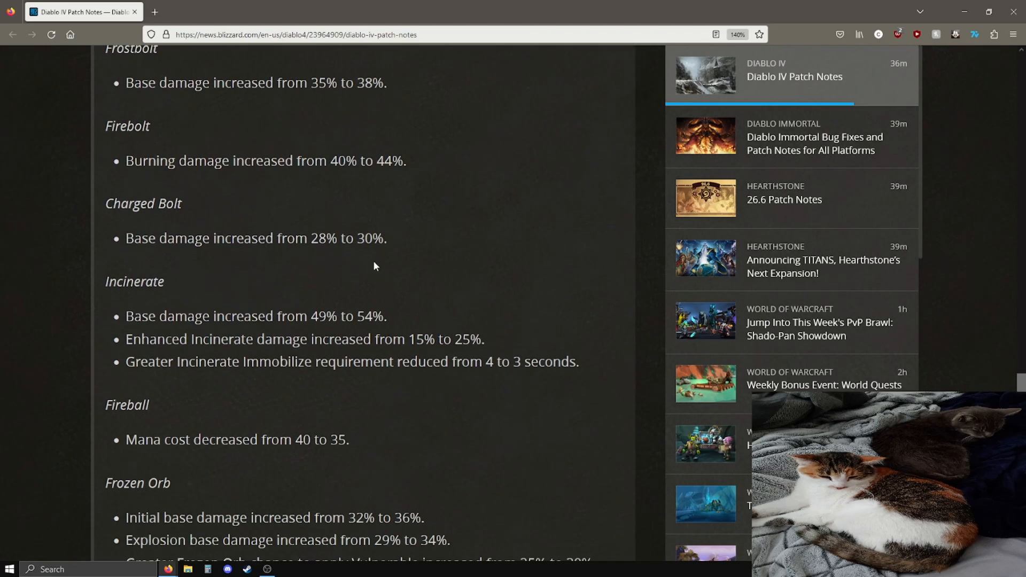
mouse_move(460, 257)
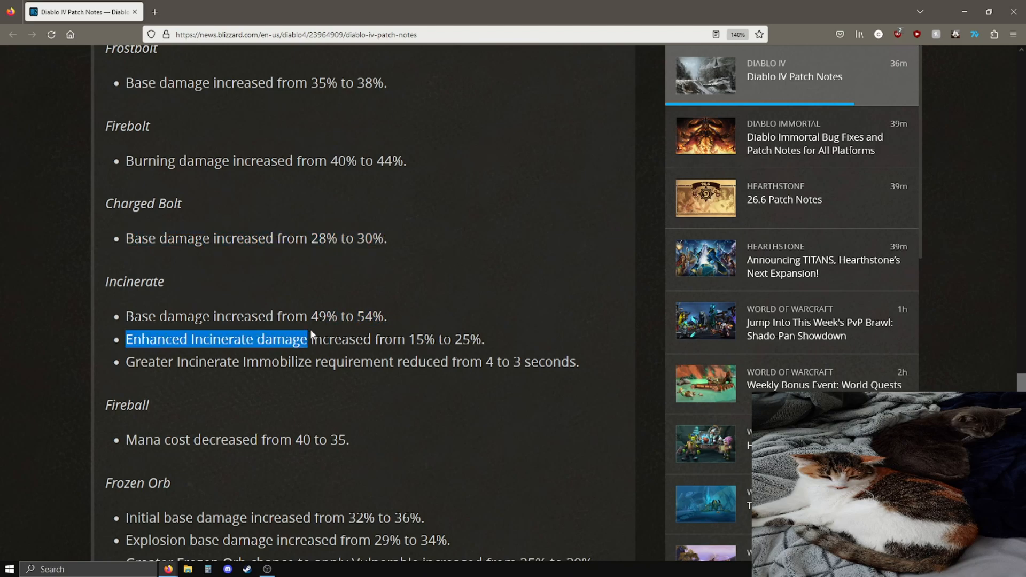
click(216, 339)
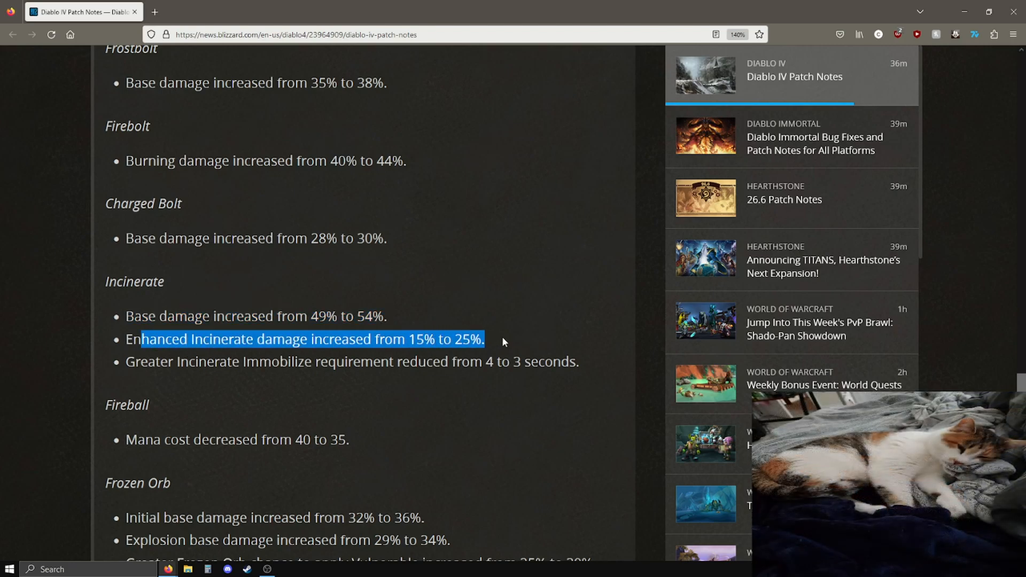
click(271, 361)
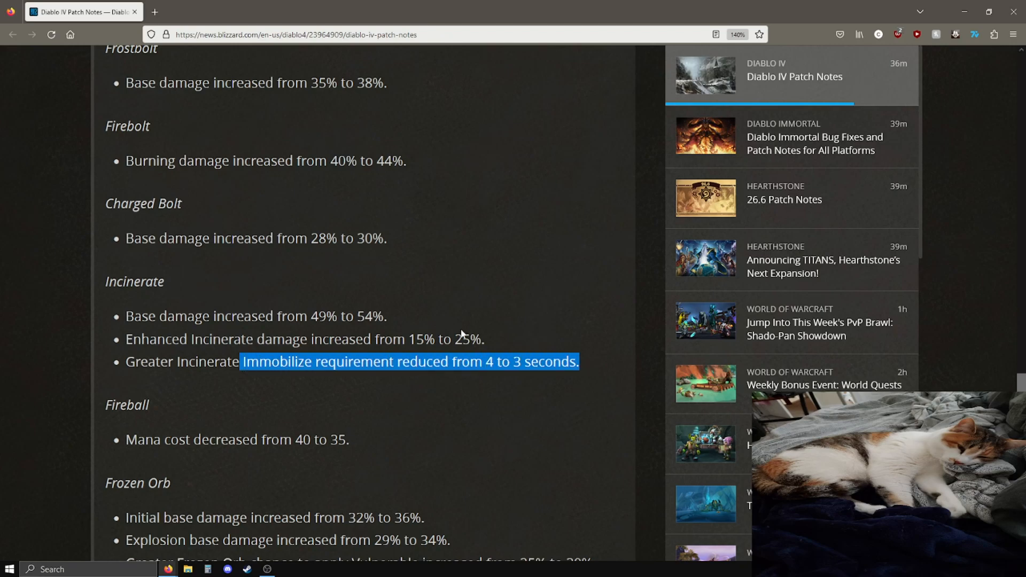
Reach the Frozen Orb damage lines and leave them unmarked.
scroll(down, 3)
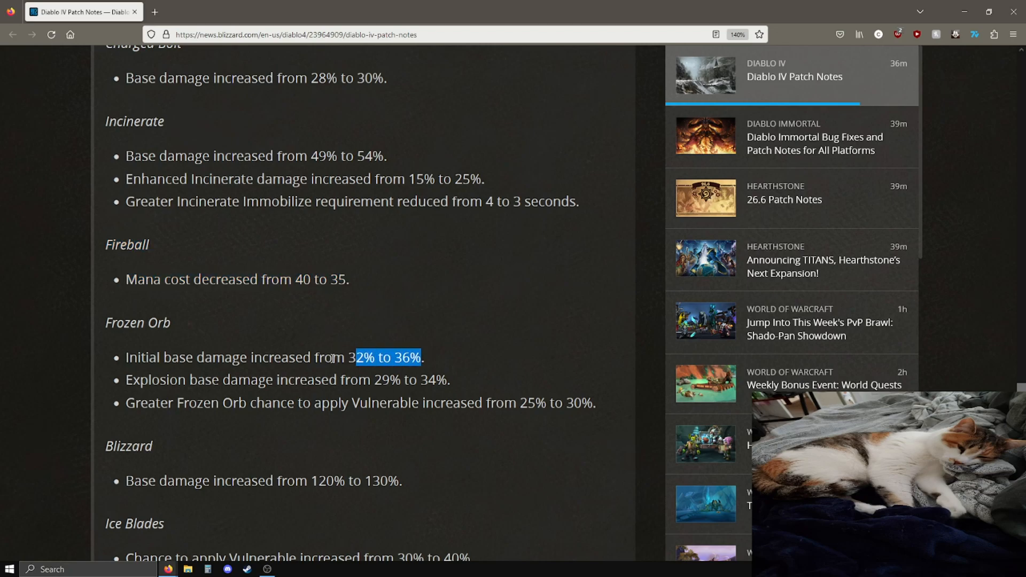
click(160, 386)
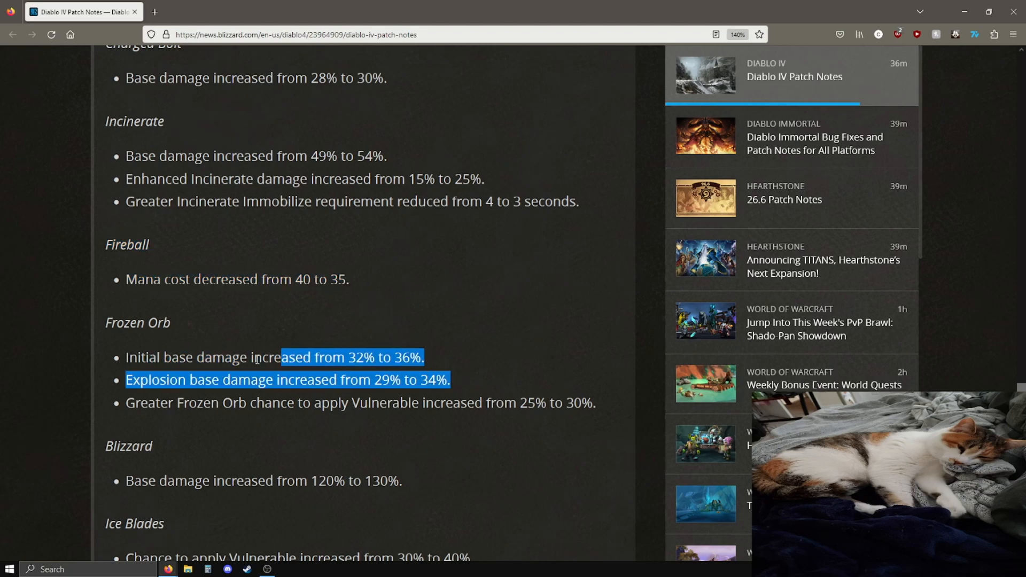
click(174, 410)
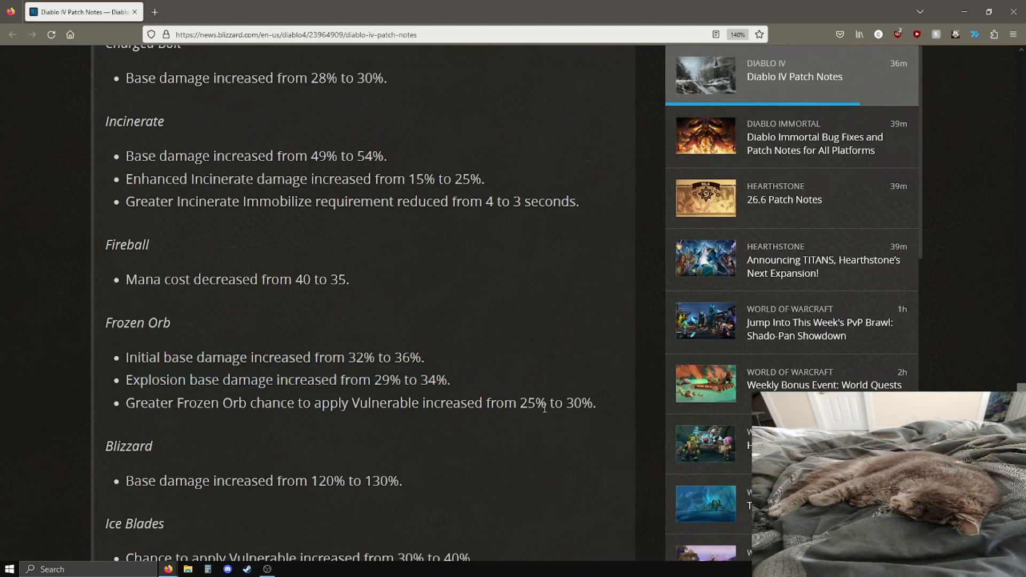
Emphasise the Blizzard heading and its base damage increase, continuing past Ice Blades and Freezing Wake.
scroll(down, 3)
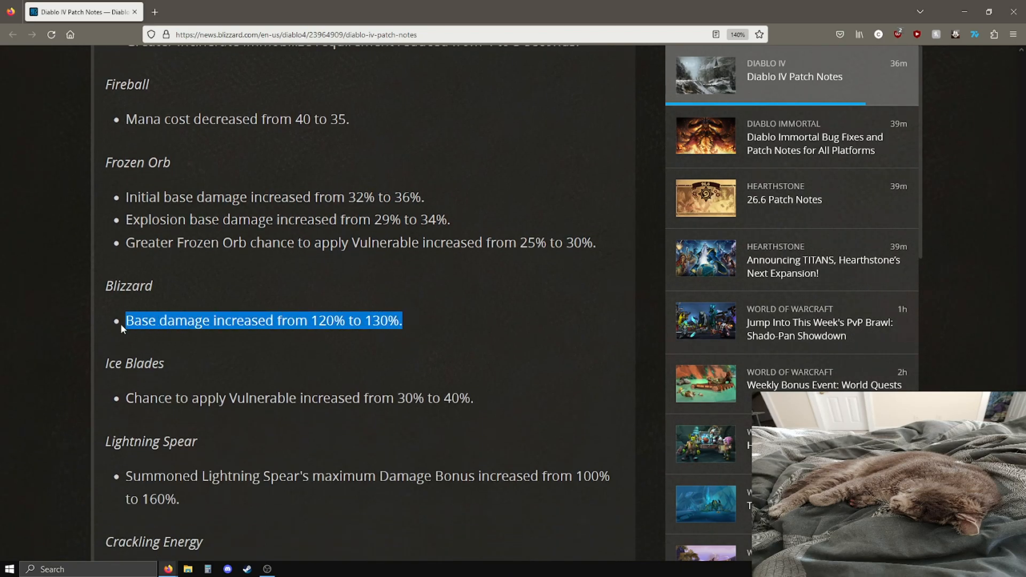
double_click(128, 286)
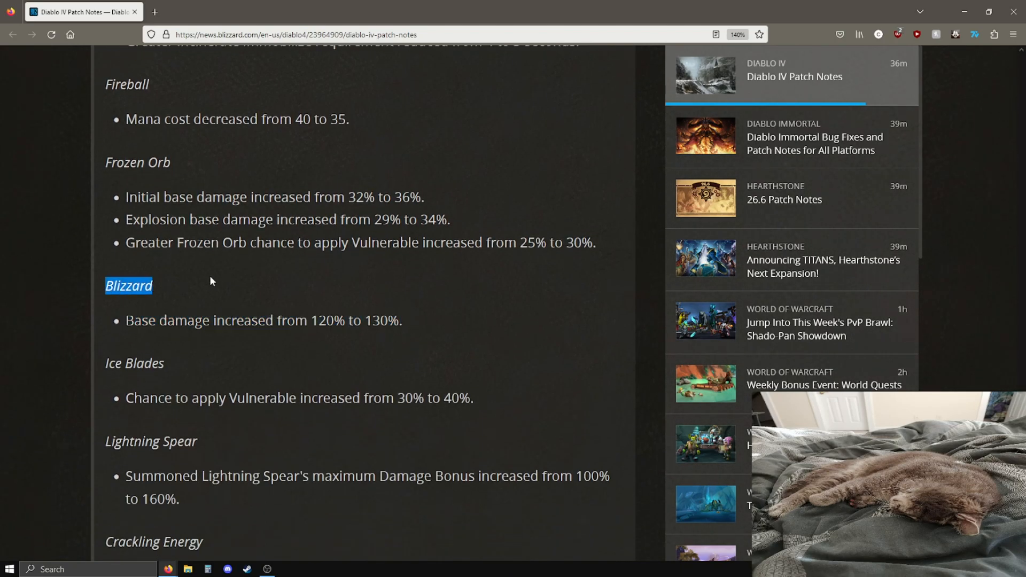
triple_click(263, 320)
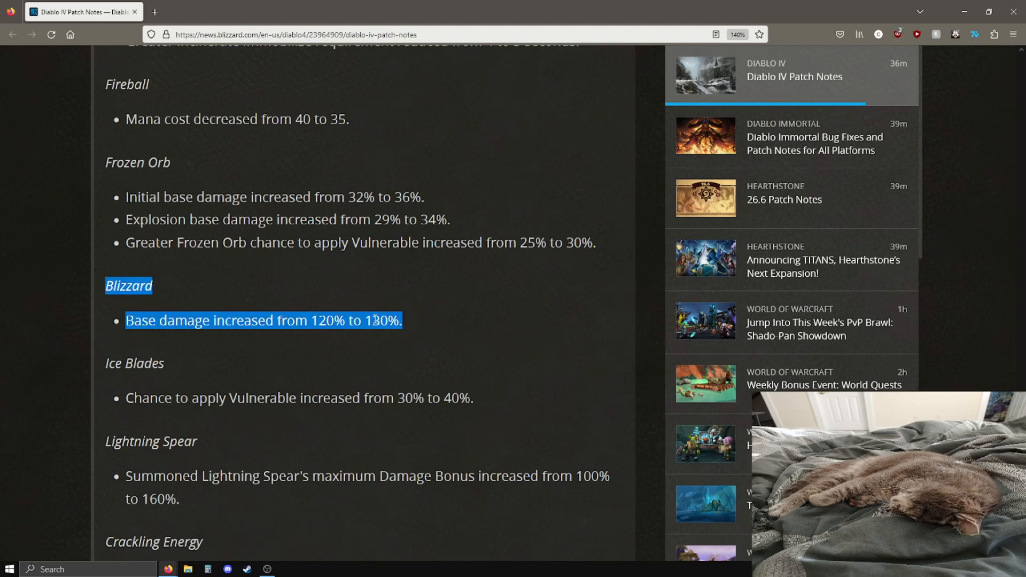
scroll(down, 3)
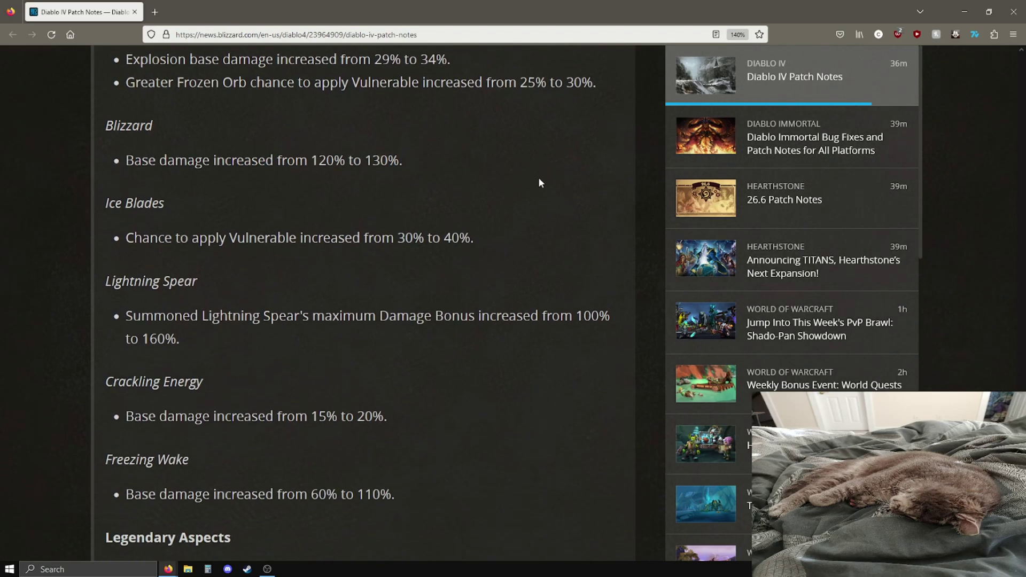
mouse_move(480, 246)
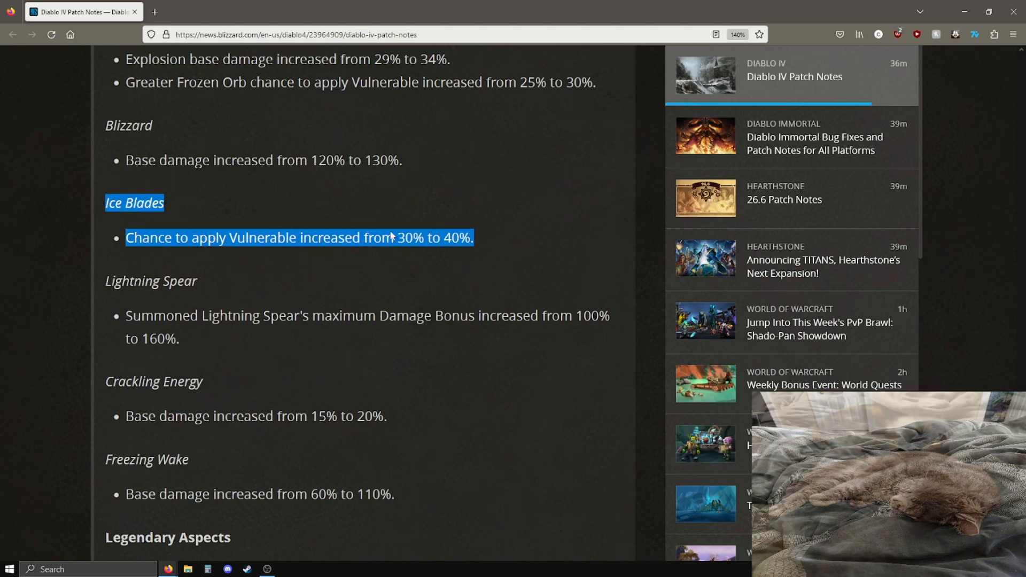
scroll(down, 3)
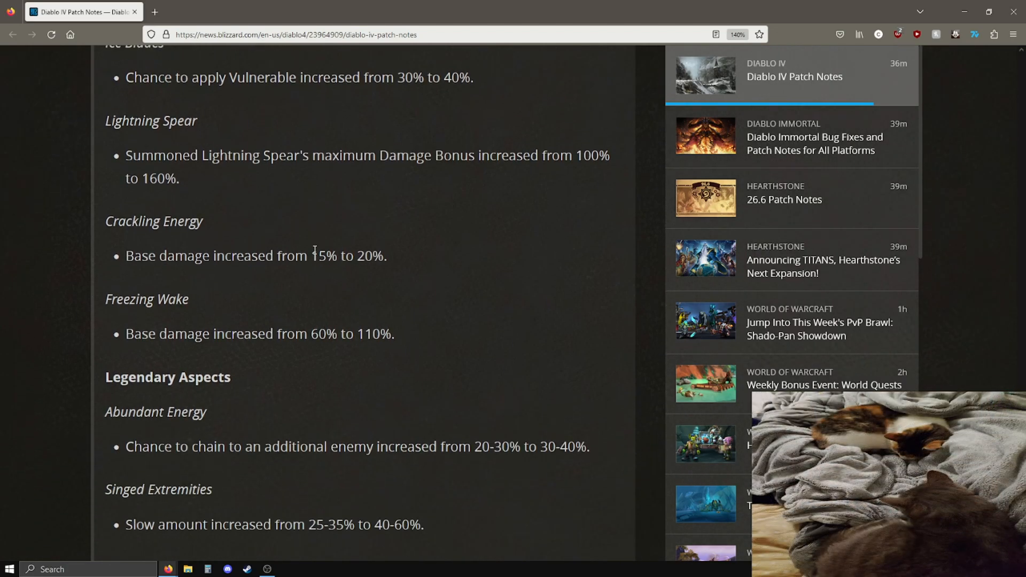
mouse_move(537, 234)
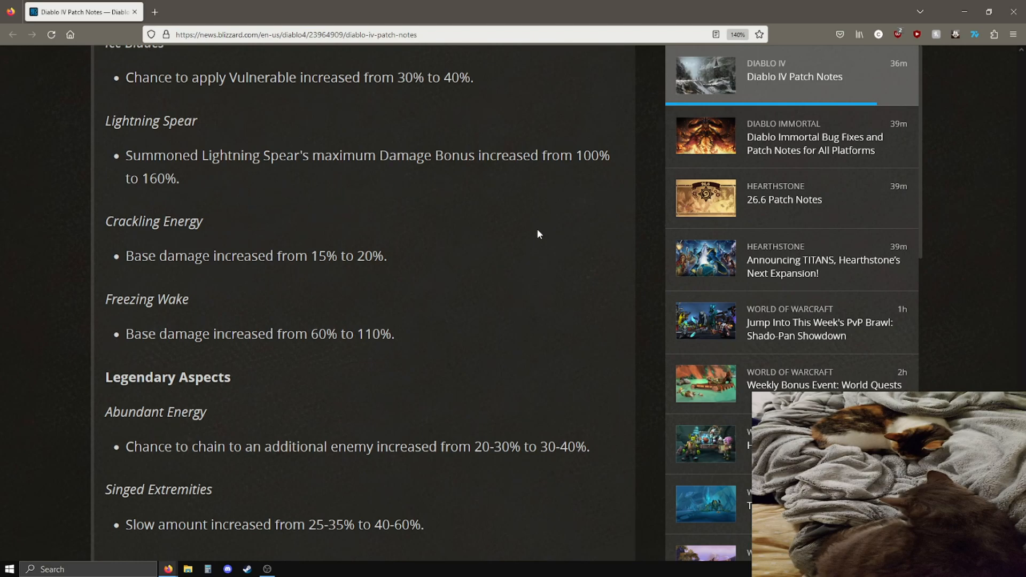
mouse_move(442, 203)
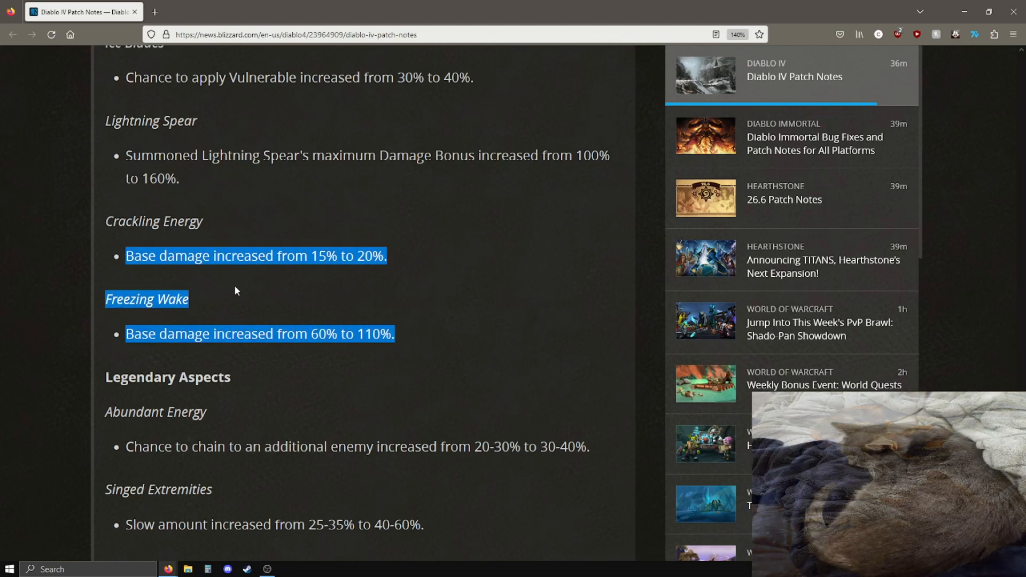
scroll(down, 3)
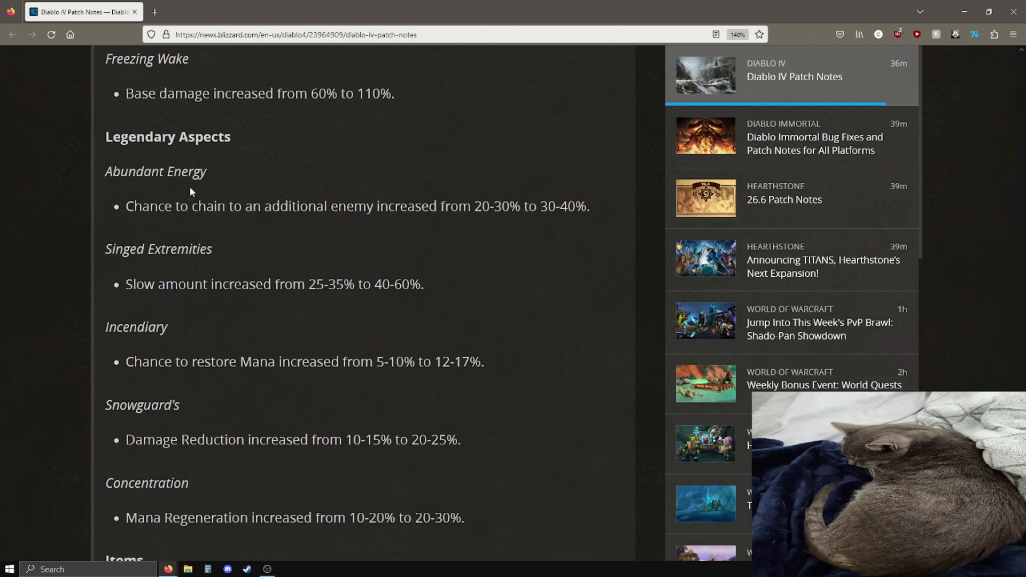
mouse_move(366, 221)
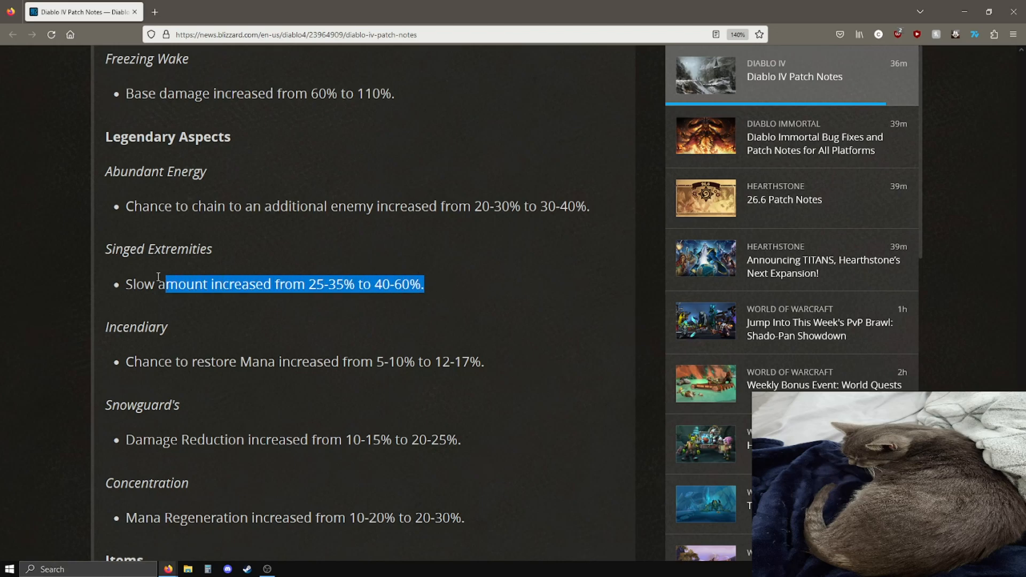
Review Singed Extremities' old 25-35% slow, then the Incendiary and Snowguard's aspect values.
click(360, 275)
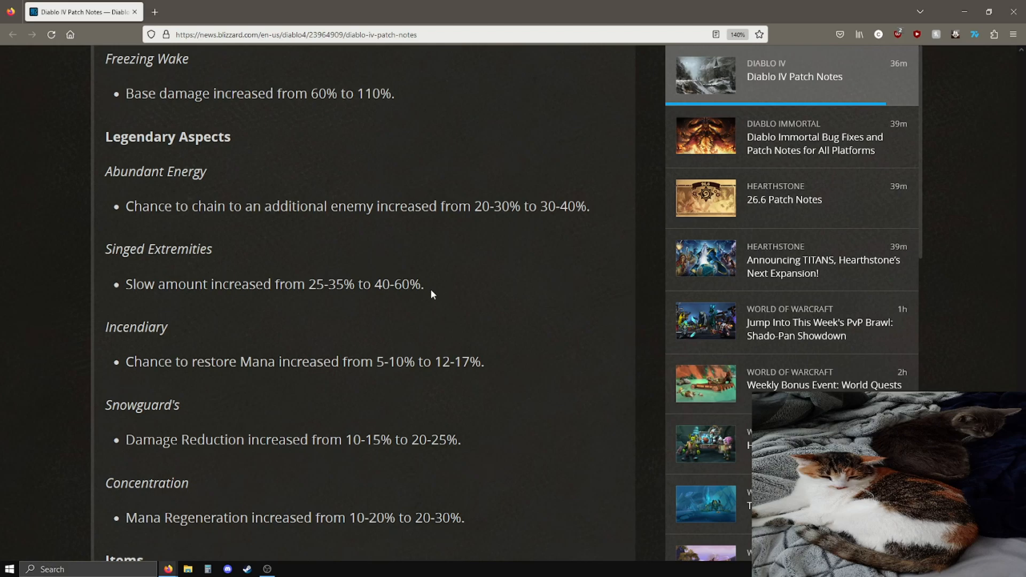
mouse_move(313, 285)
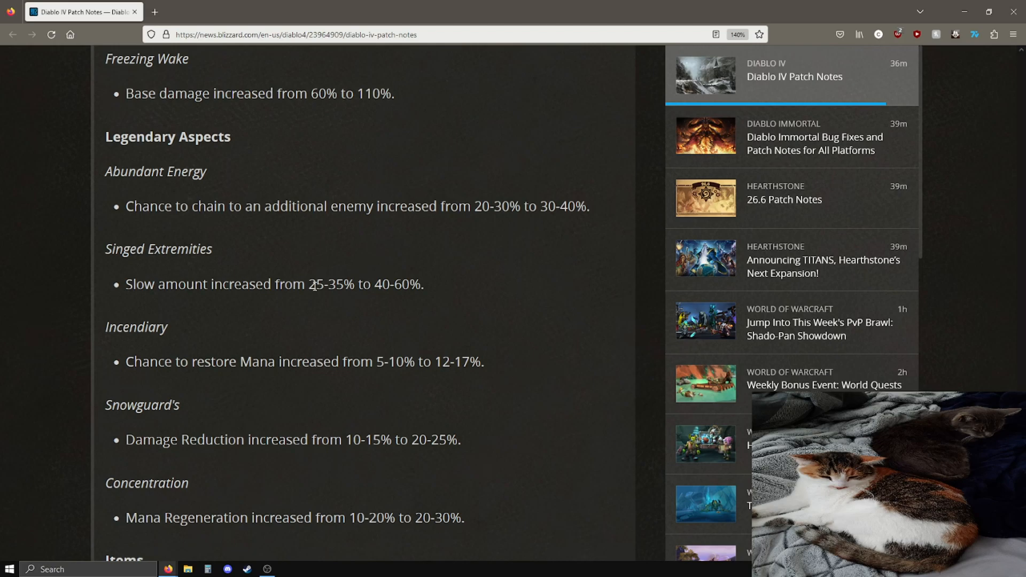
mouse_move(436, 280)
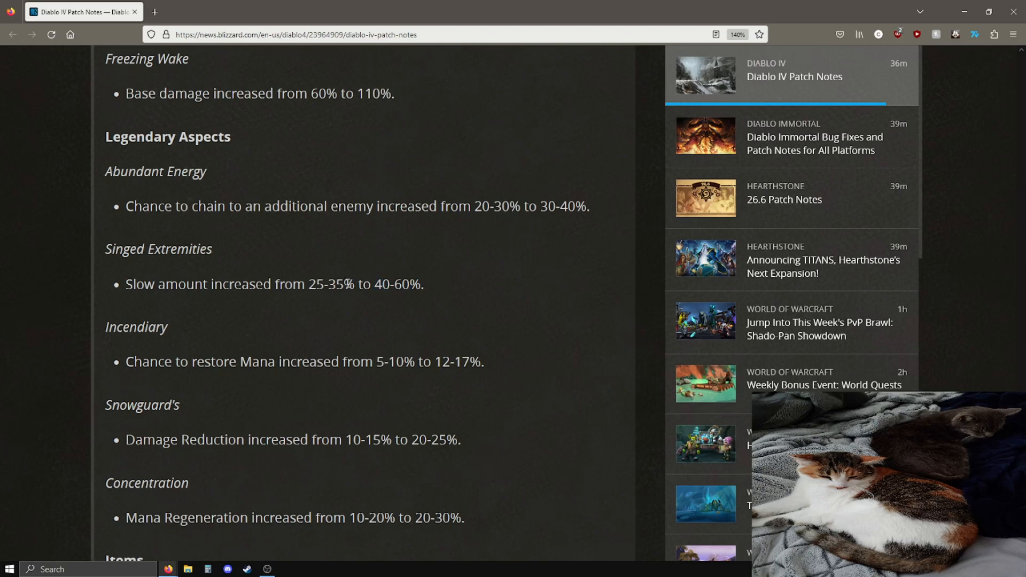
double_click(330, 284)
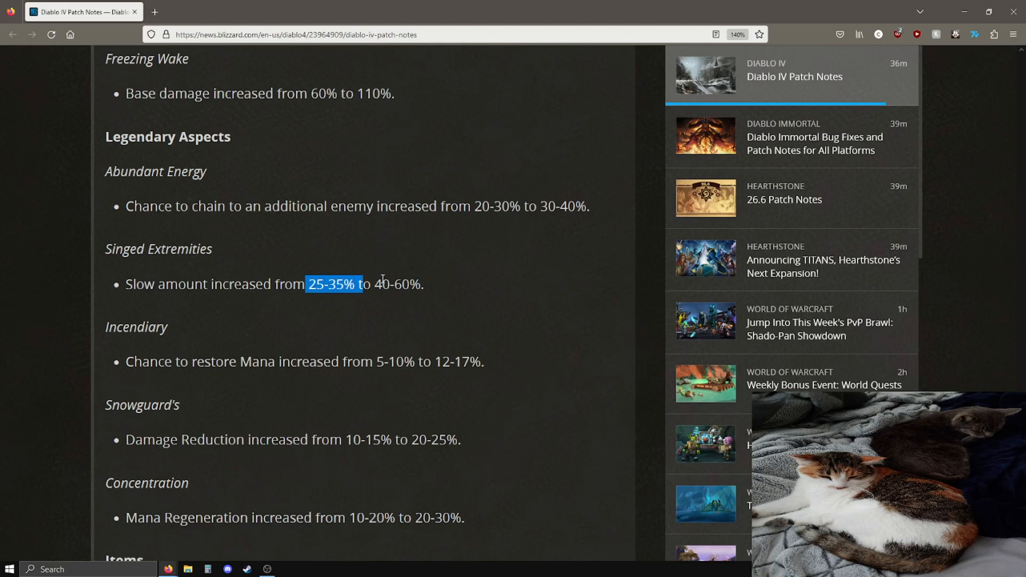
click(427, 290)
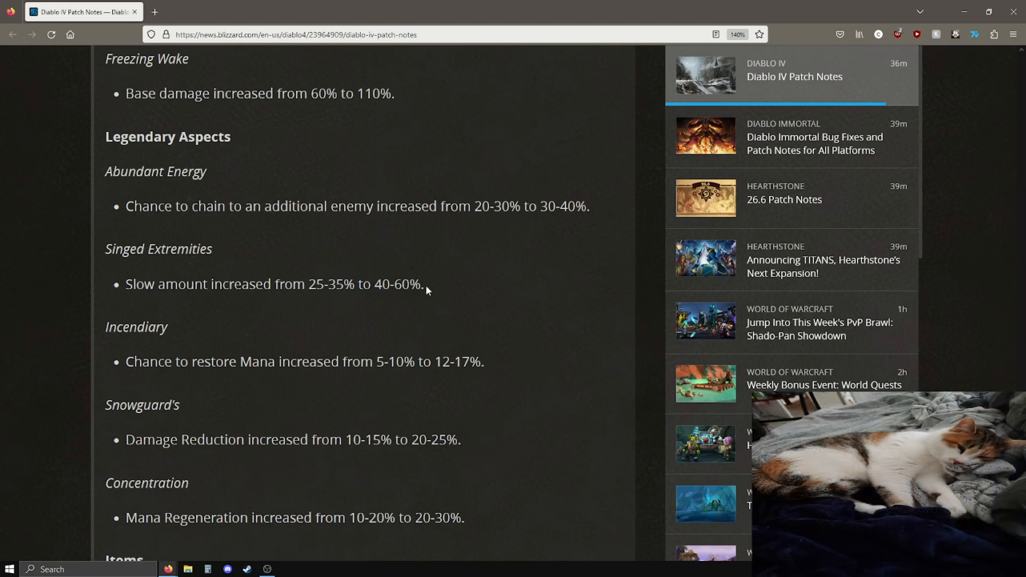
scroll(down, 3)
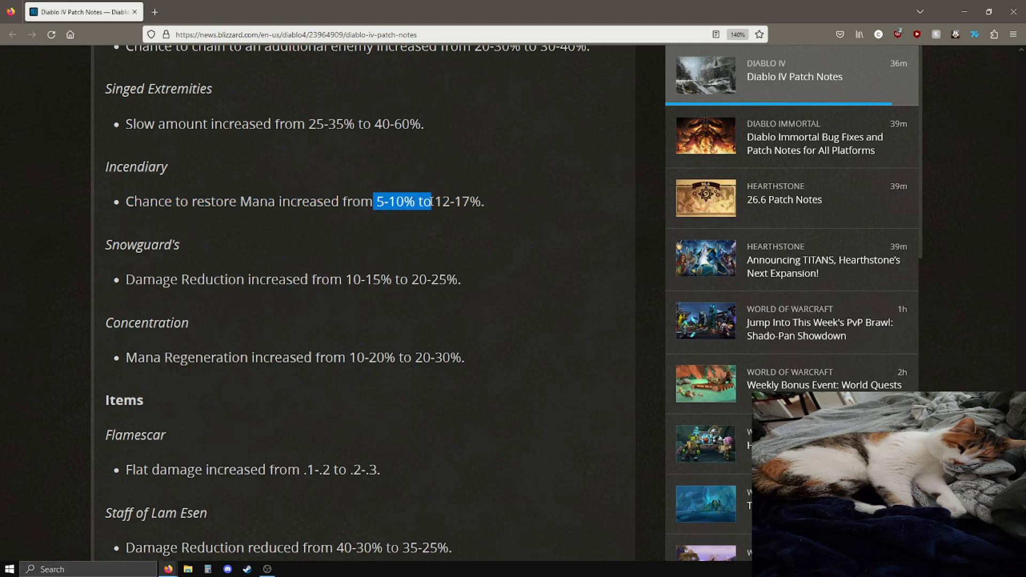
click(482, 202)
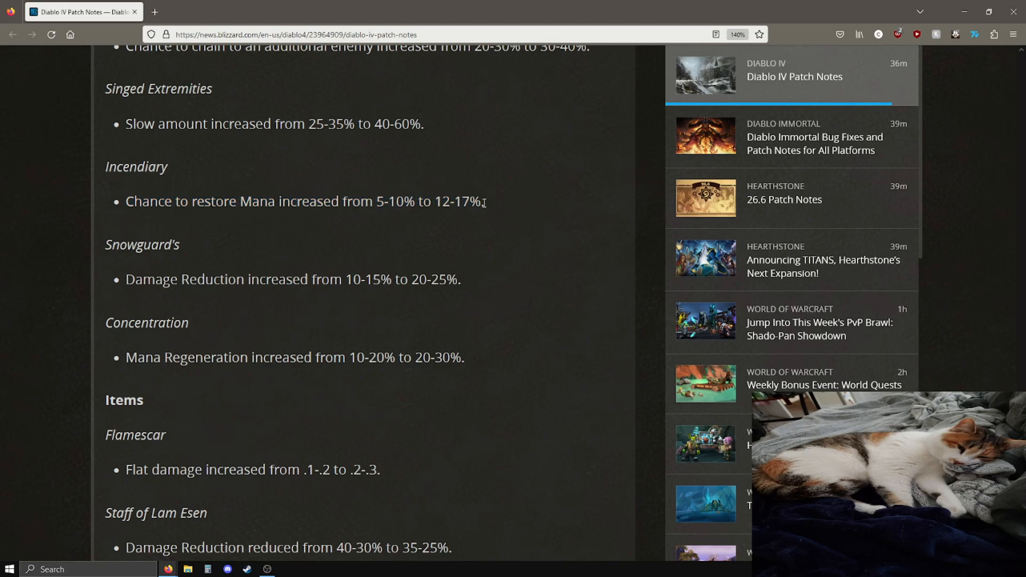
mouse_move(240, 251)
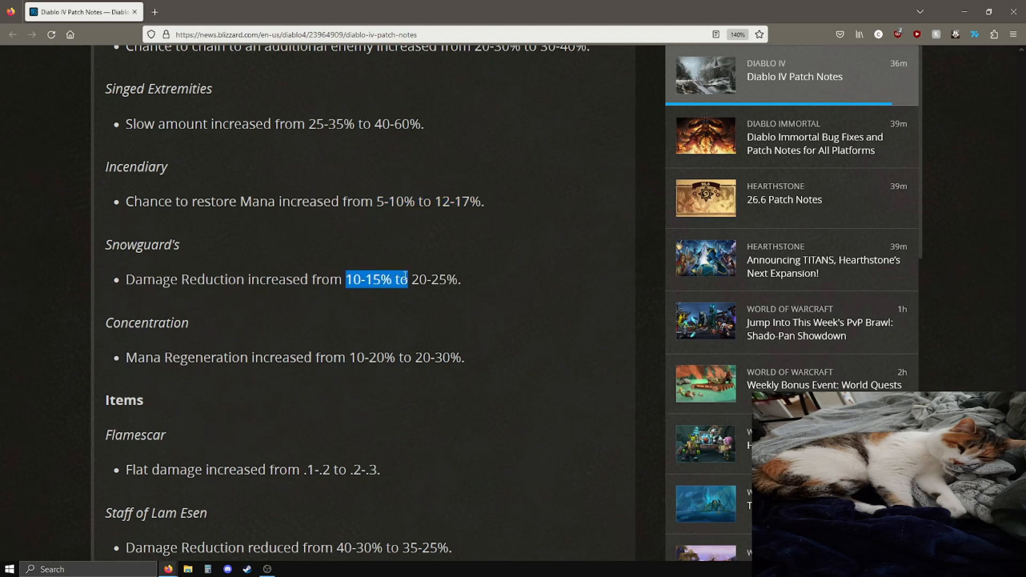
click(406, 279)
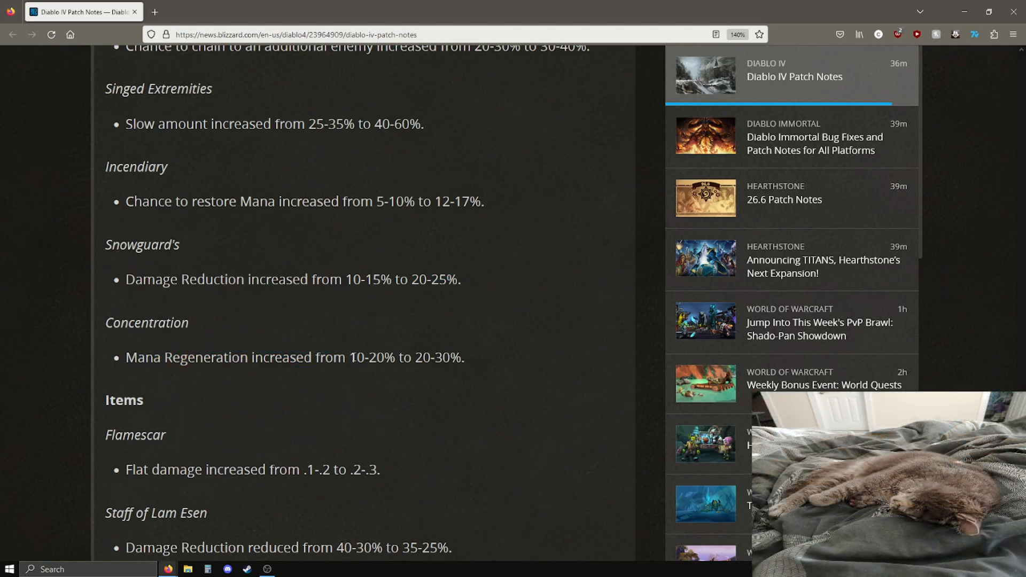
Emphasise Flamescar's old .1-.2 flat damage and its full damage line, then clear it.
scroll(down, 3)
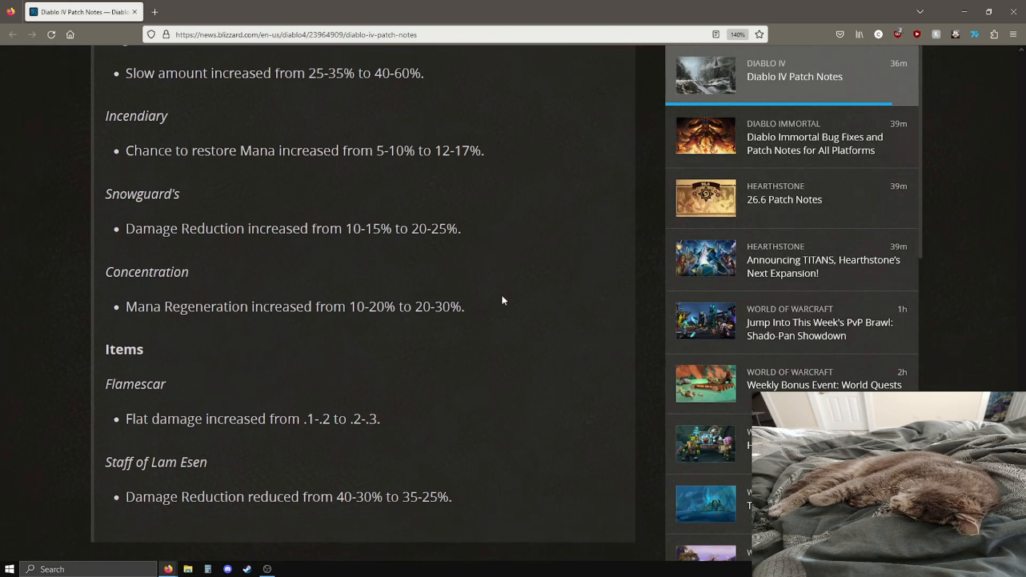
scroll(down, 3)
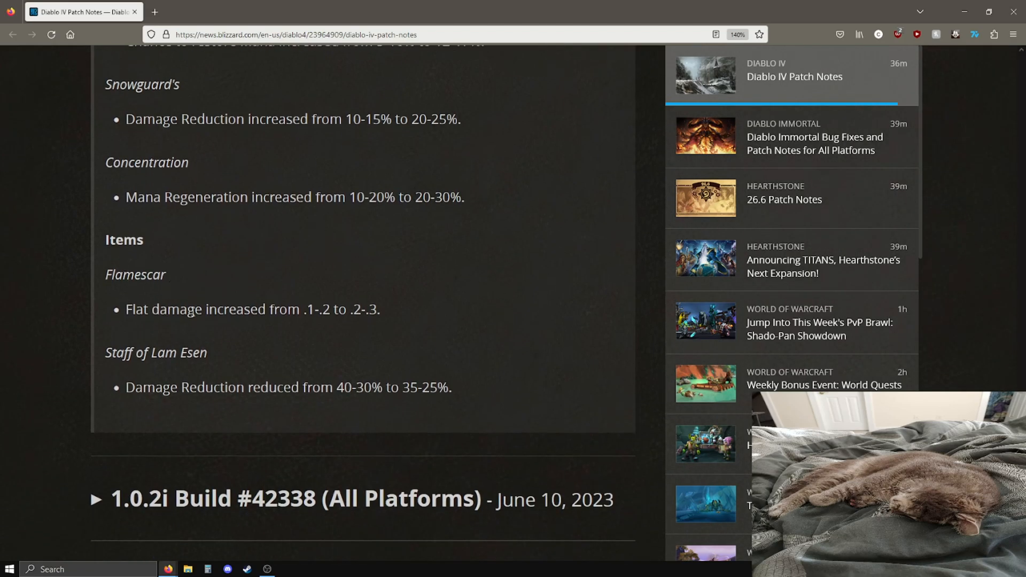
double_click(314, 309)
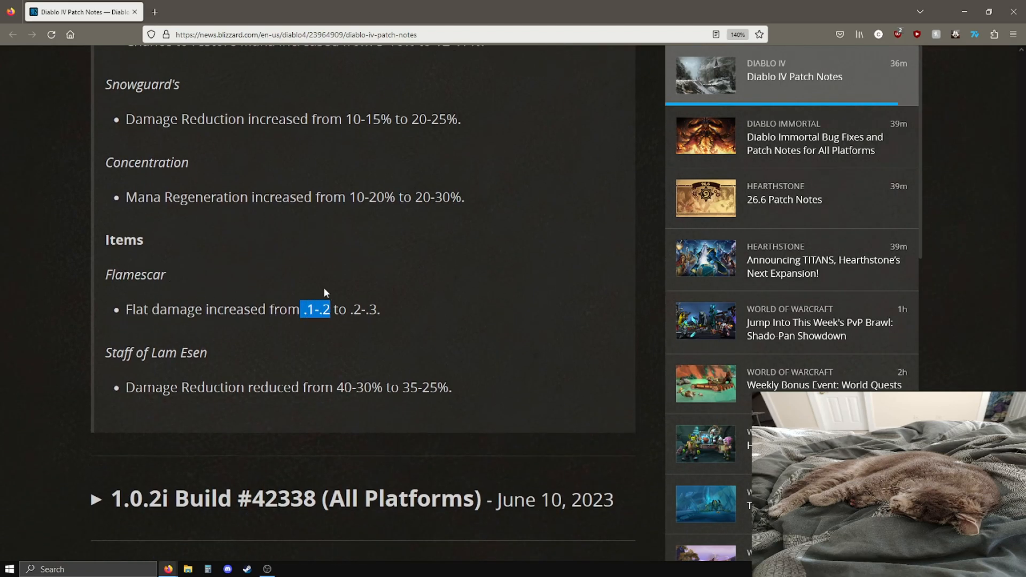
click(386, 310)
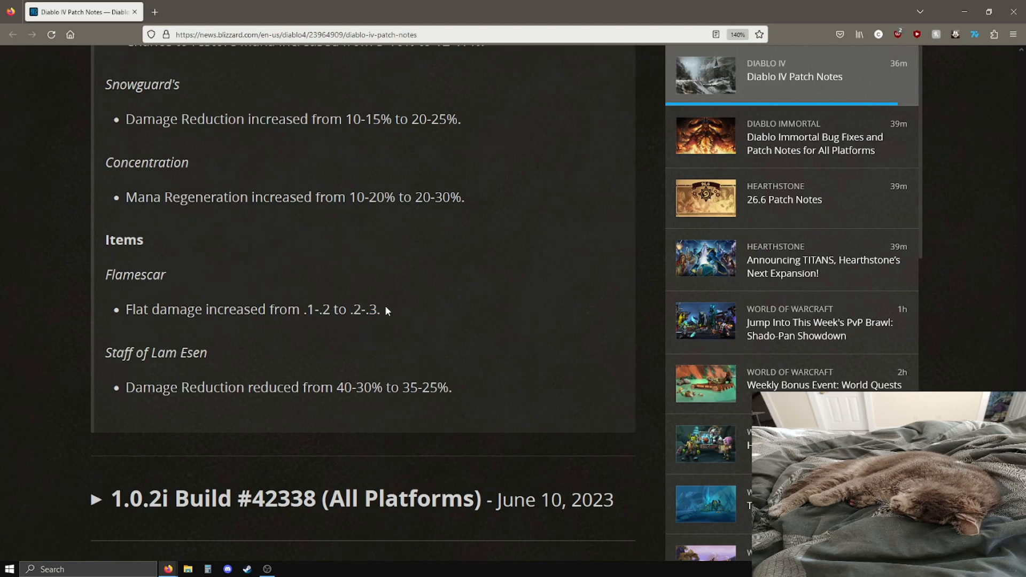
mouse_move(398, 314)
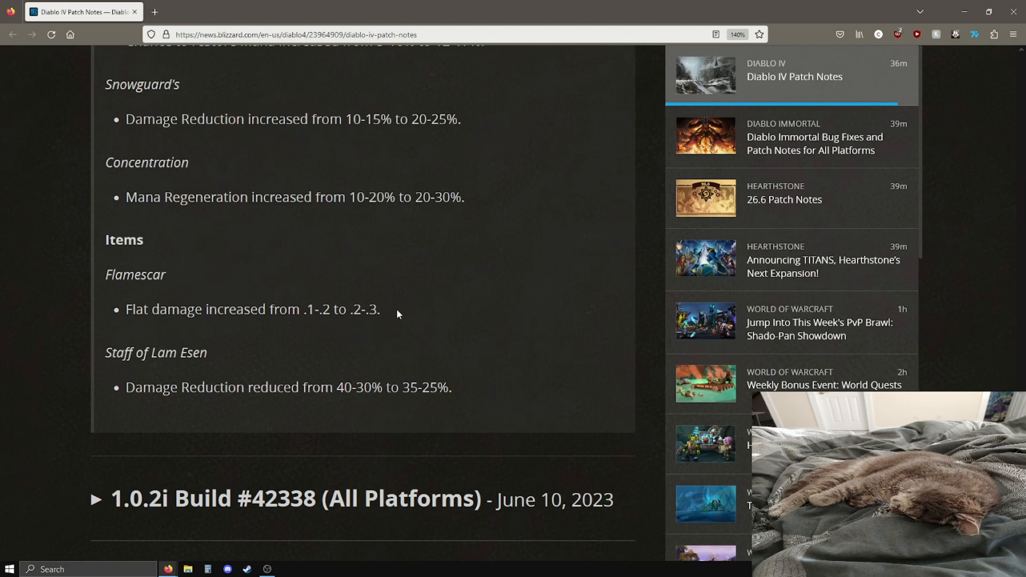
triple_click(253, 309)
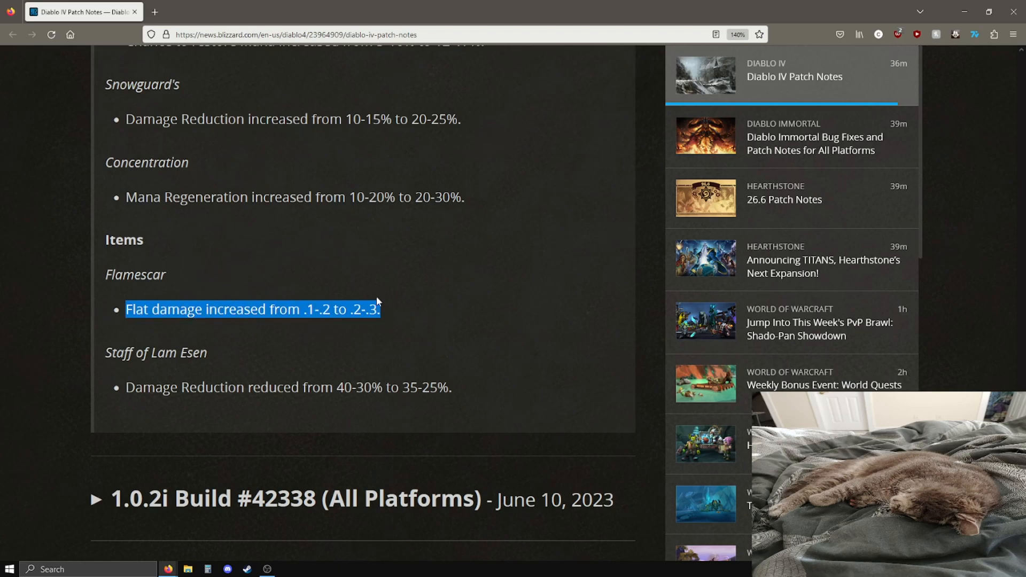
click(296, 334)
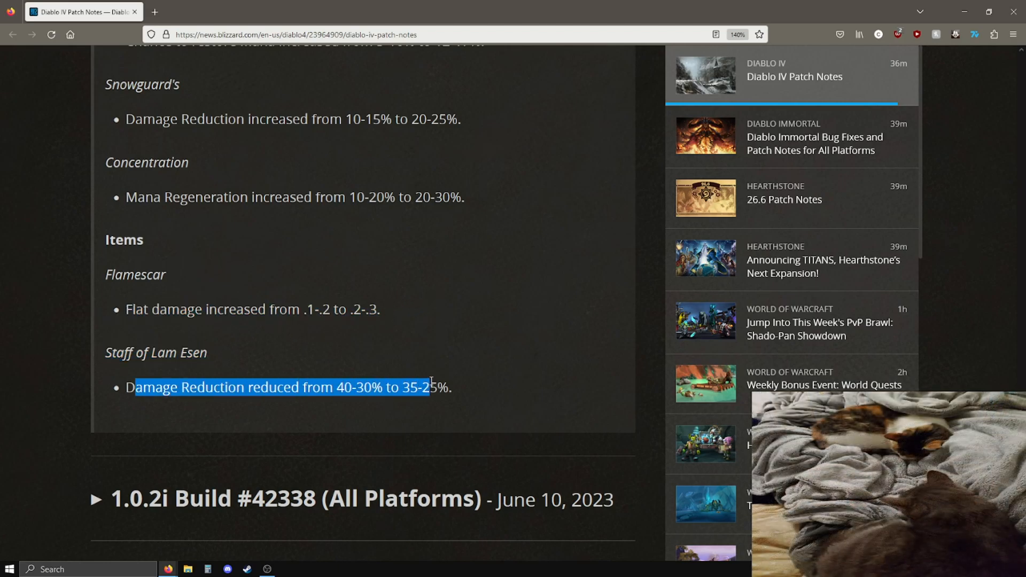
Emphasise the new Staff of Lam Esen reduction value, then leave it unmarked.
click(378, 367)
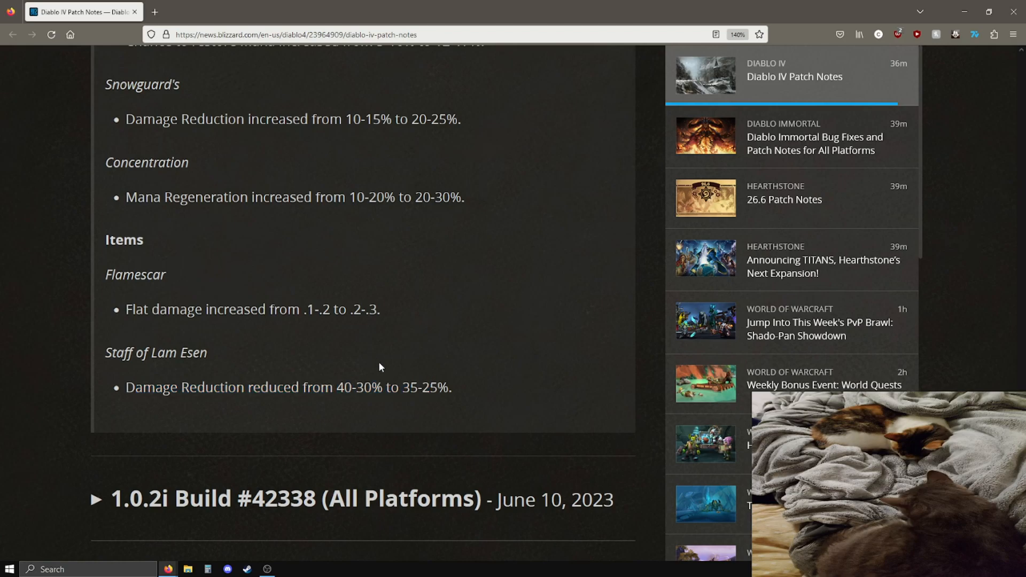
double_click(435, 387)
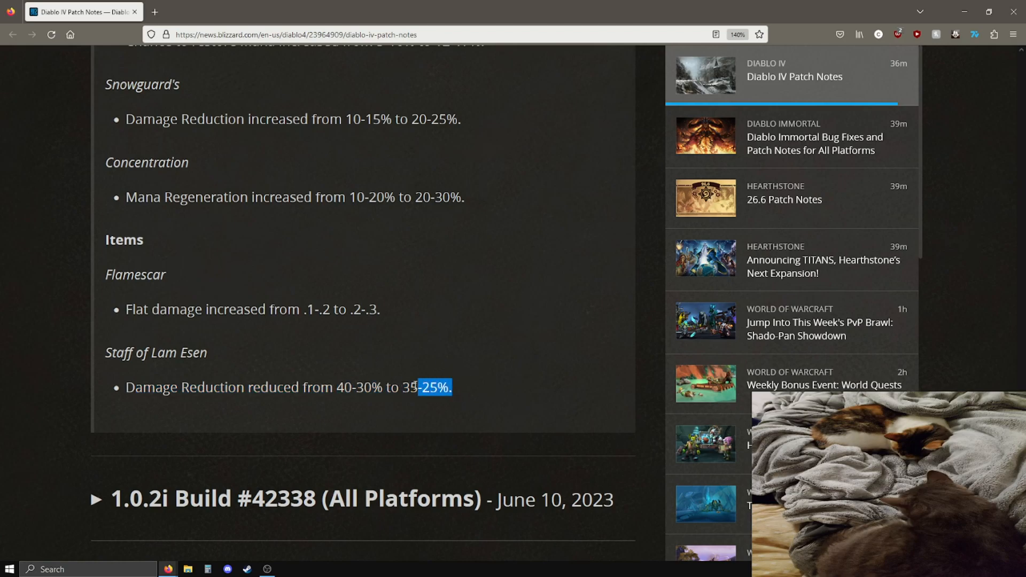
click(490, 345)
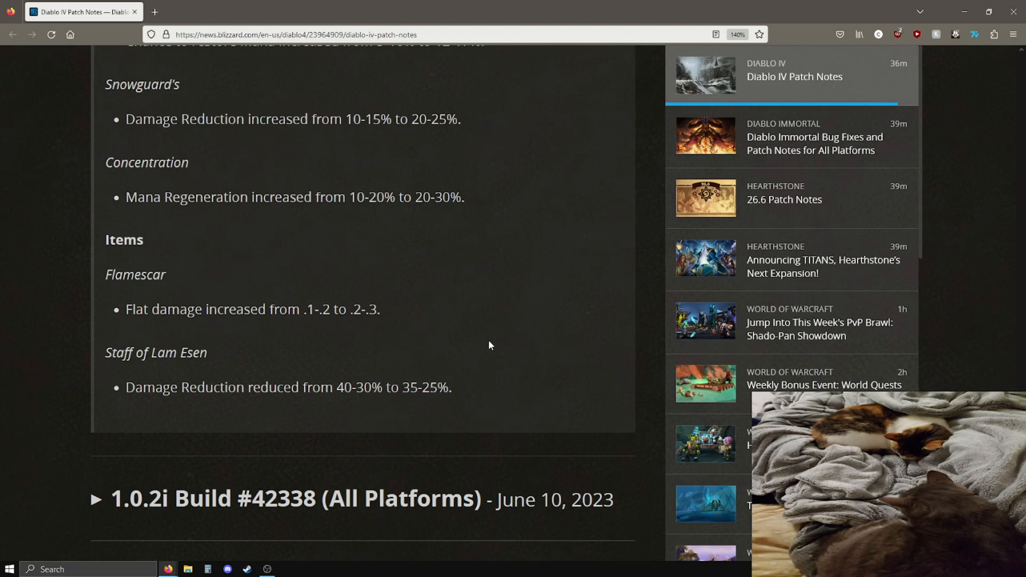
mouse_move(535, 355)
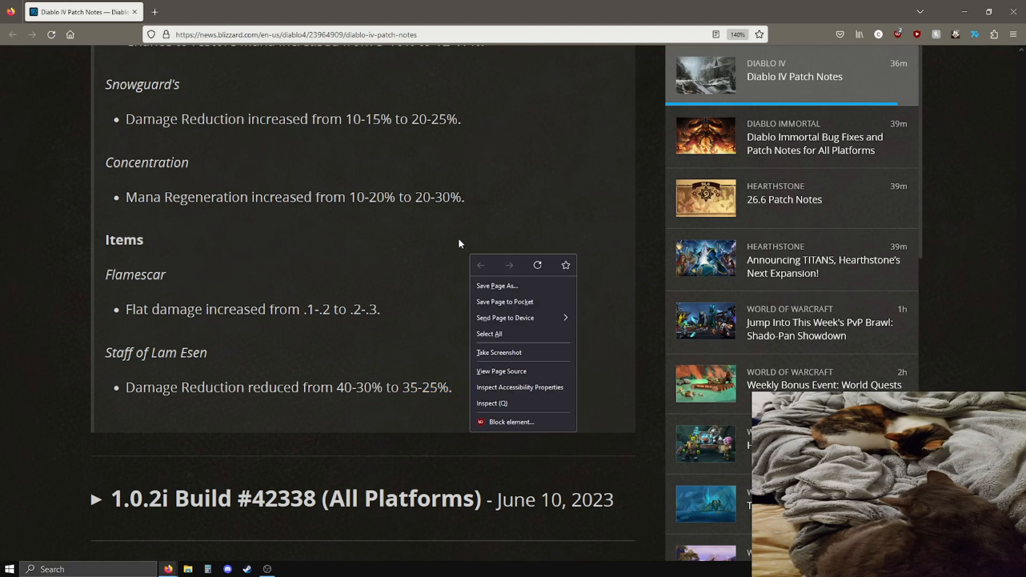
Dismiss the popup and review the Barbarian Iron Maelstrom changes, clearing the highlight.
click(445, 247)
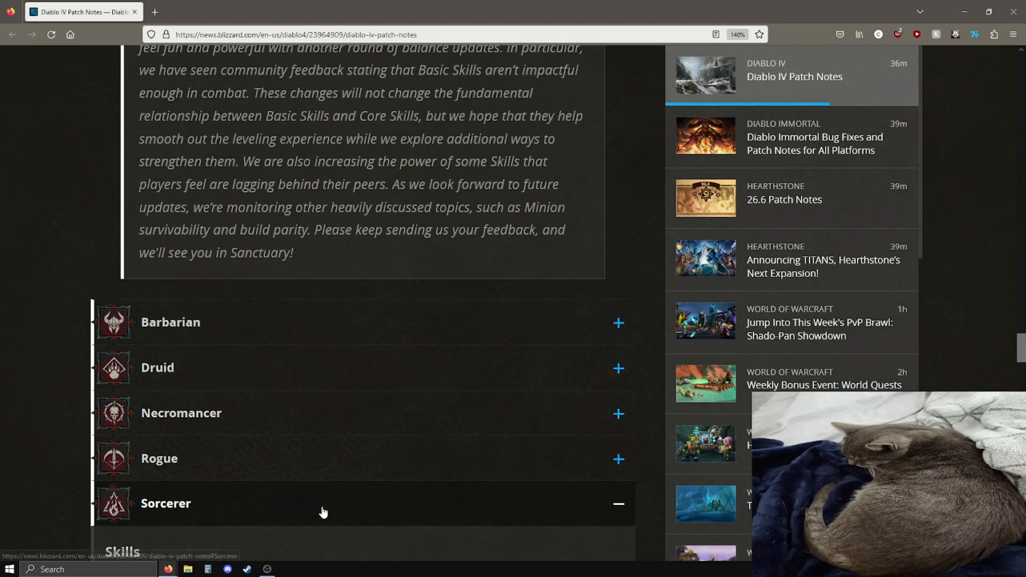
scroll(up, 3)
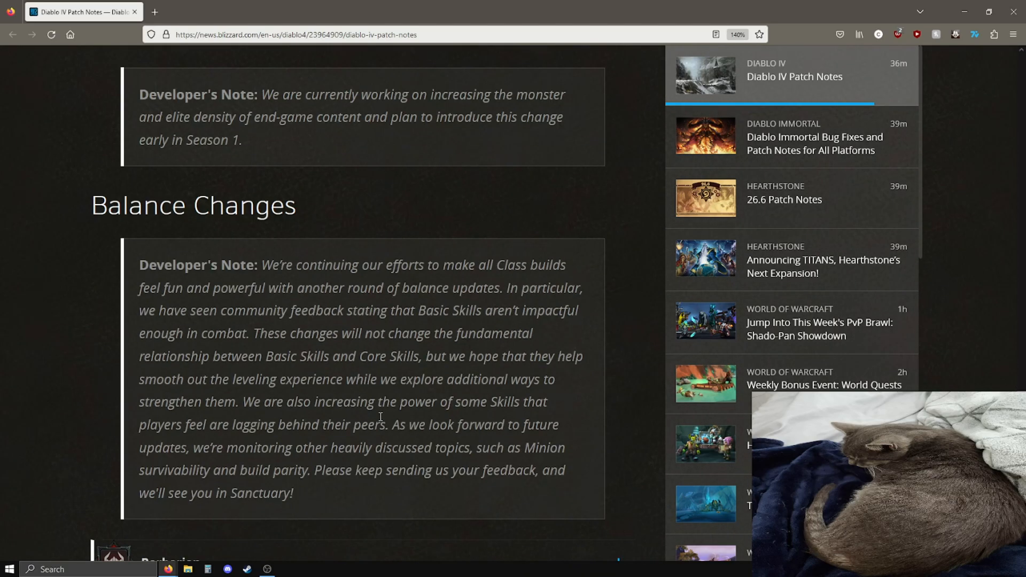
scroll(down, 3)
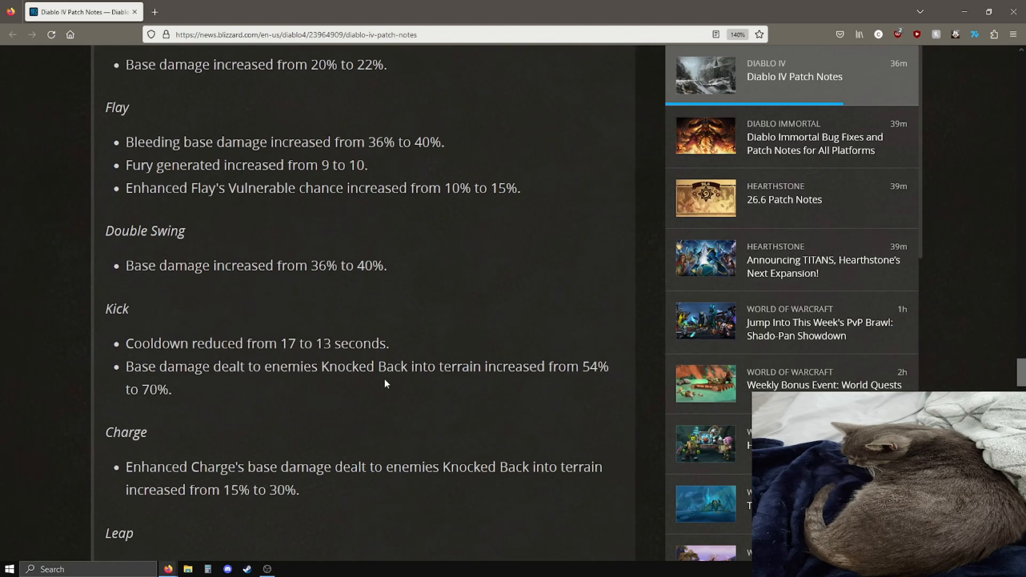
scroll(down, 3)
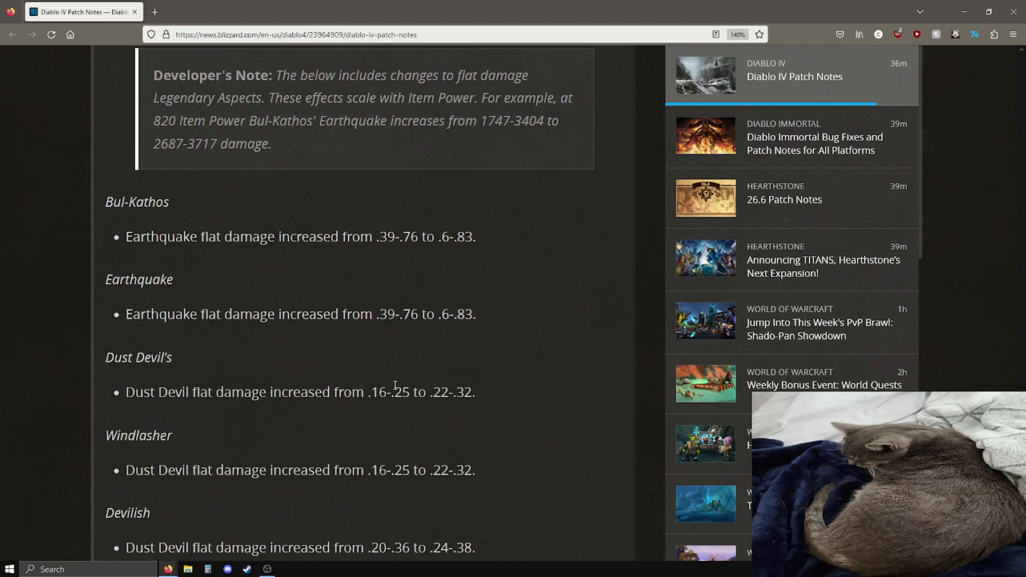
scroll(up, 3)
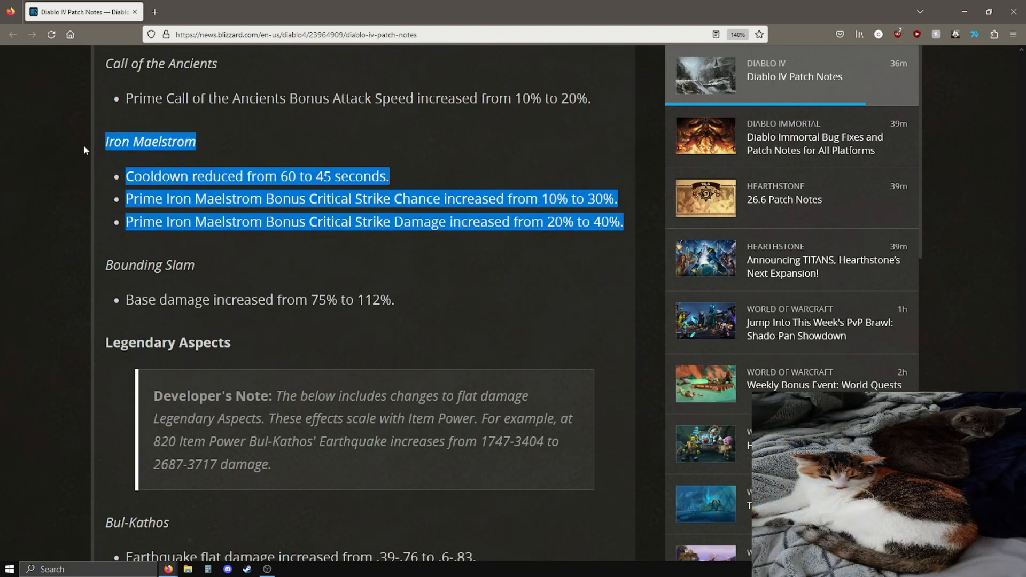
click(619, 229)
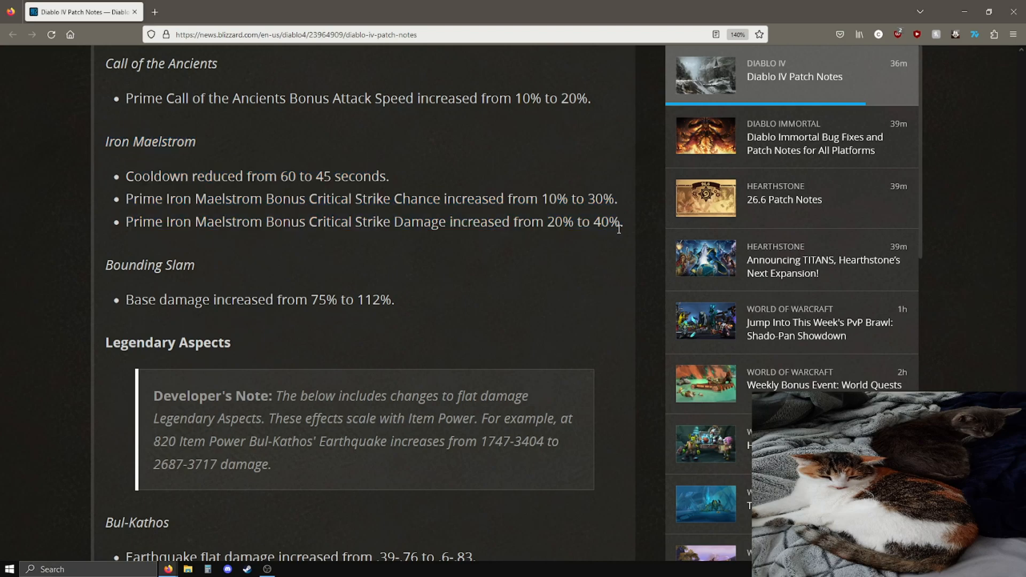
Review the Overkill and Hellhammer item changes and leave them unmarked.
scroll(down, 3)
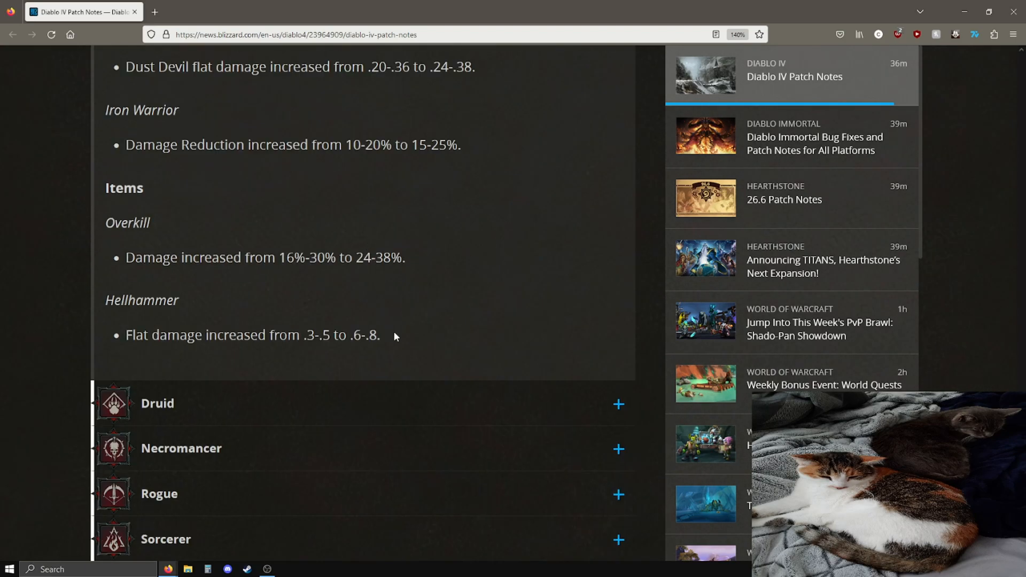
mouse_move(441, 285)
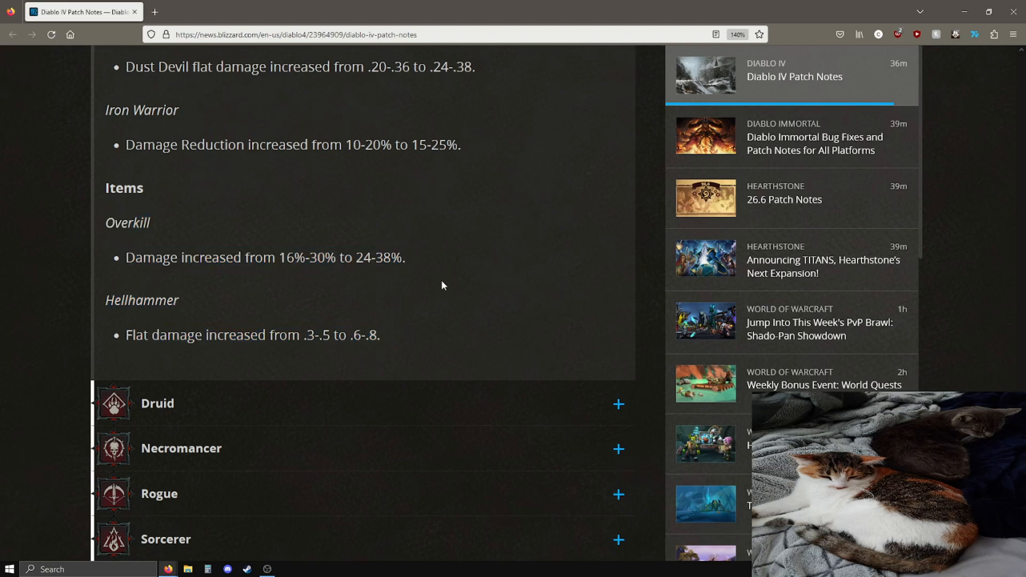
mouse_move(416, 263)
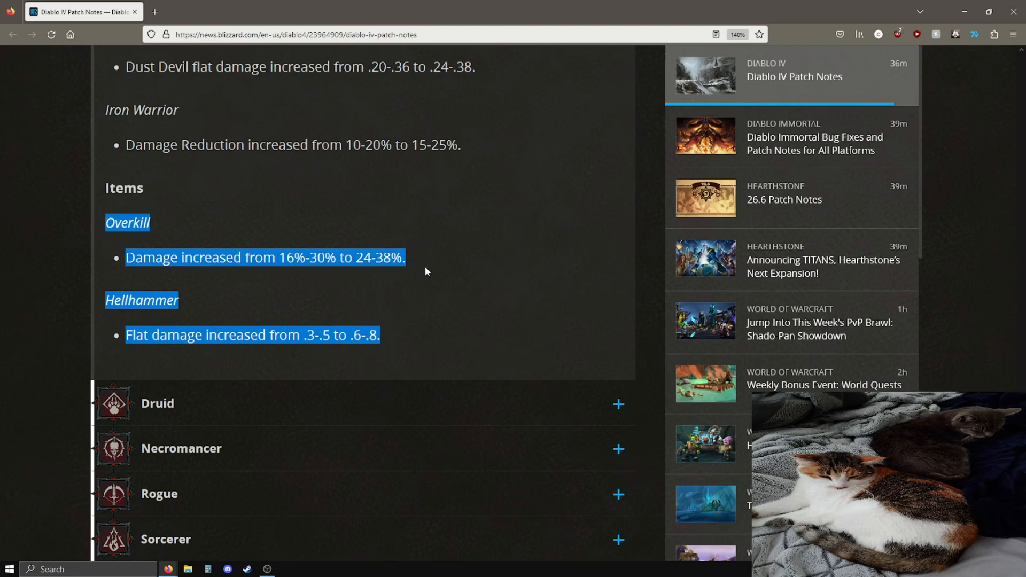
click(411, 320)
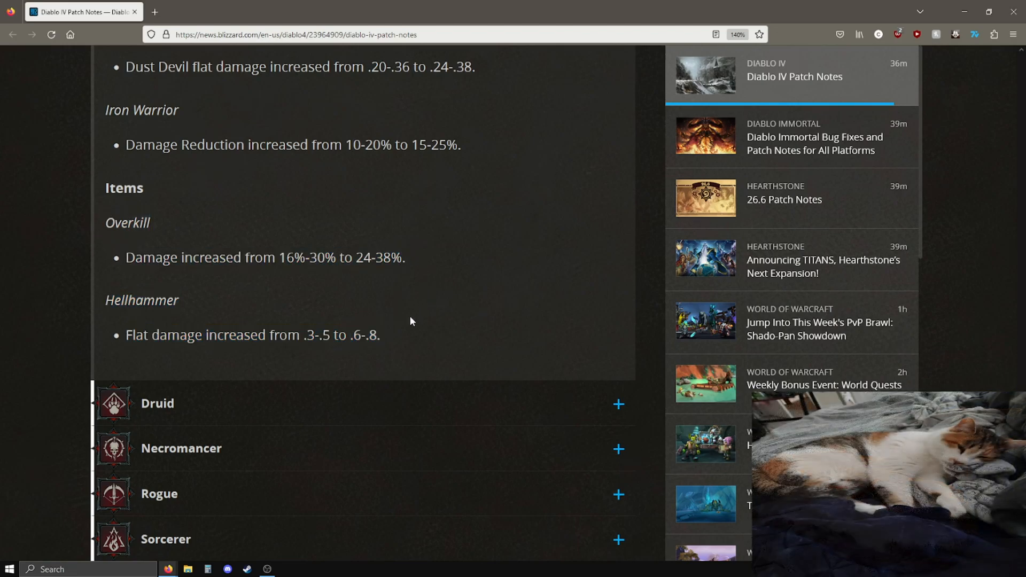
mouse_move(486, 329)
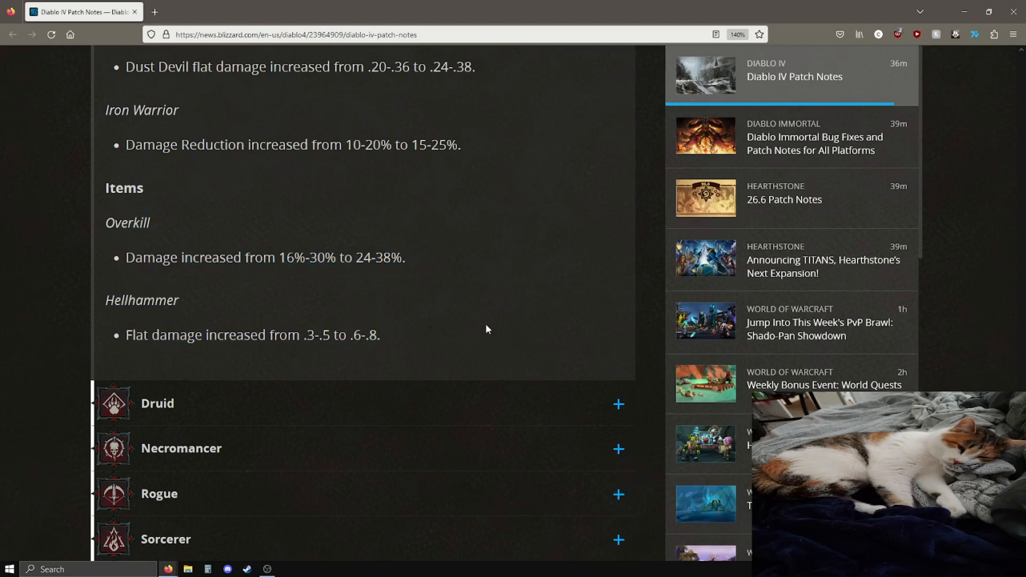
Skim down through the bug fix lists and back up to the 1.0.3 Build #42677 Bug Fixes heading.
scroll(up, 3)
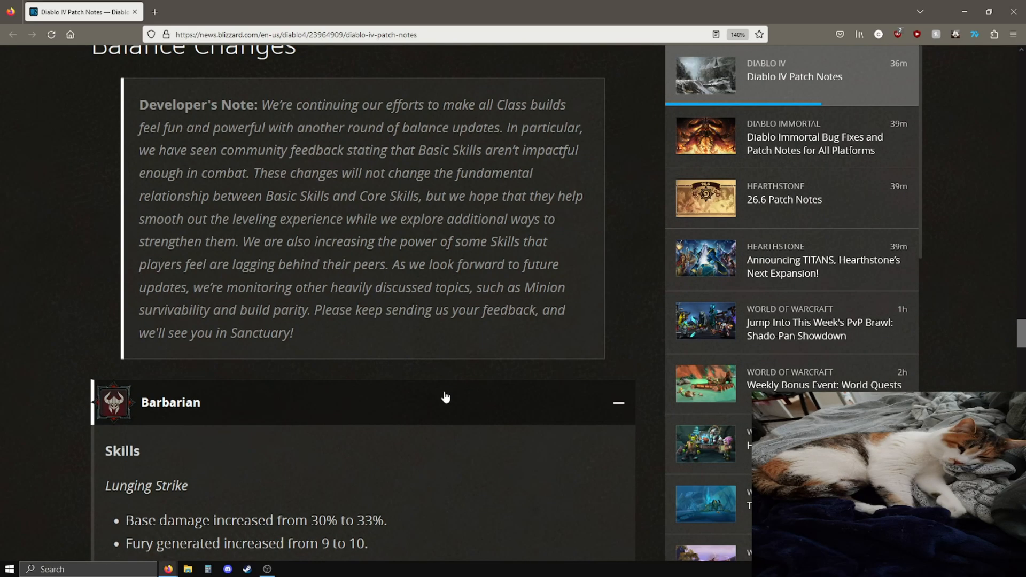
scroll(down, 3)
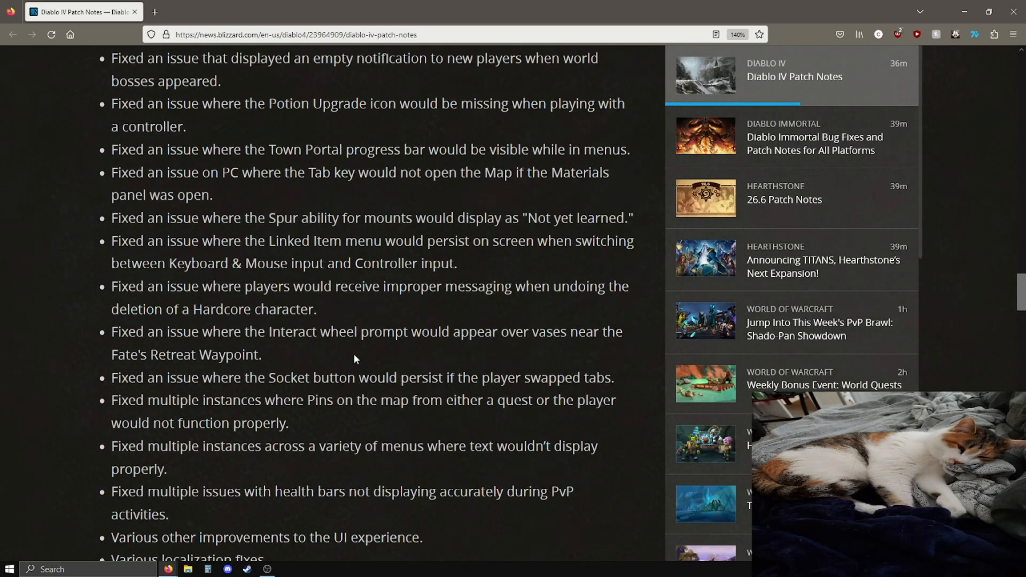
scroll(down, 3)
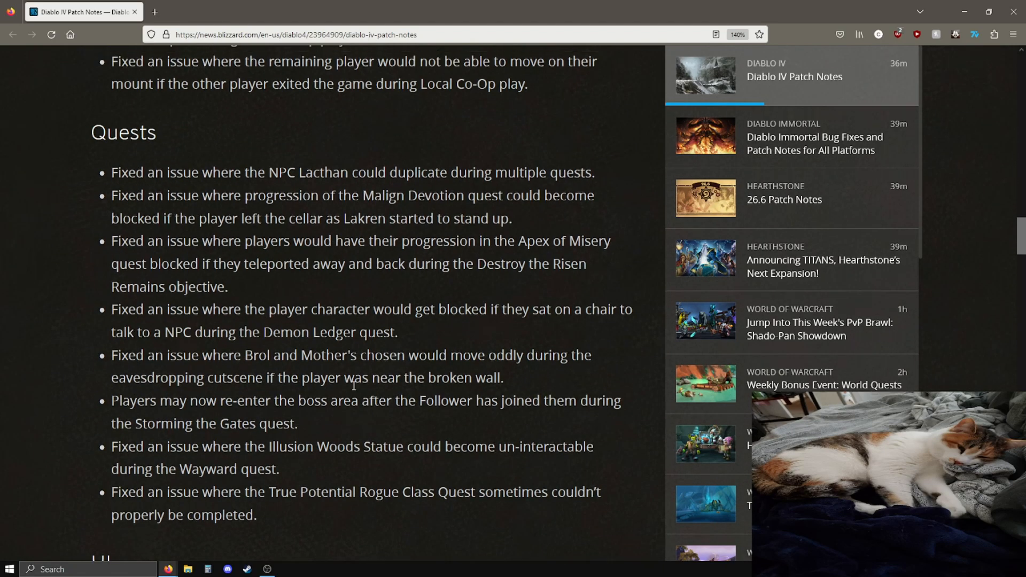
scroll(down, 3)
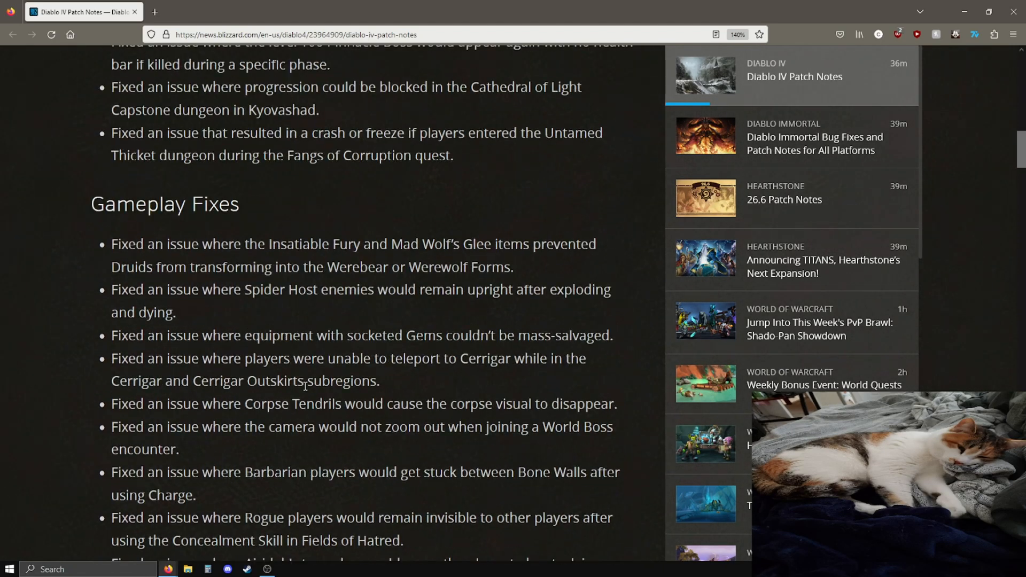
scroll(up, 3)
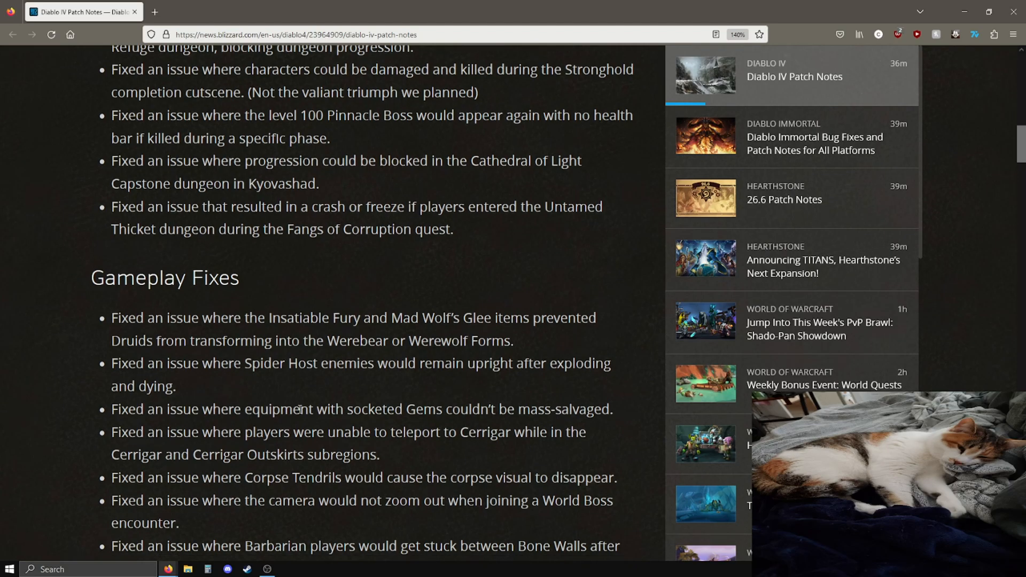
scroll(up, 3)
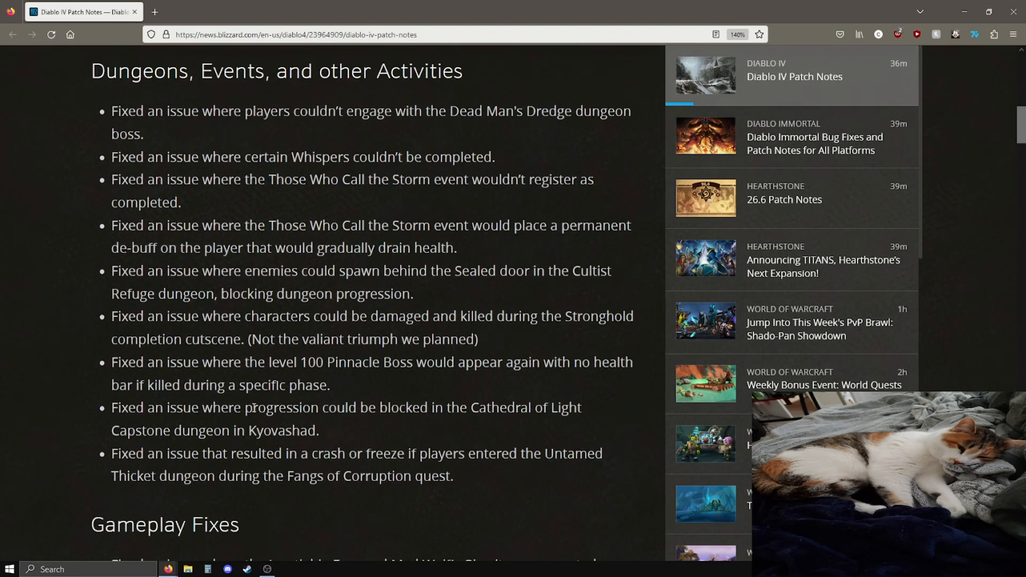
scroll(up, 3)
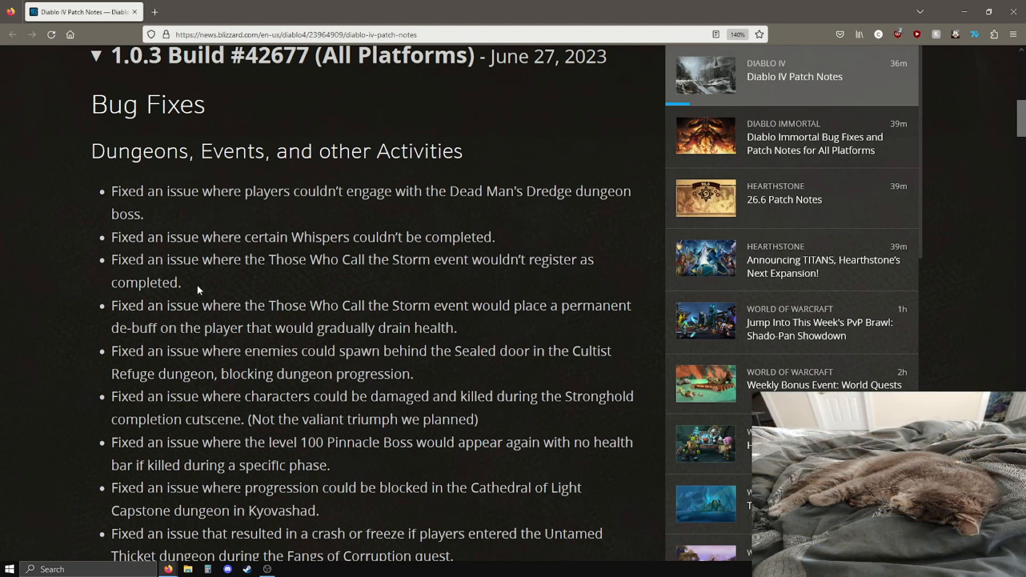
scroll(down, 3)
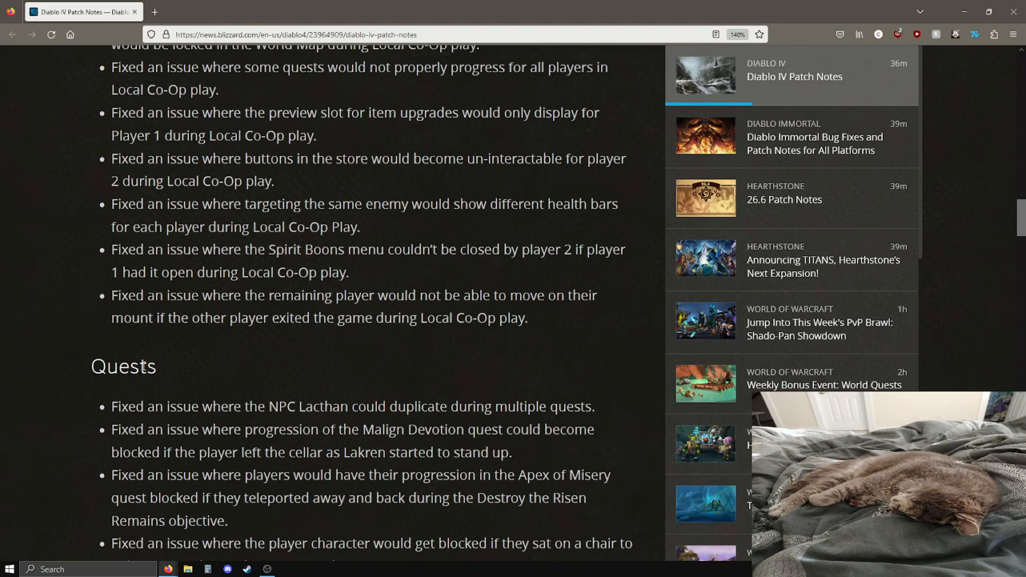
scroll(down, 3)
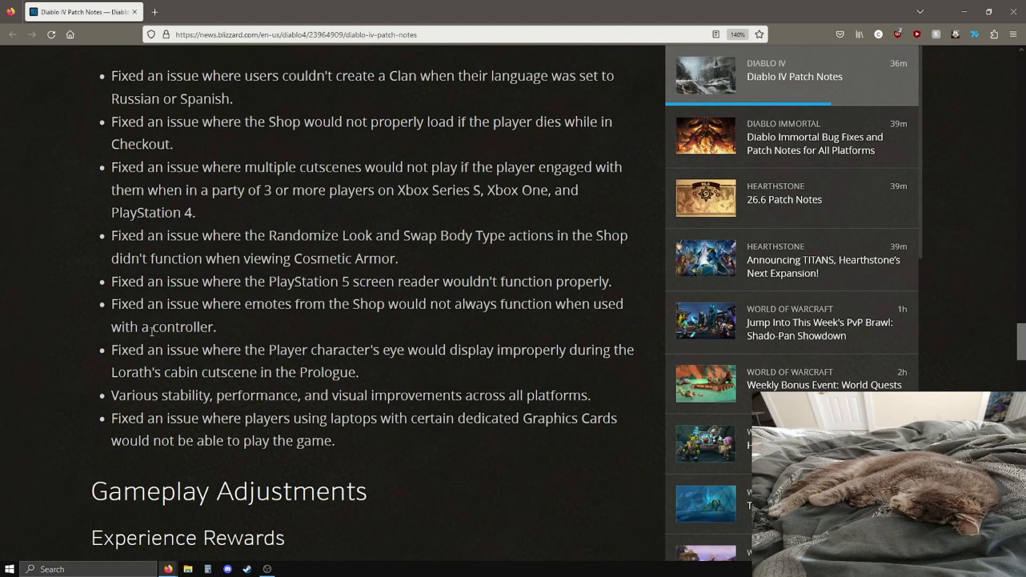
scroll(down, 3)
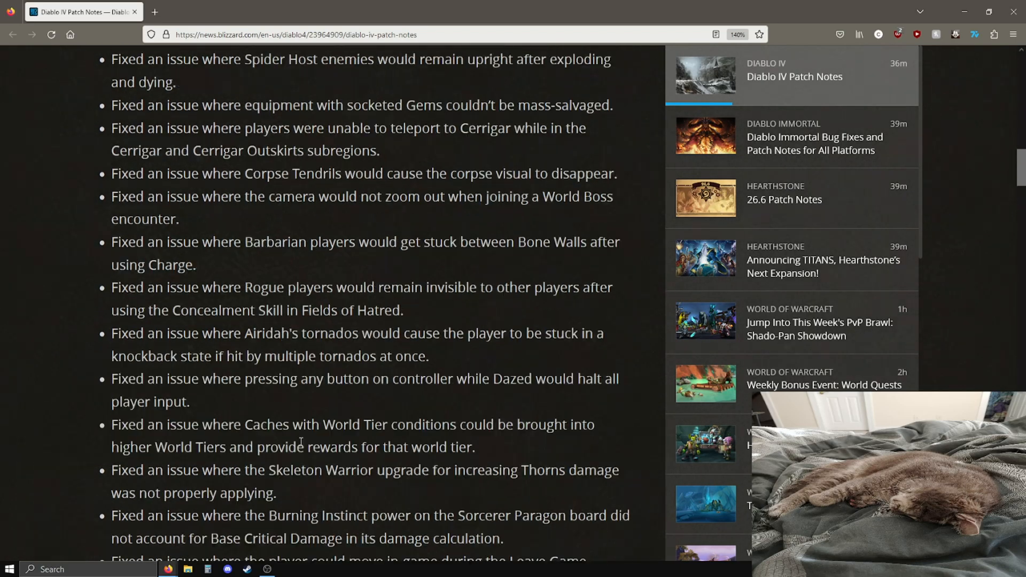
scroll(up, 3)
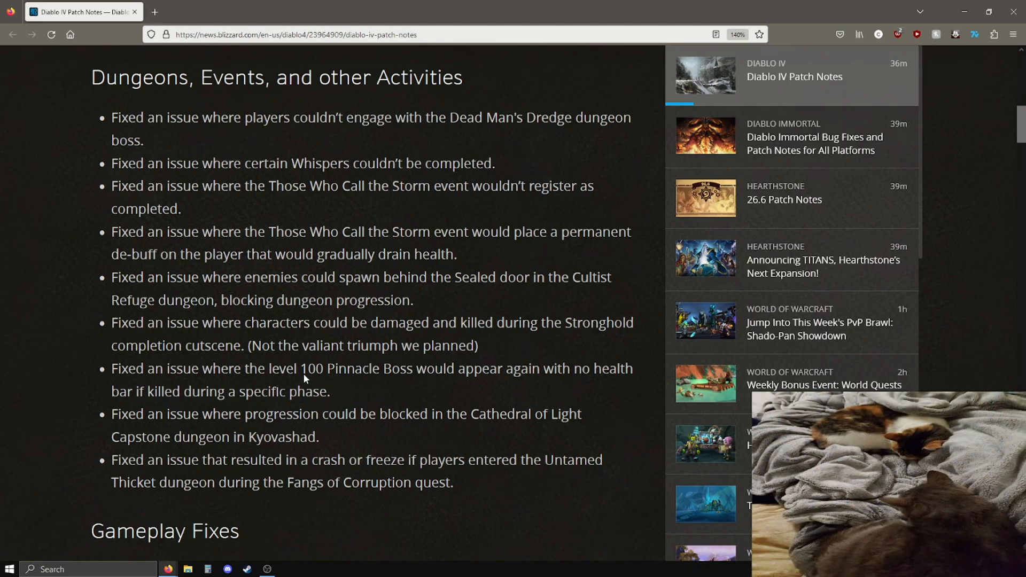
scroll(up, 3)
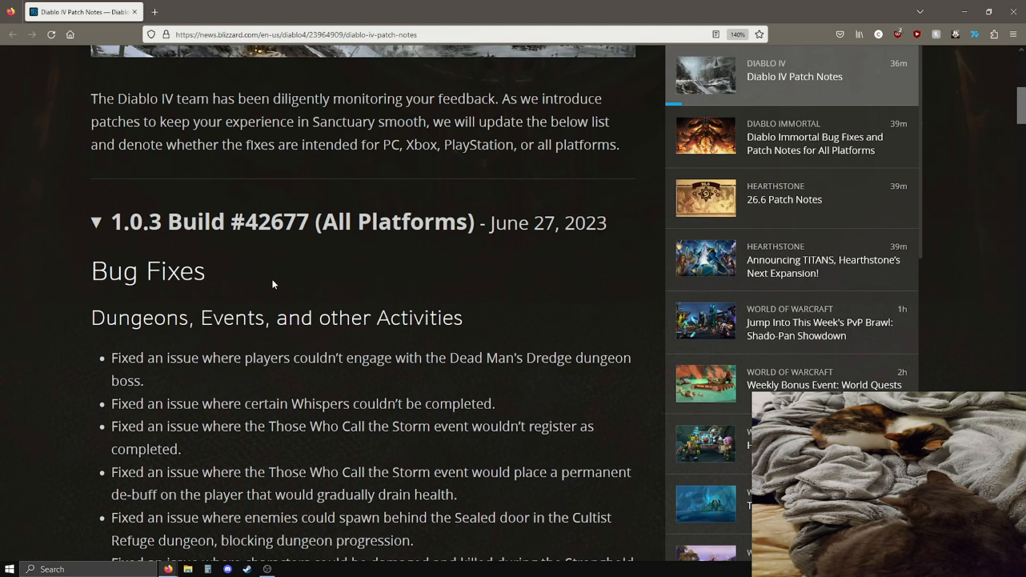
mouse_move(505, 293)
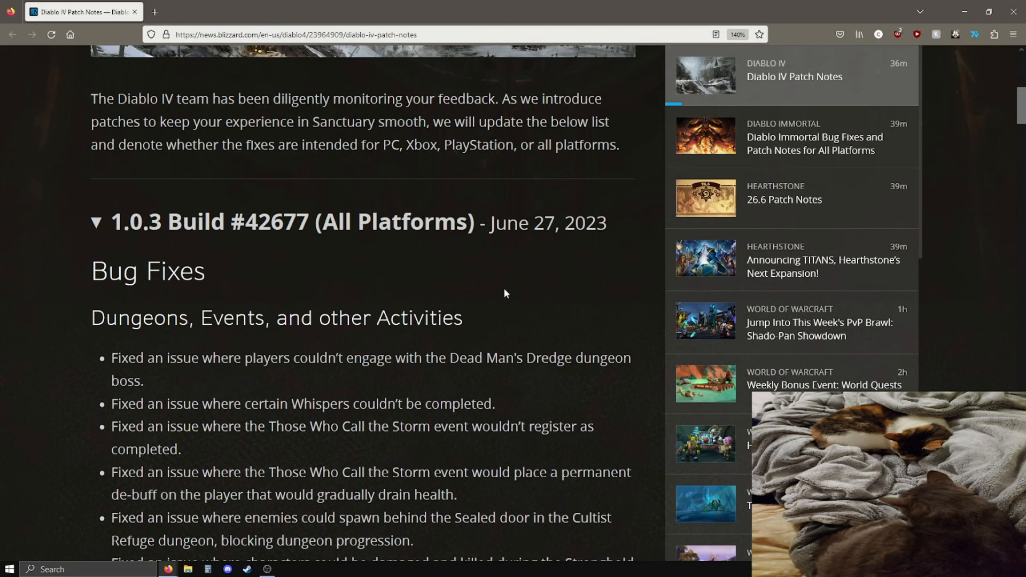
mouse_move(486, 287)
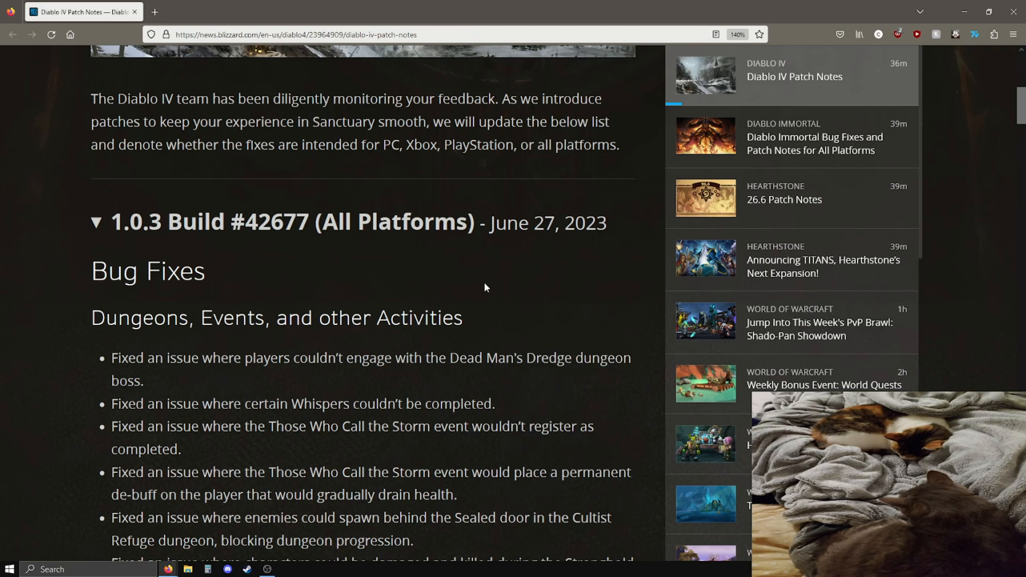